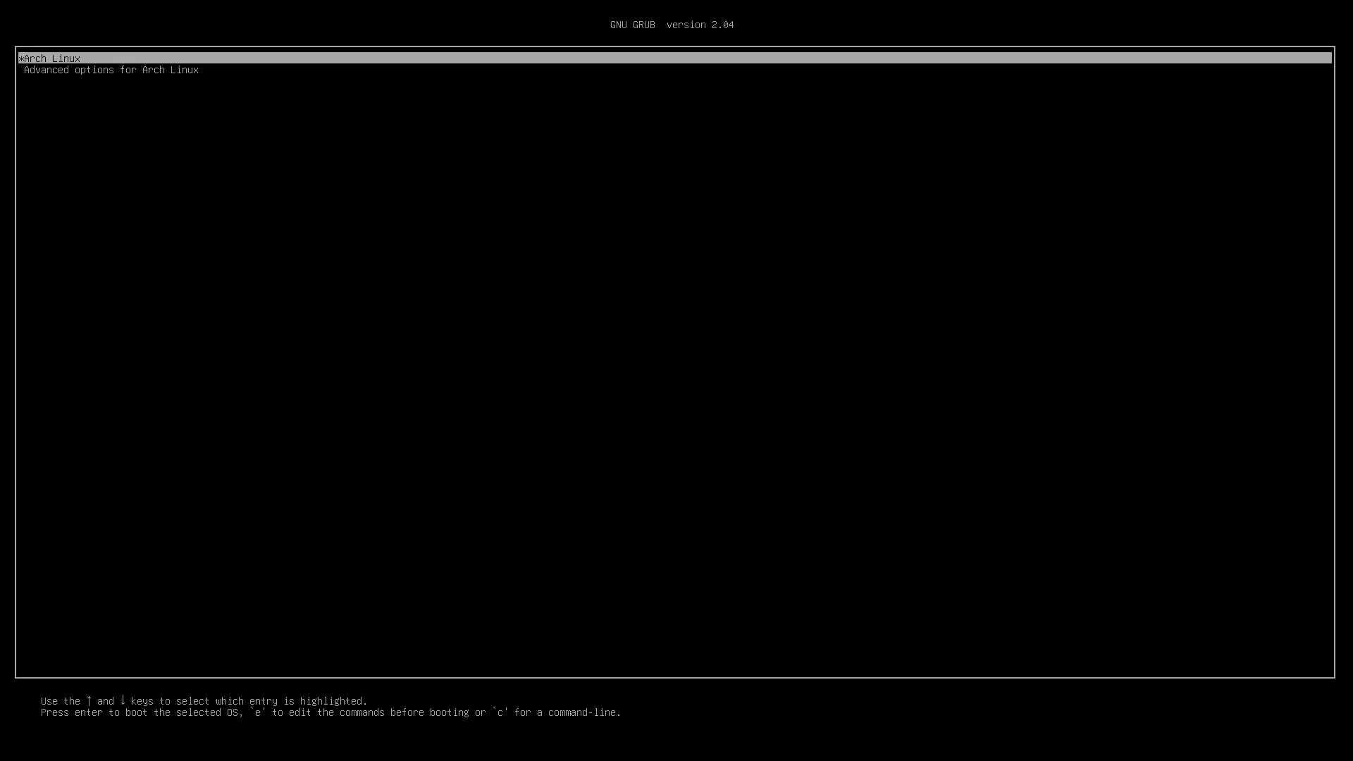
Boot the Arch Linux GRUB entry and log in at the tty prompt
{"action": "key", "text": "Return"}
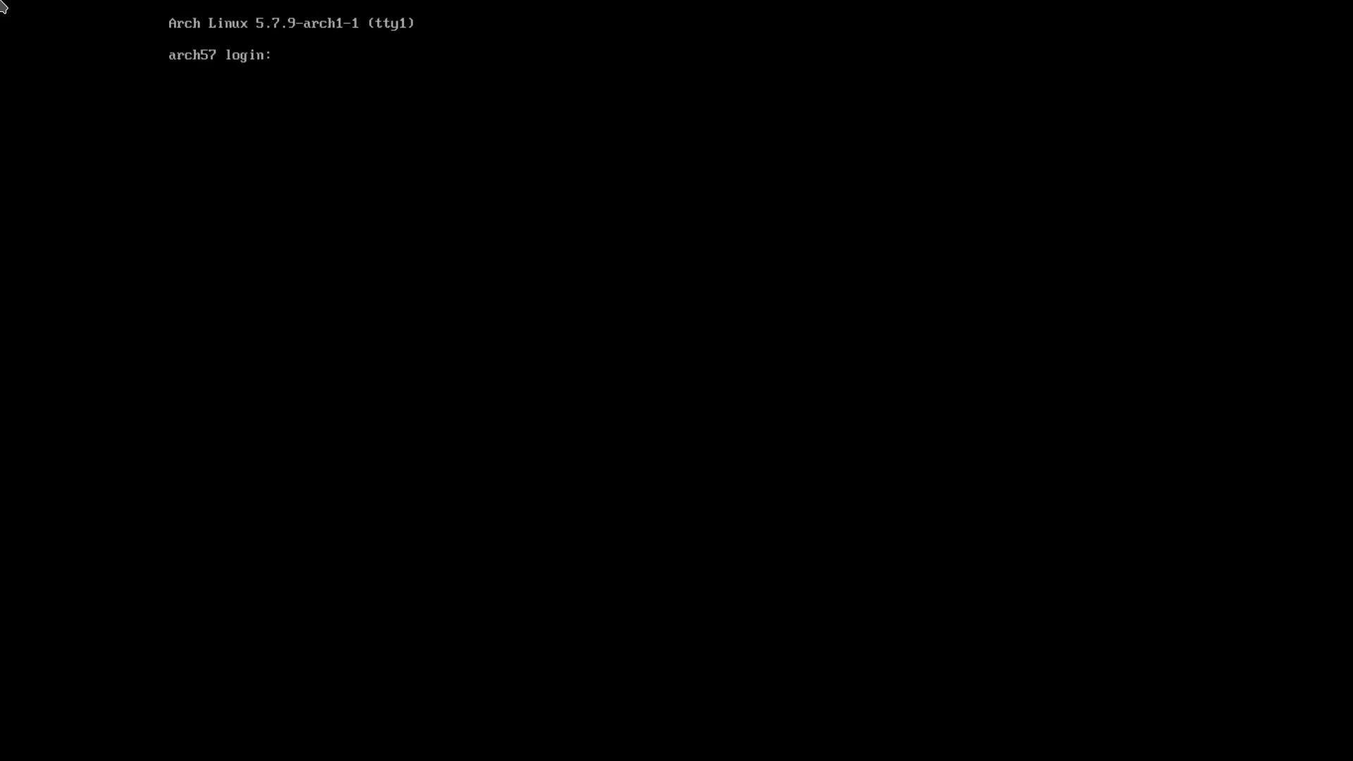
{"action": "type", "text": "ermanno"}
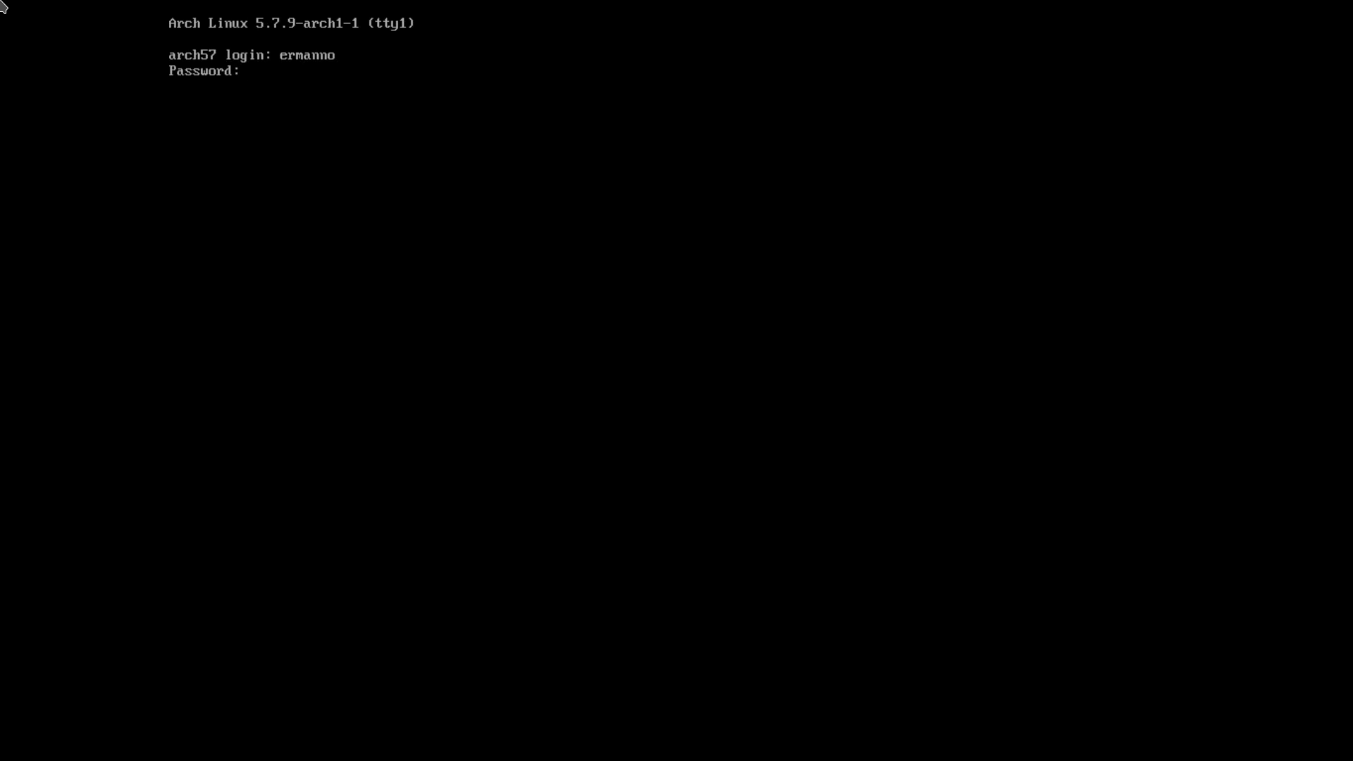
{"action": "key", "text": "Return"}
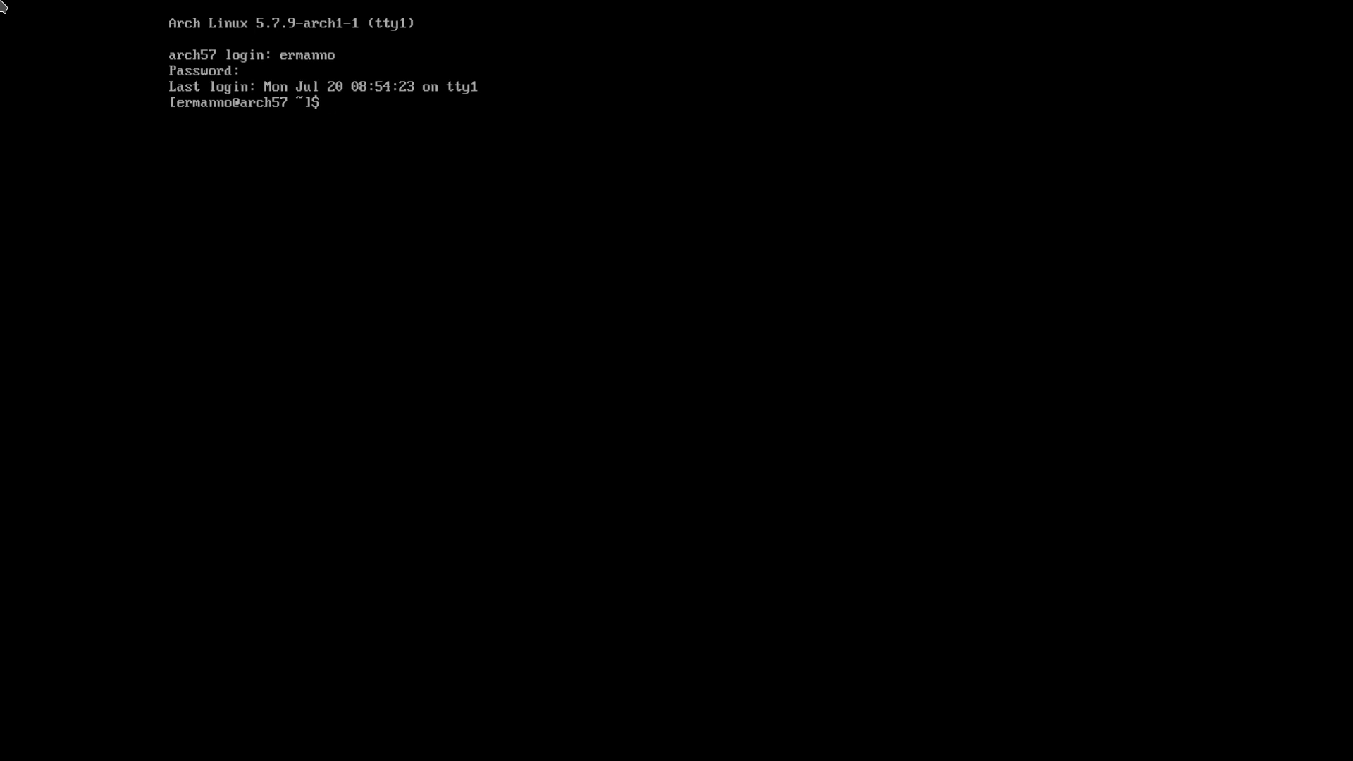
Run 'sudo pacman -Syy terminus-font' to install the Terminus console font
{"action": "type", "text": "sudo pacman -S"}
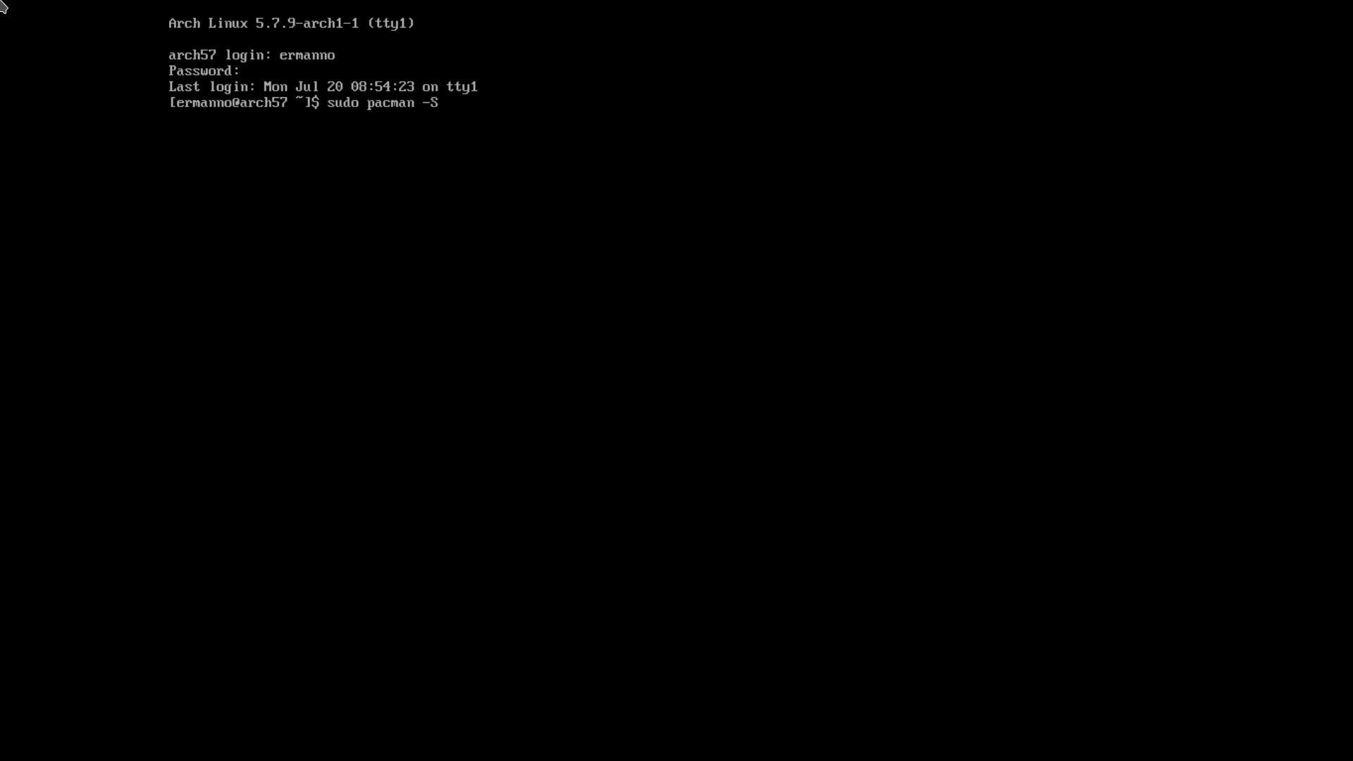
{"action": "type", "text": "yy"}
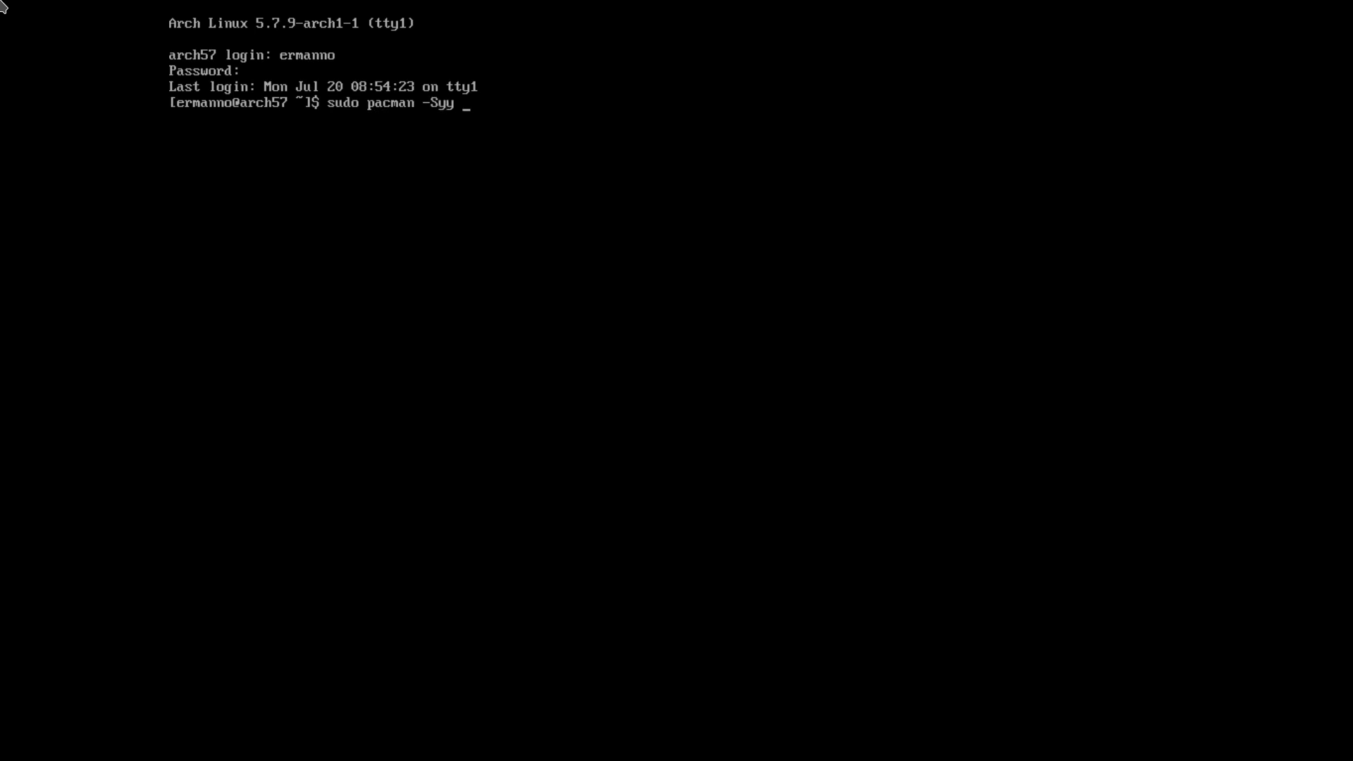
{"action": "type", "text": "terminus-"}
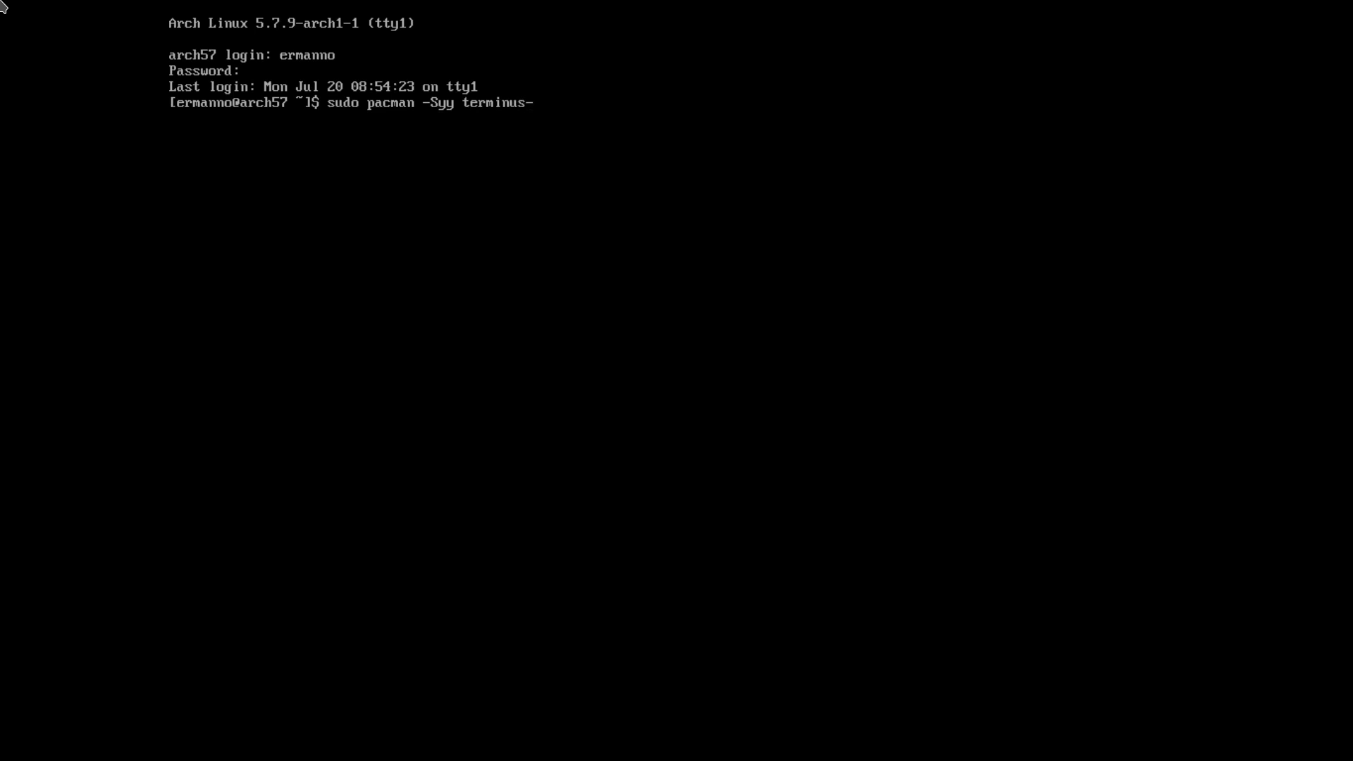
{"action": "key", "text": "Return"}
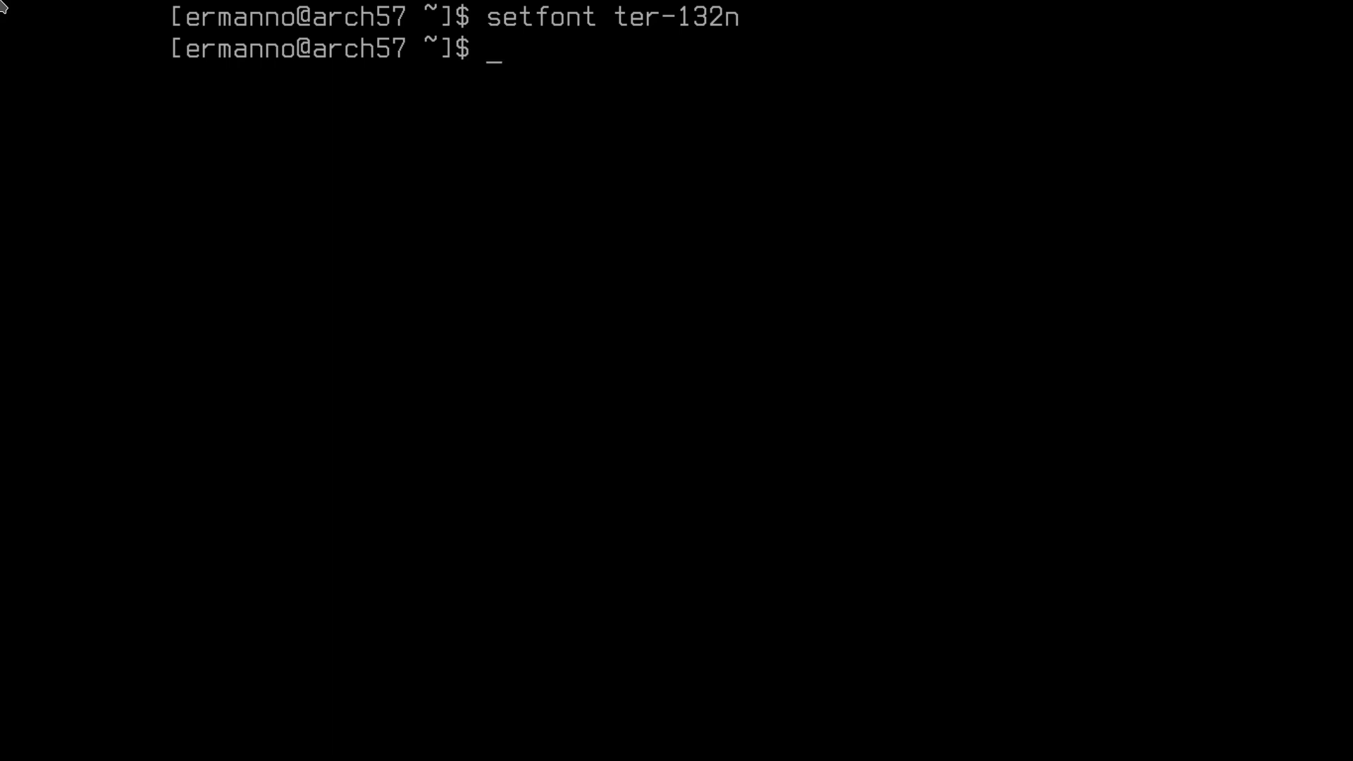
Begin a new command at the cleared console prompt
{"action": "type", "text": "s"}
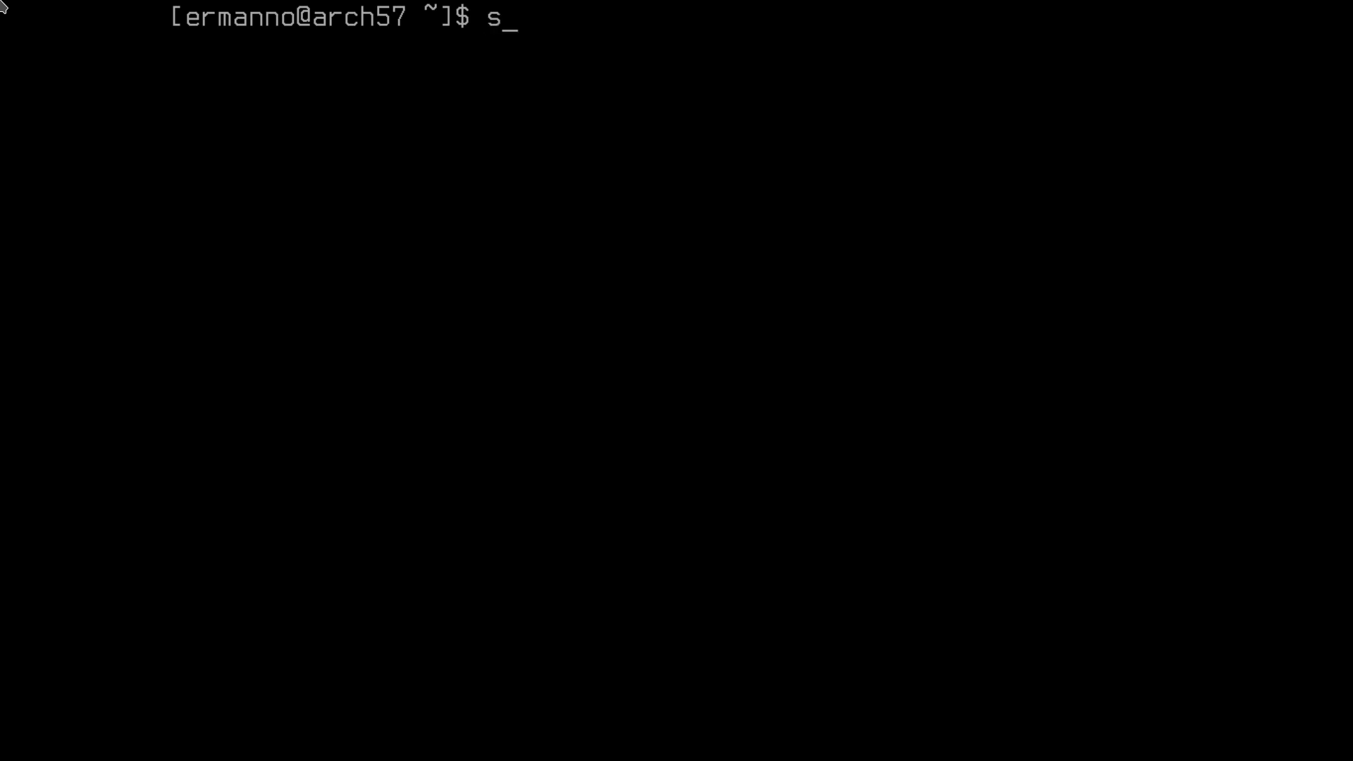
Start 'sudo pacman -S' and try xf86-video-intel and amdgpu driver names, erasing both
{"action": "type", "text": "udo pacman -"}
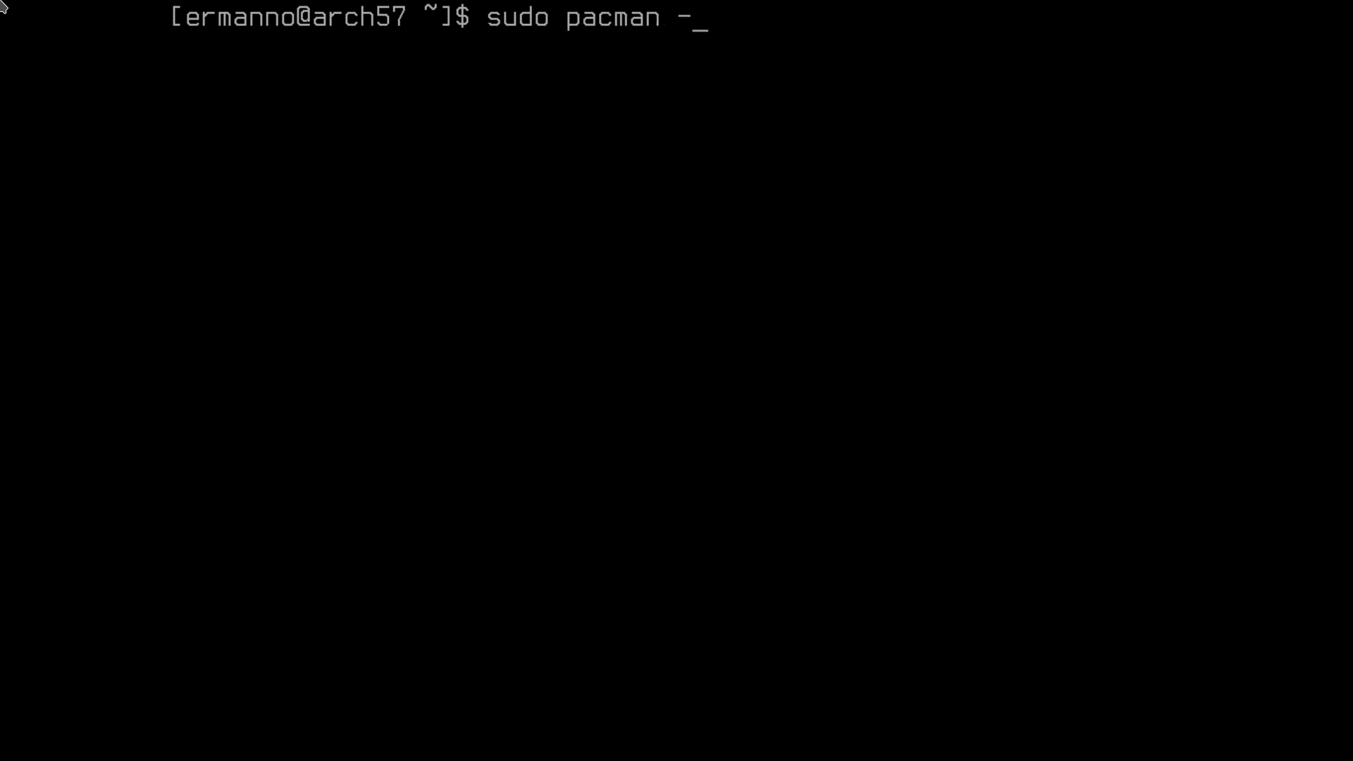
{"action": "type", "text": "S"}
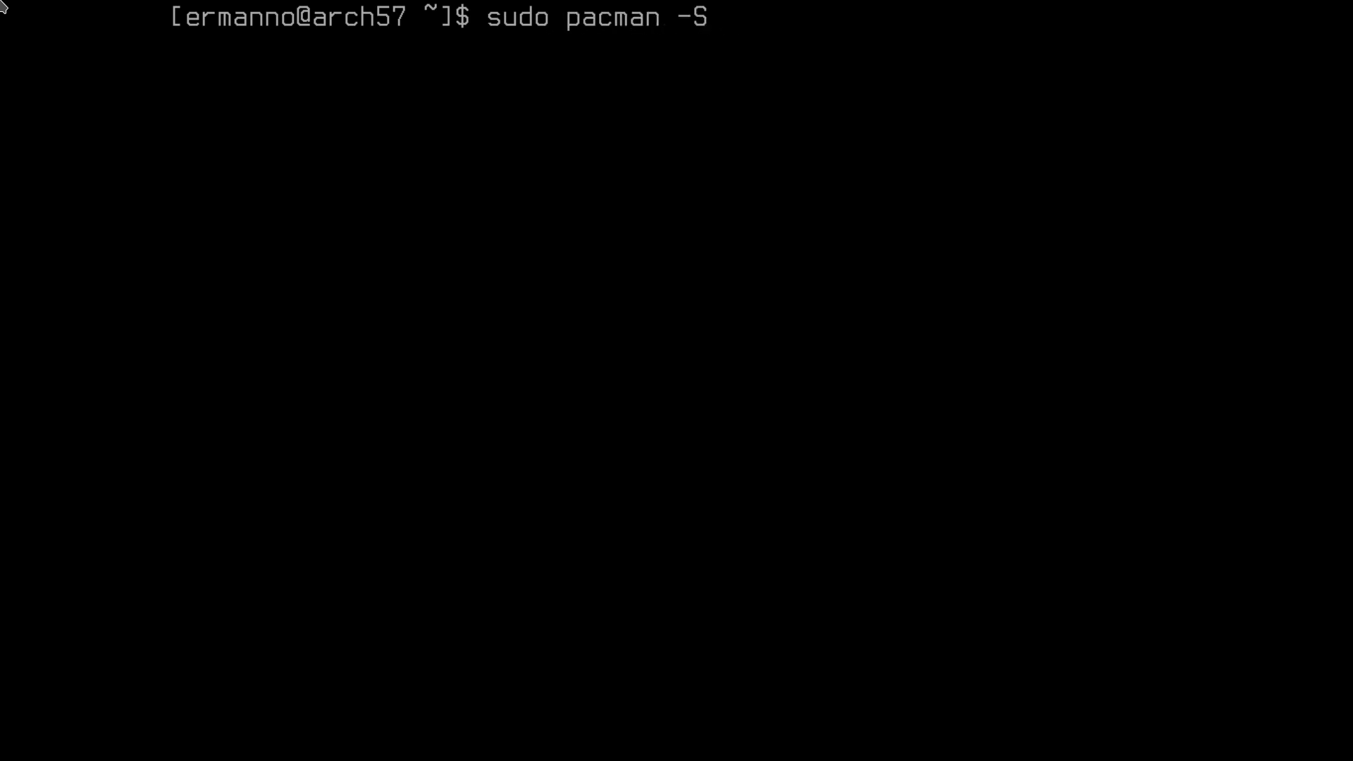
{"action": "type", "text": "xf"}
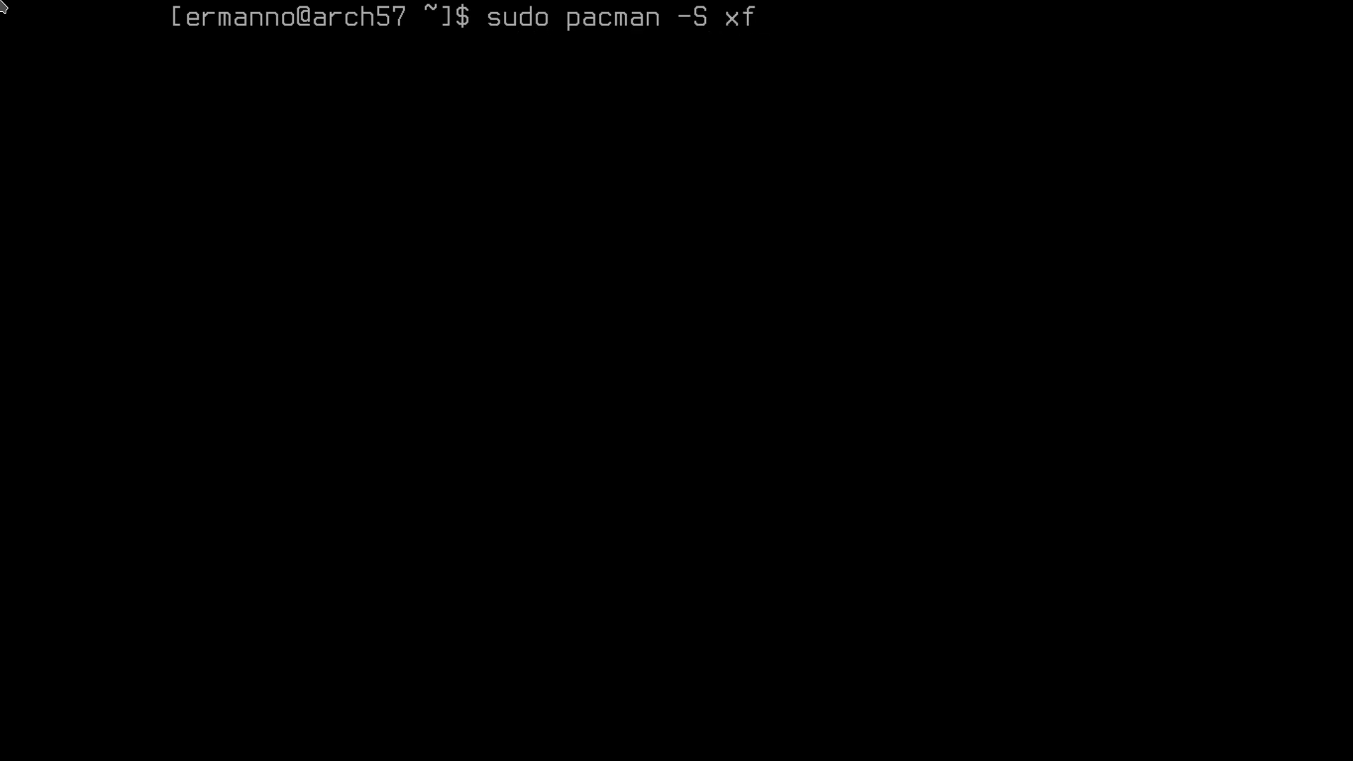
{"action": "type", "text": "86-video"}
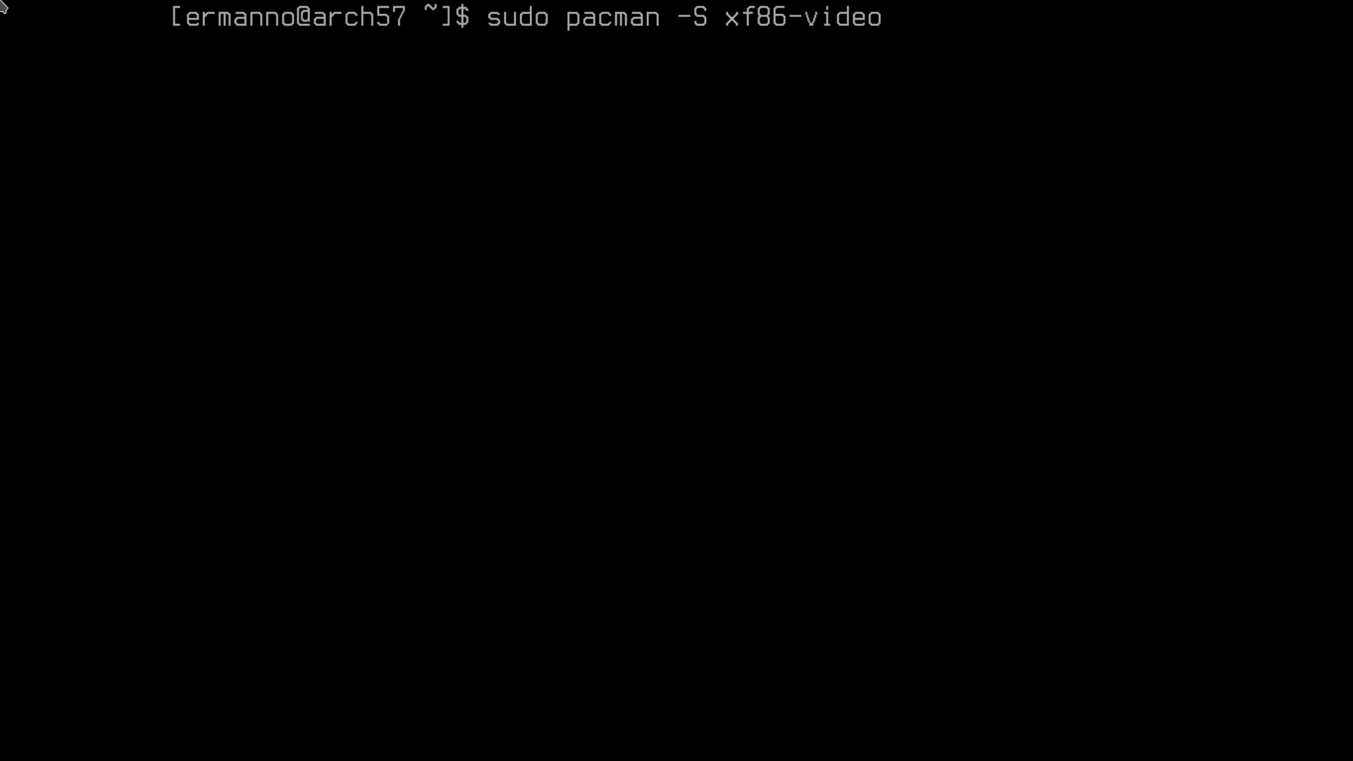
{"action": "type", "text": "-intel"}
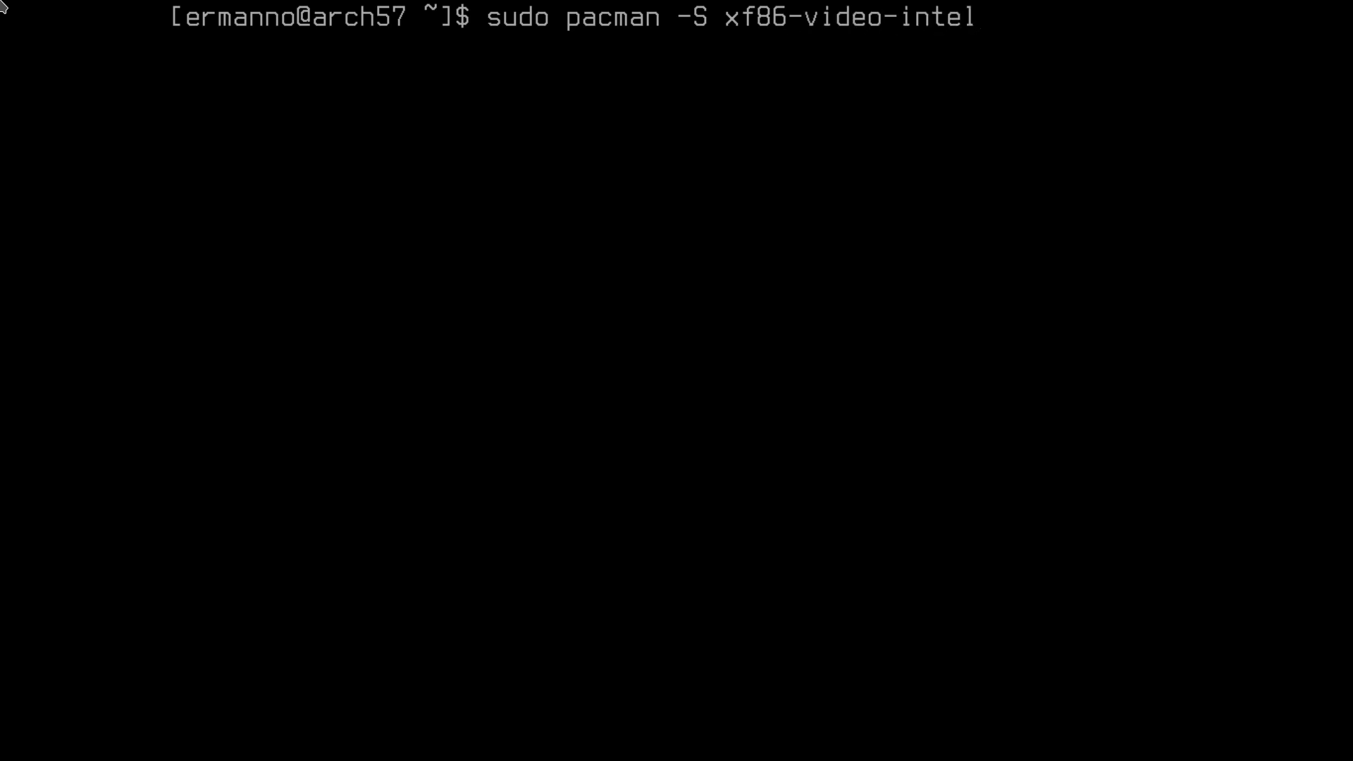
{"action": "key", "text": "BackSpace"}
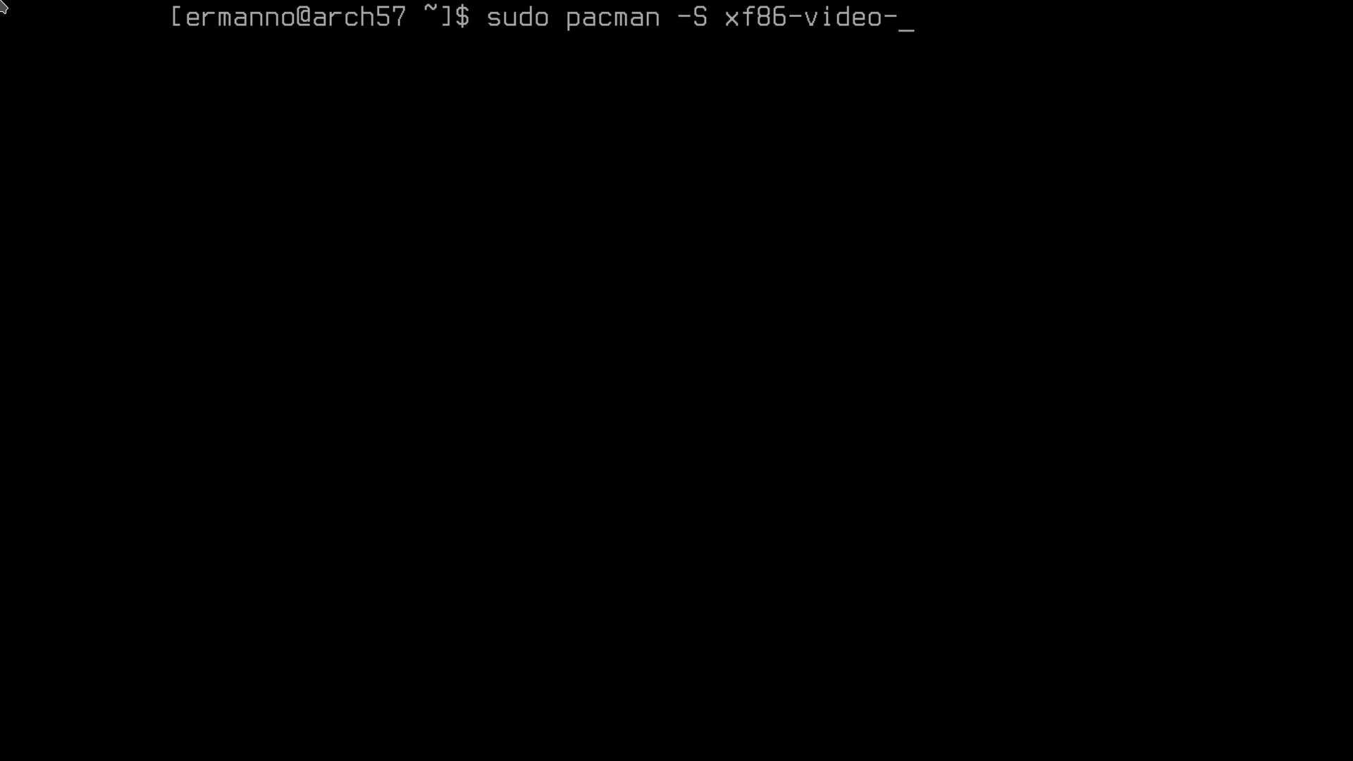
{"action": "type", "text": "amdgpu"}
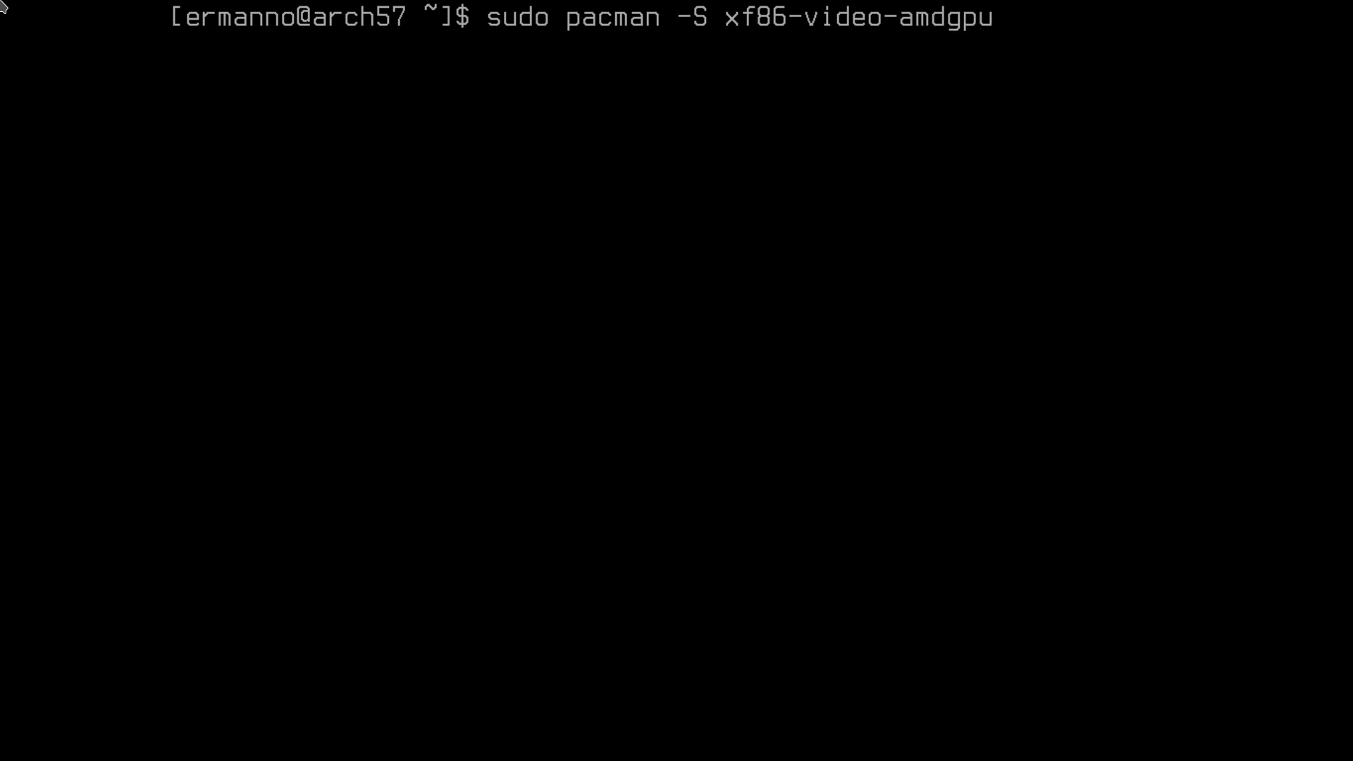
{"action": "key", "text": "ctrl+w"}
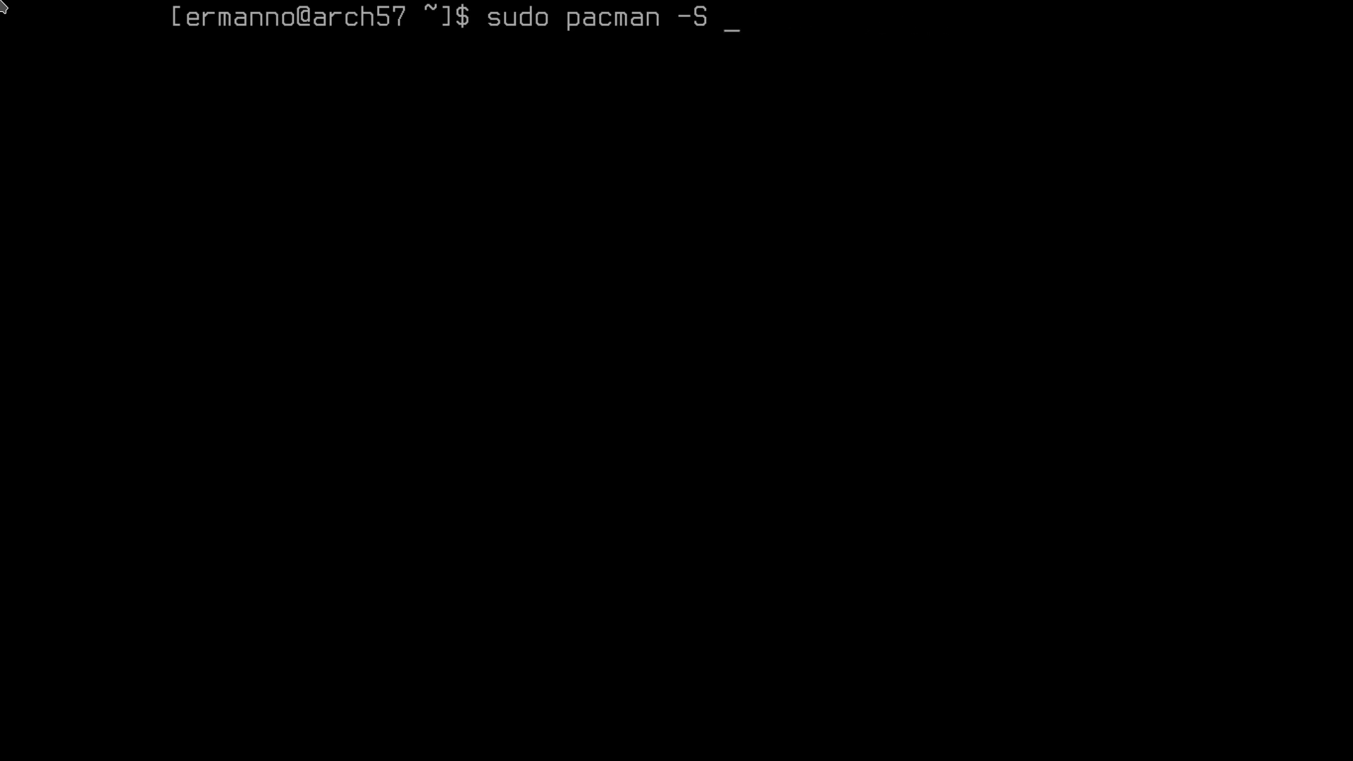
Try nvidia and nvidia-utils package names, then erase them from the command
{"action": "type", "text": "nvidia"}
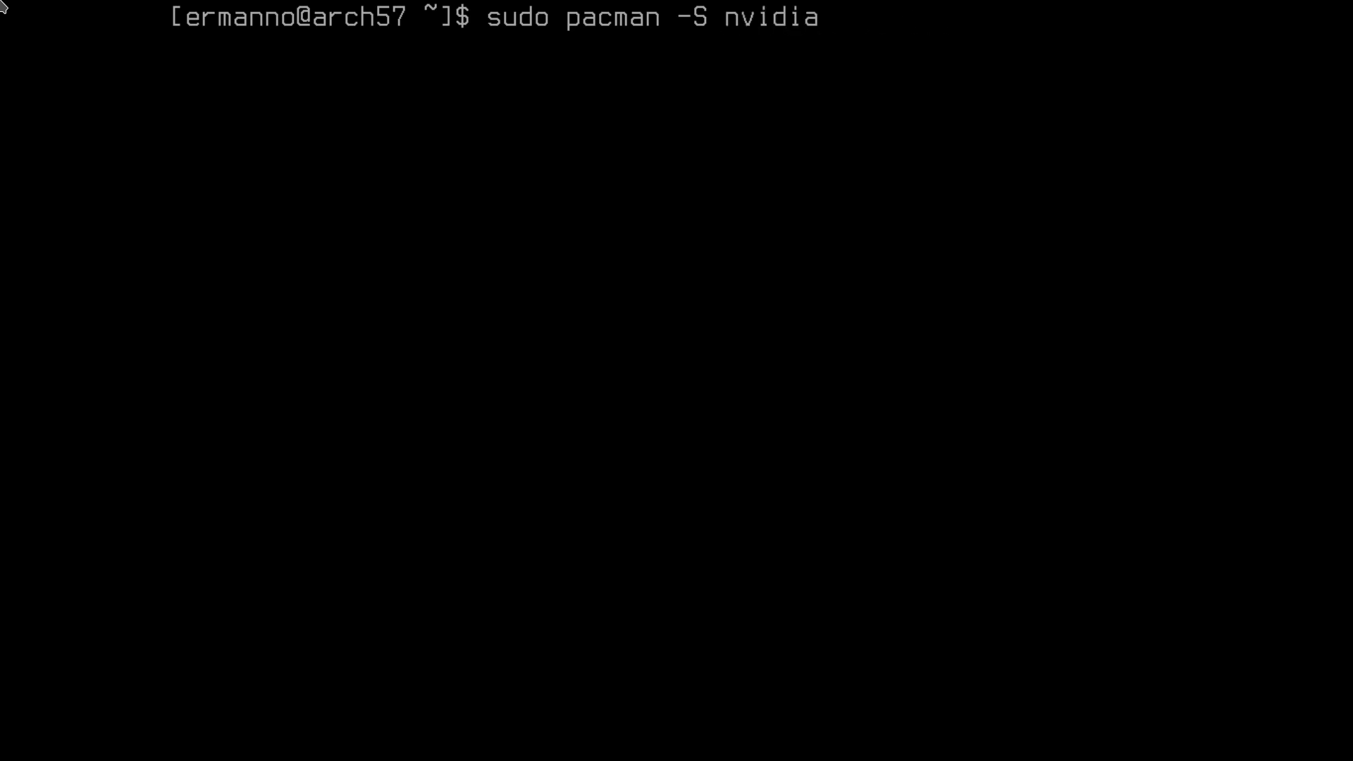
{"action": "type", "text": "nvidia-"}
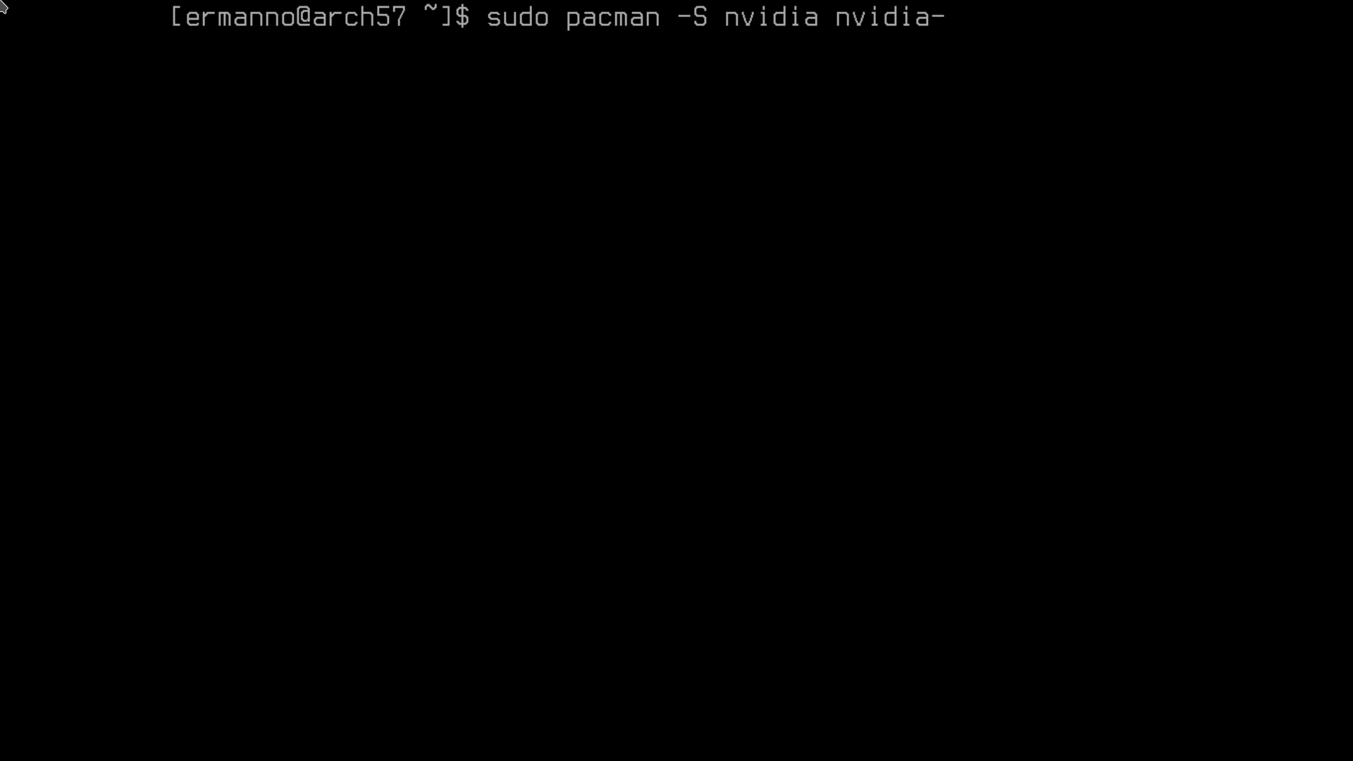
{"action": "type", "text": "utils"}
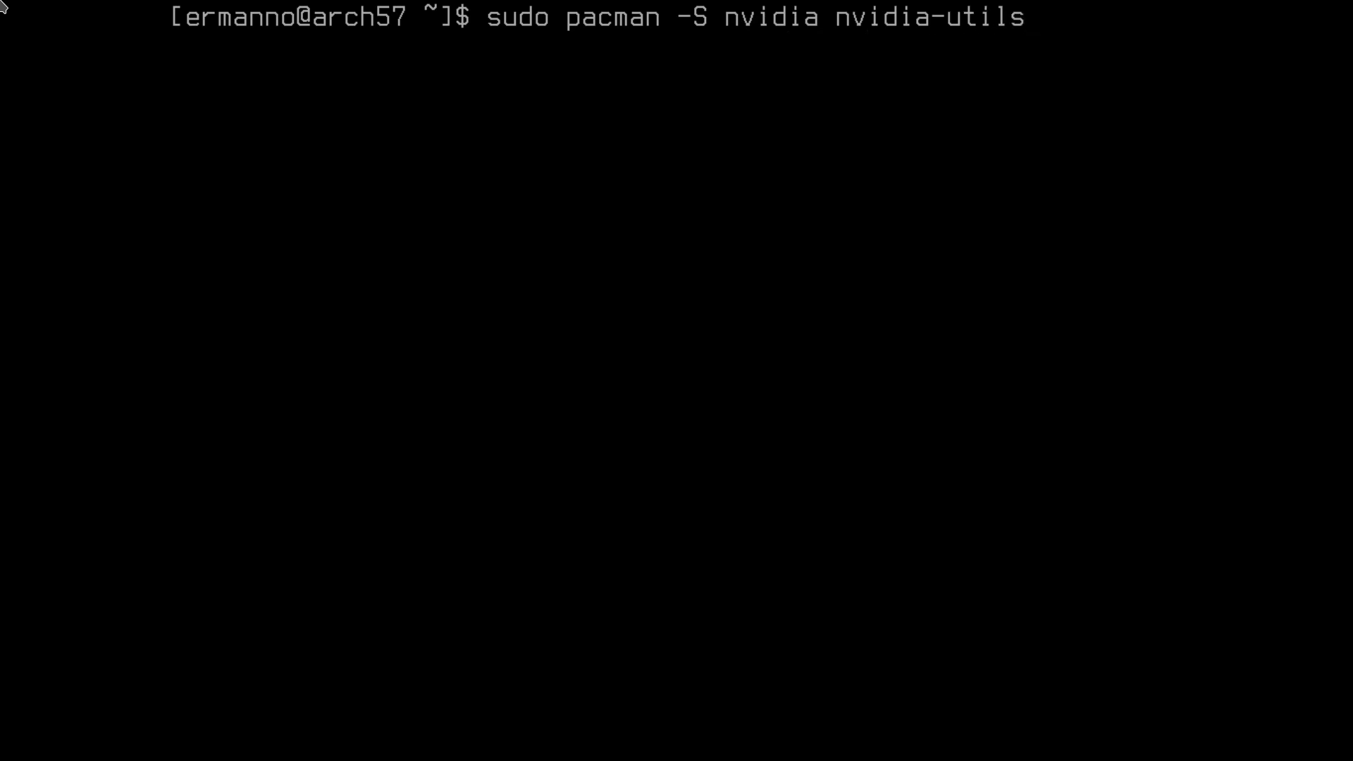
{"action": "key", "text": "BackSpace"}
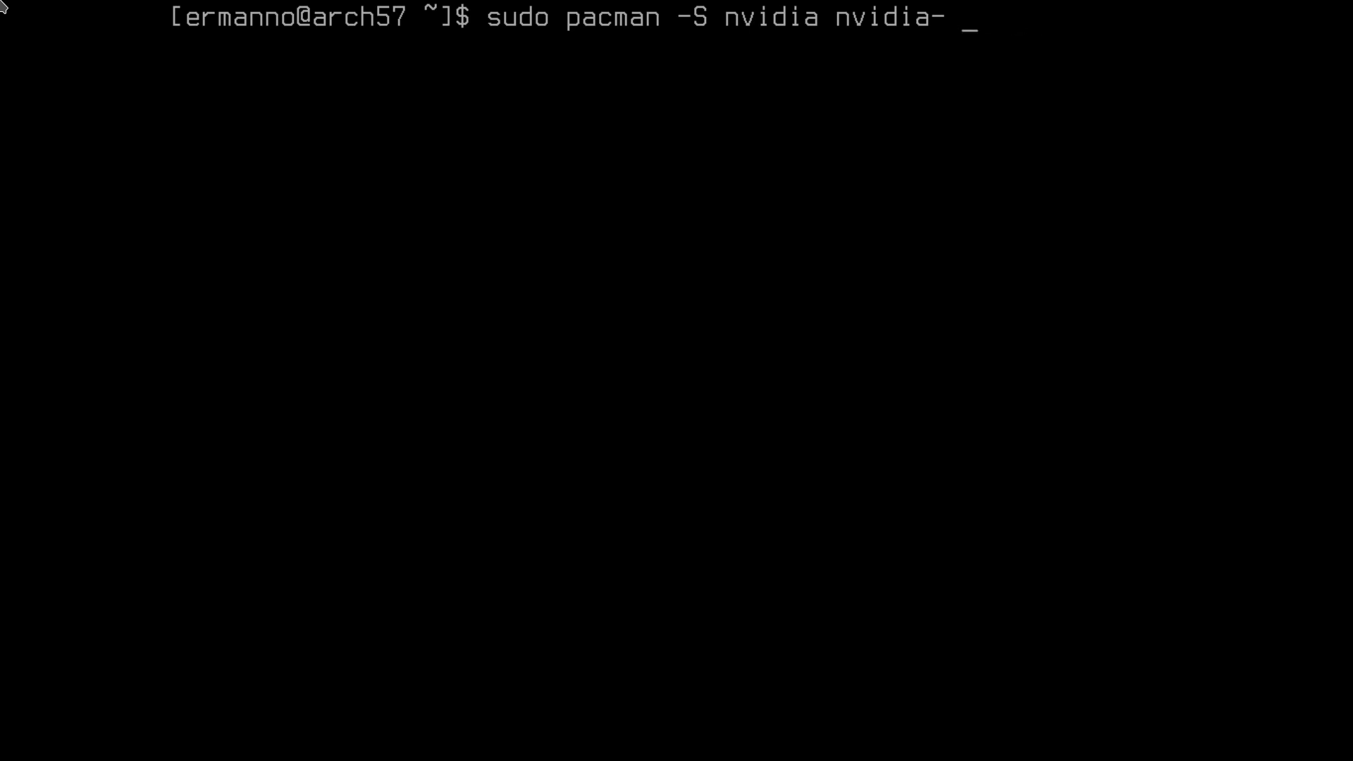
{"action": "key", "text": "ctrl+w"}
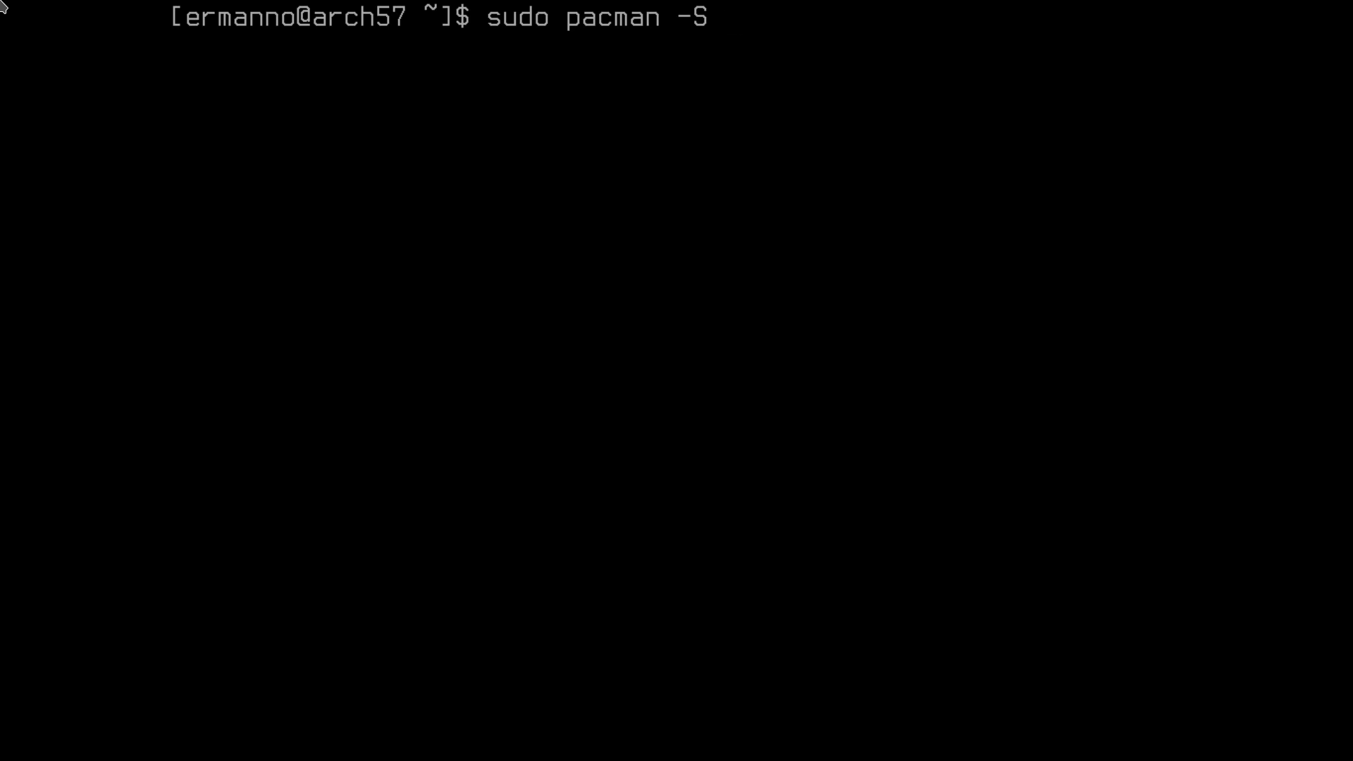
Run 'sudo pacman -S xf86-video-vmware xorg deepin deepin-extra chromium'
{"action": "type", "text": "xf86"}
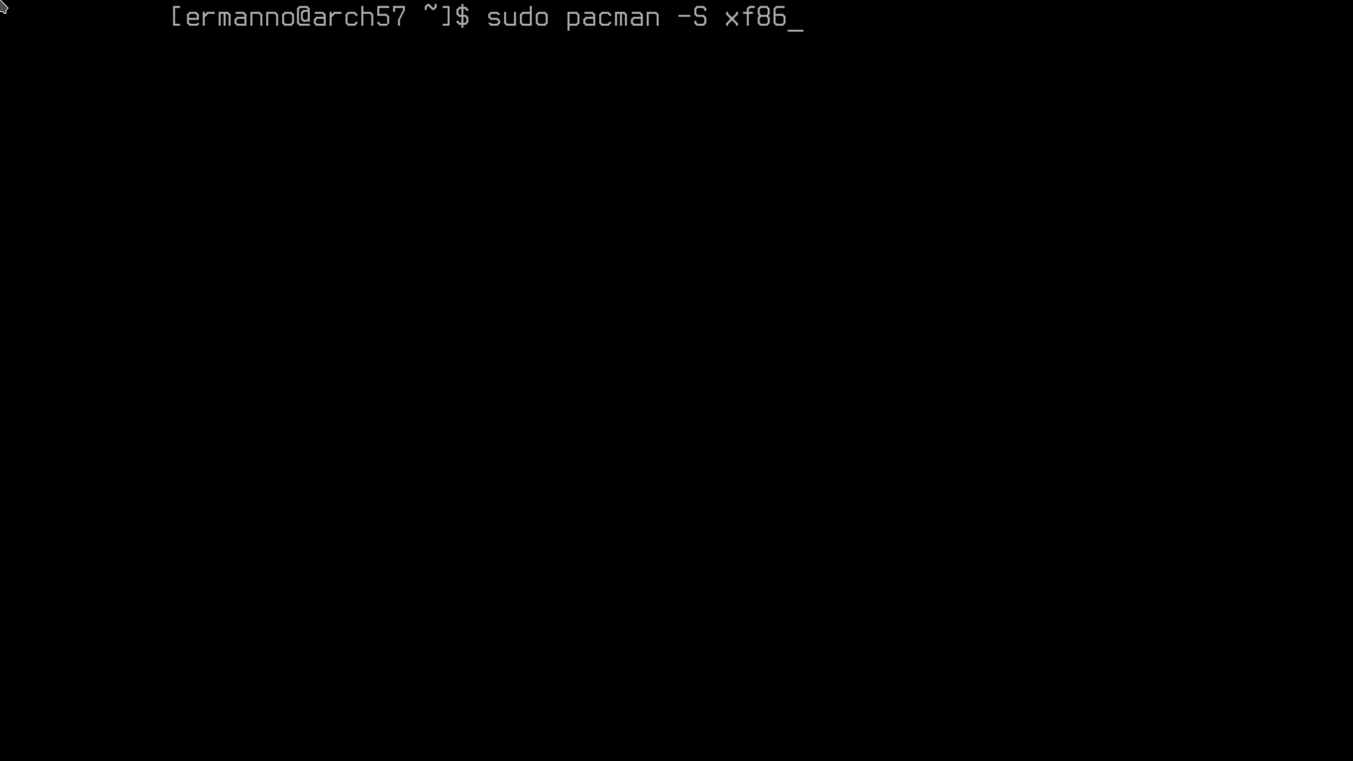
{"action": "type", "text": "-video-"}
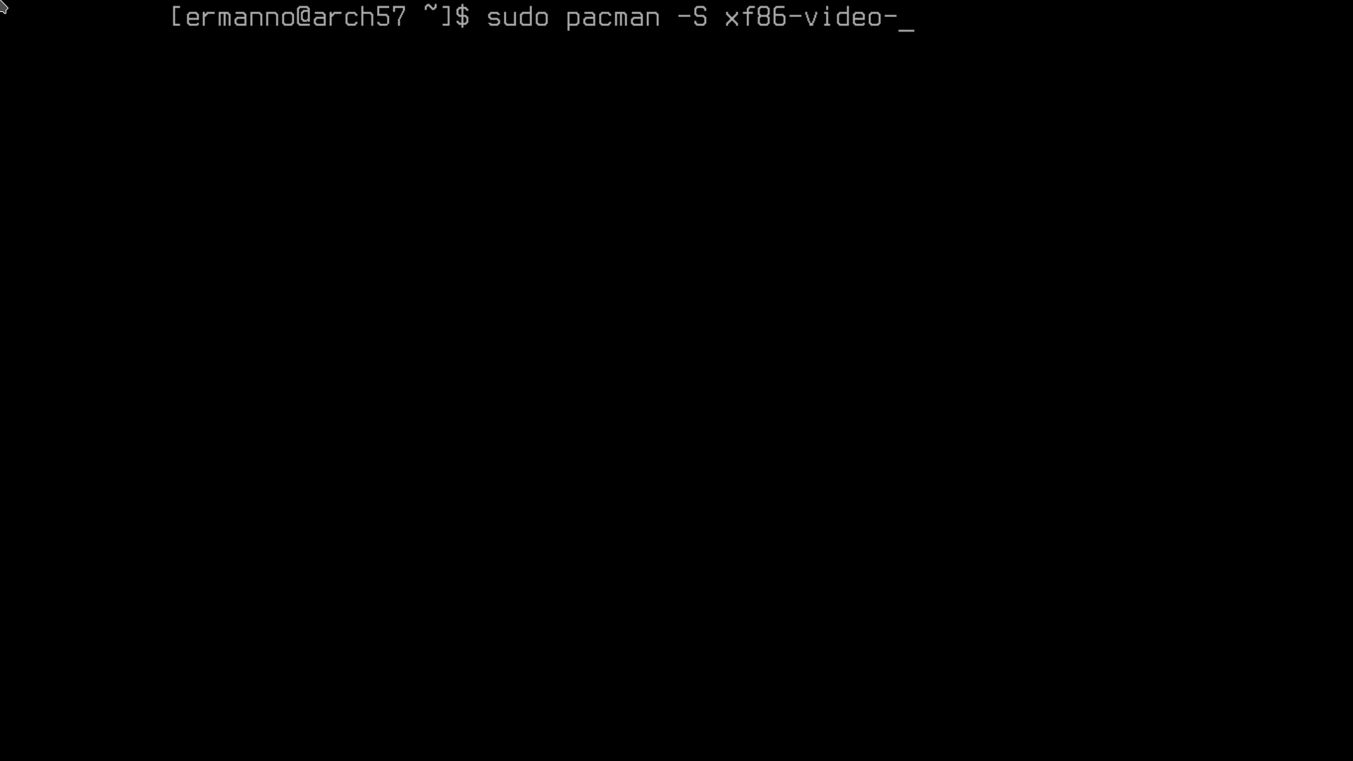
{"action": "type", "text": "vmware"}
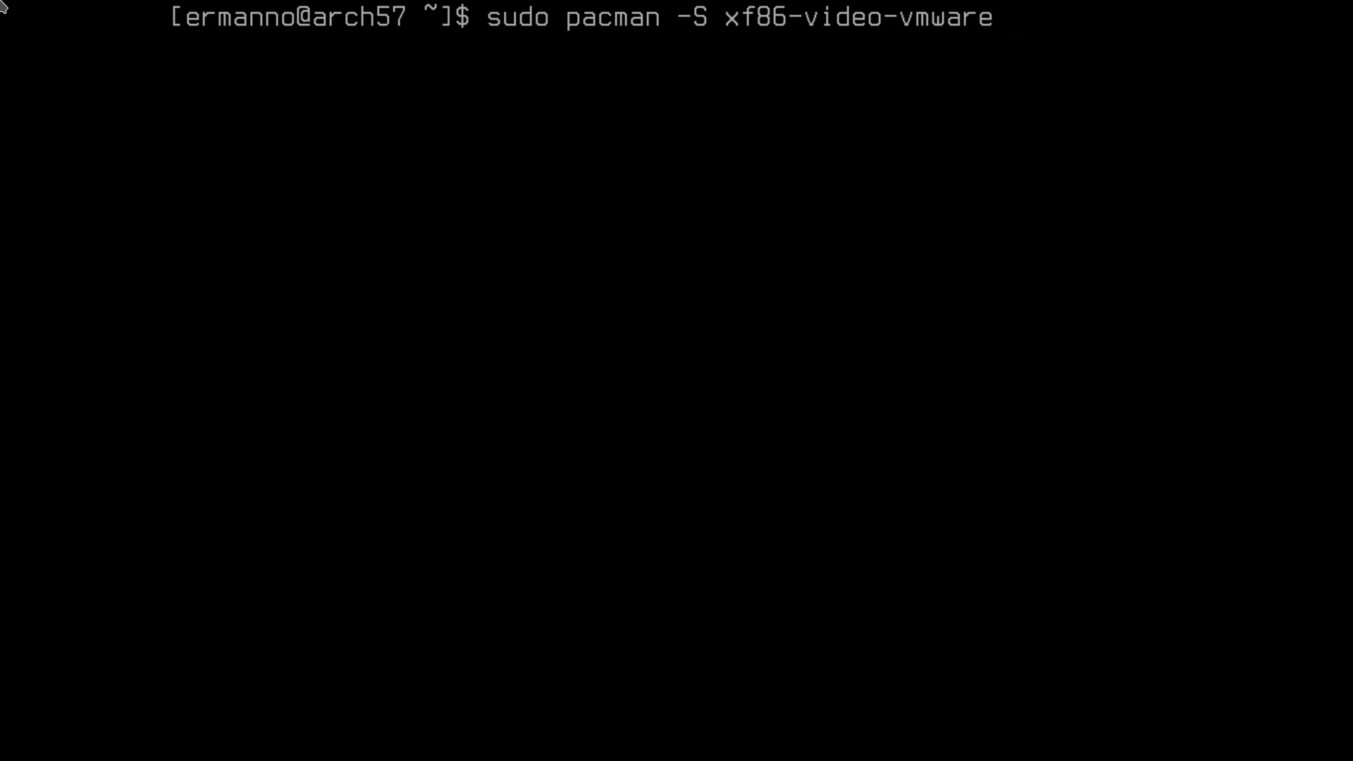
{"action": "type", "text": "xorg"}
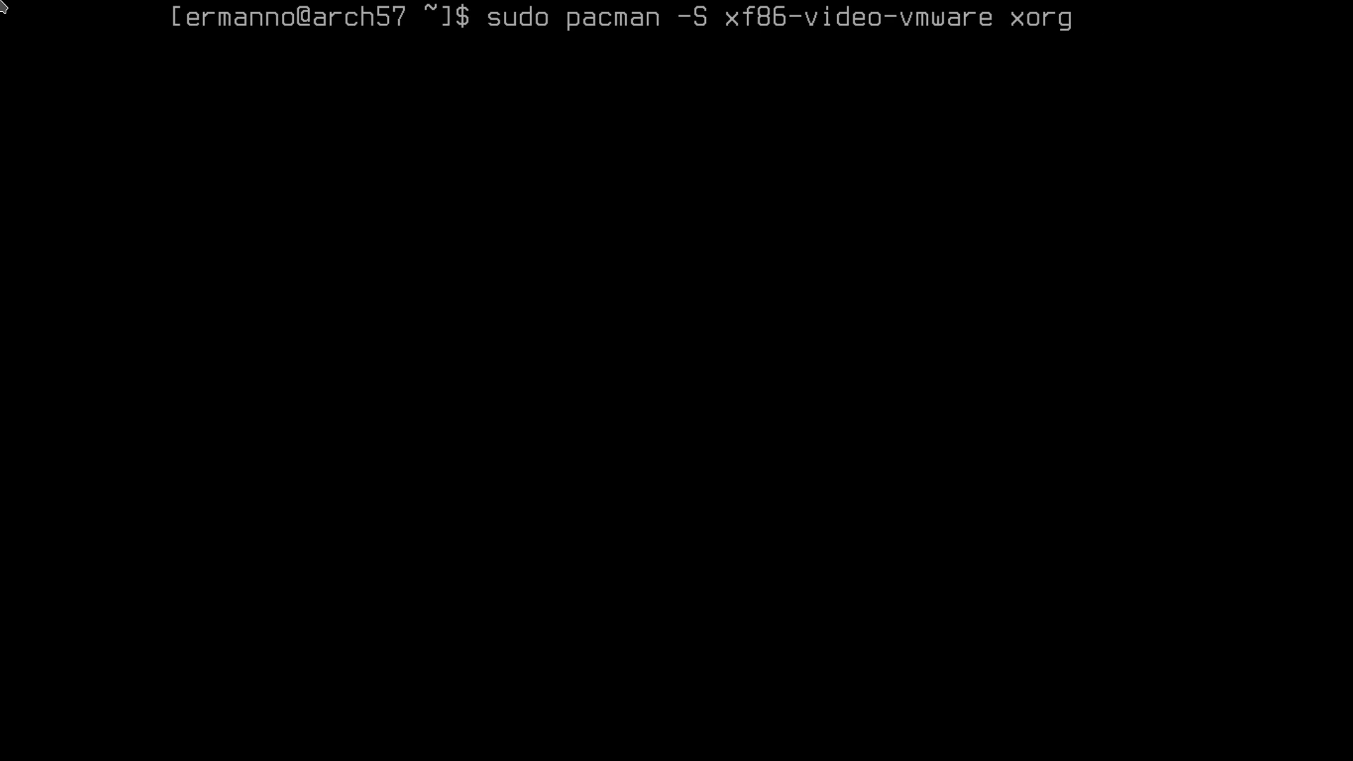
{"action": "type", "text": "deepi"}
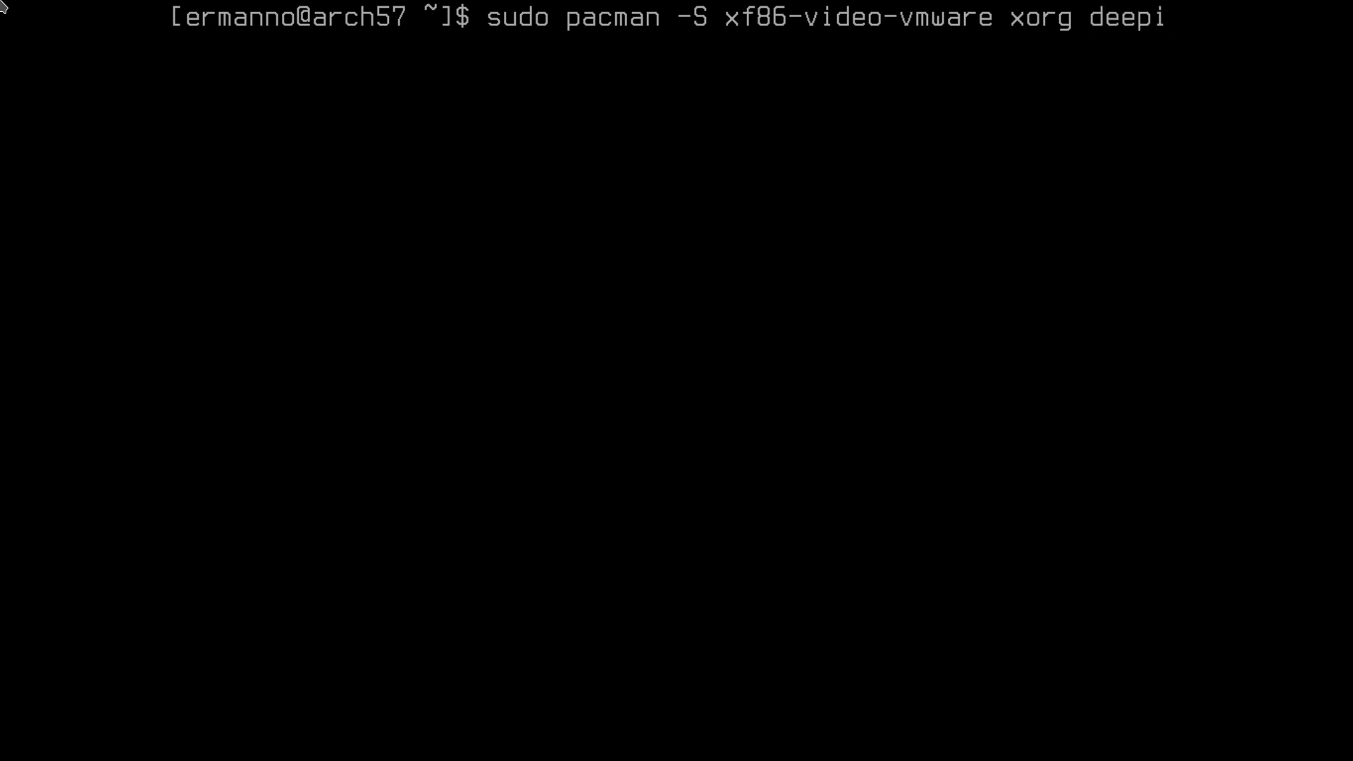
{"action": "type", "text": "n deepin-extra"}
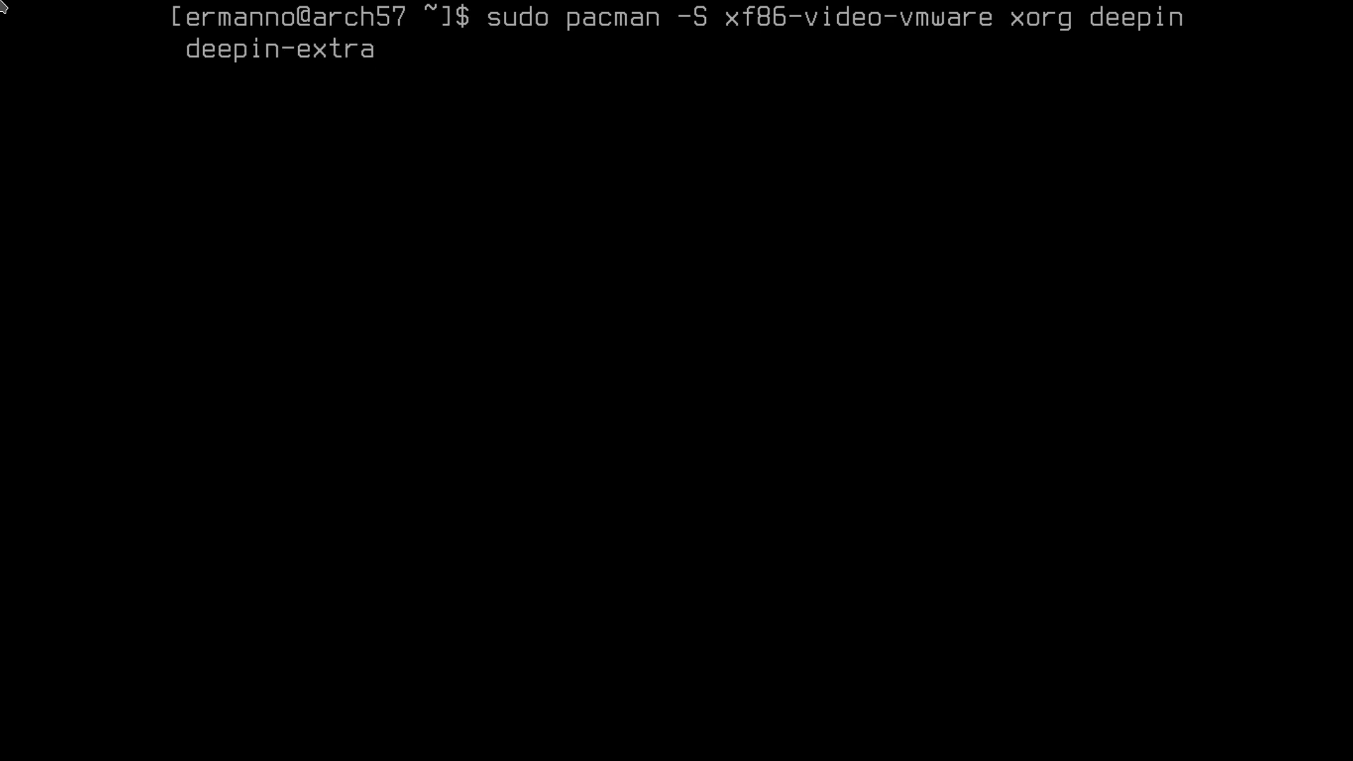
{"action": "type", "text": "chrom"}
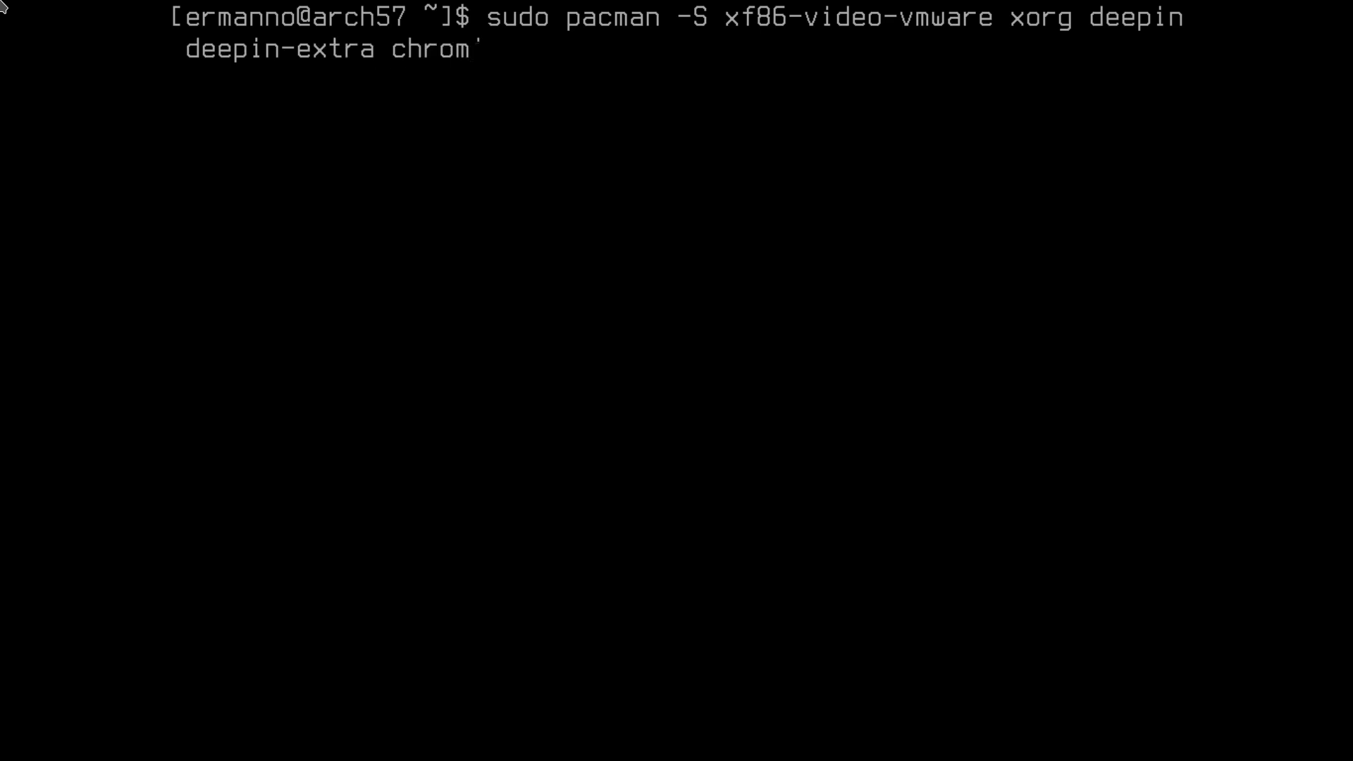
{"action": "type", "text": "ium"}
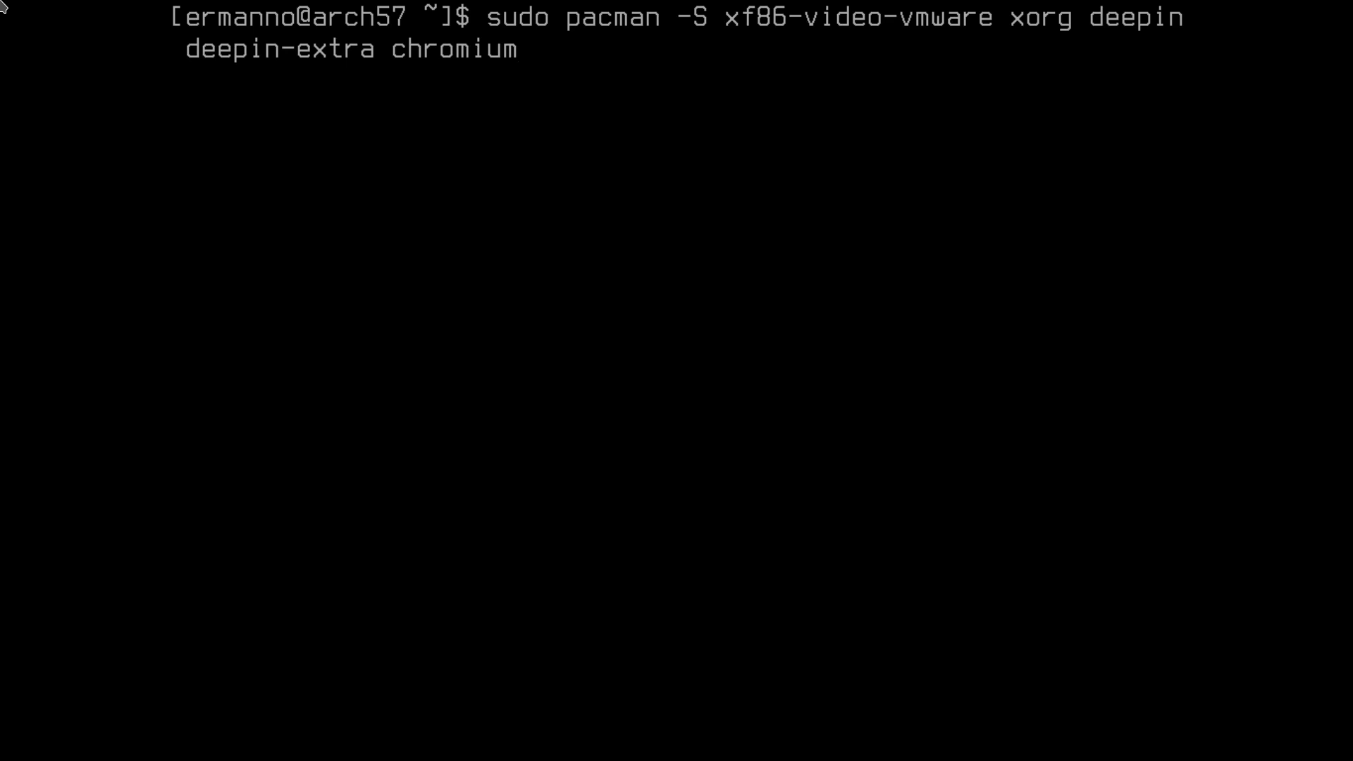
{"action": "key", "text": "Return"}
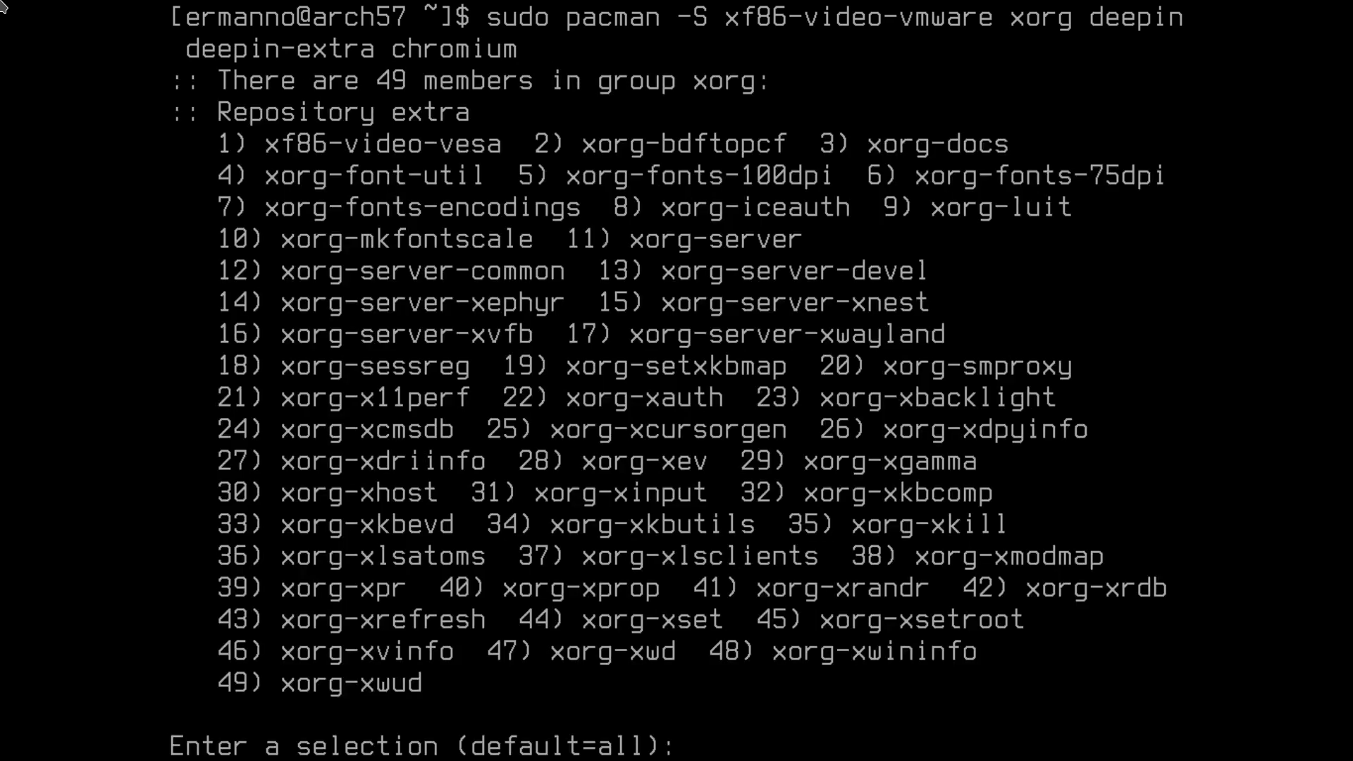
Accept all members of the xorg and deepin-extra groups and let pacman install
{"action": "key", "text": "Return"}
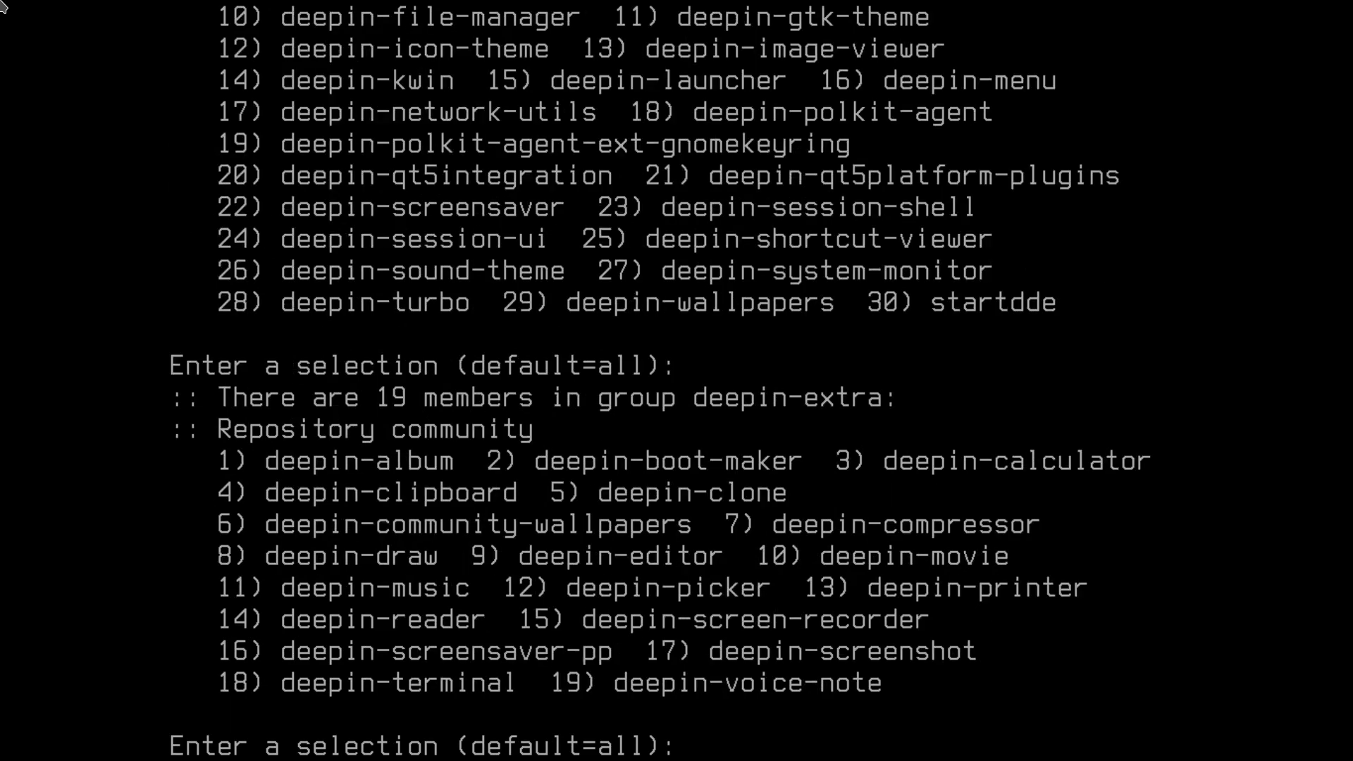
{"action": "key", "text": "Return"}
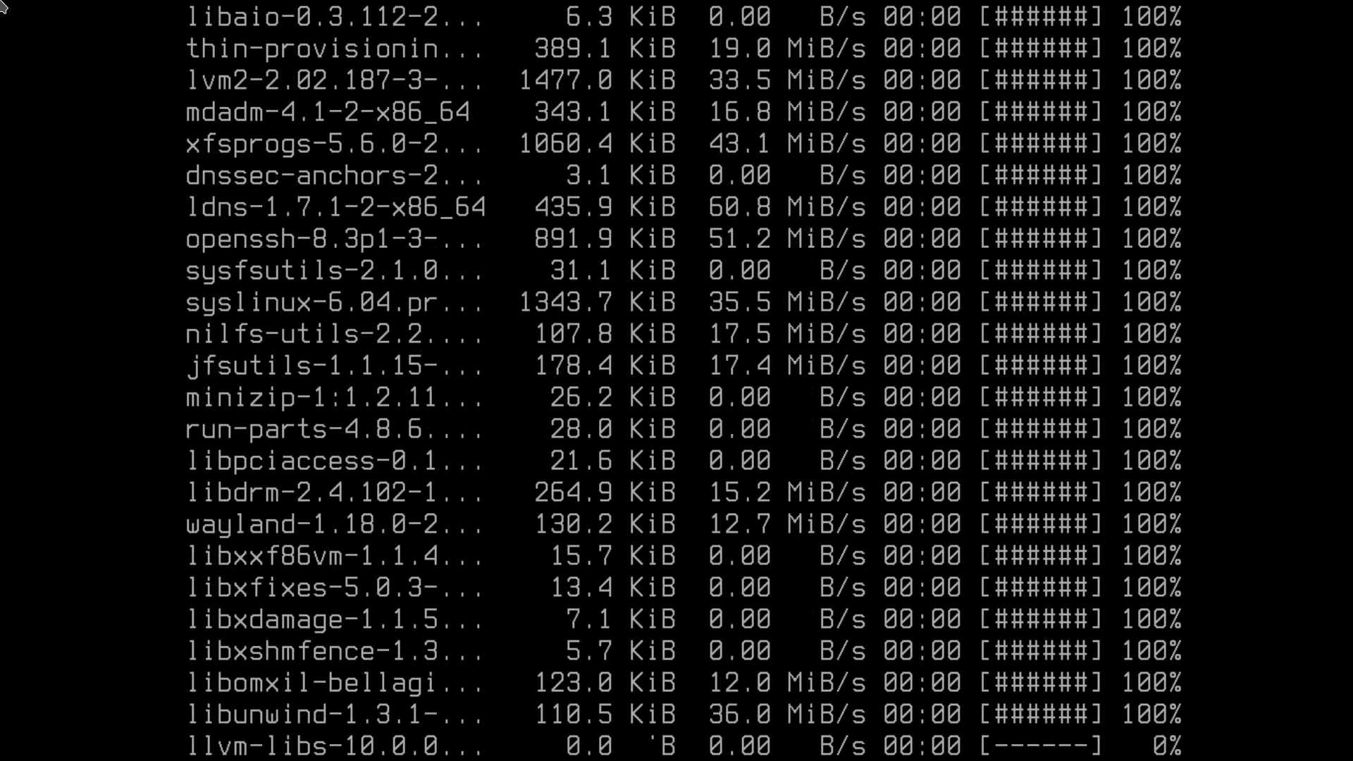
{"action": "scroll", "scroll_direction": "down", "scroll_amount": 3}
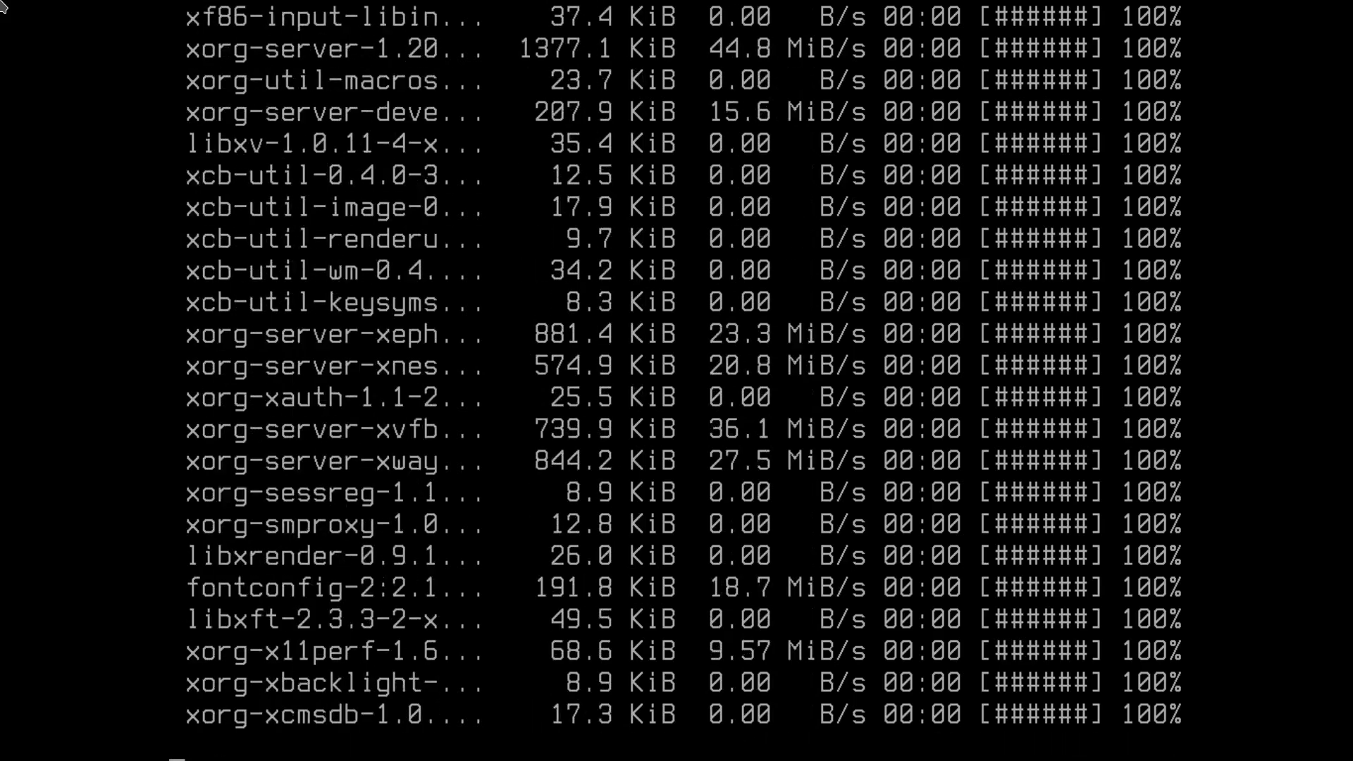
{"action": "scroll", "scroll_direction": "down", "scroll_amount": 3}
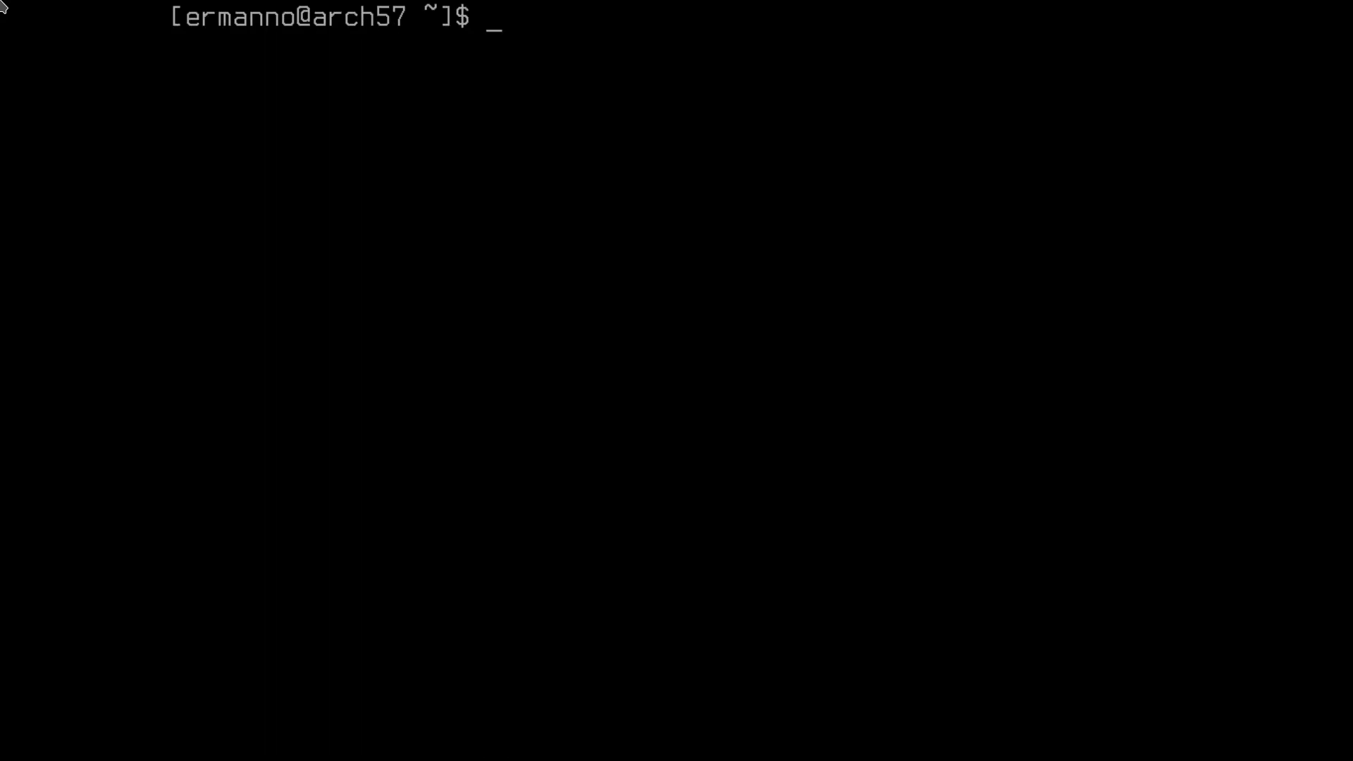
Run 'sudo vim /etc/lightdm/lightdm.conf' to edit the LightDM configuration
{"action": "type", "text": "sudo"}
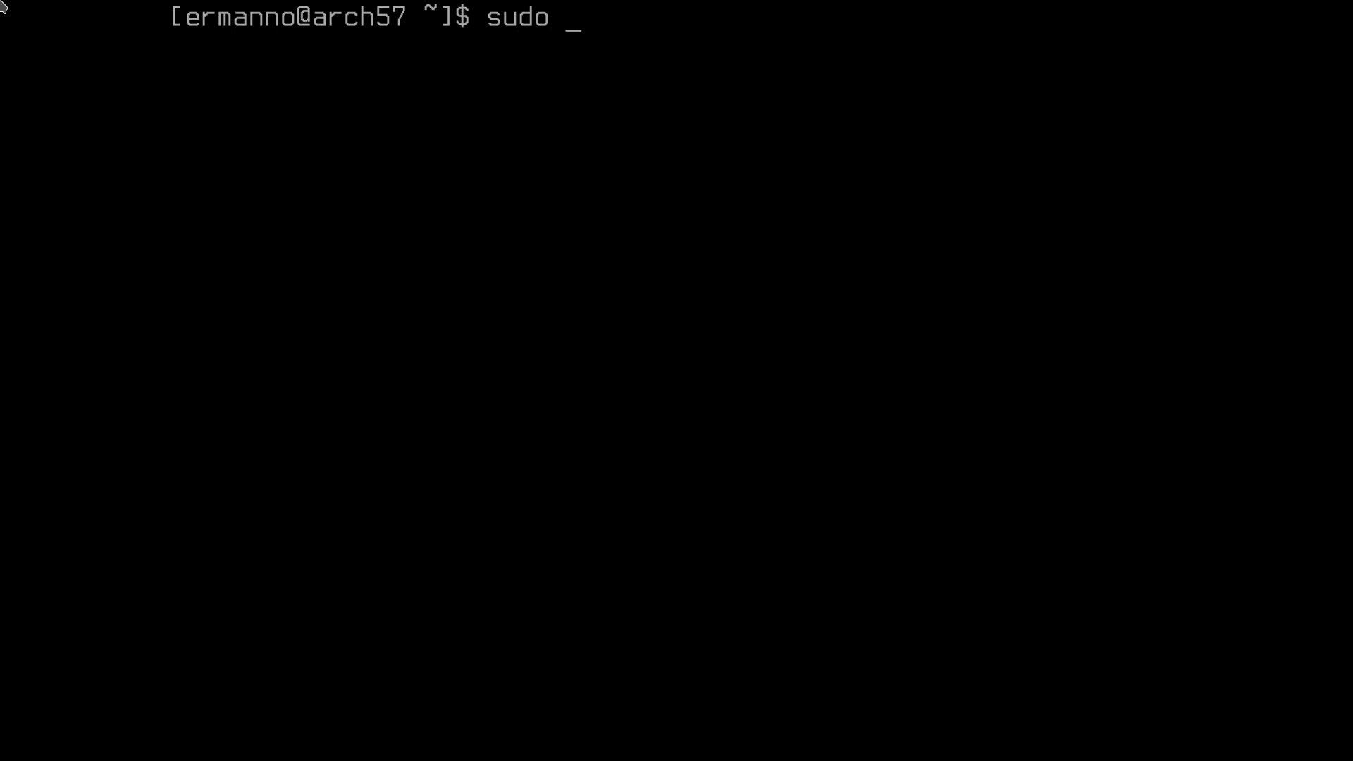
{"action": "type", "text": "vim /etc"}
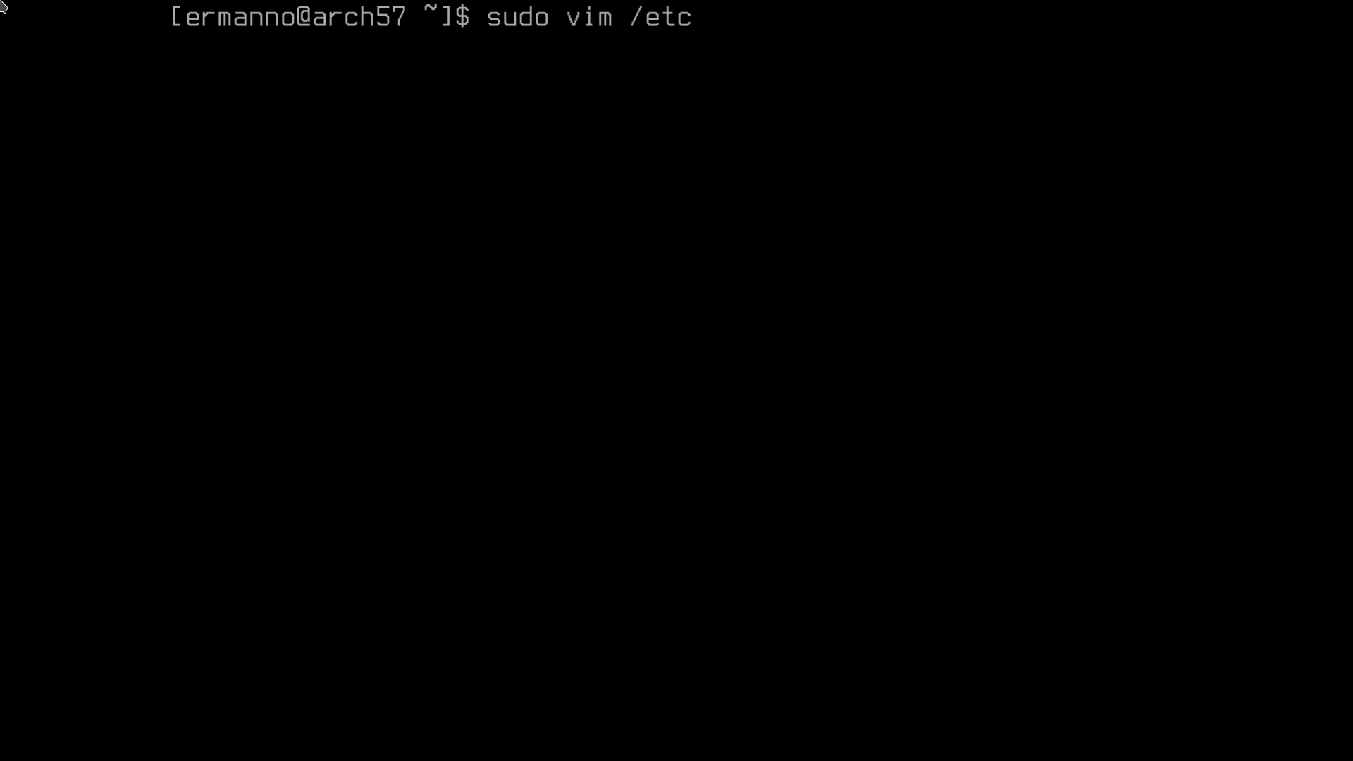
{"action": "type", "text": "lightdm/"}
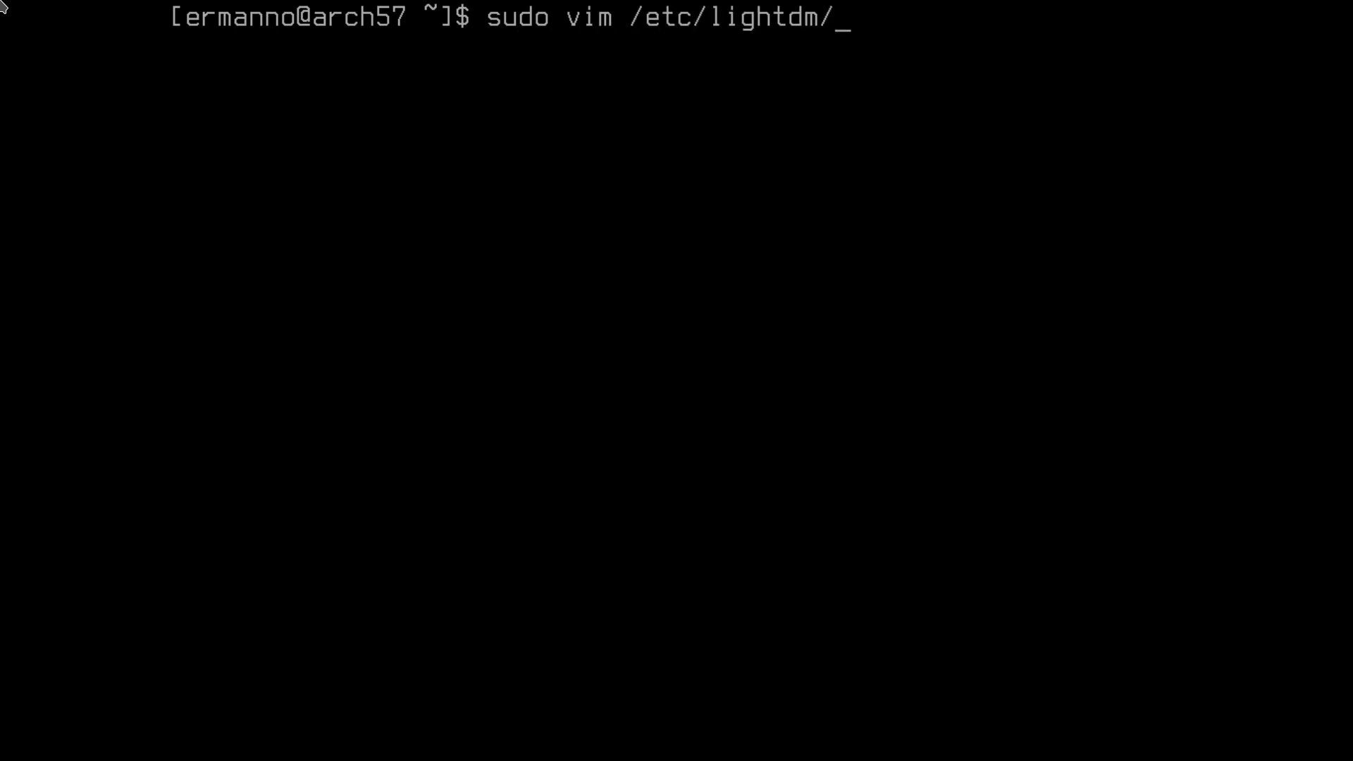
{"action": "type", "text": "lightdm.conf"}
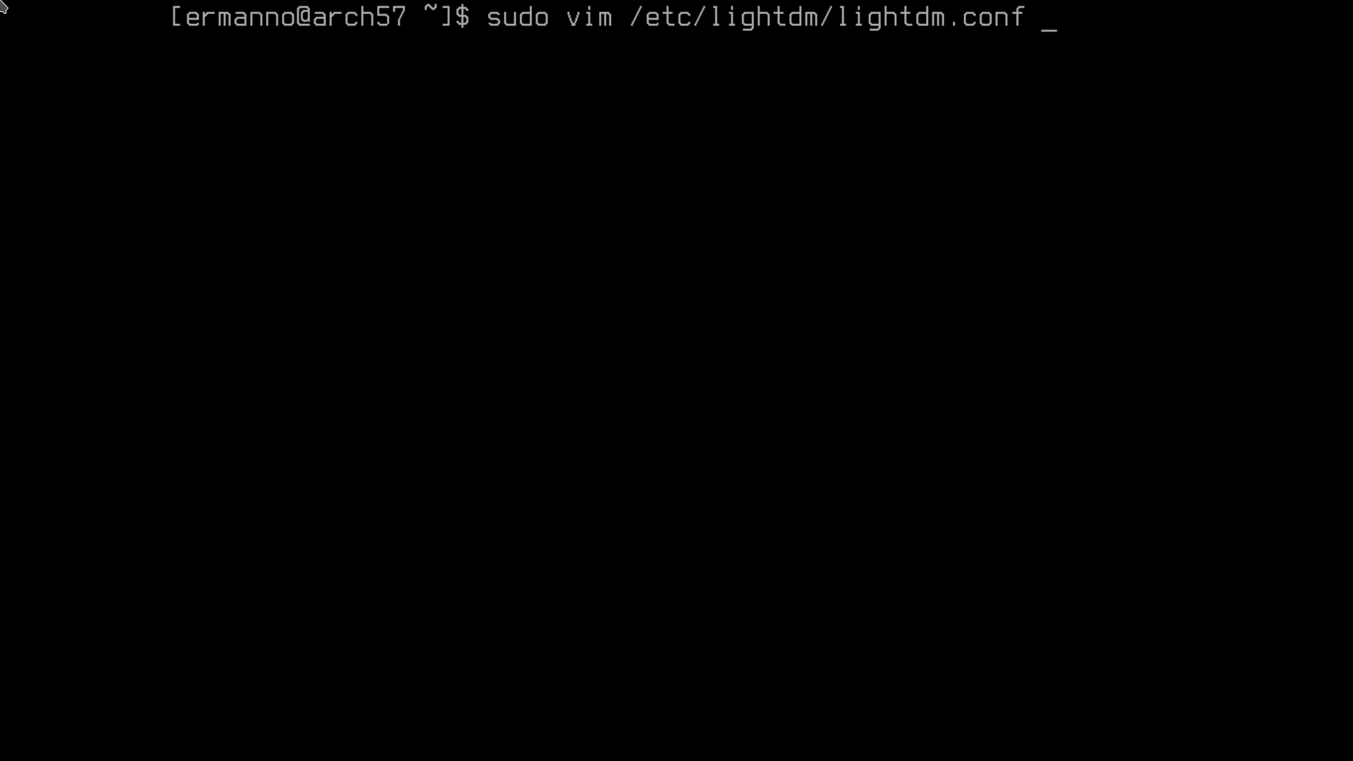
{"action": "key", "text": "Return"}
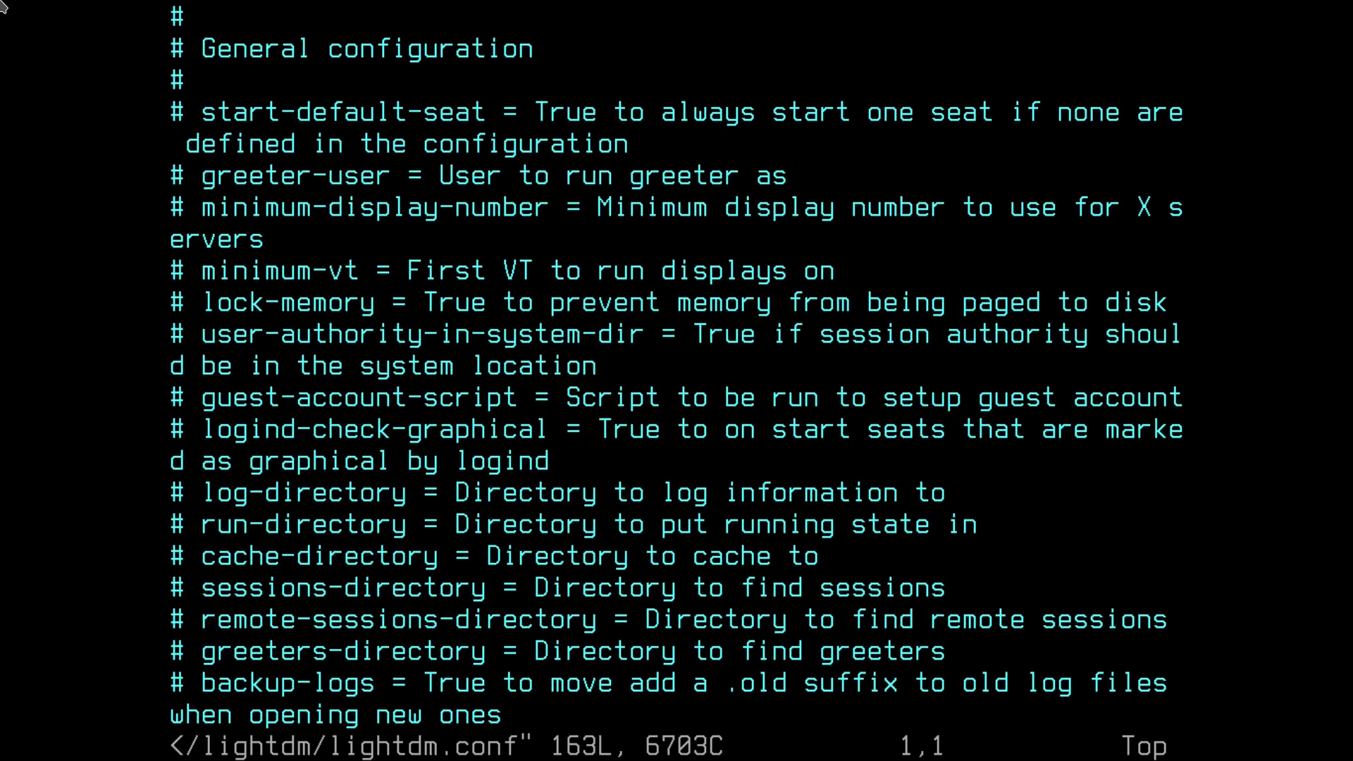
Scroll down to the greeter-session line under [Seat:*]
{"action": "scroll", "scroll_direction": "down", "scroll_amount": 3}
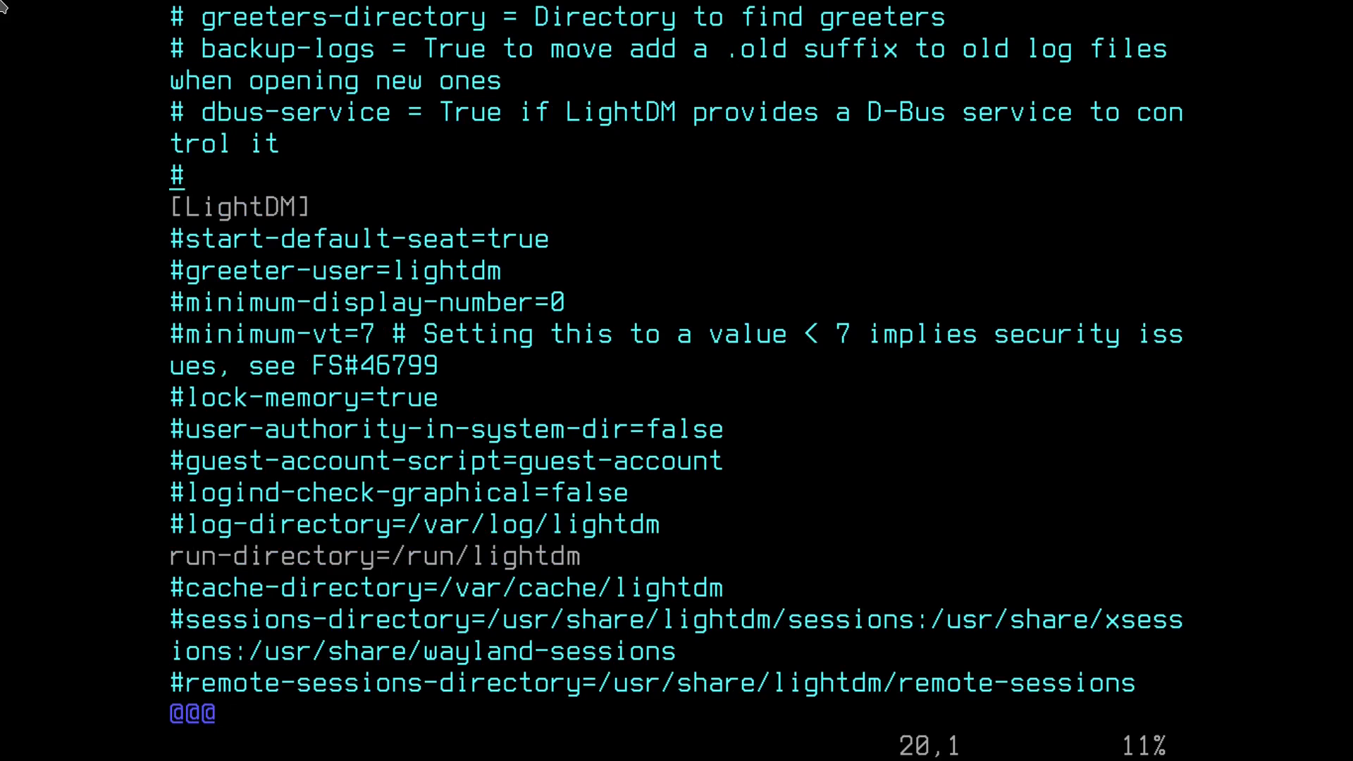
{"action": "scroll", "scroll_direction": "down", "scroll_amount": 3}
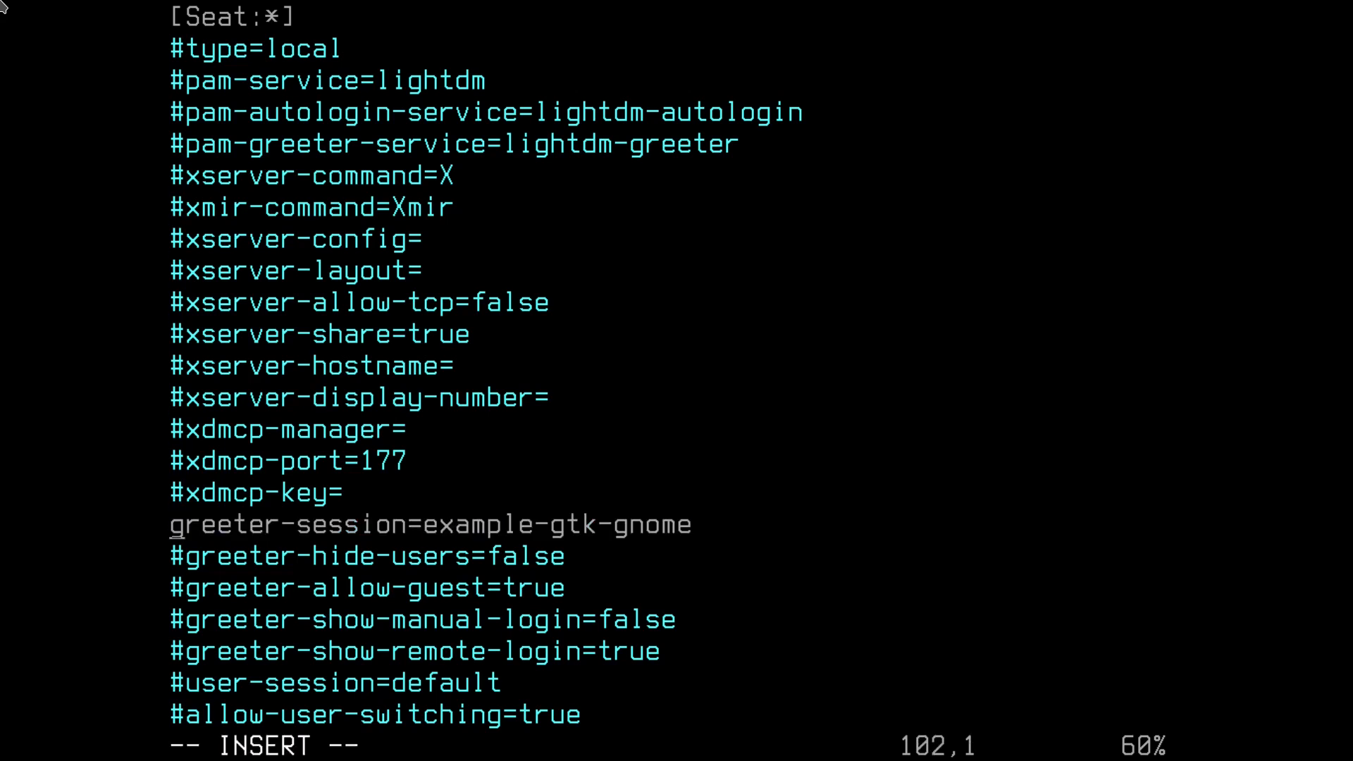
Set greeter-session to lightdm-deepin-greeter
{"action": "key", "text": "End"}
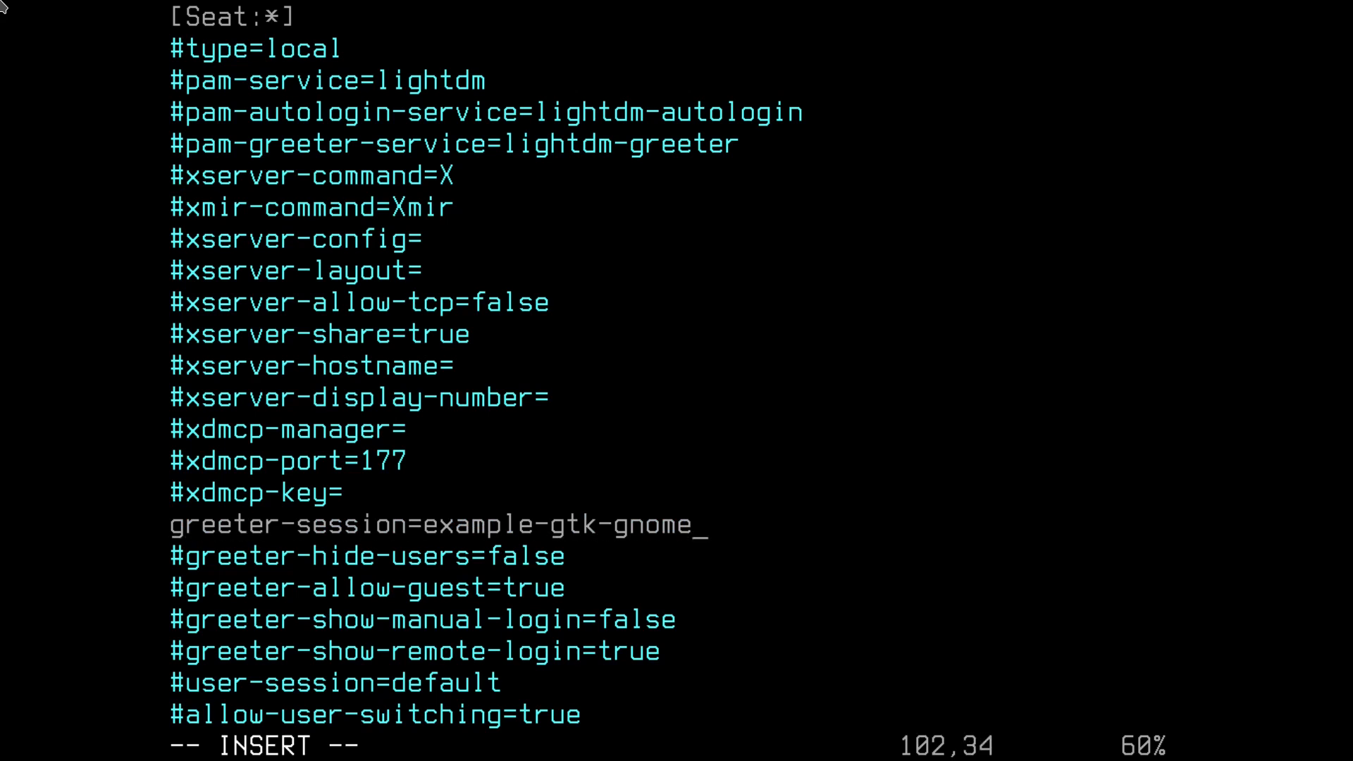
{"action": "key", "text": "Backspace"}
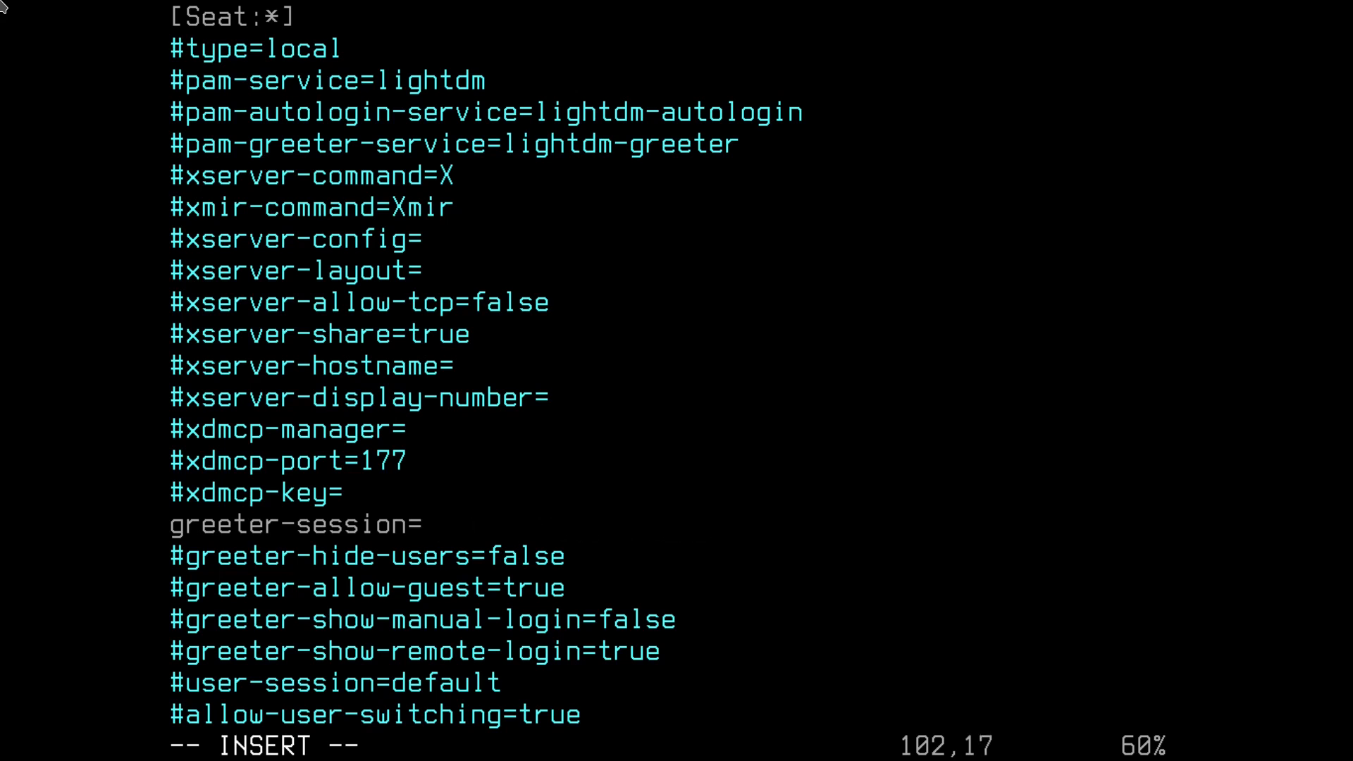
{"action": "type", "text": "lightdm-deep"}
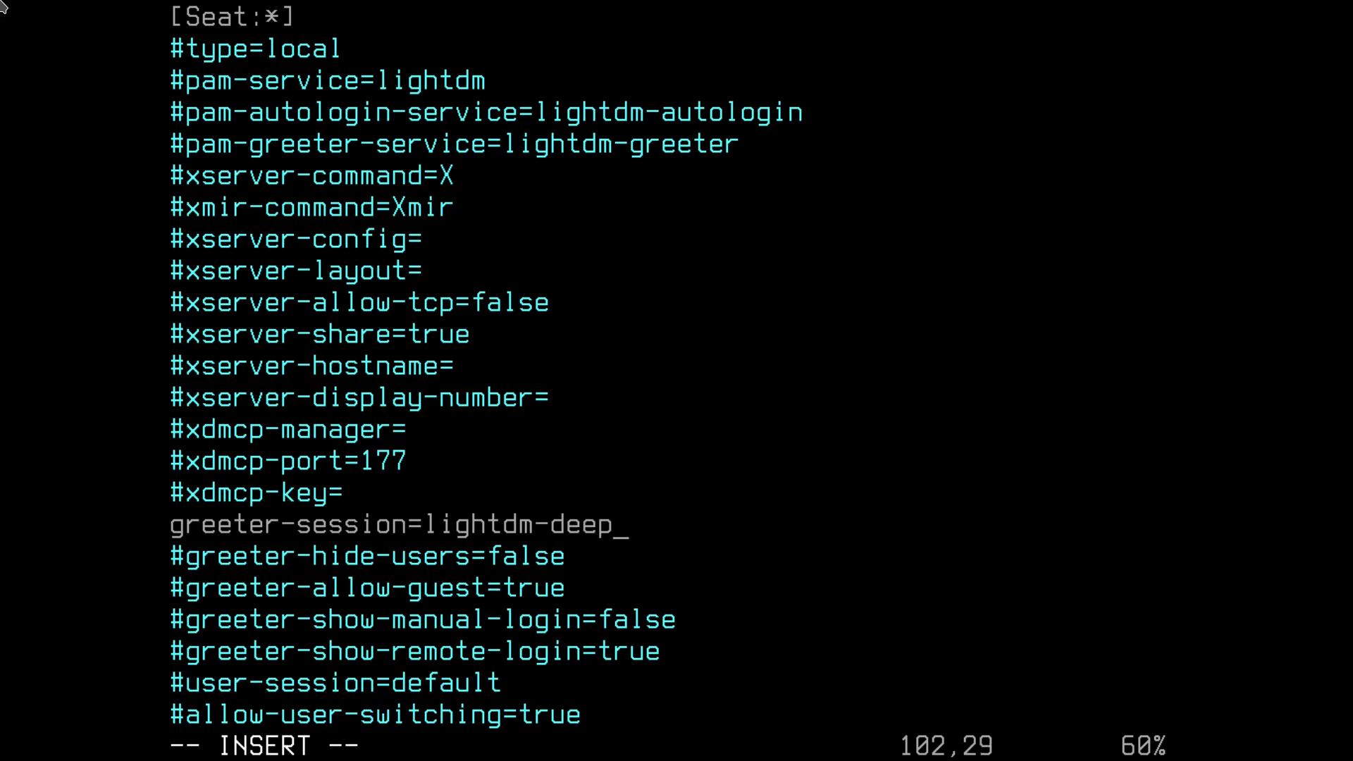
{"action": "type", "text": "in-gree"}
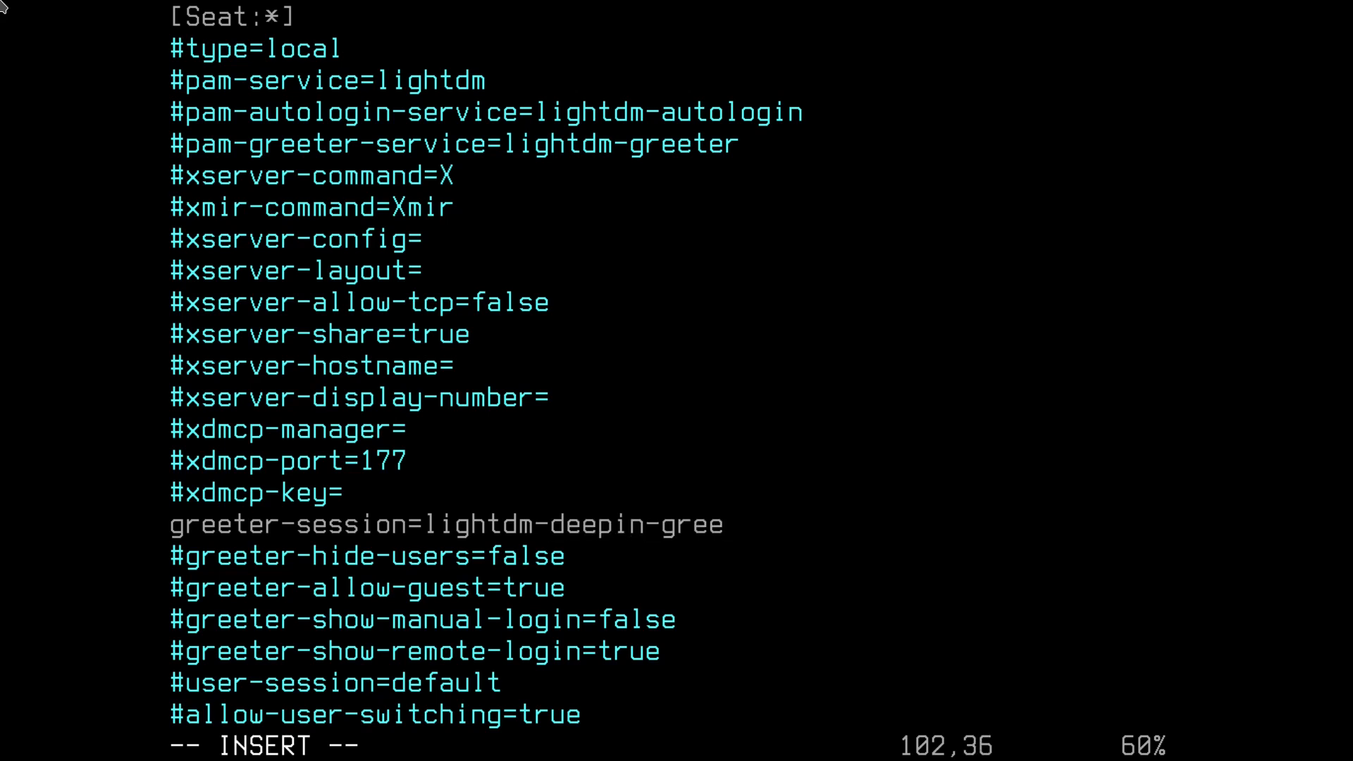
{"action": "type", "text": "ter"}
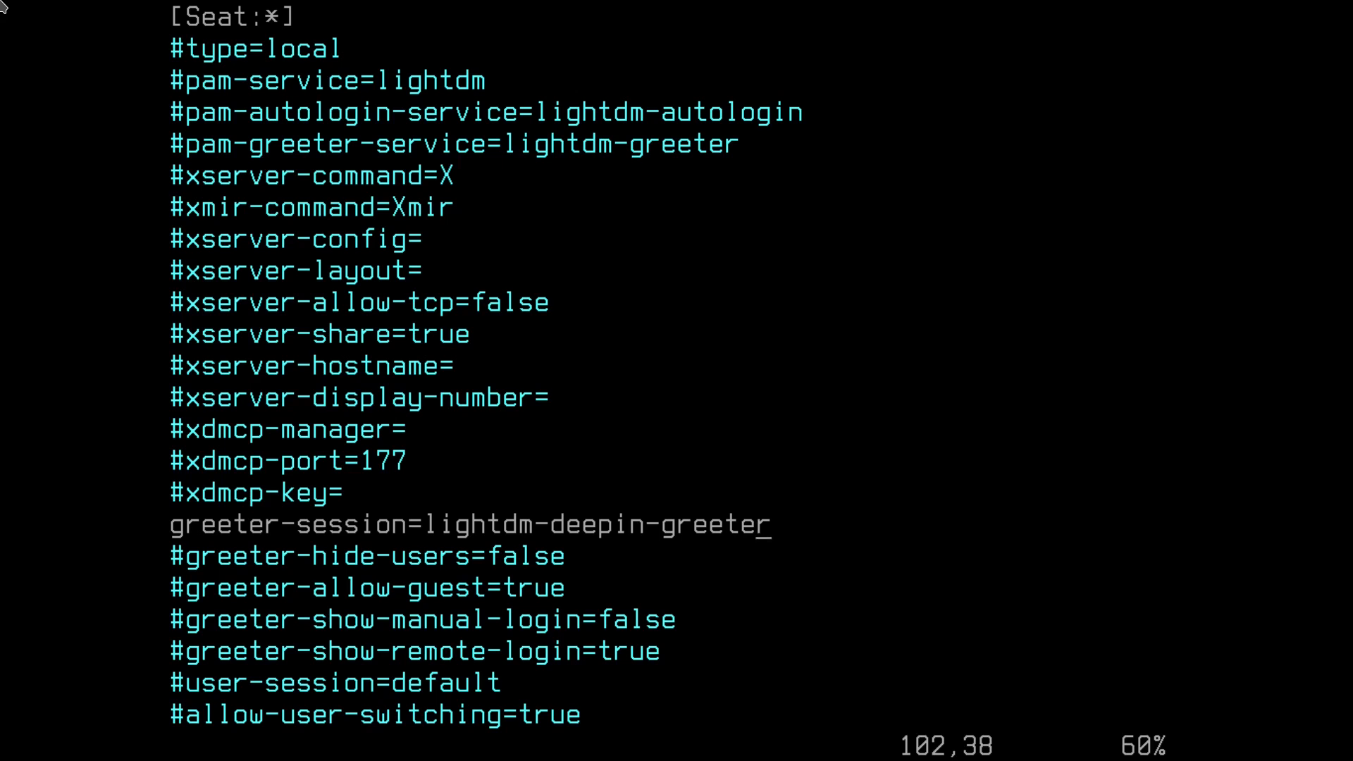
Set display-setup-script to 'xrandr --output Virtual-1 --mode 1920x1…'
{"action": "scroll", "scroll_direction": "down", "scroll_amount": 3}
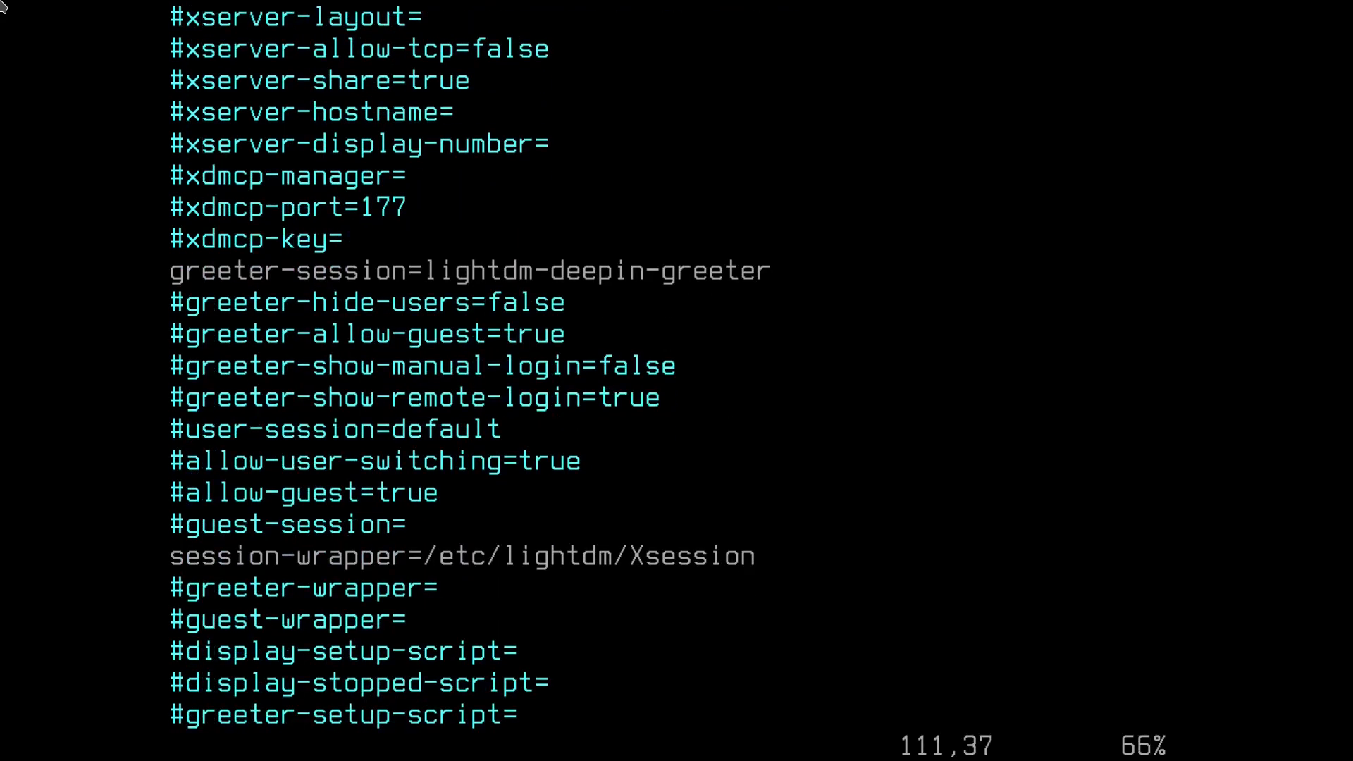
{"action": "scroll", "scroll_direction": "down", "scroll_amount": 3}
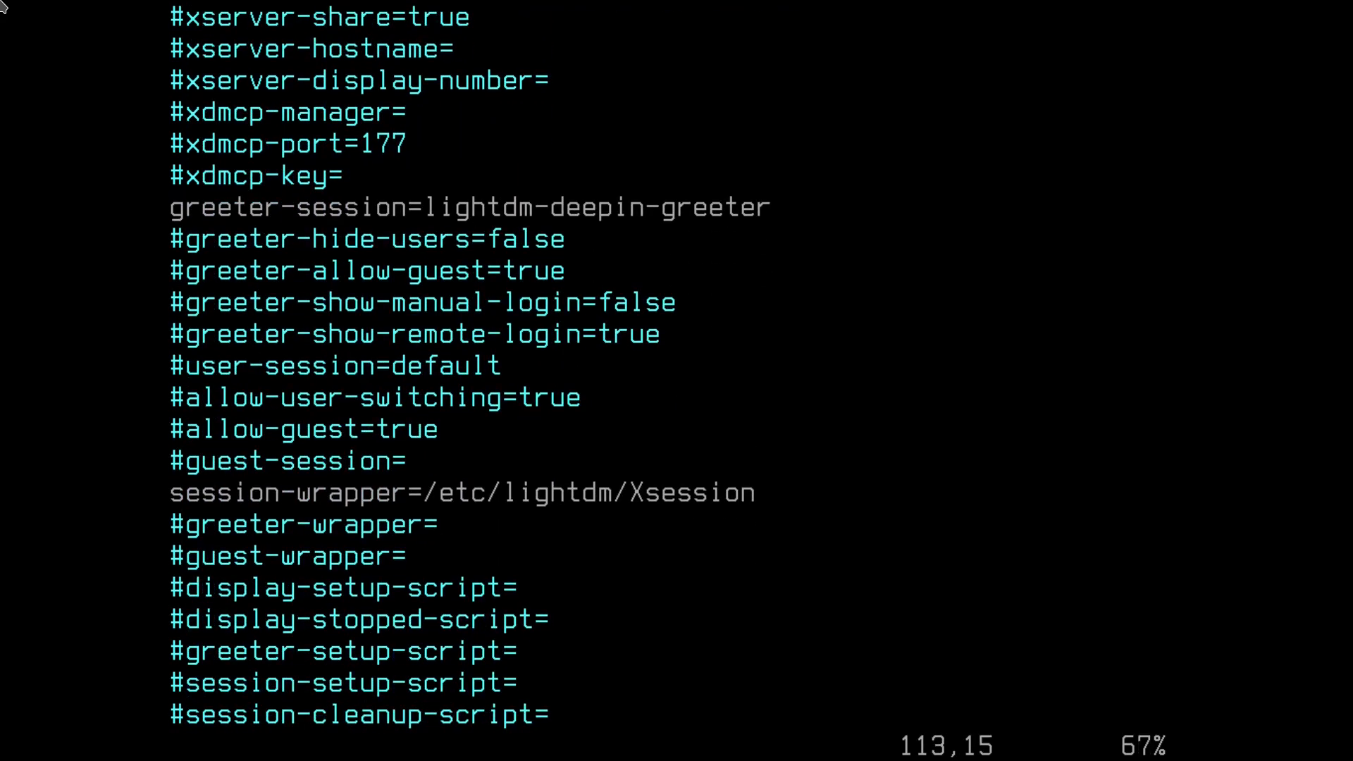
{"action": "scroll", "scroll_direction": "down", "scroll_amount": 3}
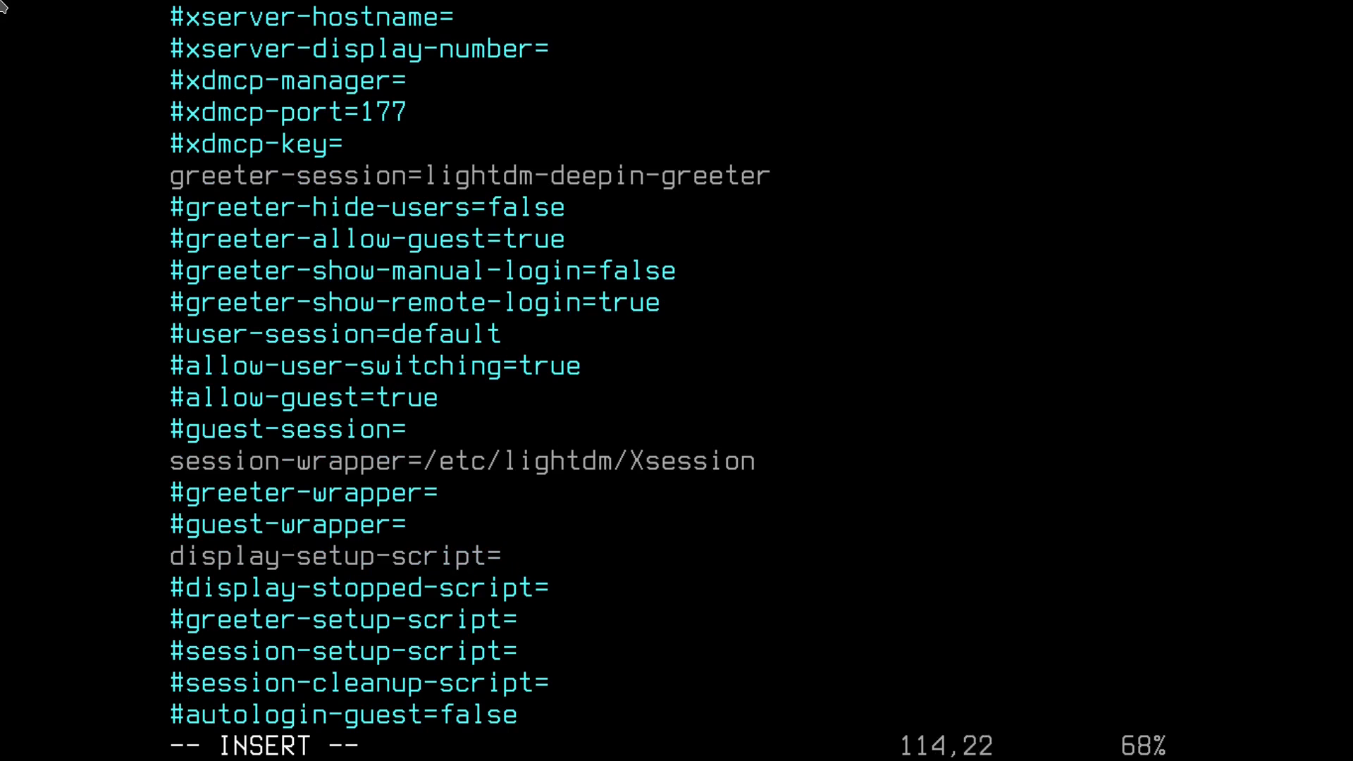
{"action": "type", "text": "xrandr"}
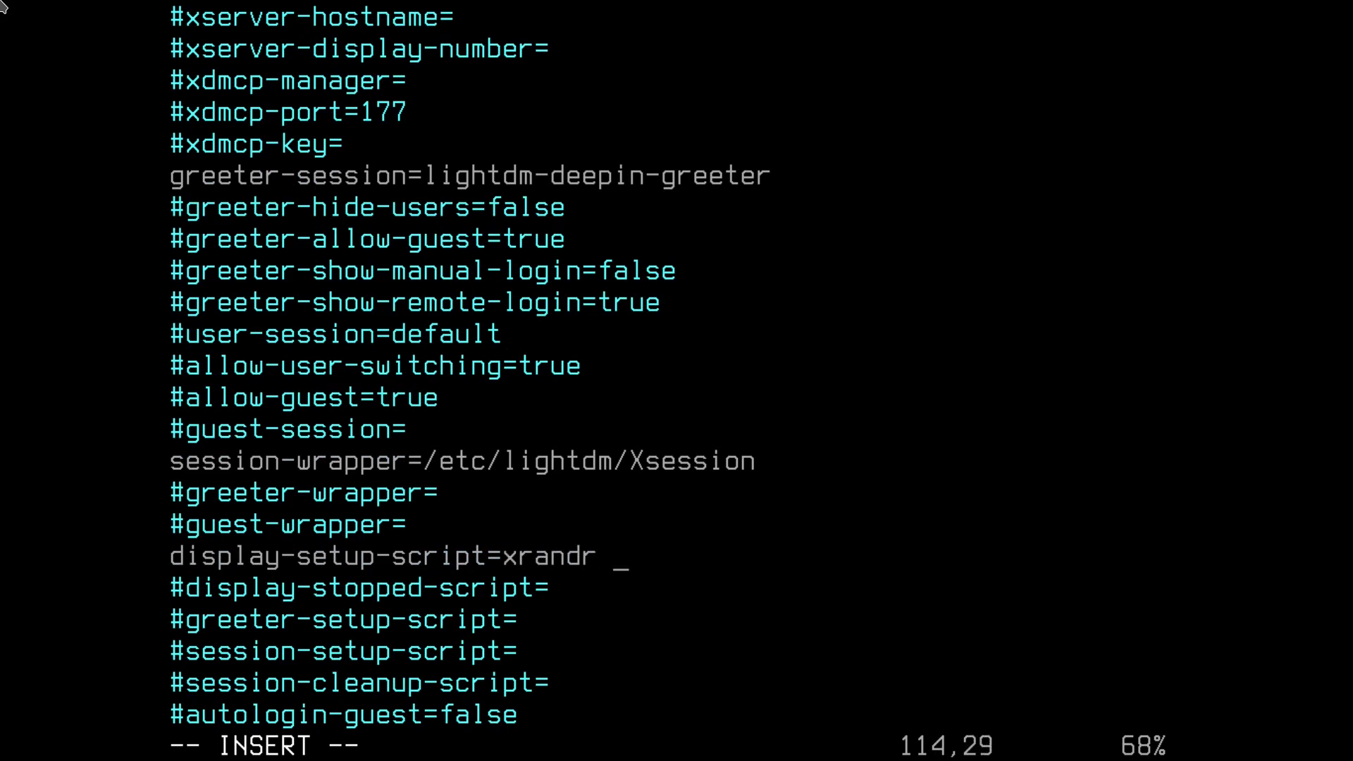
{"action": "type", "text": "--out"}
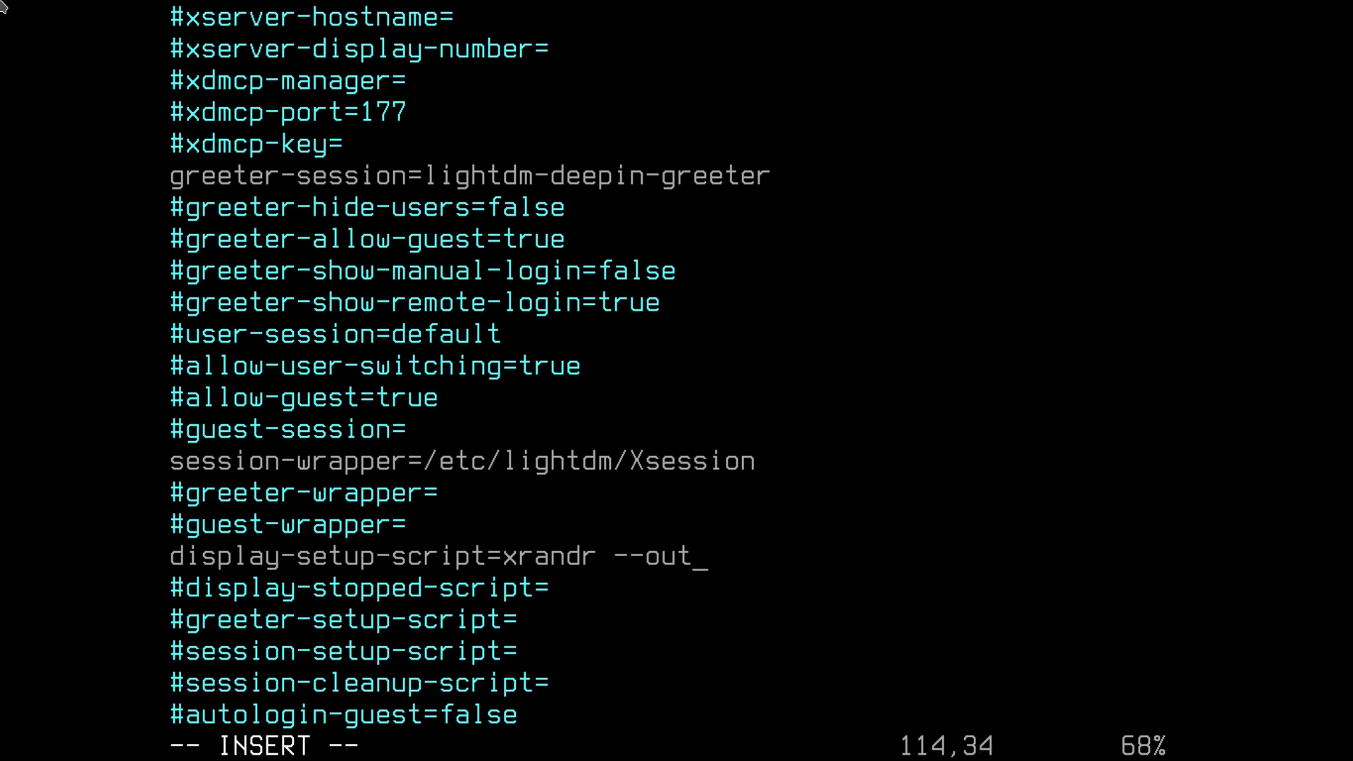
{"action": "type", "text": "put Virt"}
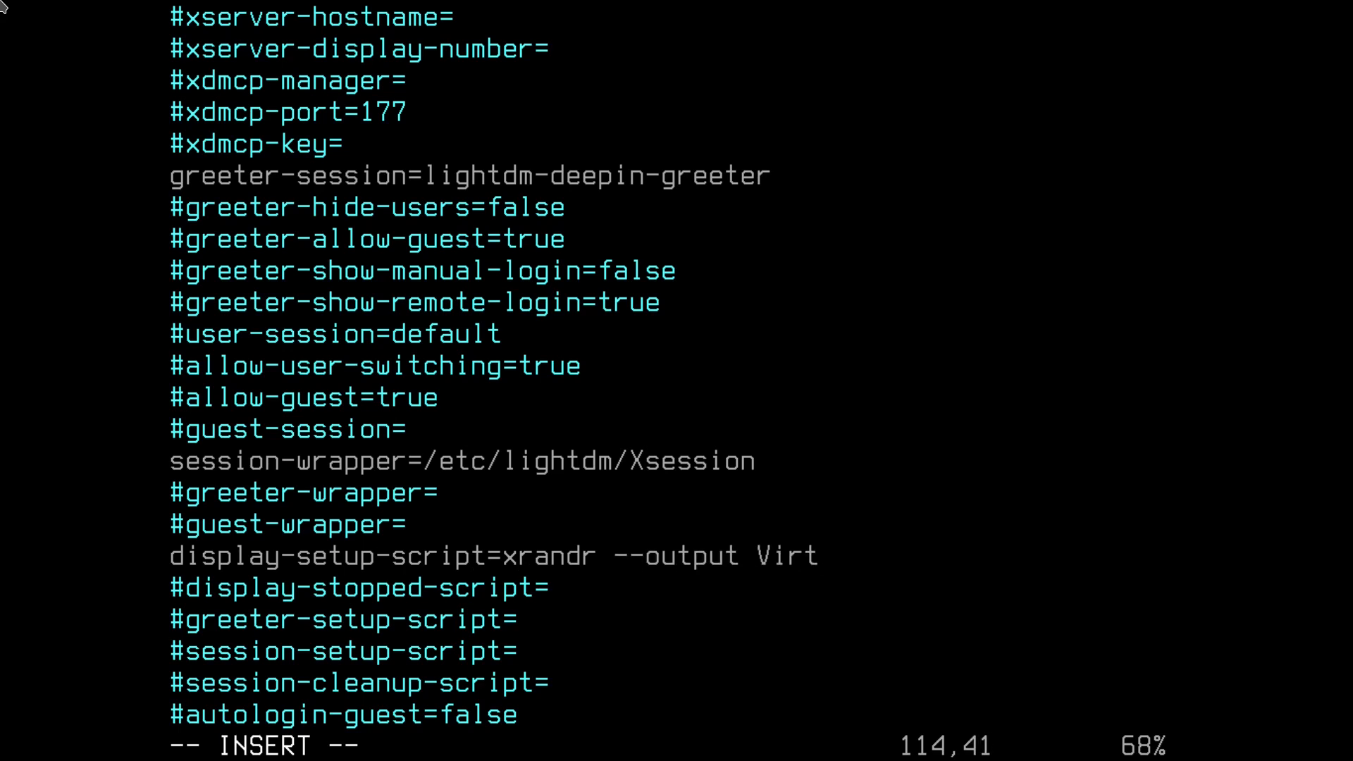
{"action": "type", "text": "ual-1"}
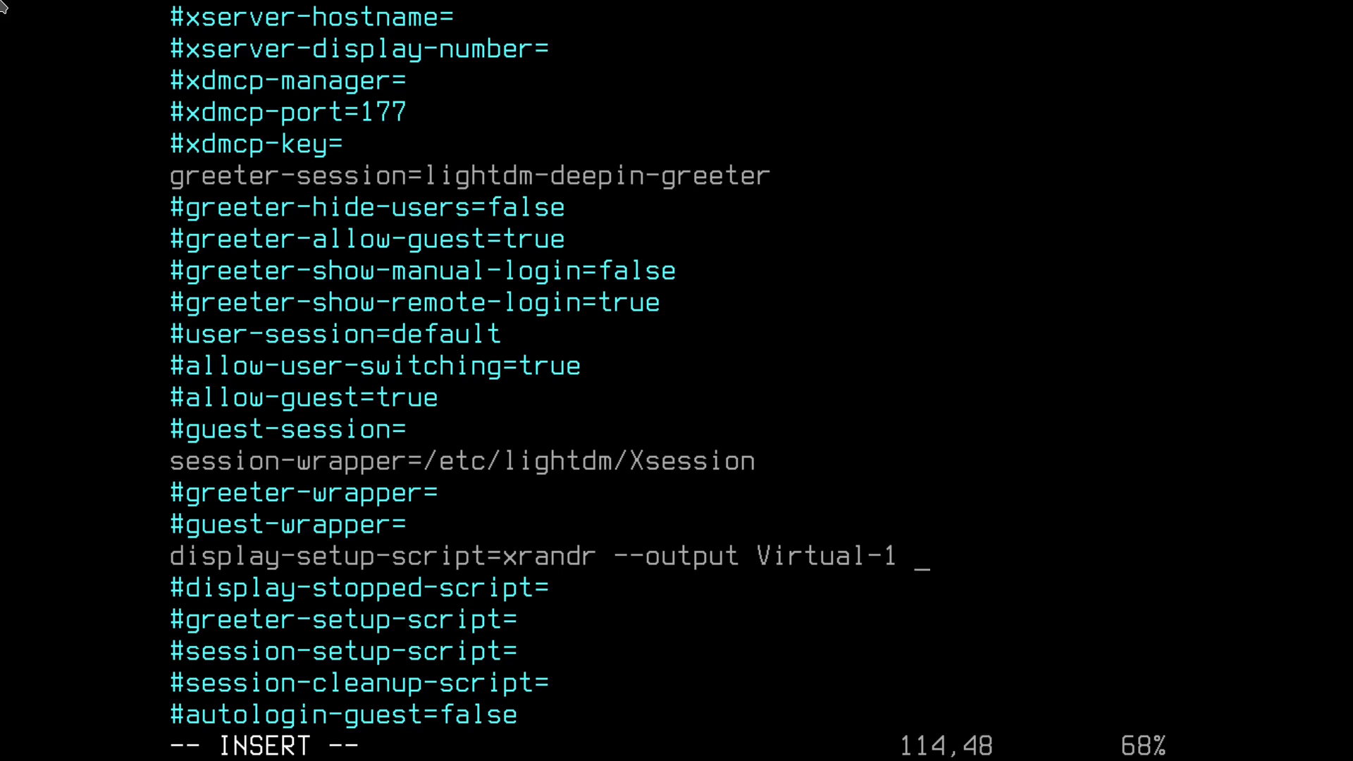
{"action": "type", "text": "--mode"}
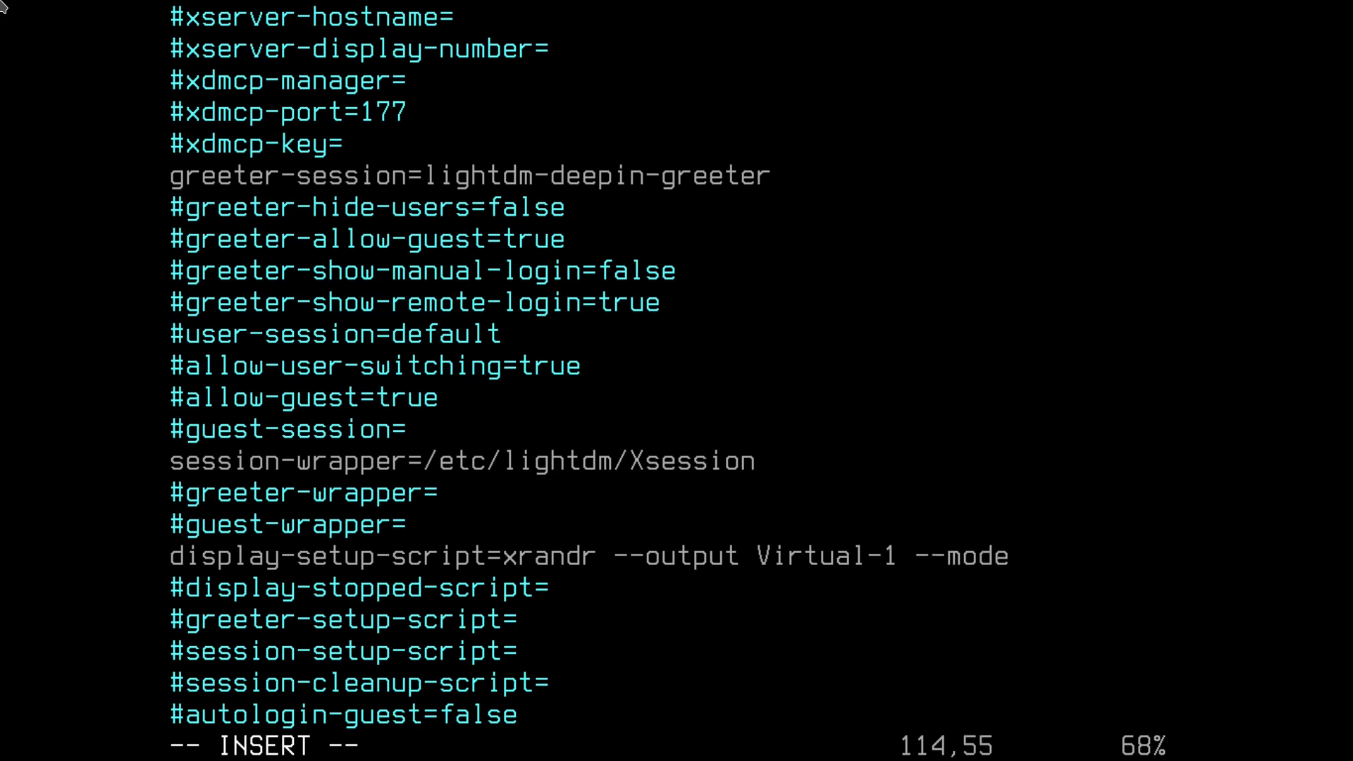
{"action": "type", "text": "1920x1"}
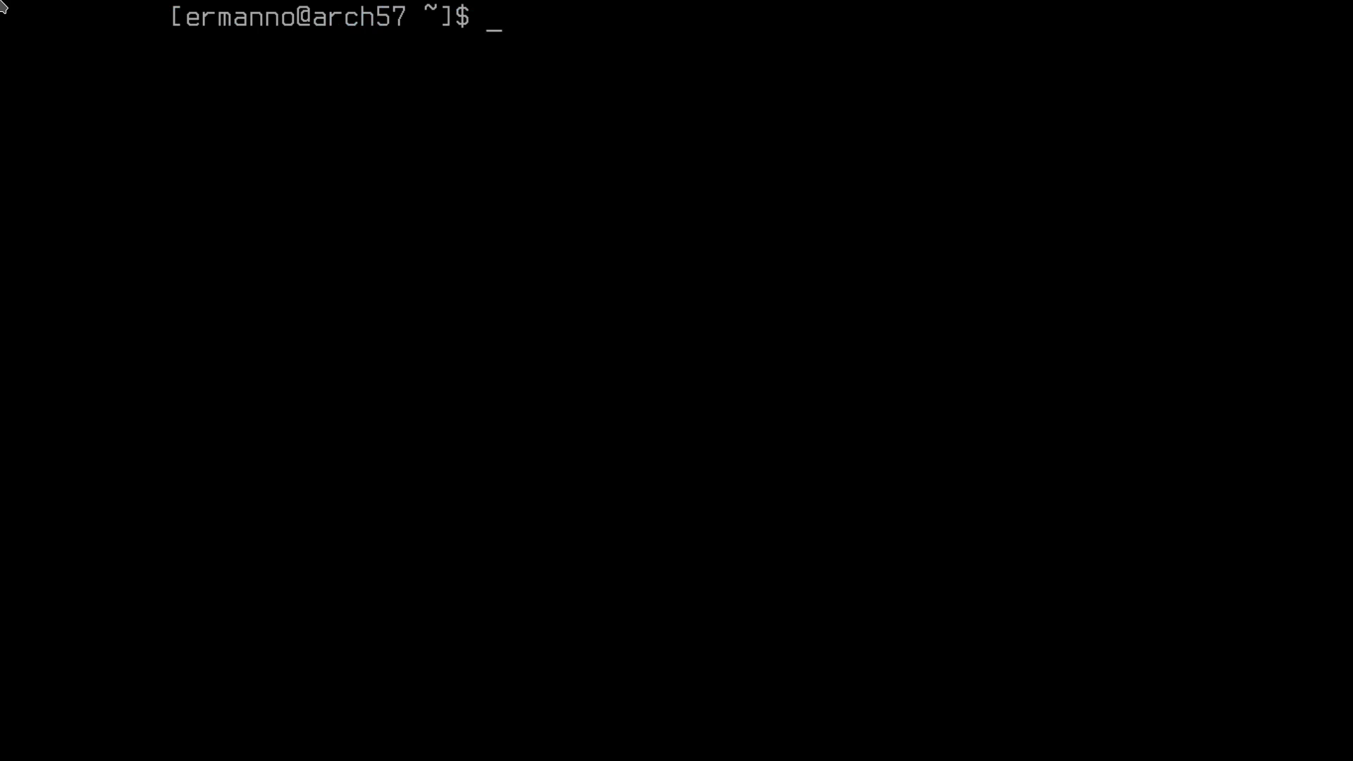
Enable the LightDM service with systemctl, then reboot the machine
{"action": "type", "text": "sudo s"}
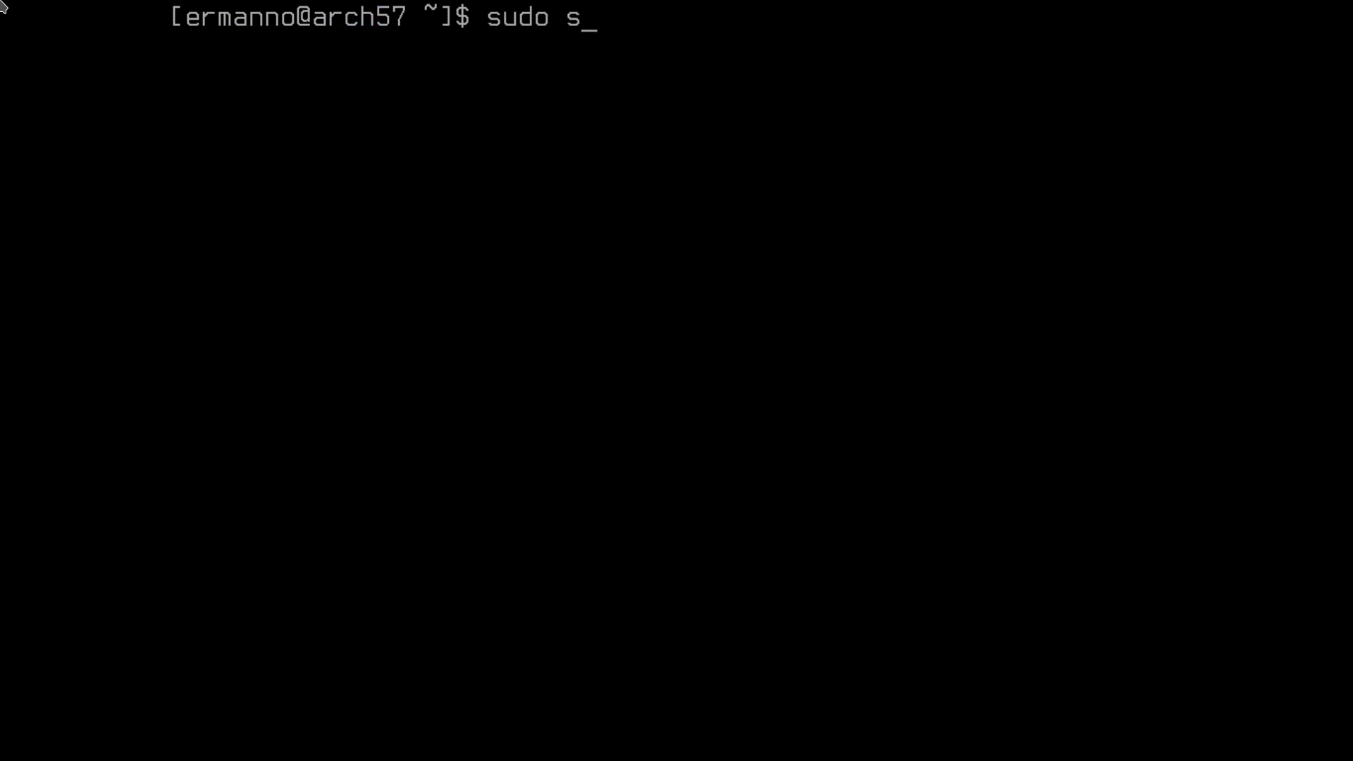
{"action": "type", "text": "ystemctl"}
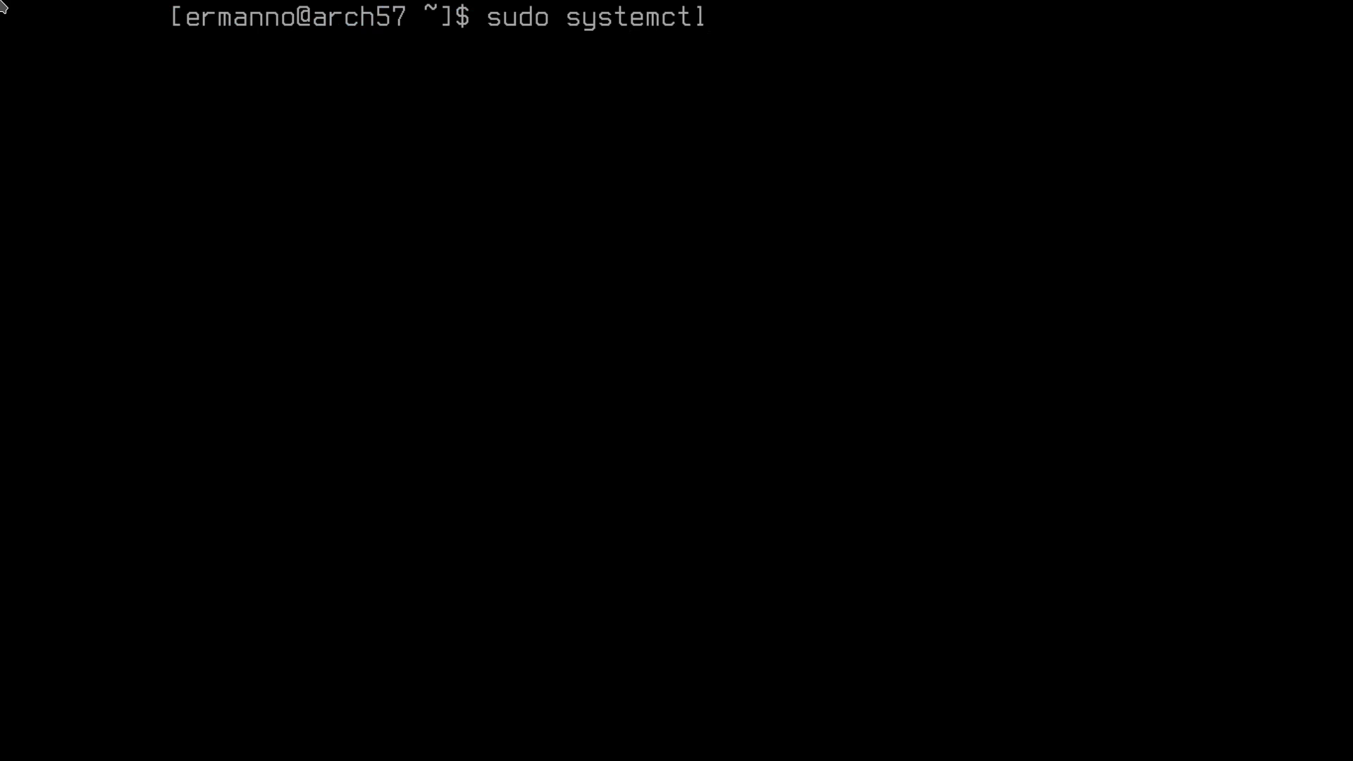
{"action": "type", "text": "enable lightd"}
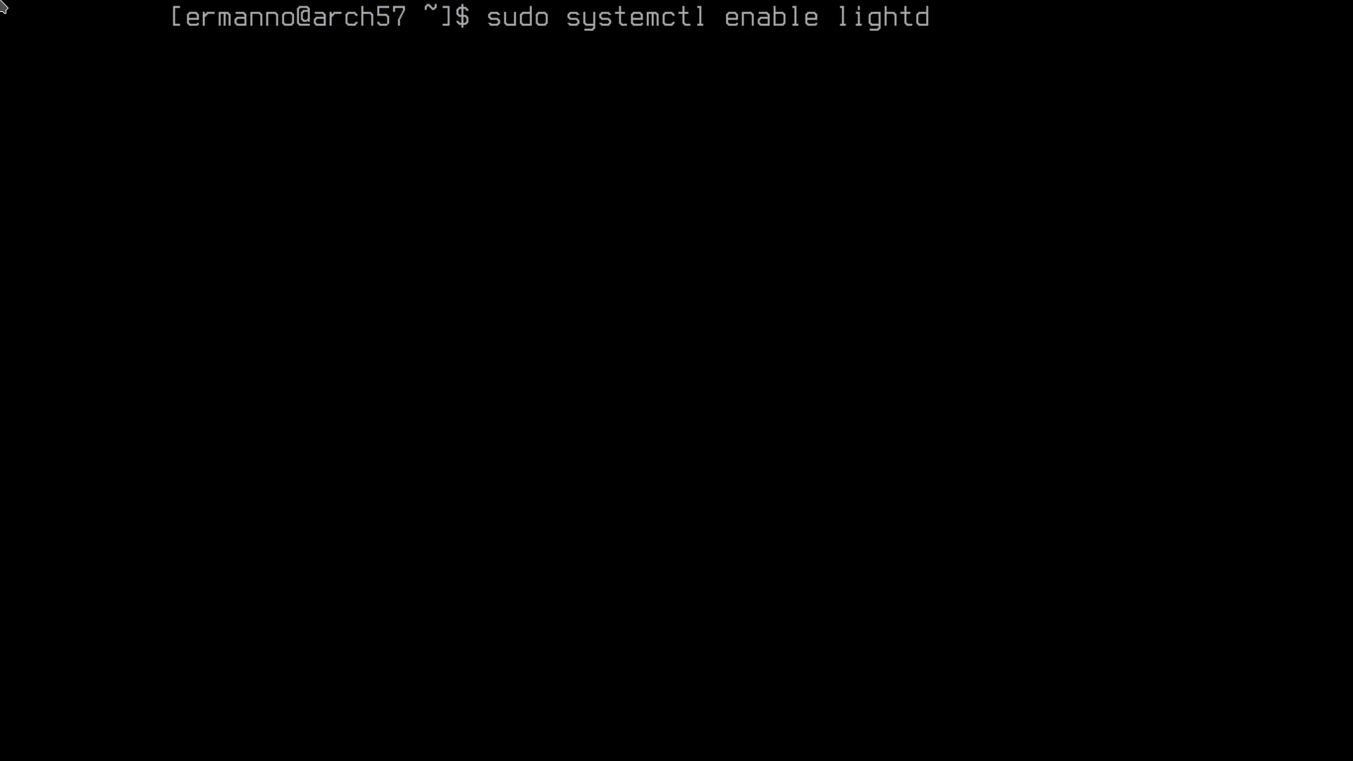
{"action": "key", "text": "Return"}
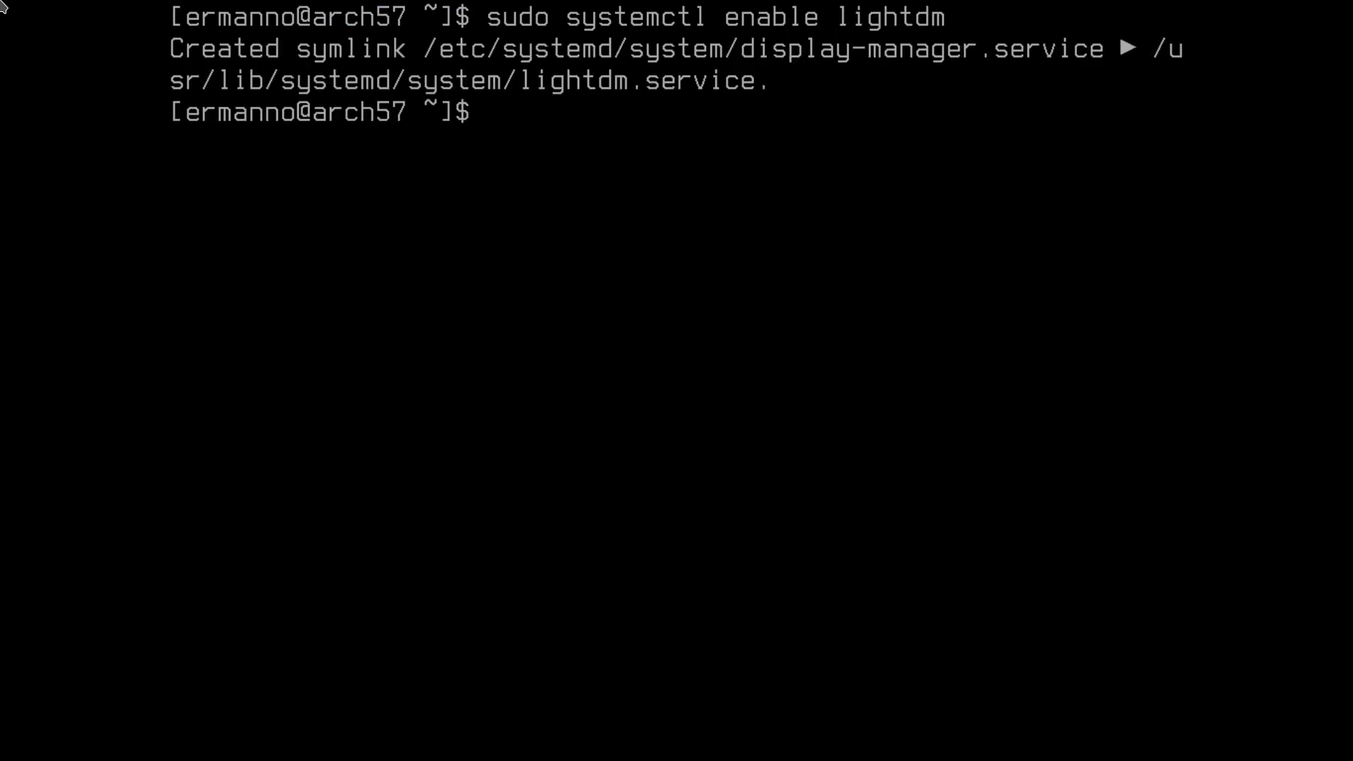
{"action": "type", "text": "reboo"}
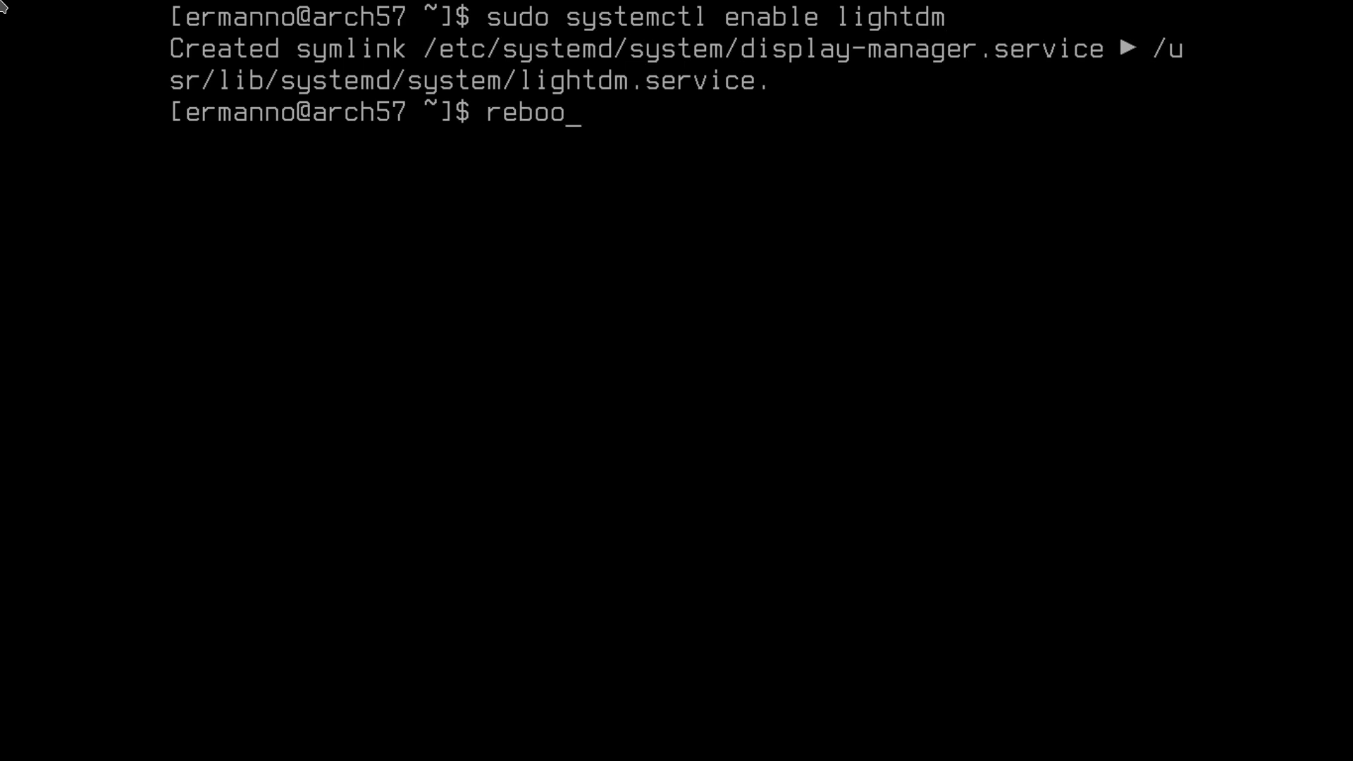
{"action": "key", "text": "Return"}
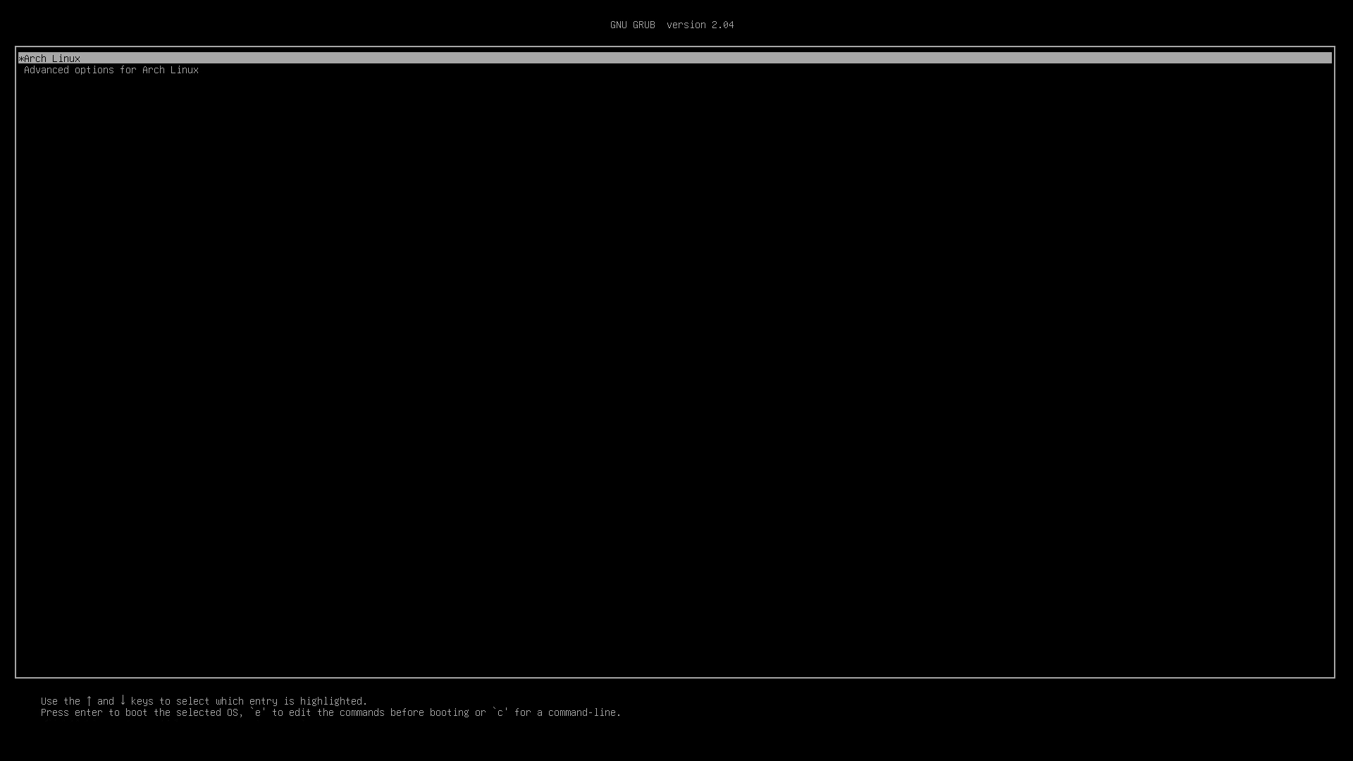
Boot the Arch Linux GRUB entry and log in through the LightDM greeter
{"action": "key", "text": "Return"}
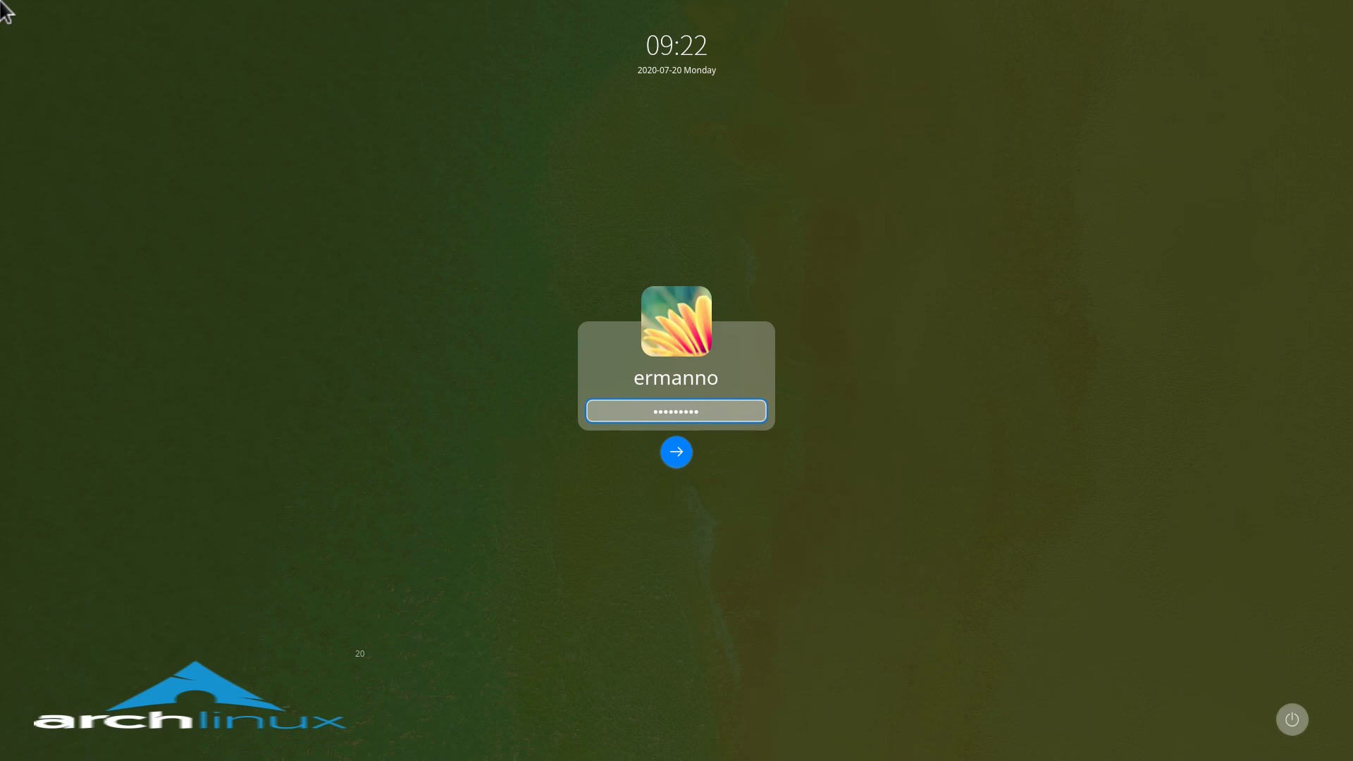
{"action": "left_click", "coordinate": [676, 451]}
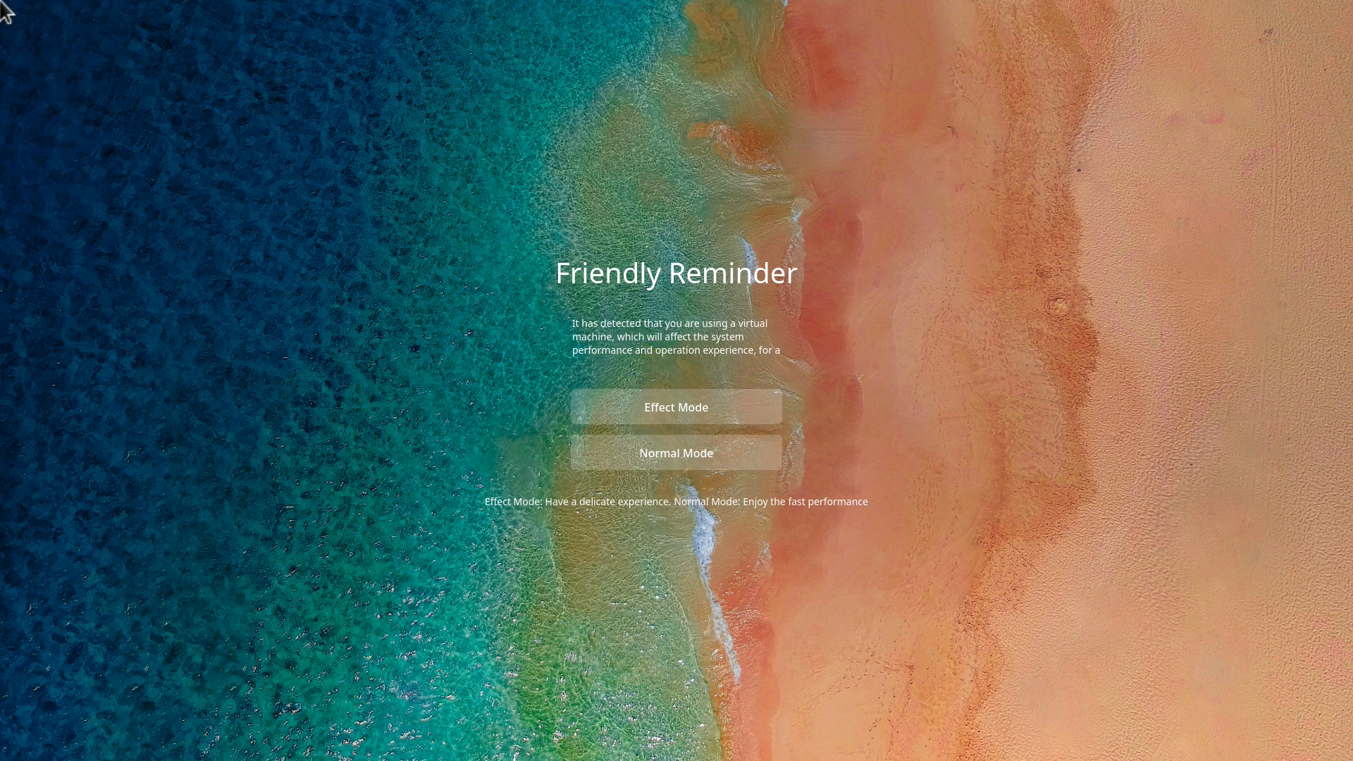
{"action": "mouse_move", "coordinate": [733, 416]}
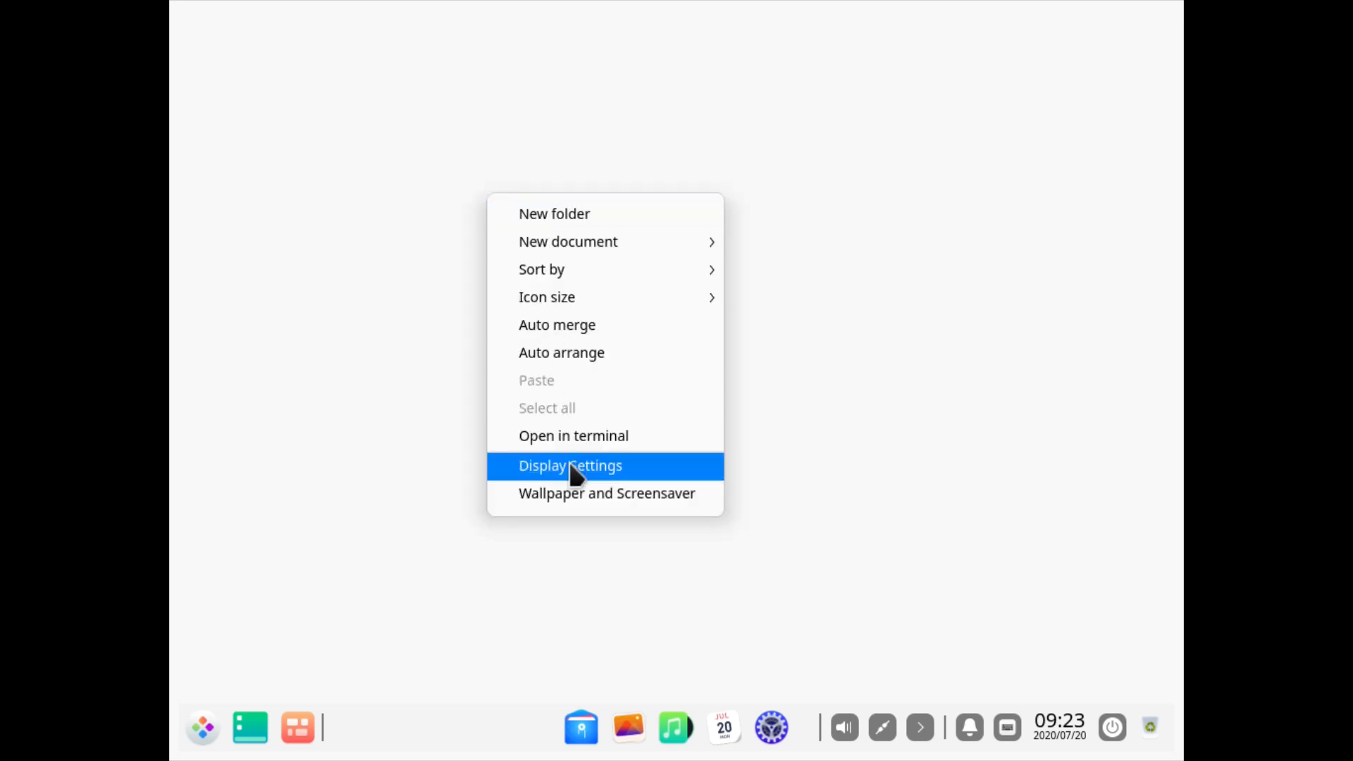
Check the 1920x1080 display setting, then bring up Wallpaper and Screensaver from the desktop menu
{"action": "left_click", "coordinate": [569, 465]}
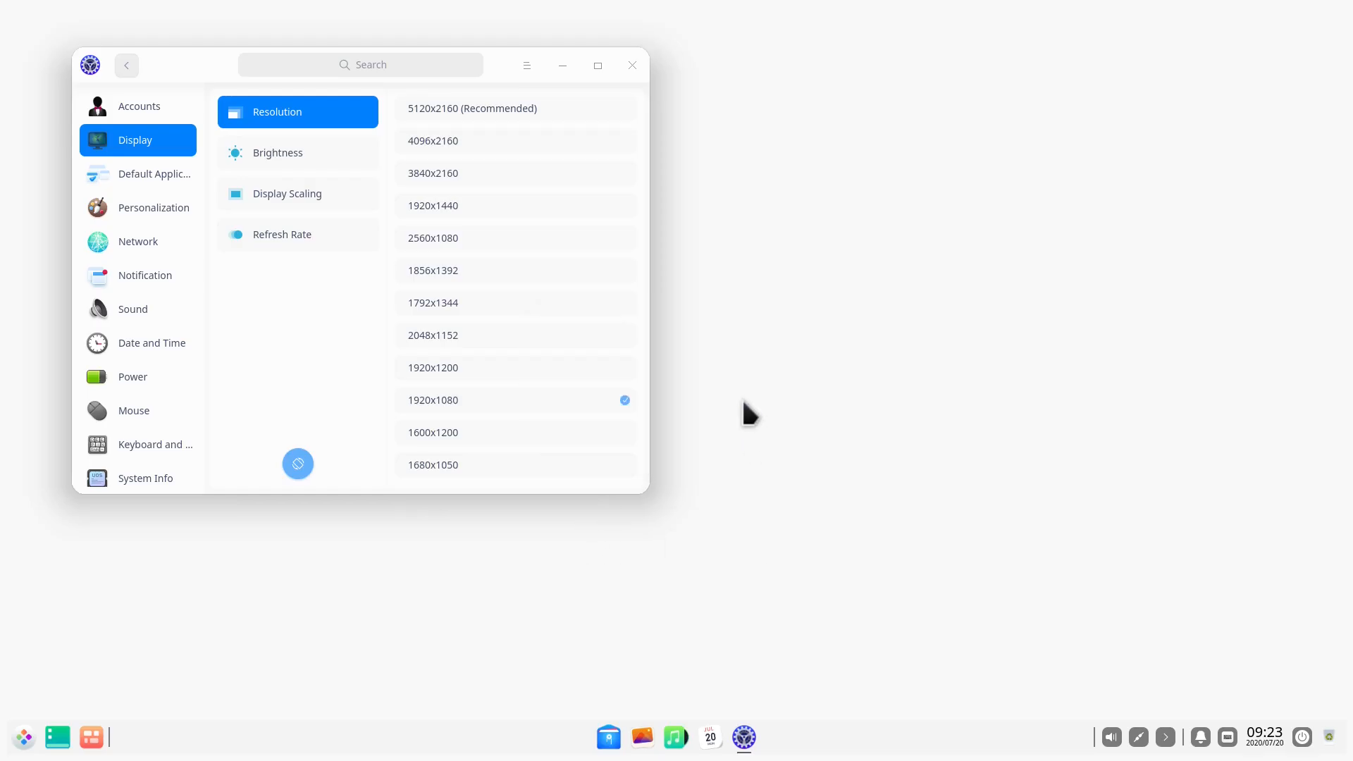
{"action": "right_click", "coordinate": [569, 431]}
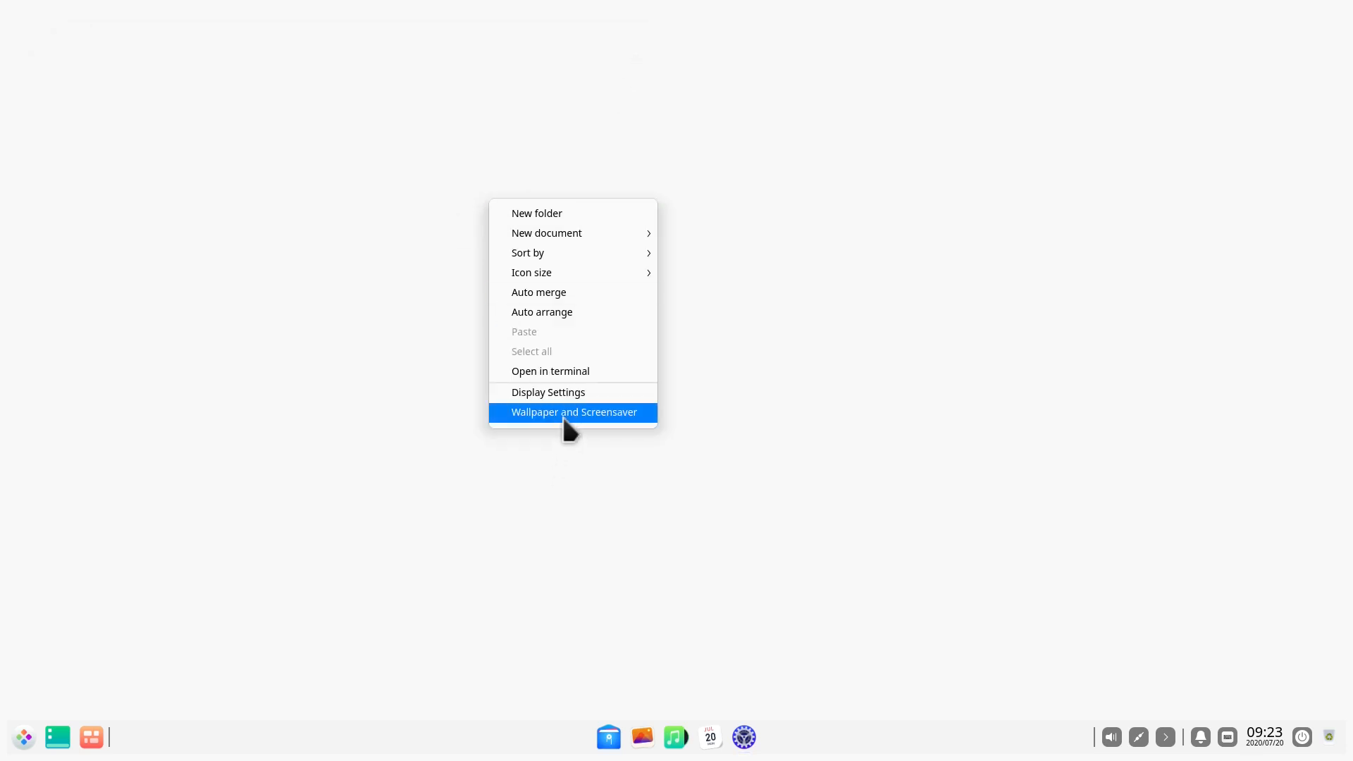
{"action": "left_click", "coordinate": [572, 411]}
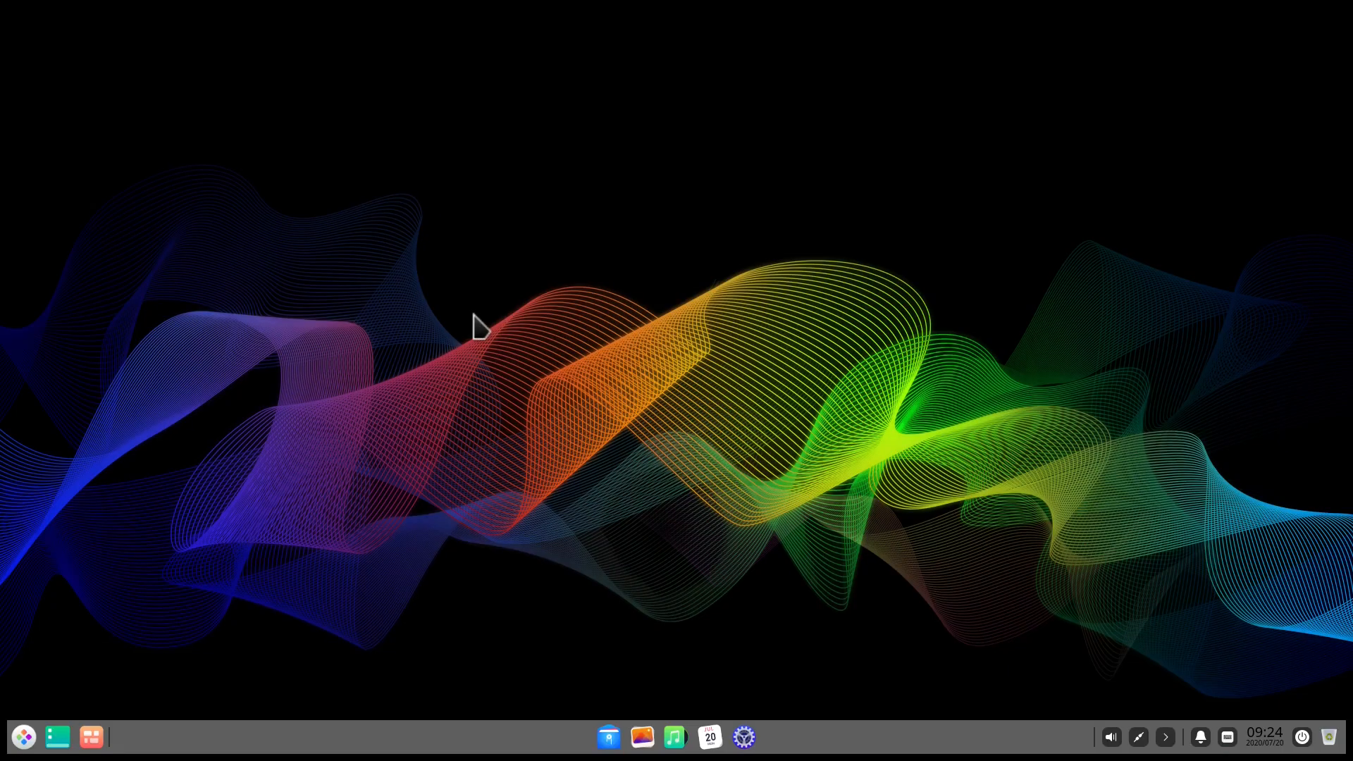
{"action": "mouse_move", "coordinate": [445, 488]}
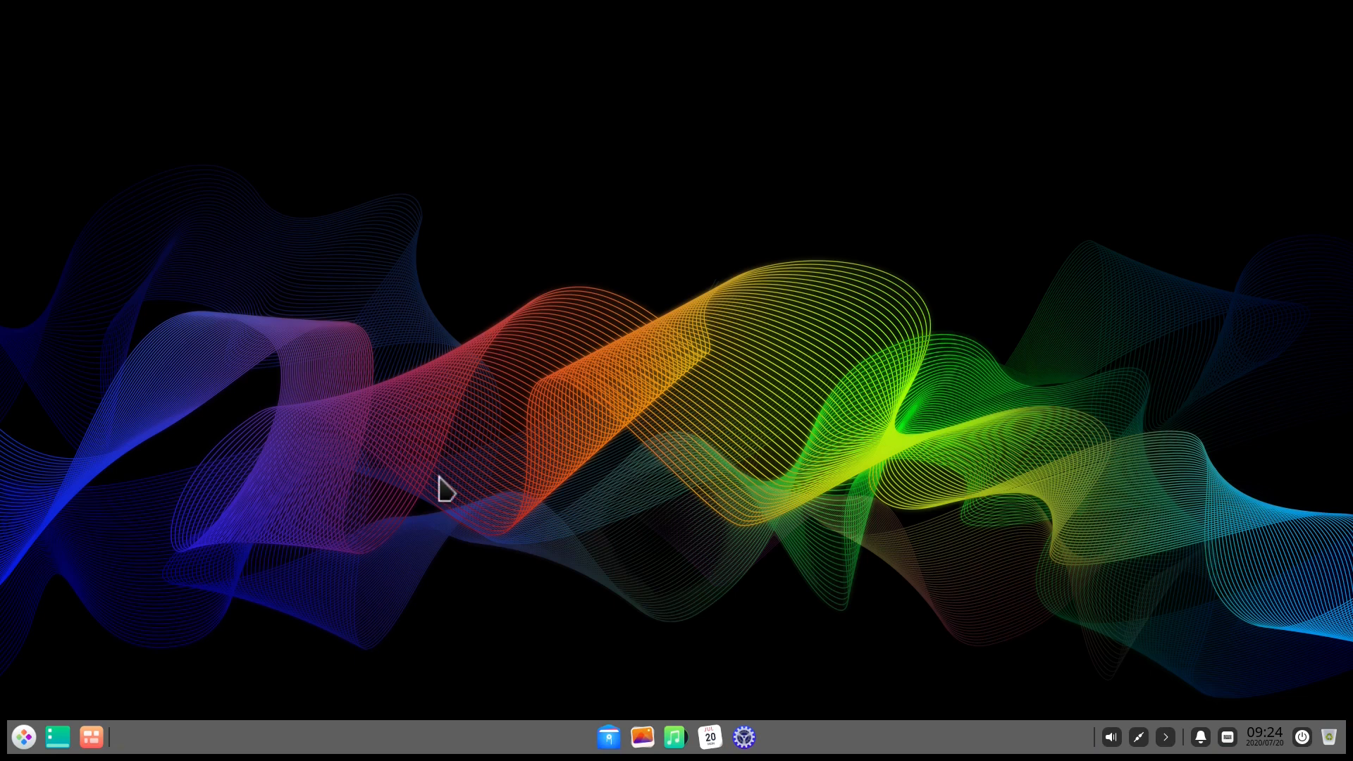
{"action": "mouse_move", "coordinate": [389, 749]}
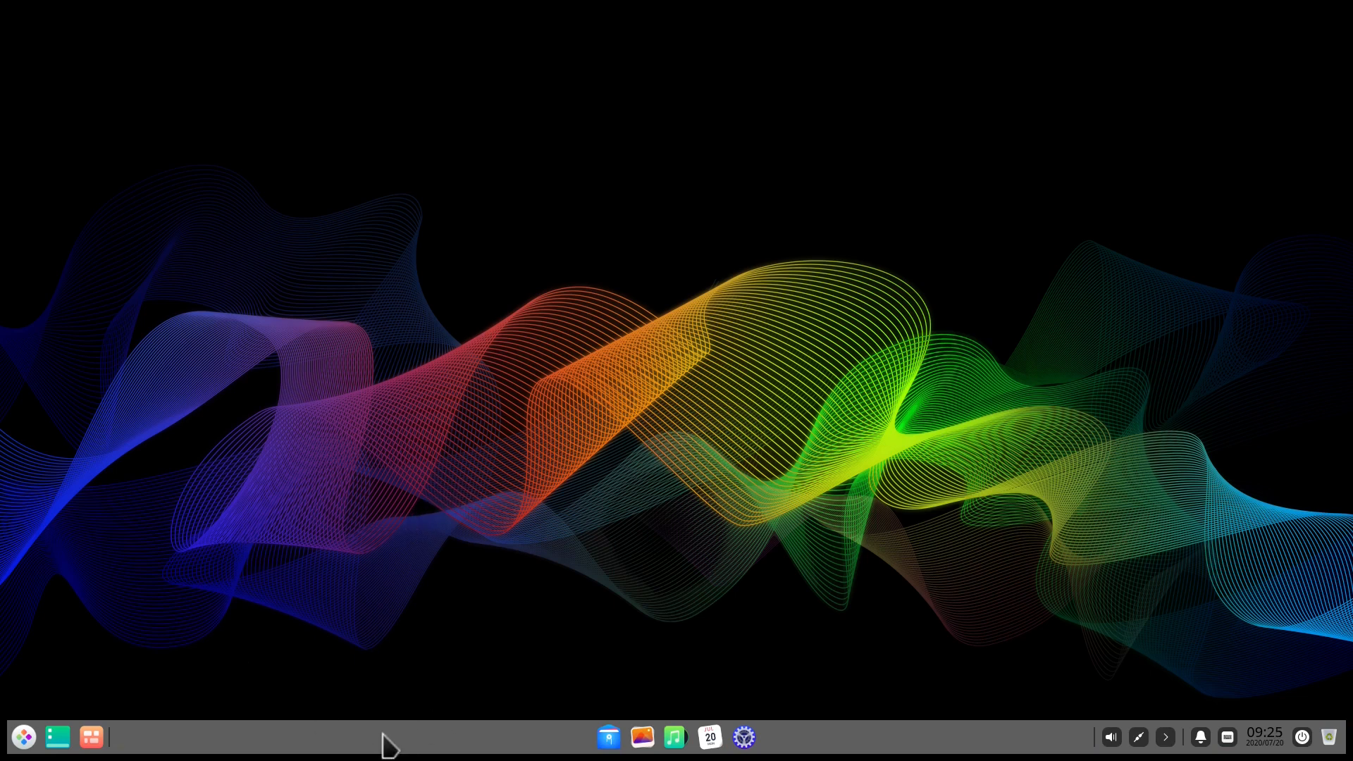
{"action": "mouse_move", "coordinate": [23, 736]}
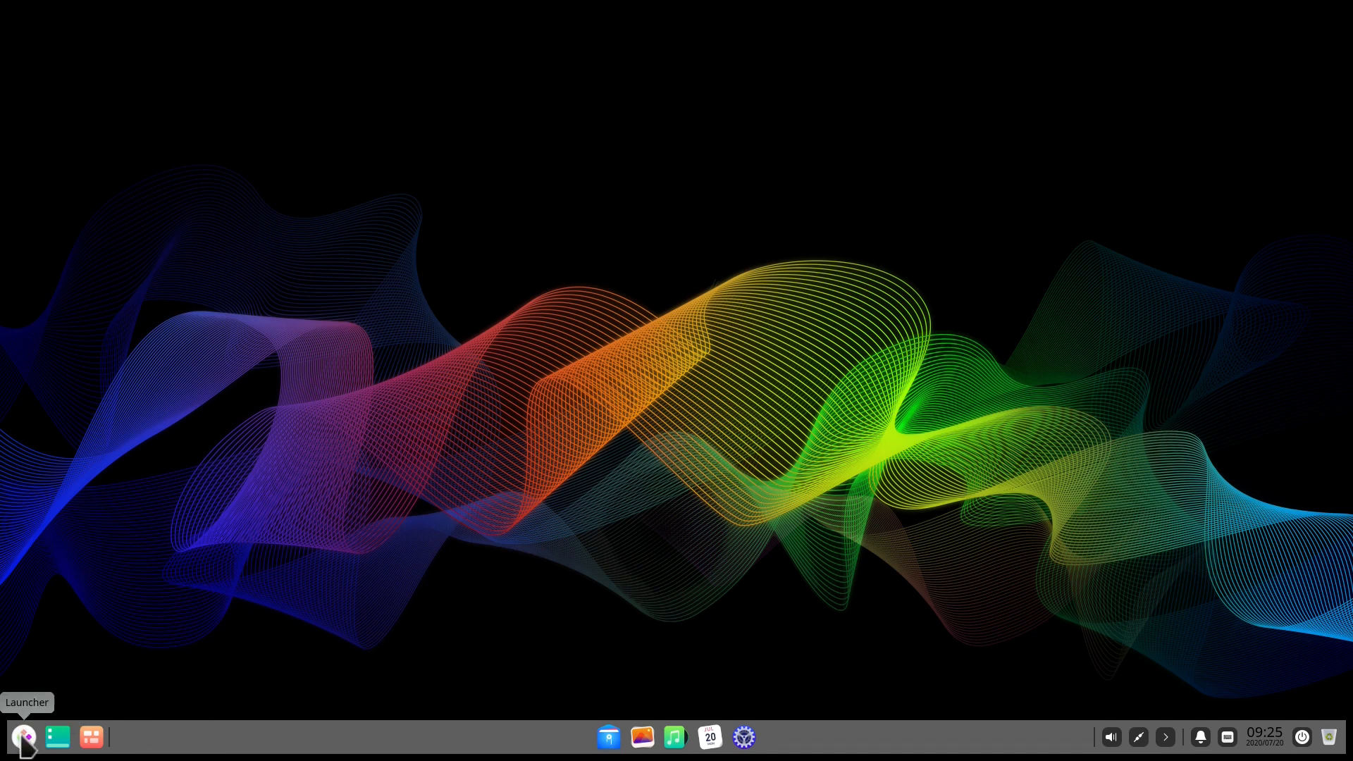
Launch the full-screen app launcher, view the Music category, and return to the all-apps grid
{"action": "left_click", "coordinate": [24, 736]}
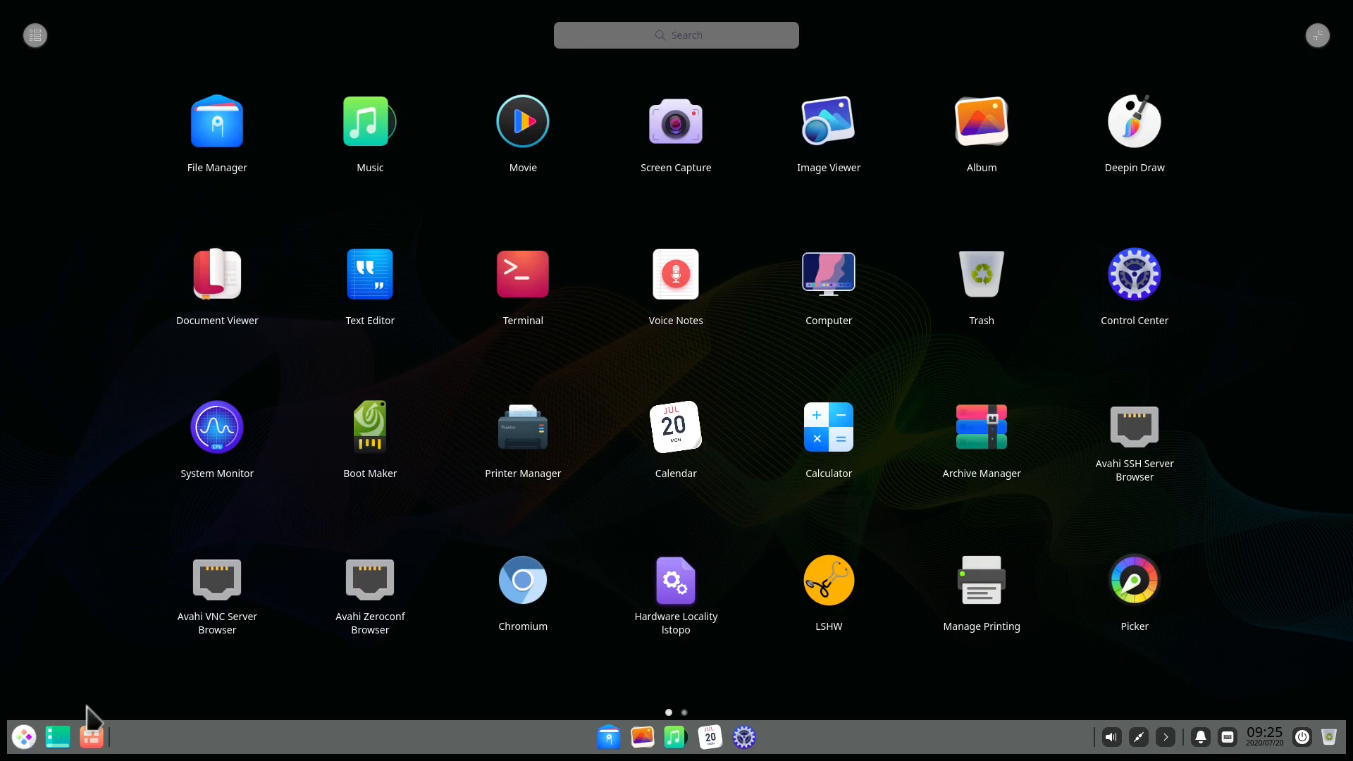
{"action": "mouse_move", "coordinate": [35, 35]}
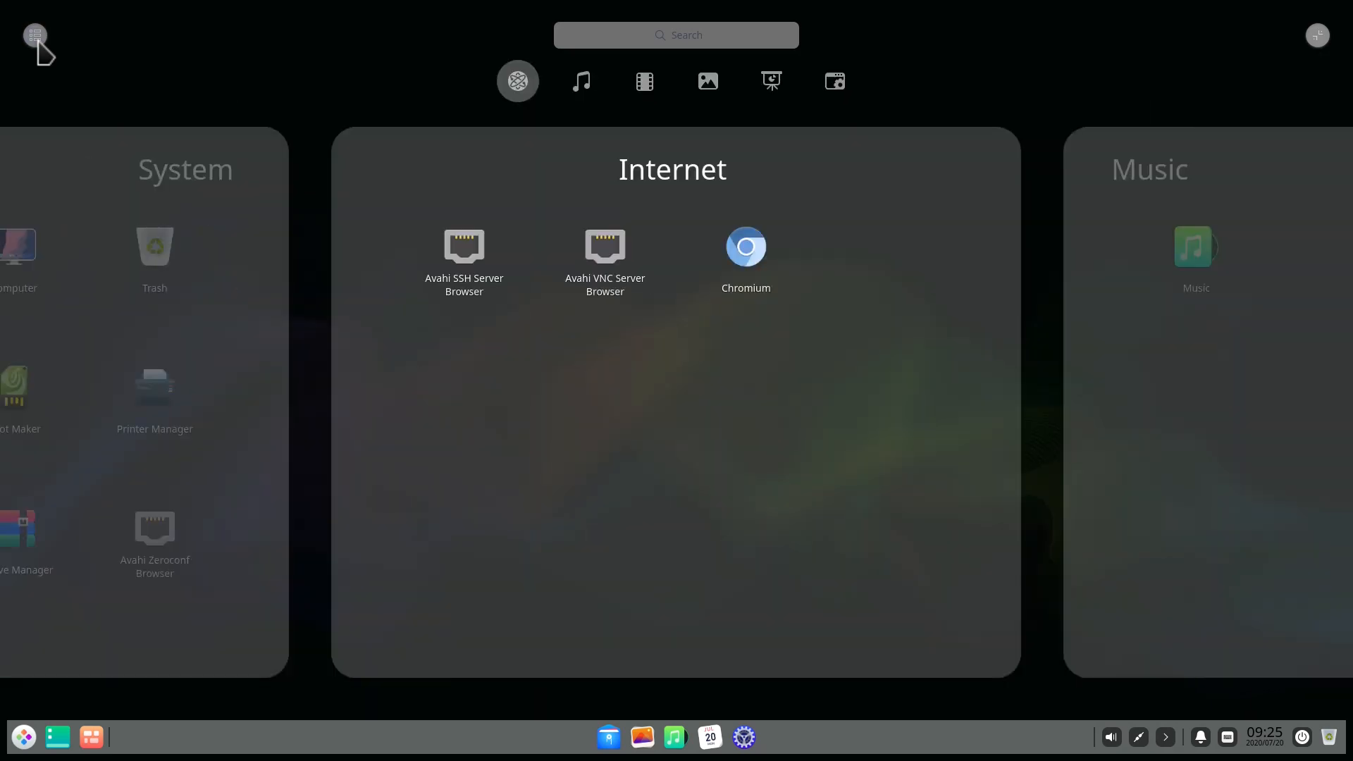
{"action": "mouse_move", "coordinate": [713, 89]}
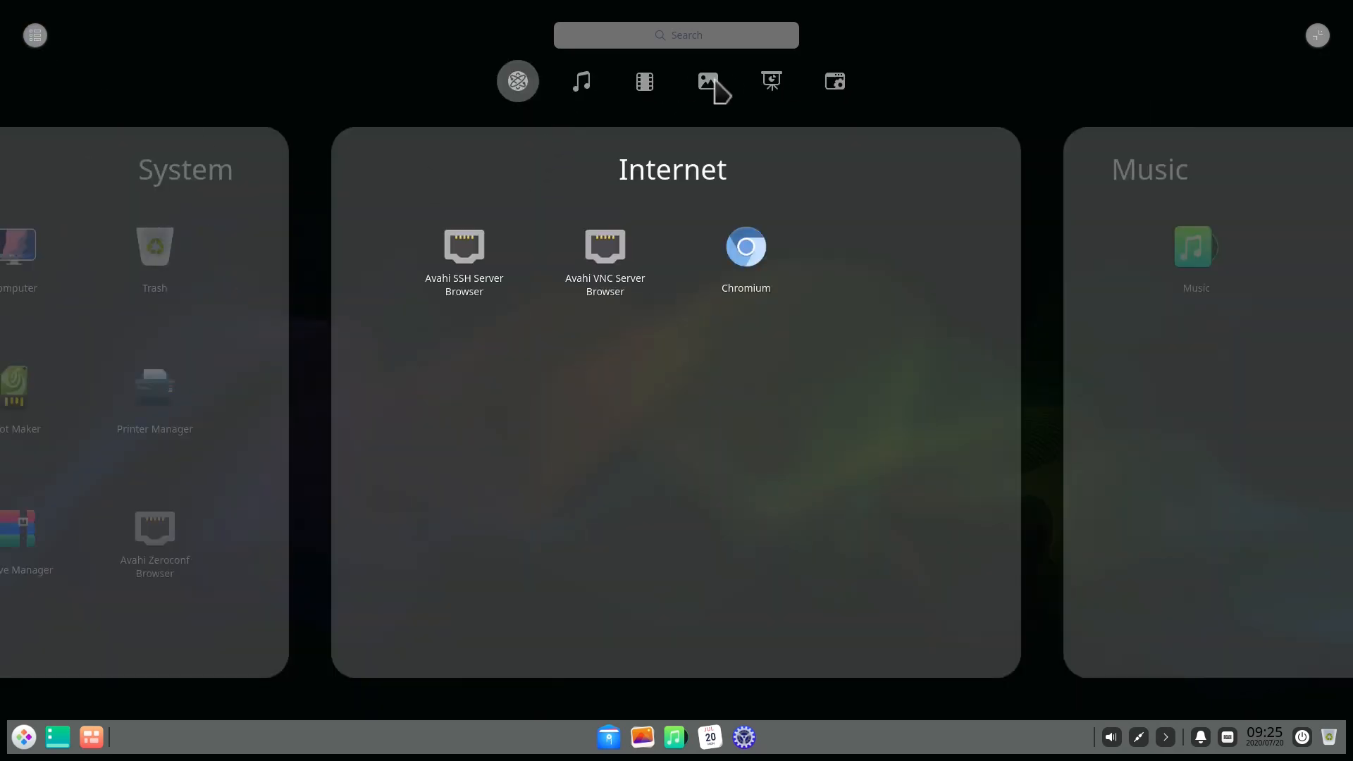
{"action": "left_click", "coordinate": [580, 81]}
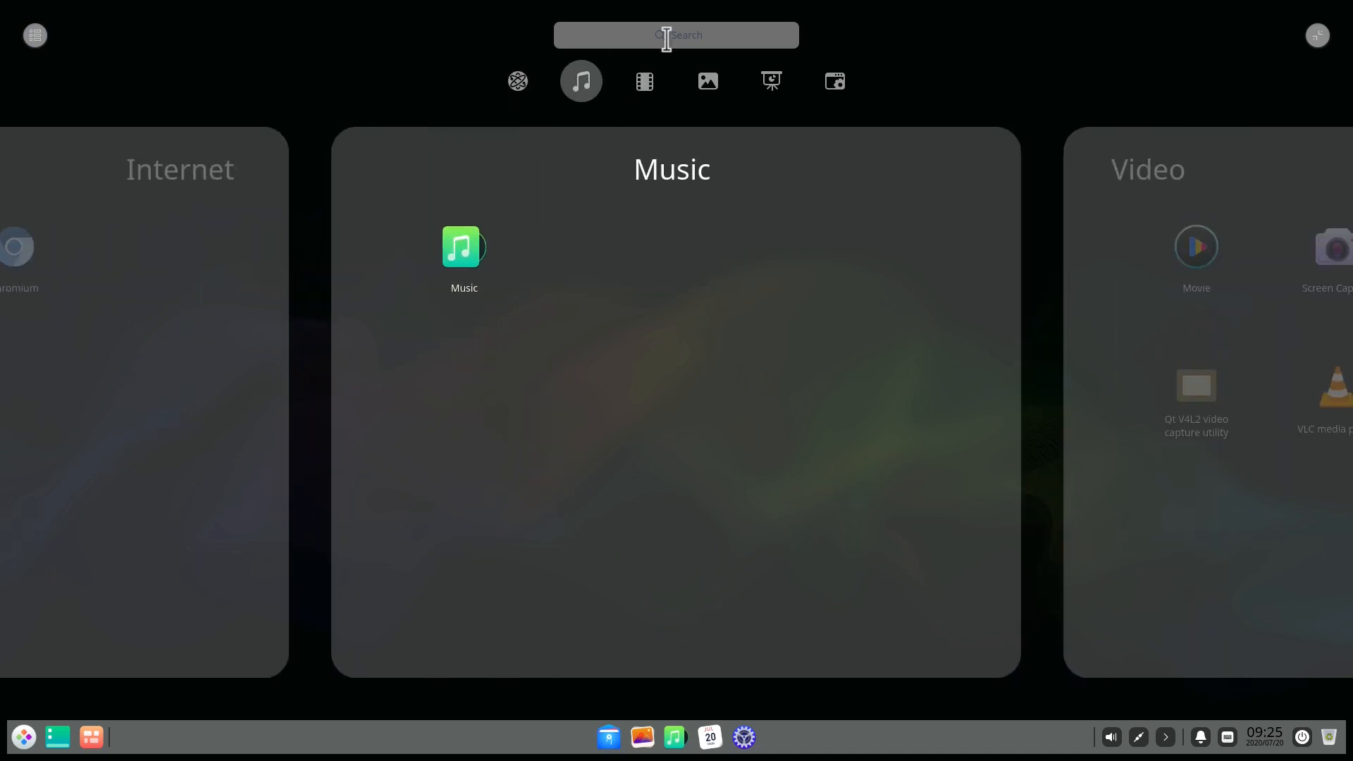
{"action": "left_click", "coordinate": [35, 35]}
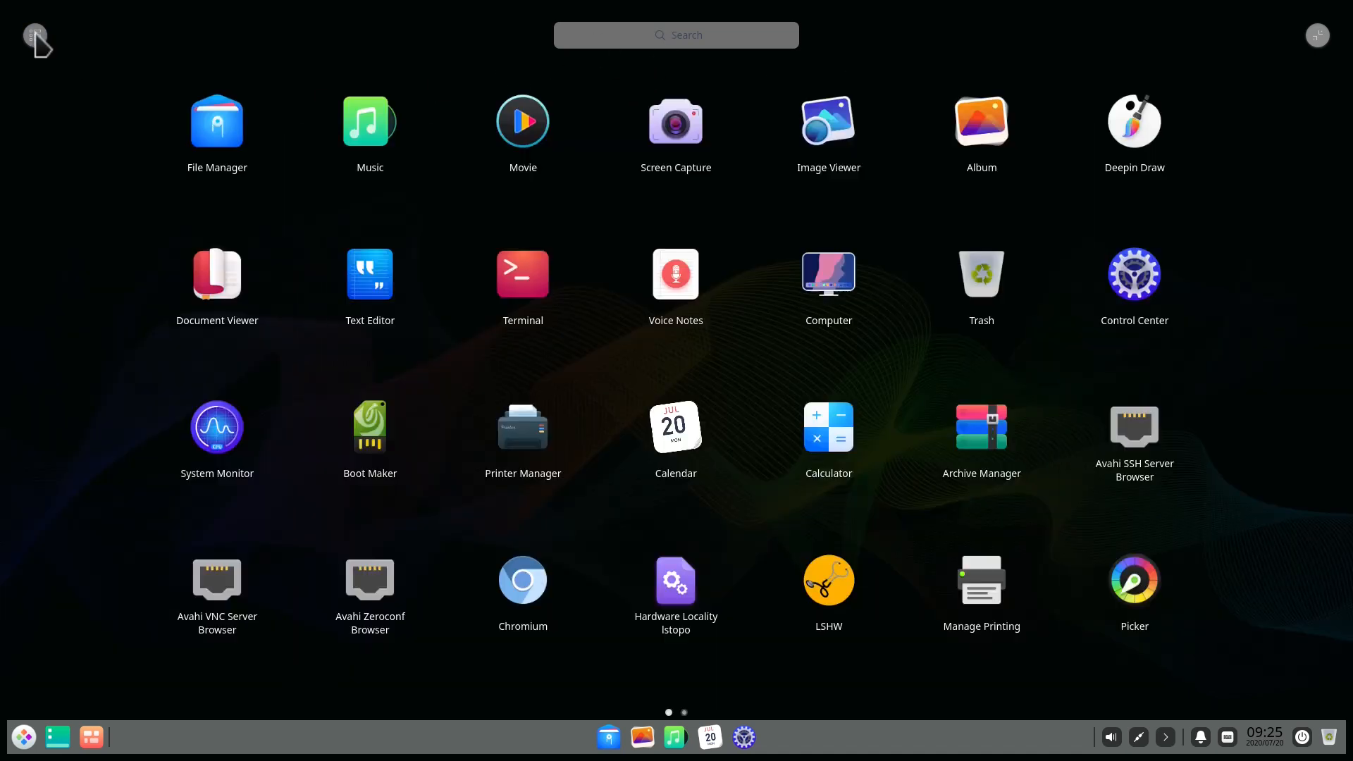
{"action": "mouse_move", "coordinate": [1133, 135]}
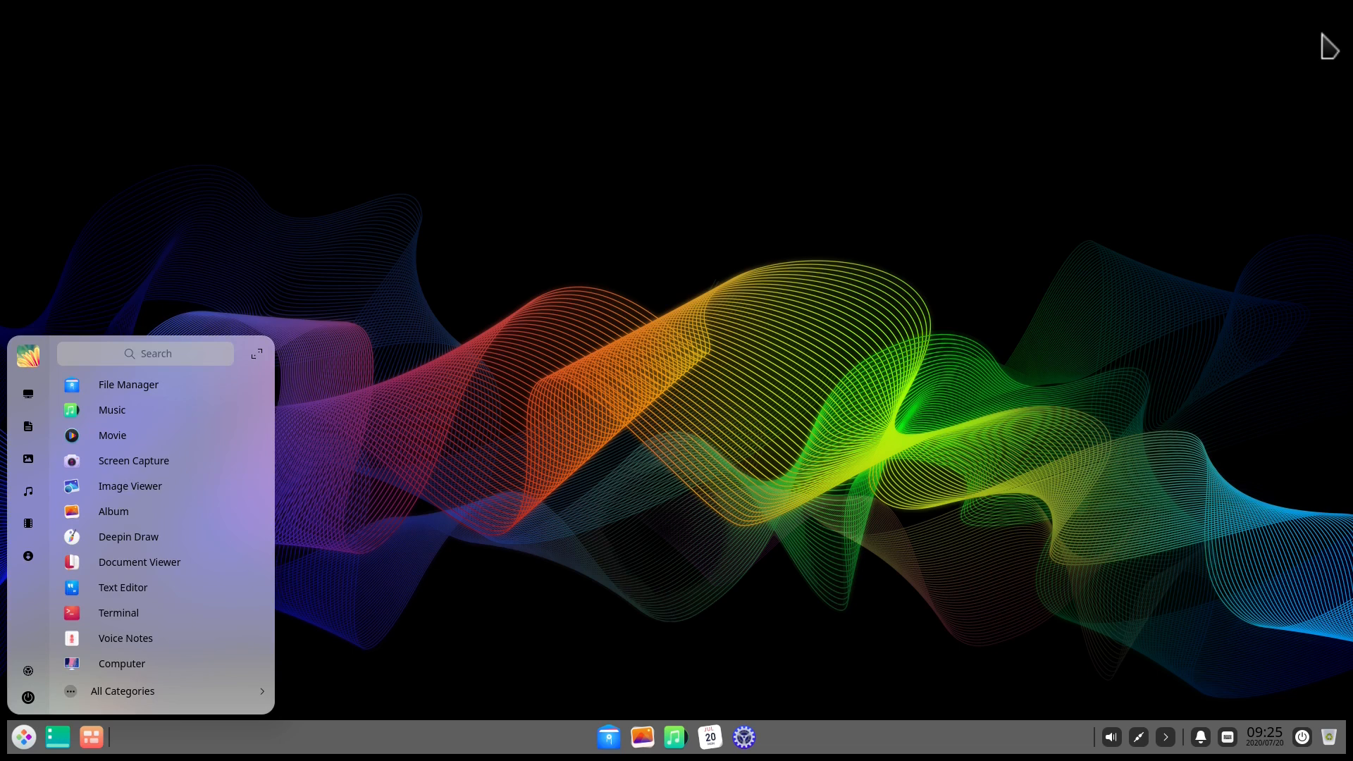
{"action": "mouse_move", "coordinate": [200, 391]}
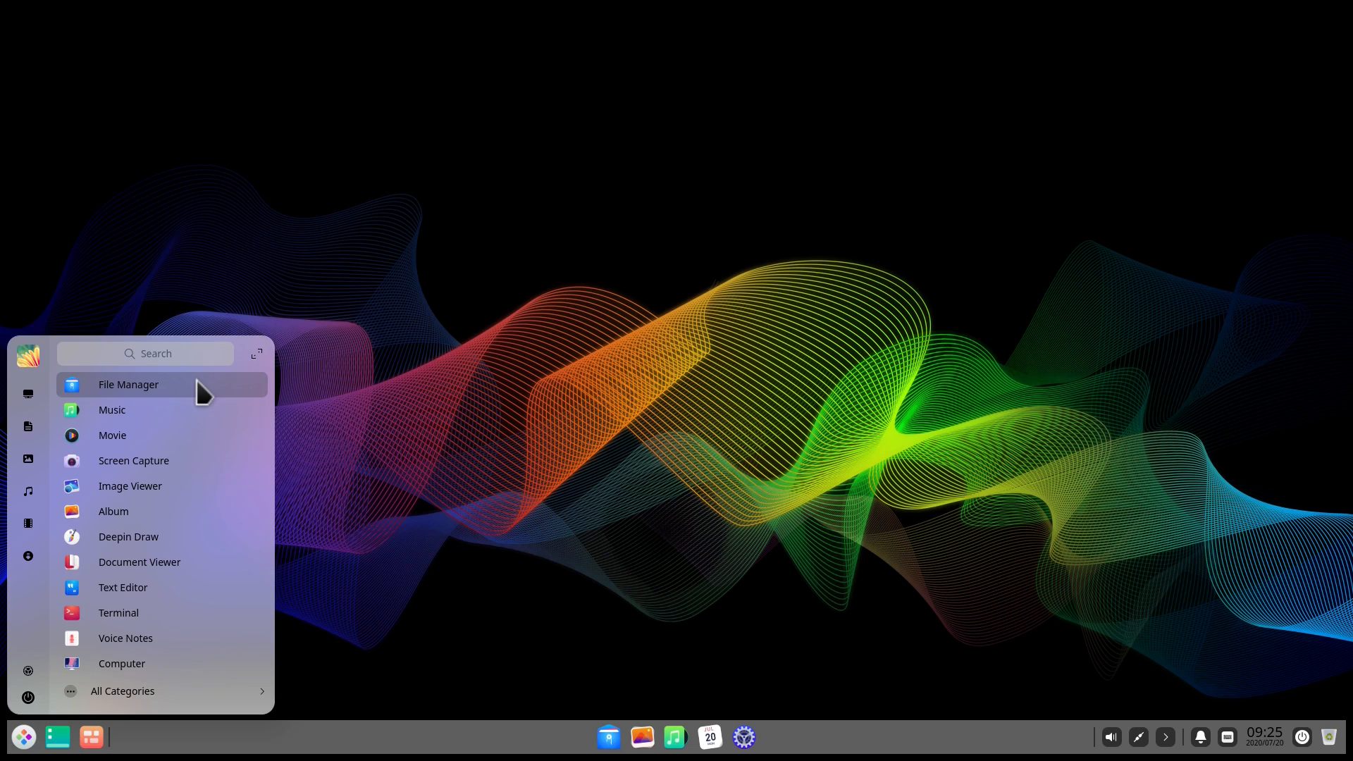
{"action": "mouse_move", "coordinate": [57, 738]}
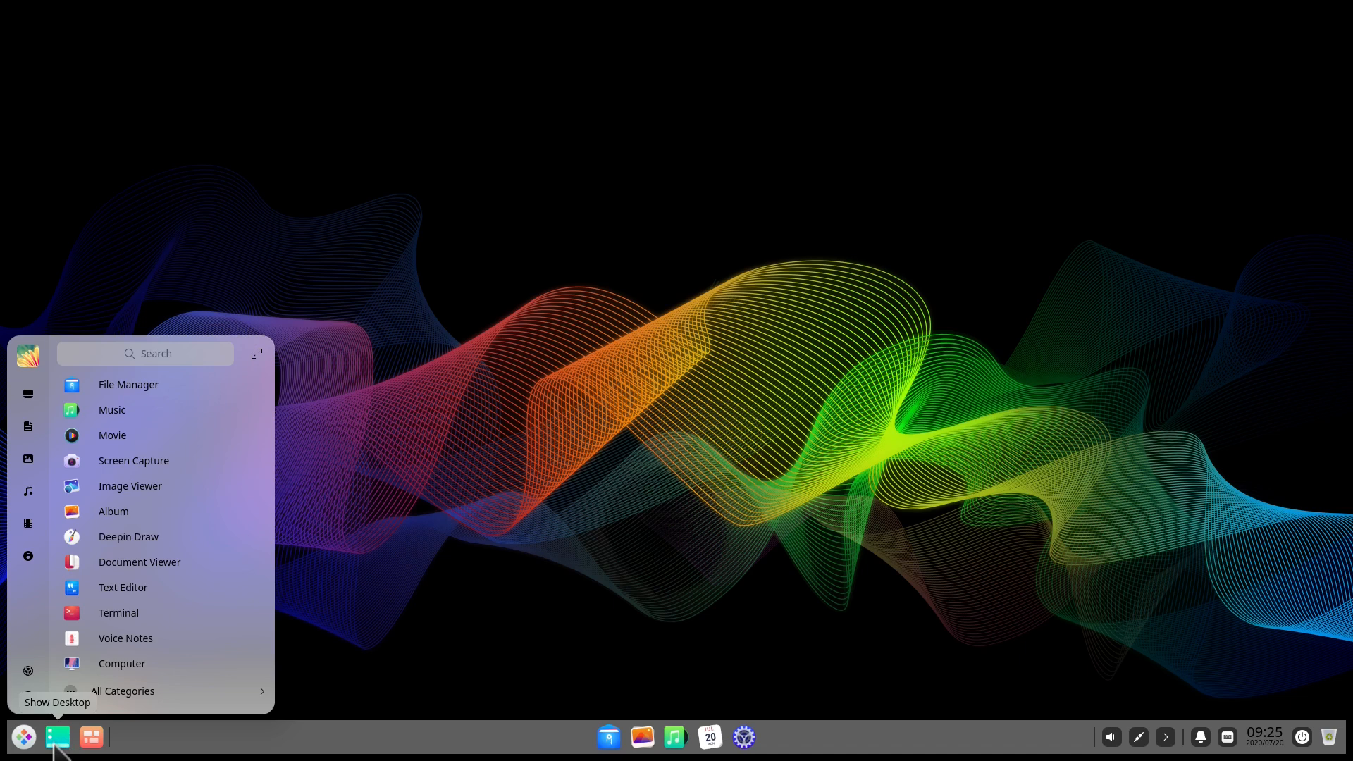
{"action": "mouse_move", "coordinate": [91, 738]}
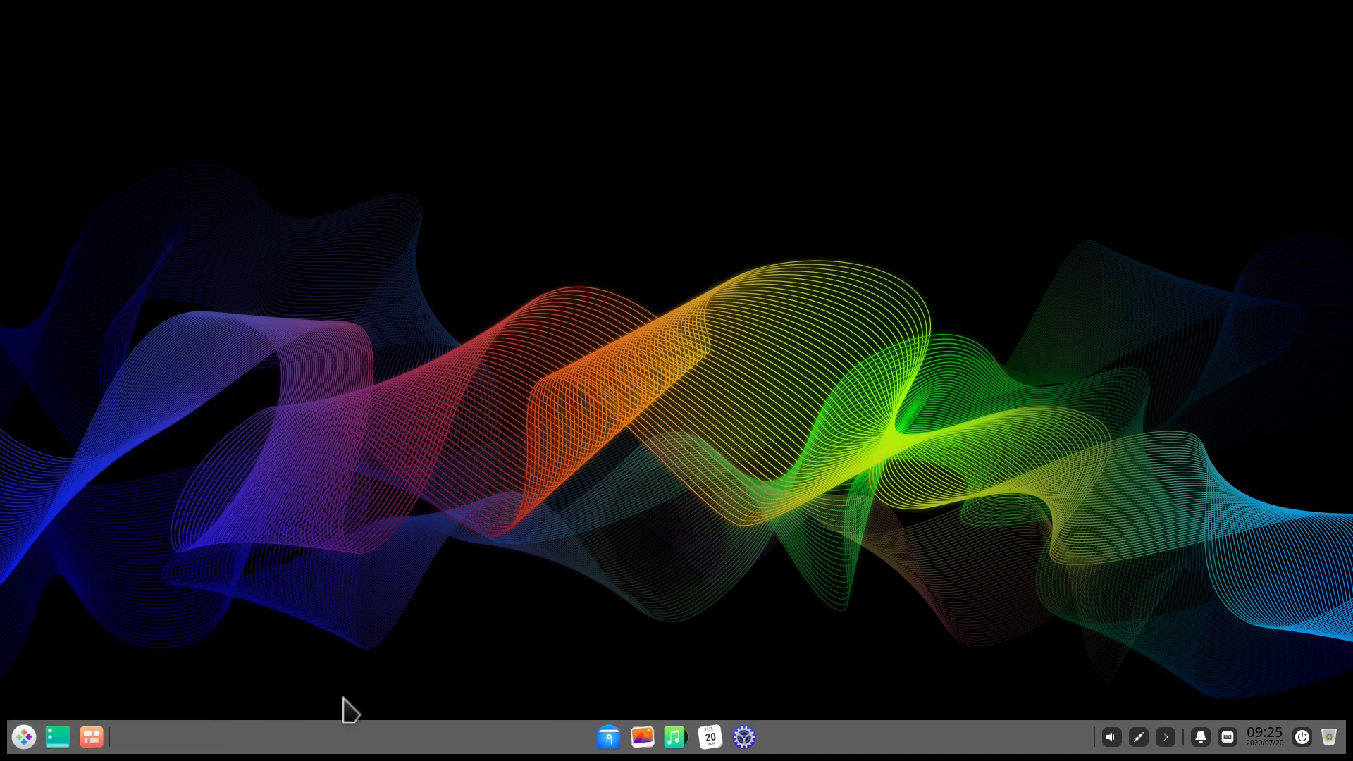
{"action": "mouse_move", "coordinate": [559, 741]}
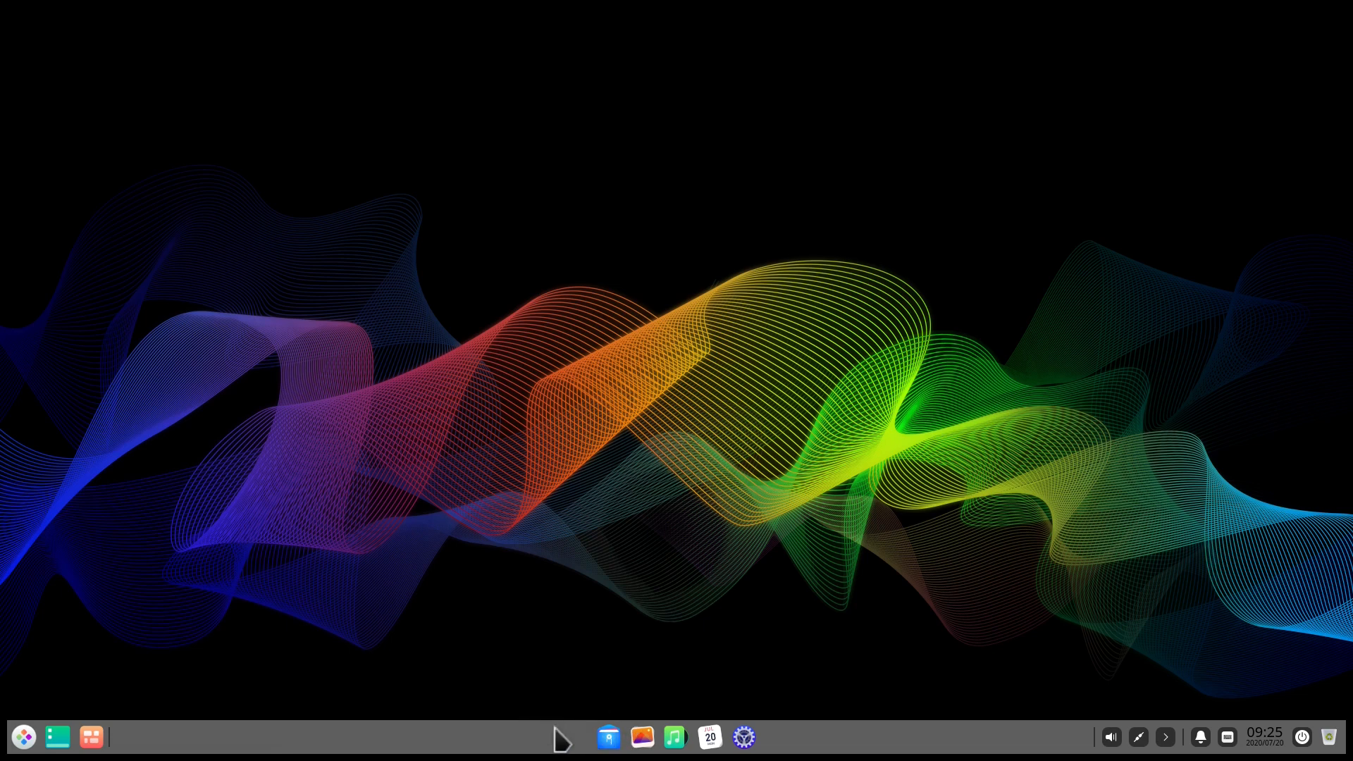
{"action": "mouse_move", "coordinate": [676, 562]}
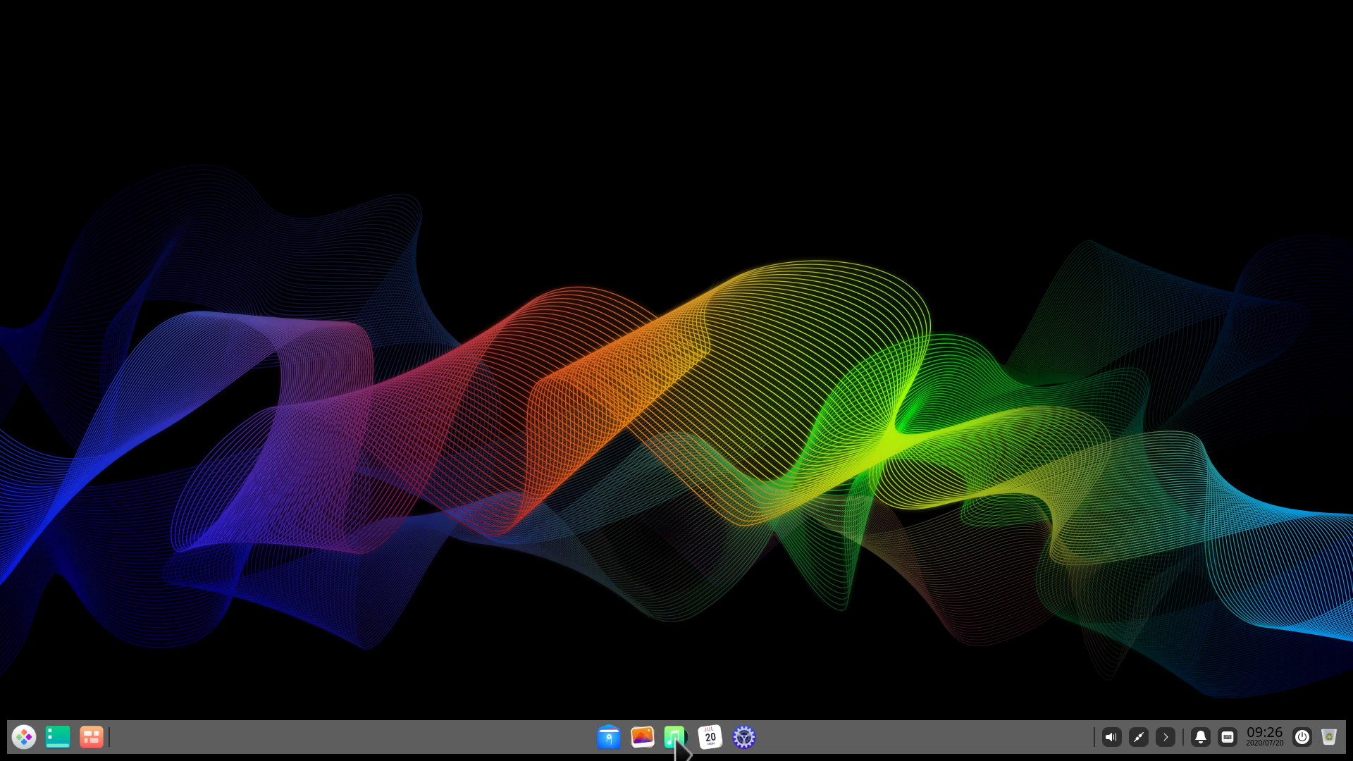
{"action": "mouse_move", "coordinate": [742, 737]}
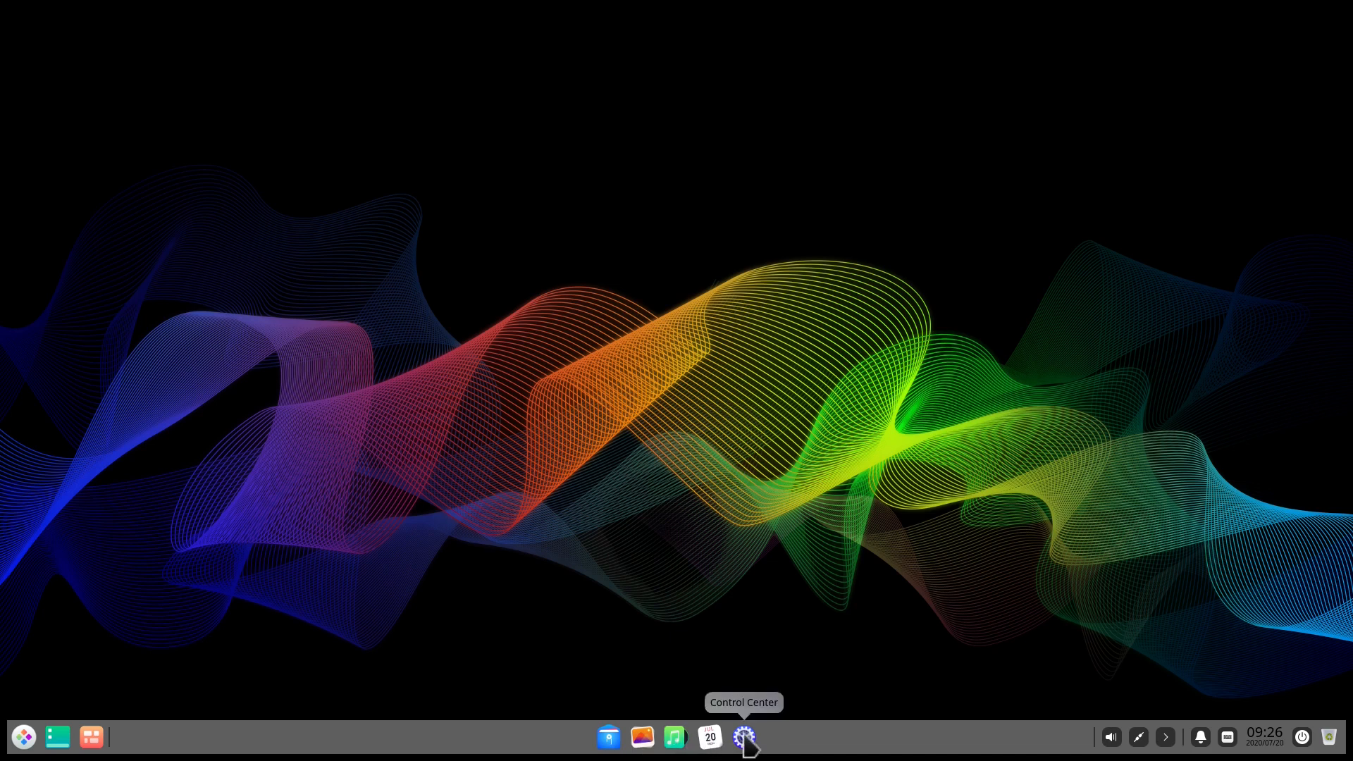
{"action": "mouse_move", "coordinate": [1112, 737]}
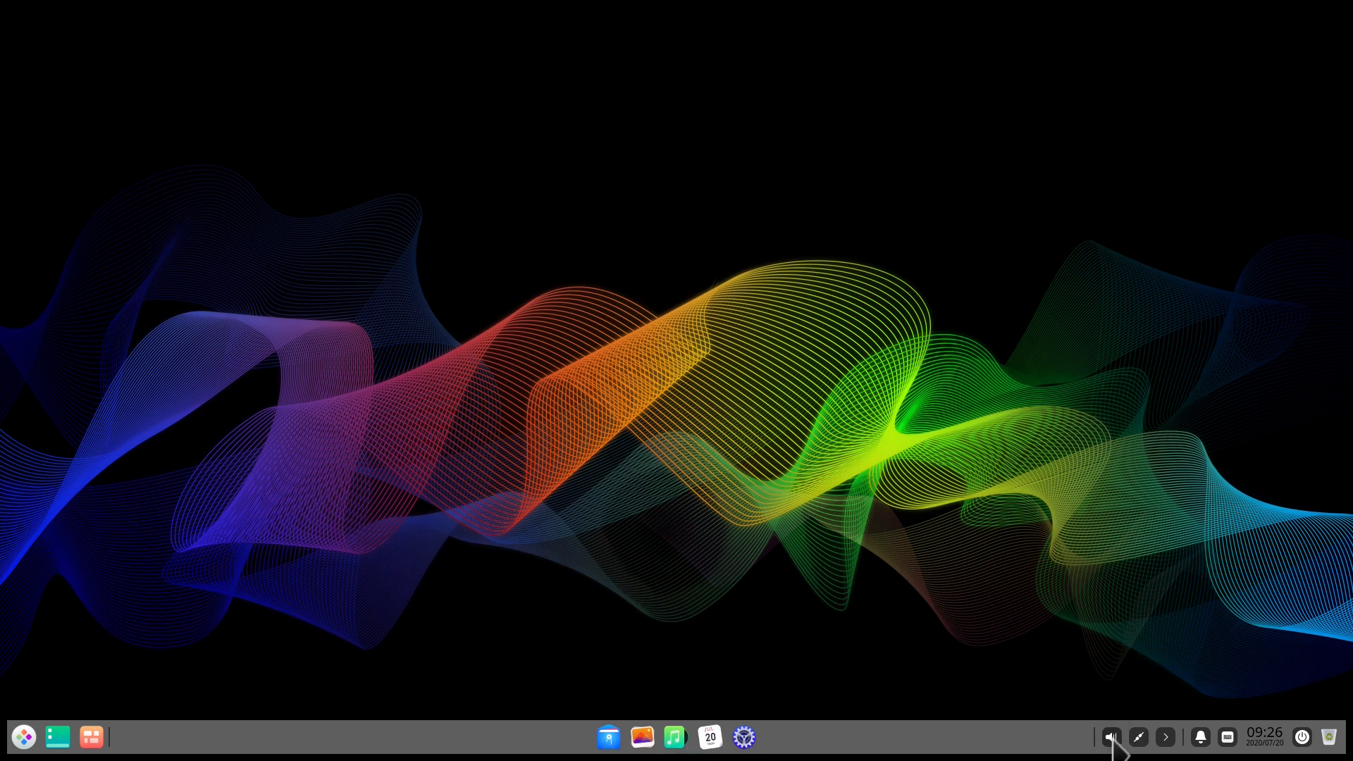
{"action": "mouse_move", "coordinate": [1165, 743]}
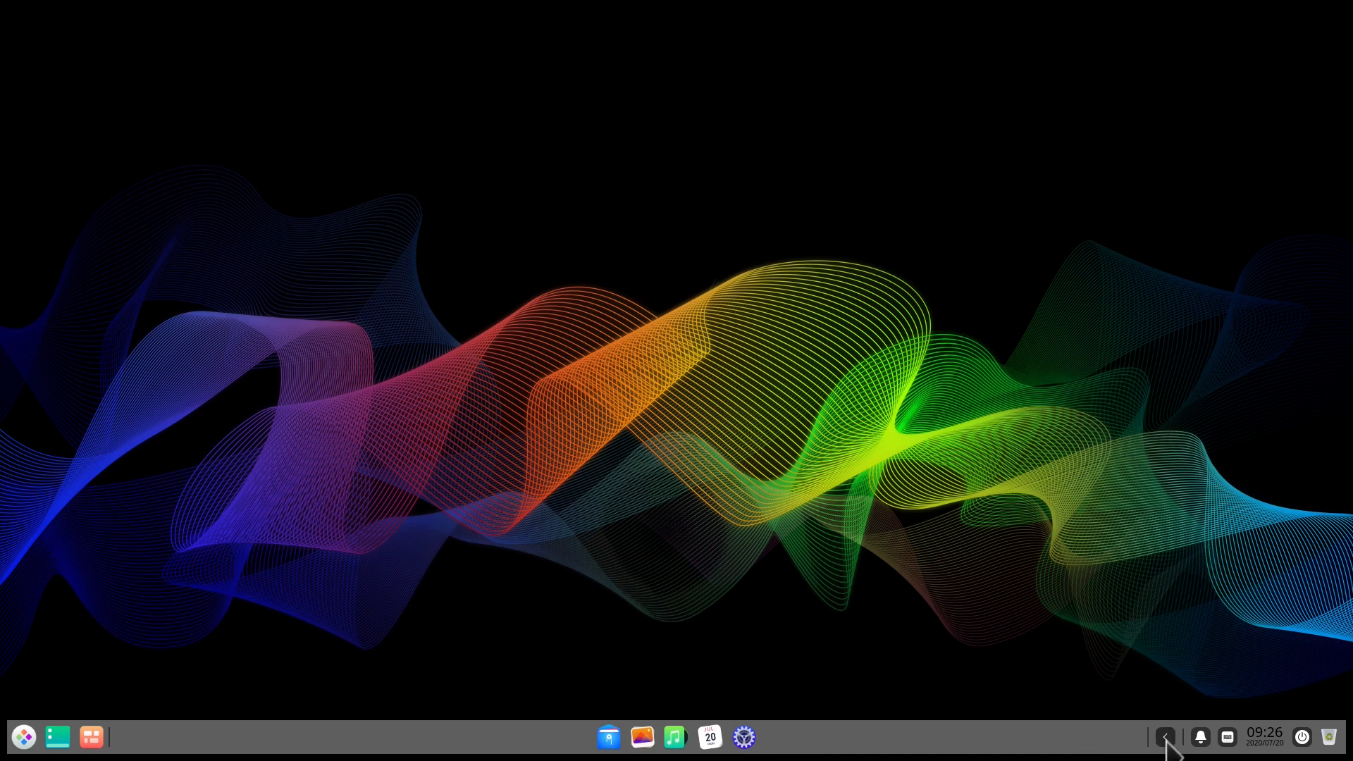
{"action": "left_click", "coordinate": [1164, 737]}
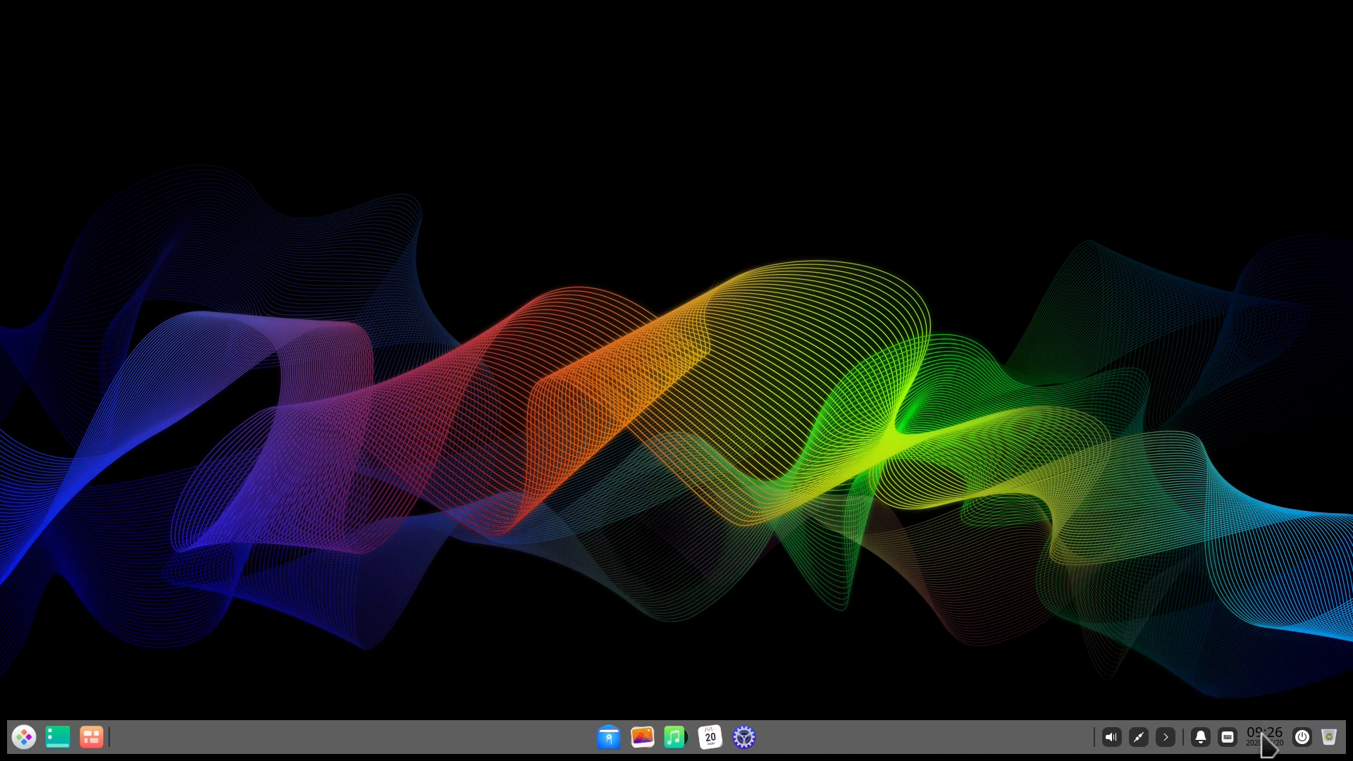
{"action": "mouse_move", "coordinate": [1302, 735]}
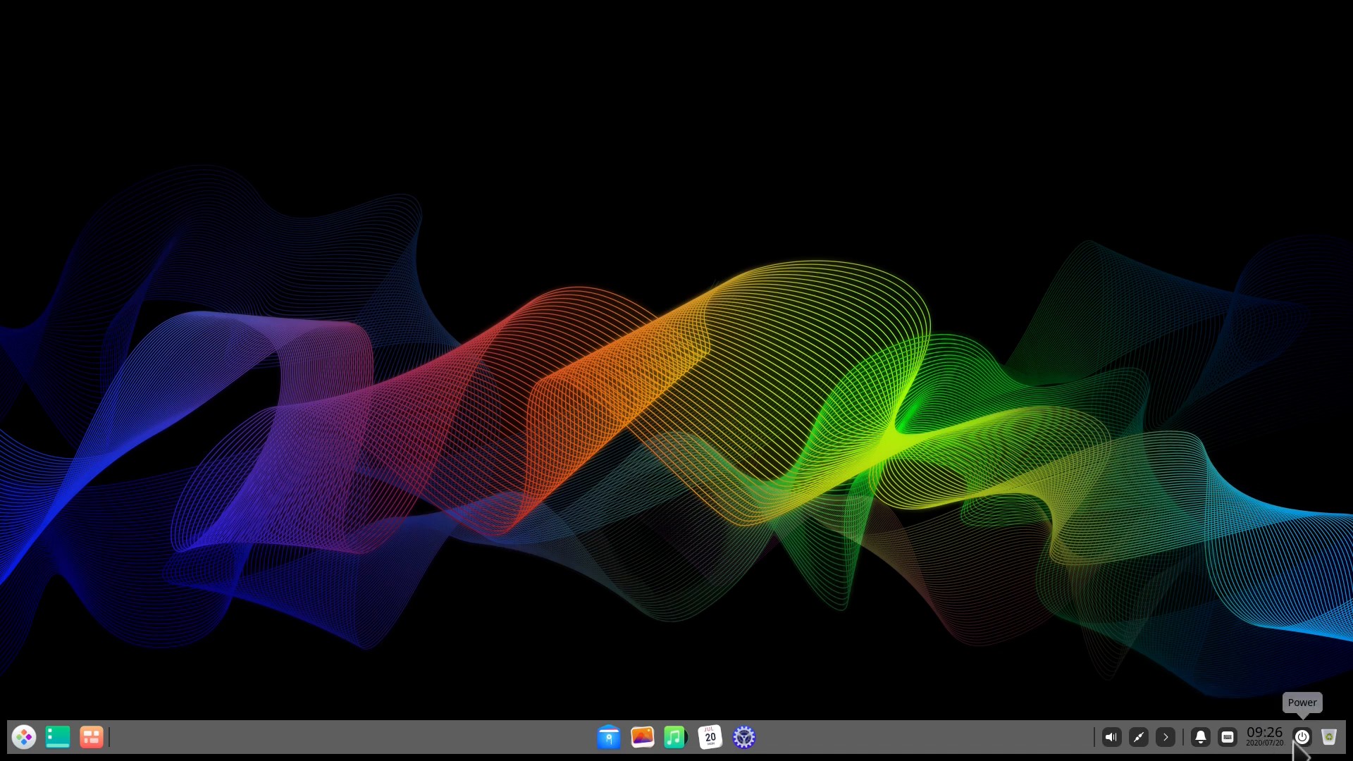
{"action": "mouse_move", "coordinate": [1336, 736]}
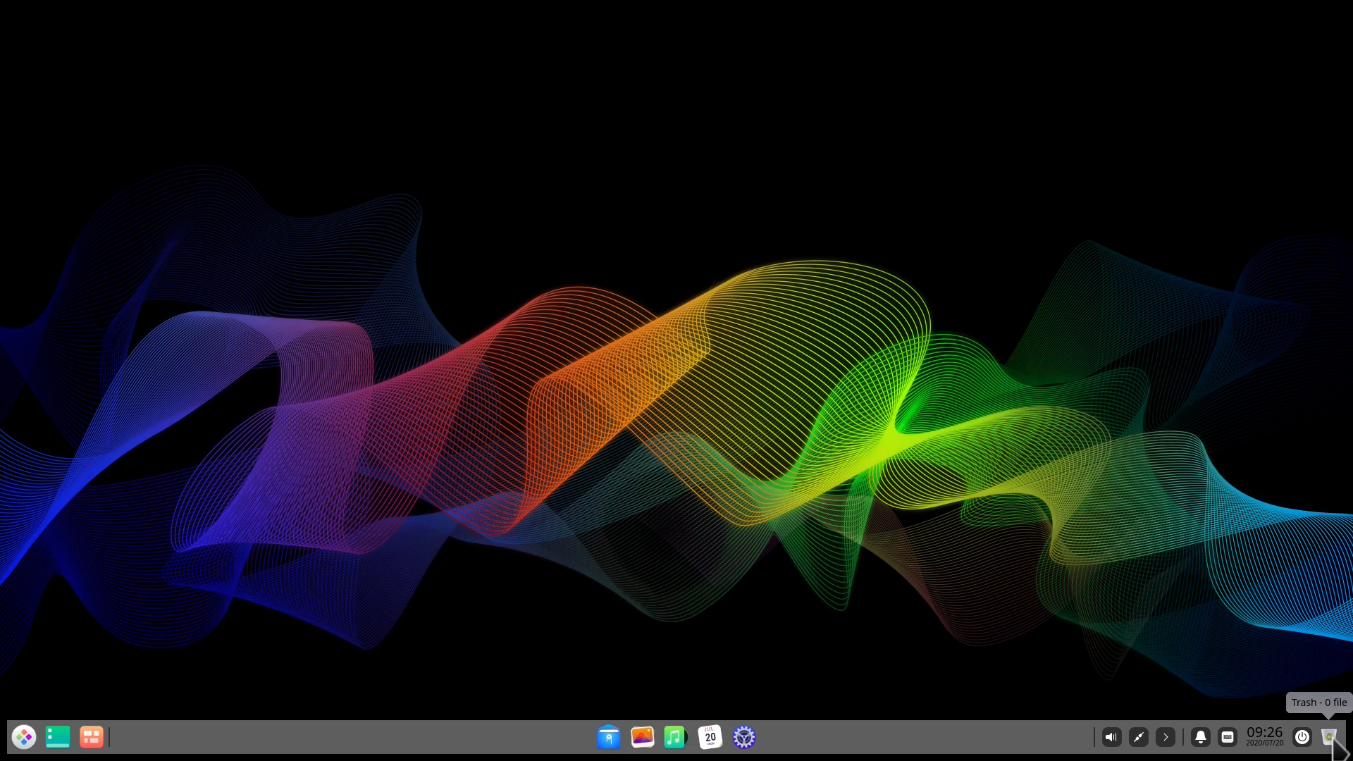
{"action": "mouse_move", "coordinate": [770, 726]}
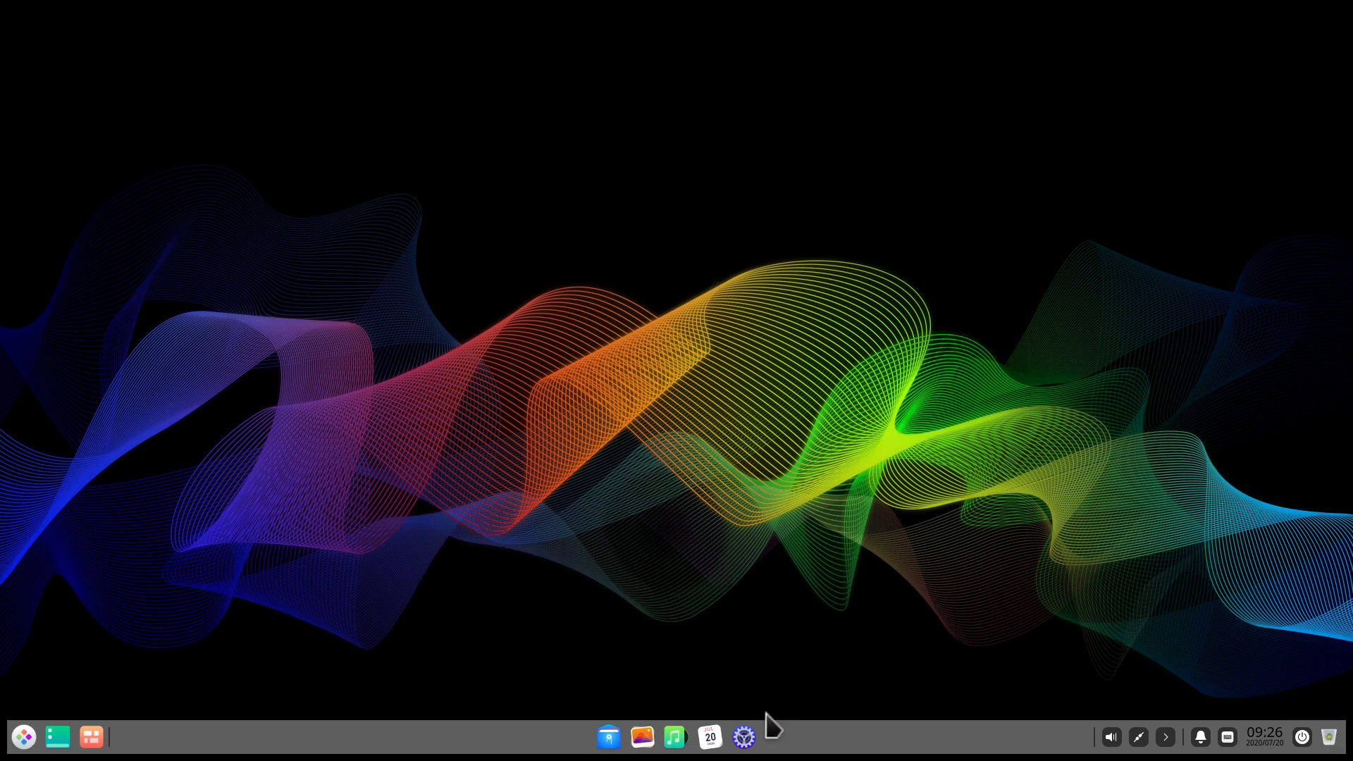
In Control Center's Personalization, switch the theme to Dark and show the icon theme list
{"action": "left_click", "coordinate": [742, 737]}
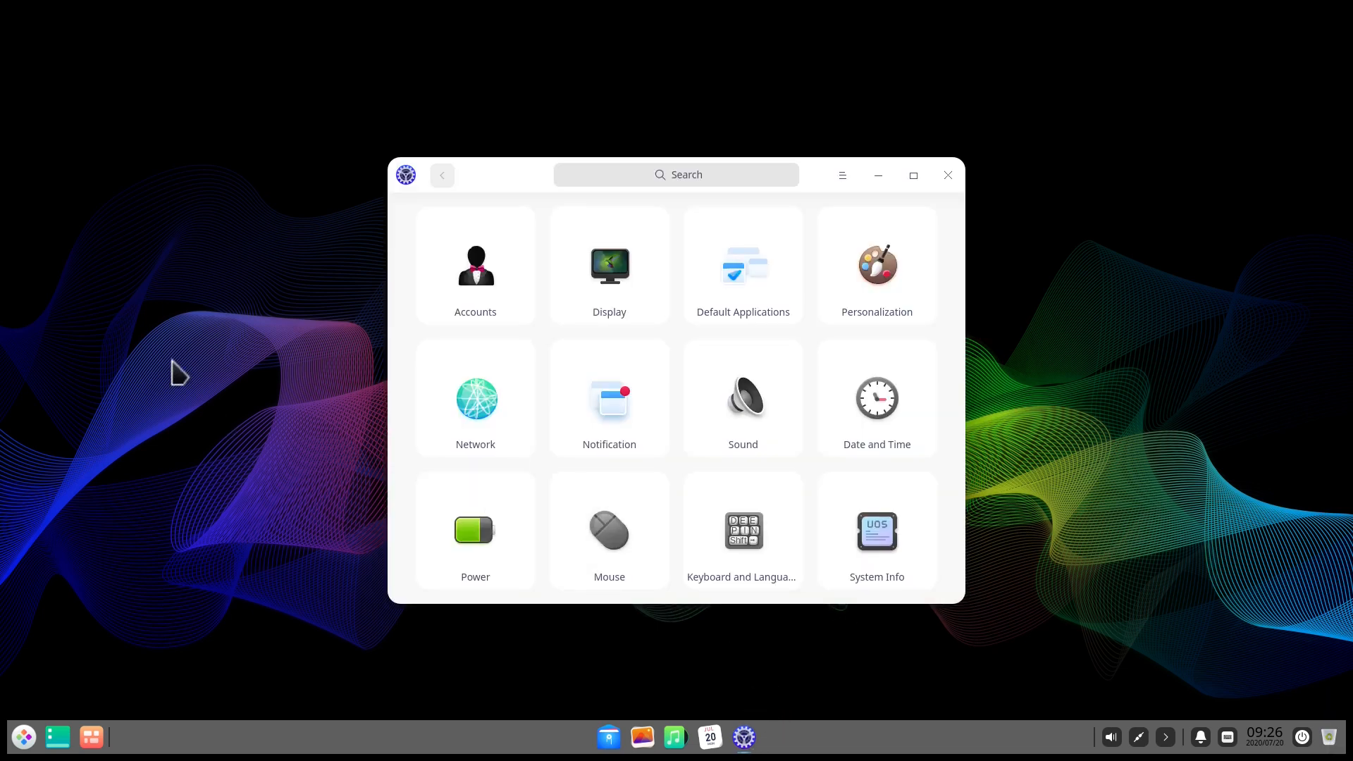
{"action": "mouse_move", "coordinate": [316, 390]}
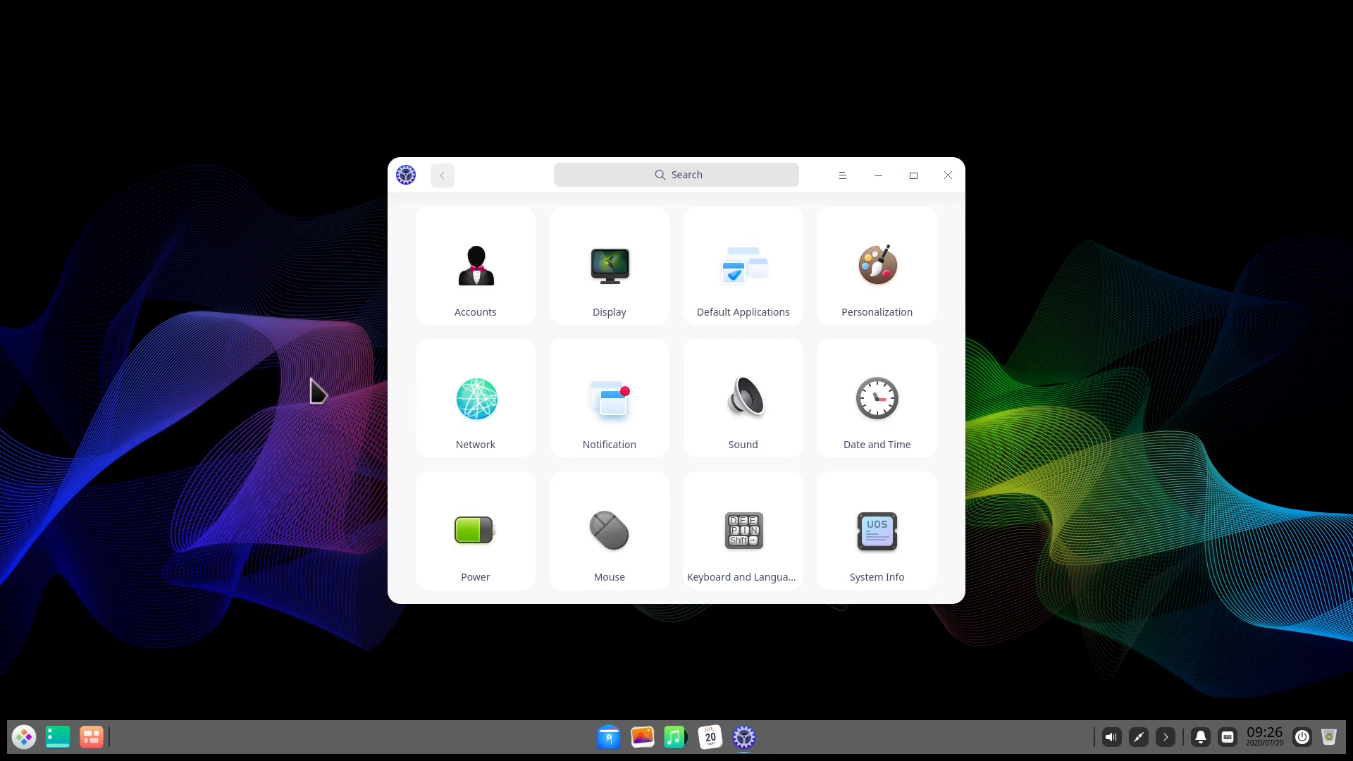
{"action": "mouse_move", "coordinate": [1039, 93]}
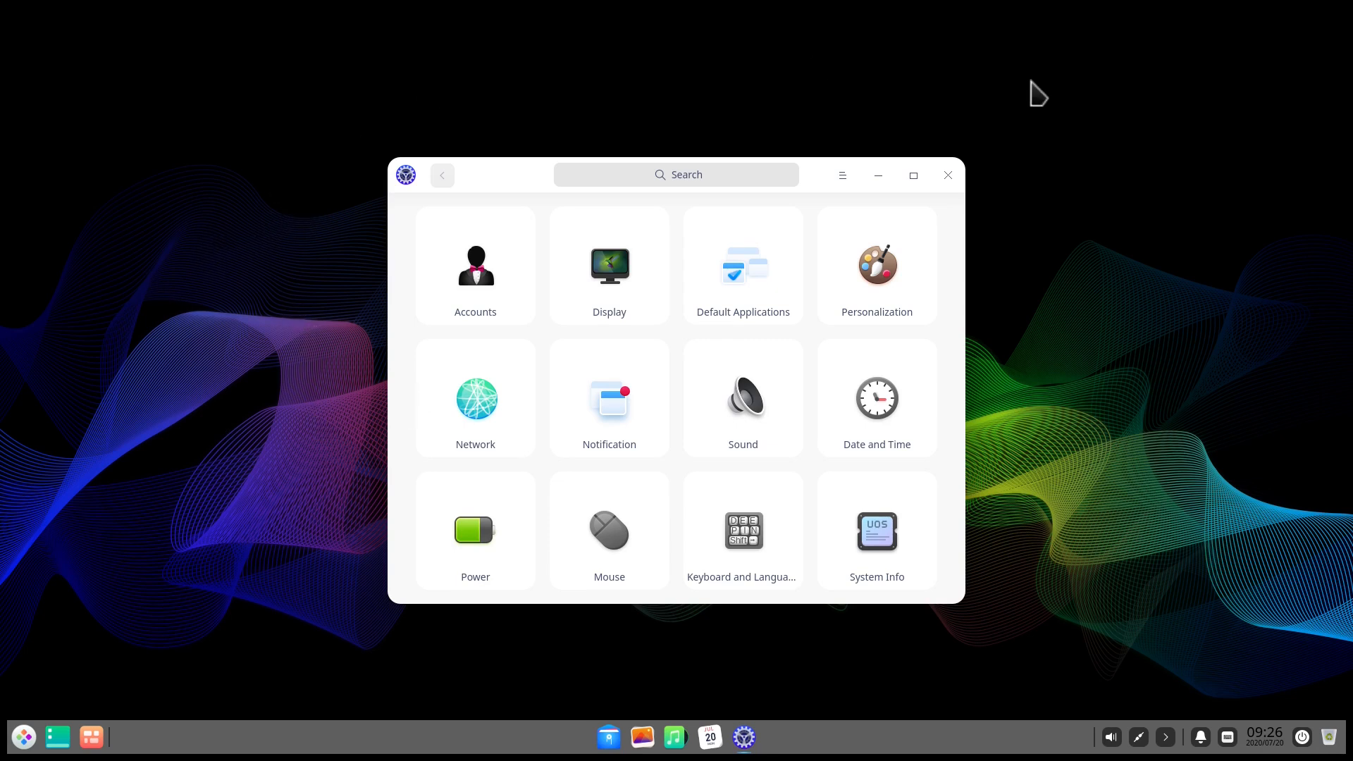
{"action": "left_click", "coordinate": [876, 265]}
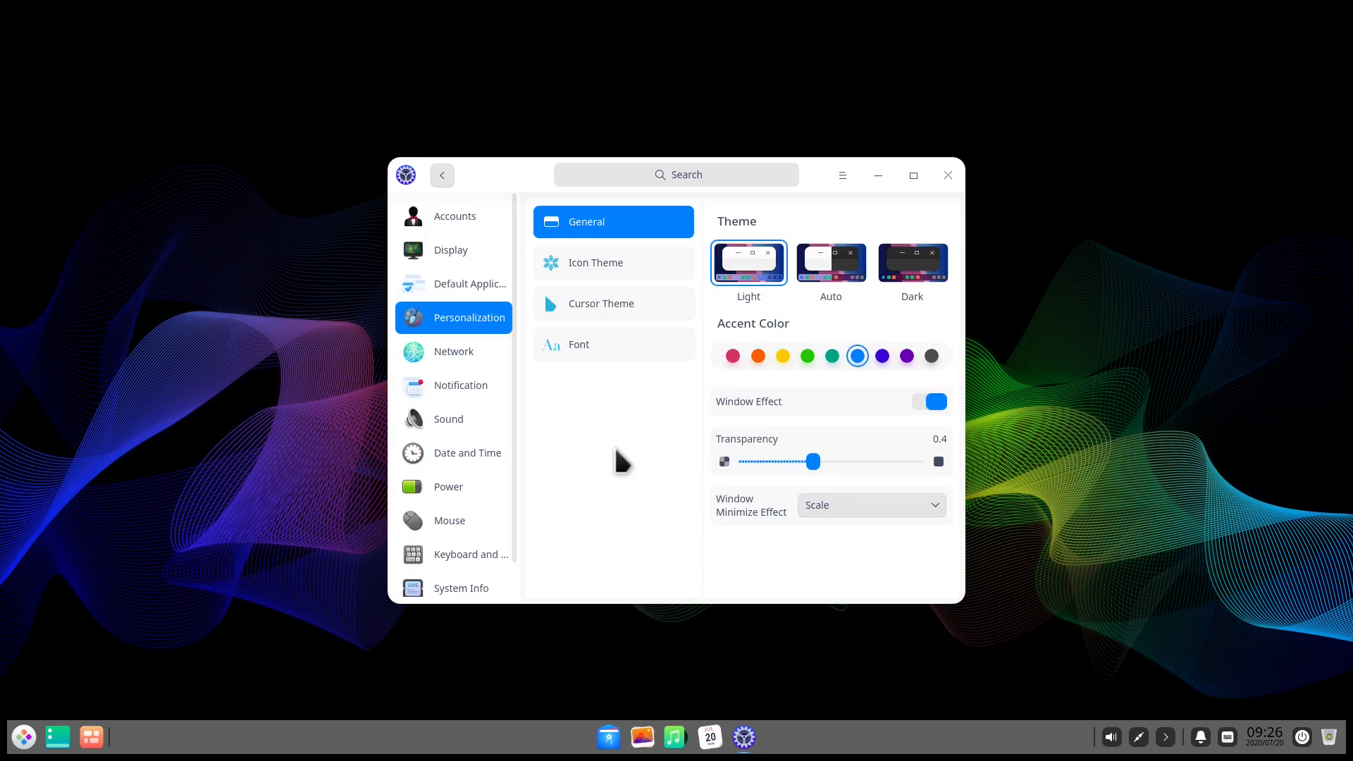
{"action": "mouse_move", "coordinate": [449, 520]}
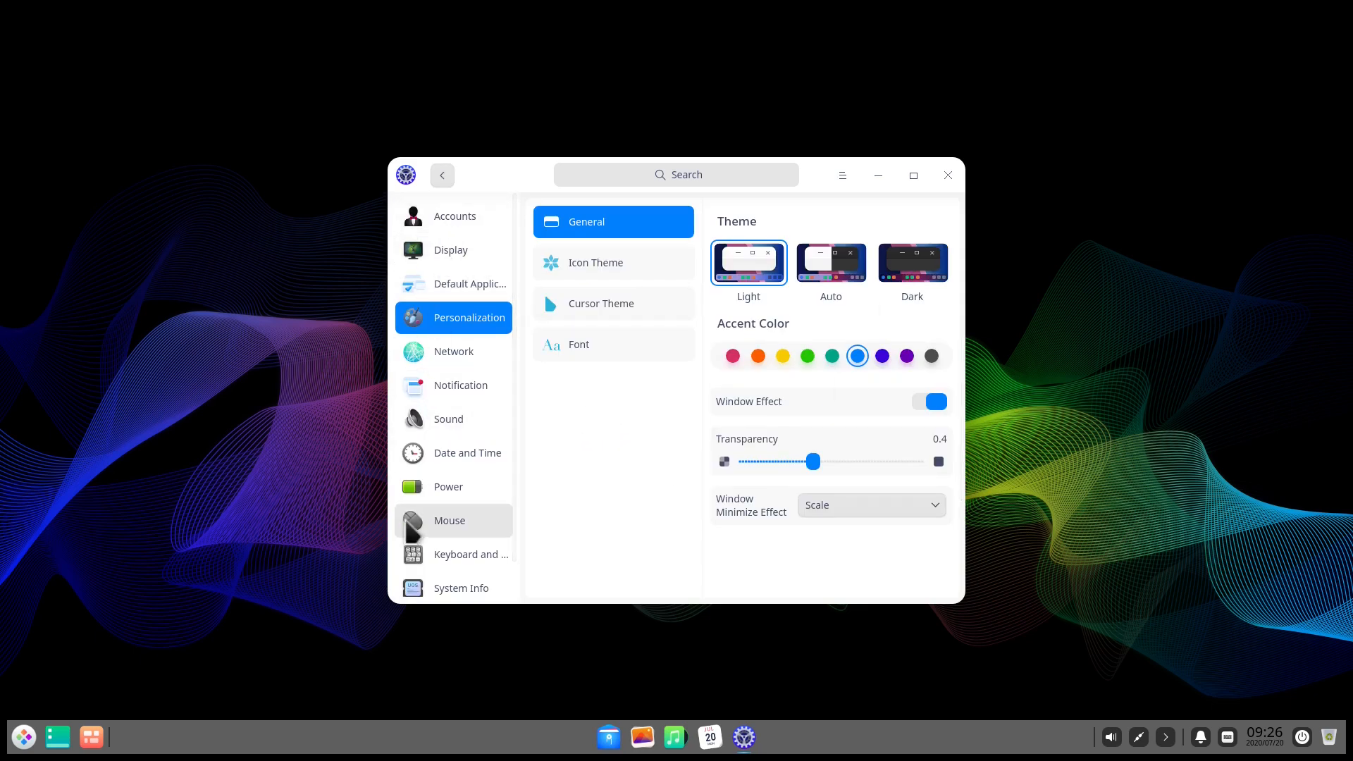
{"action": "mouse_move", "coordinate": [621, 512]}
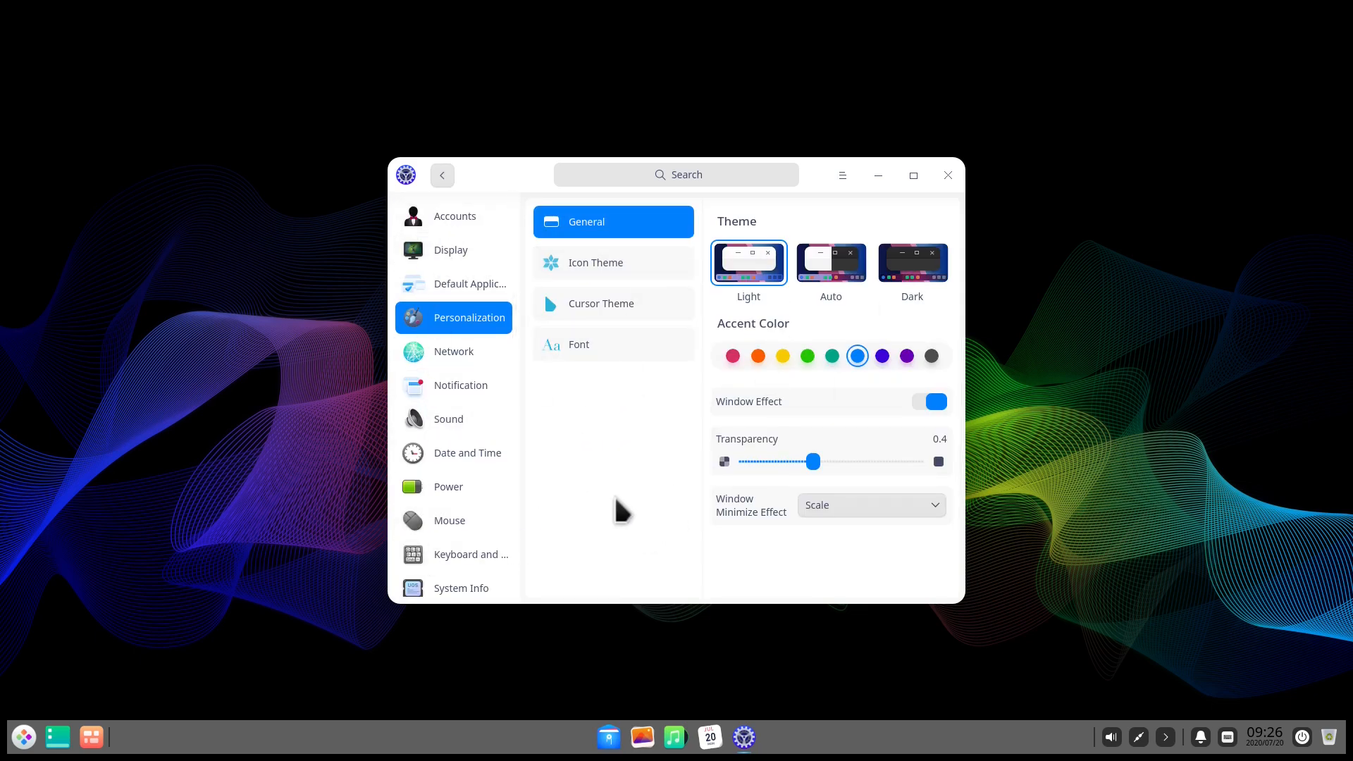
{"action": "mouse_move", "coordinate": [496, 362]}
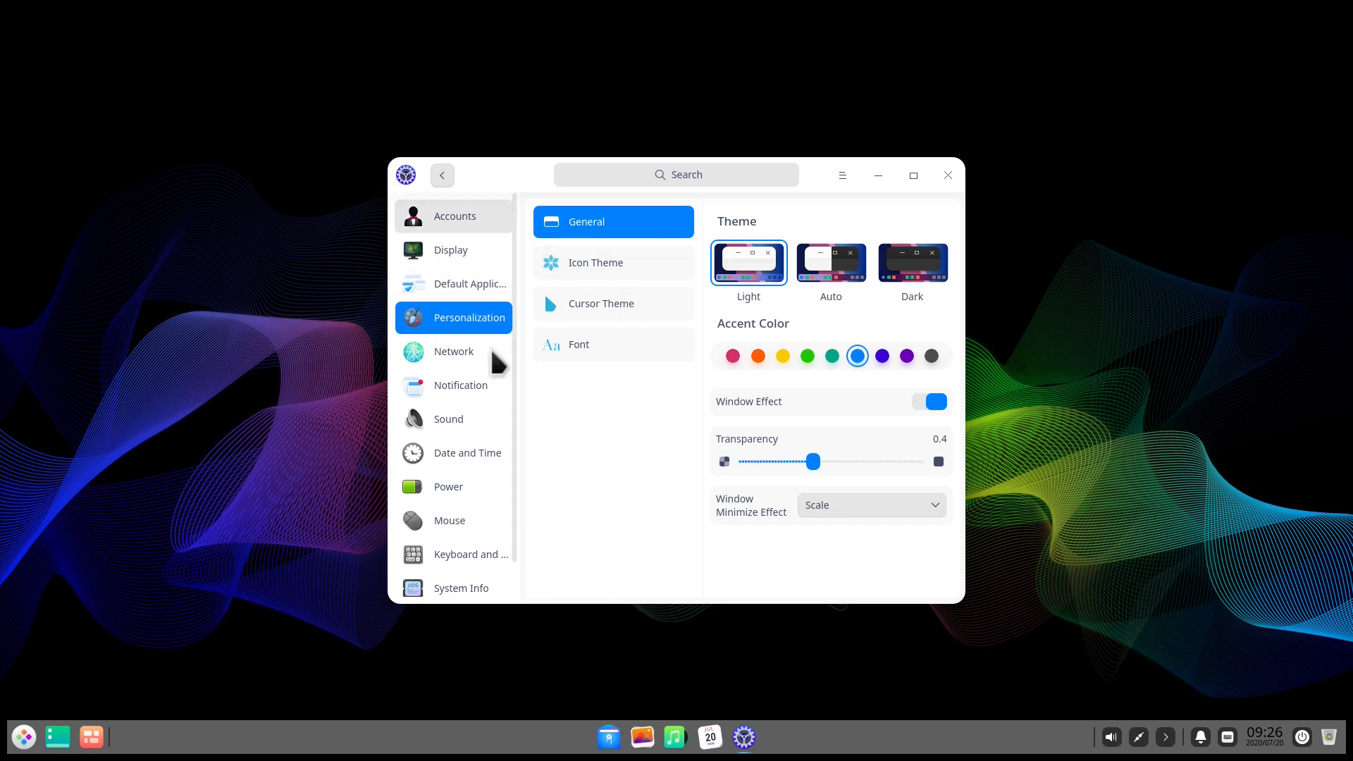
{"action": "mouse_move", "coordinate": [387, 161]}
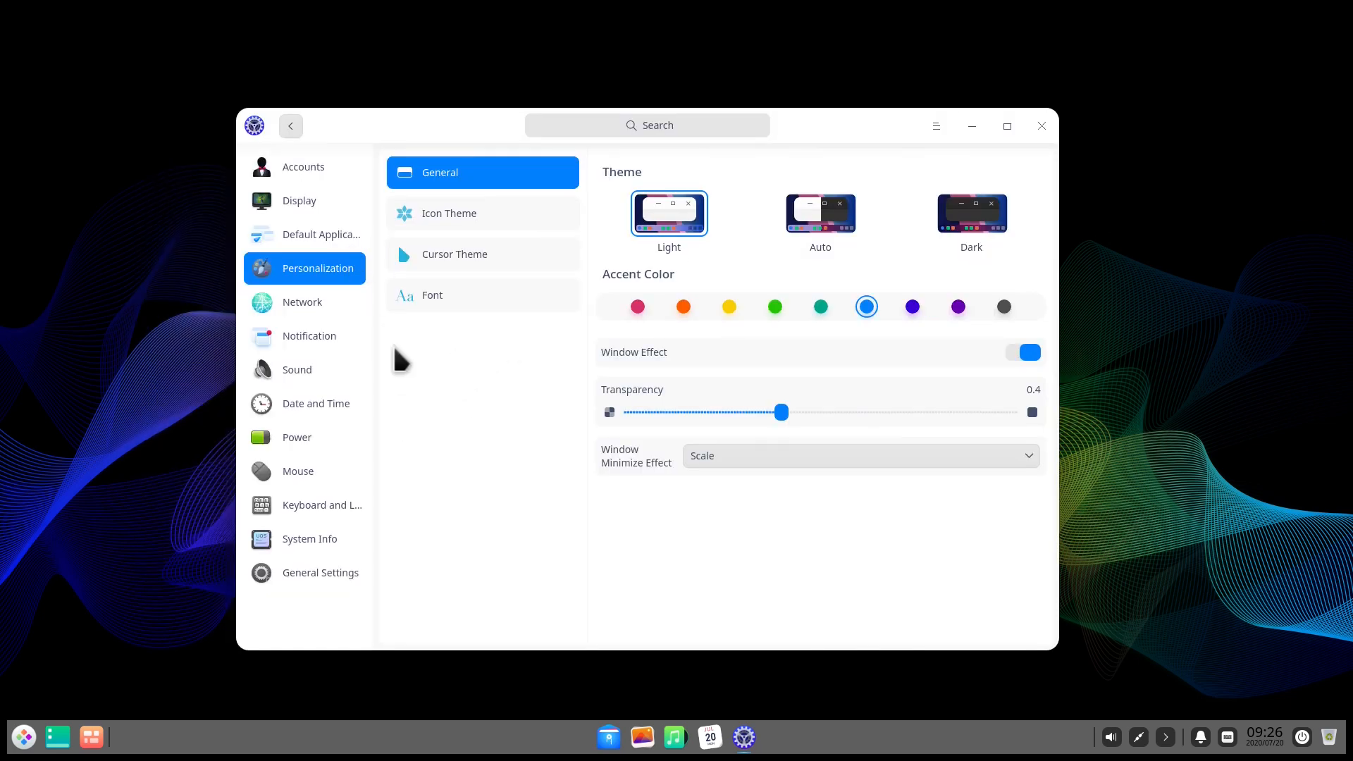
{"action": "mouse_move", "coordinate": [423, 358]}
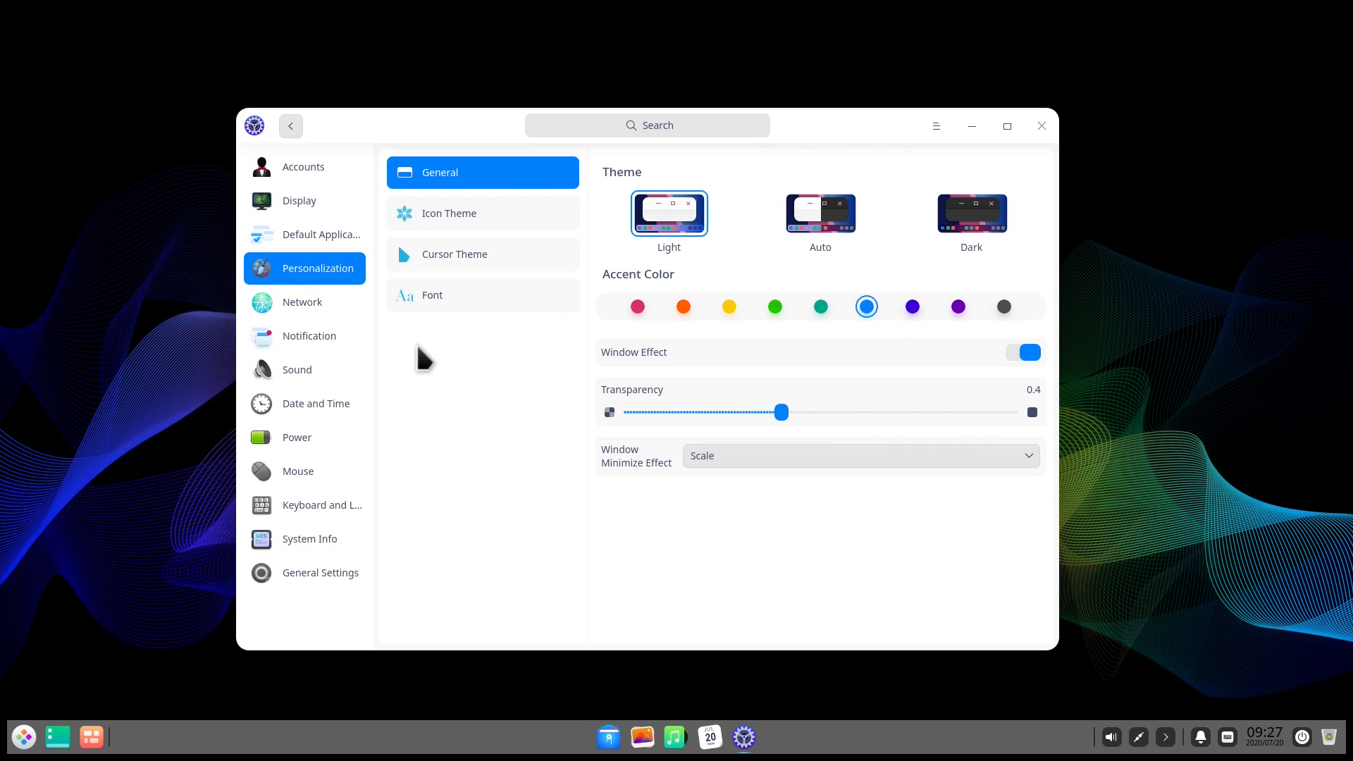
{"action": "mouse_move", "coordinate": [615, 227]}
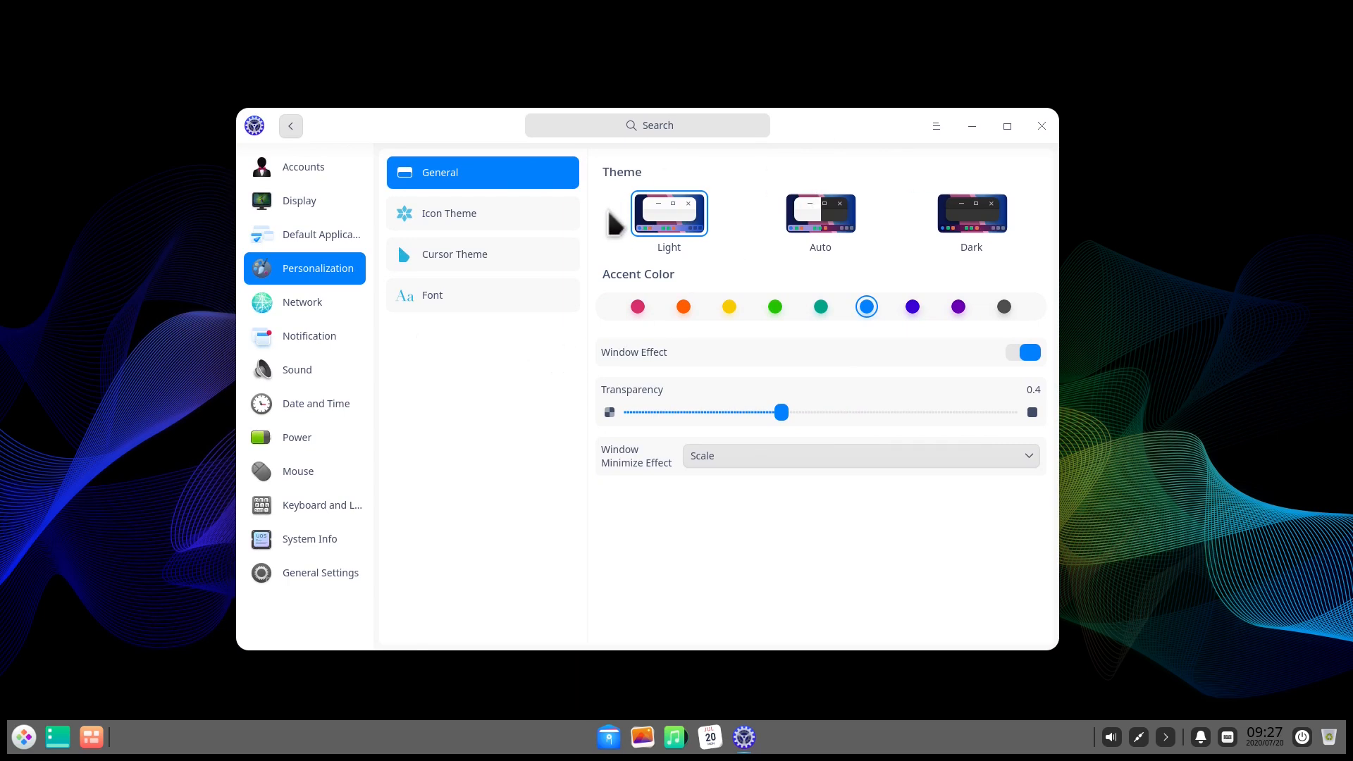
{"action": "mouse_move", "coordinate": [318, 749]}
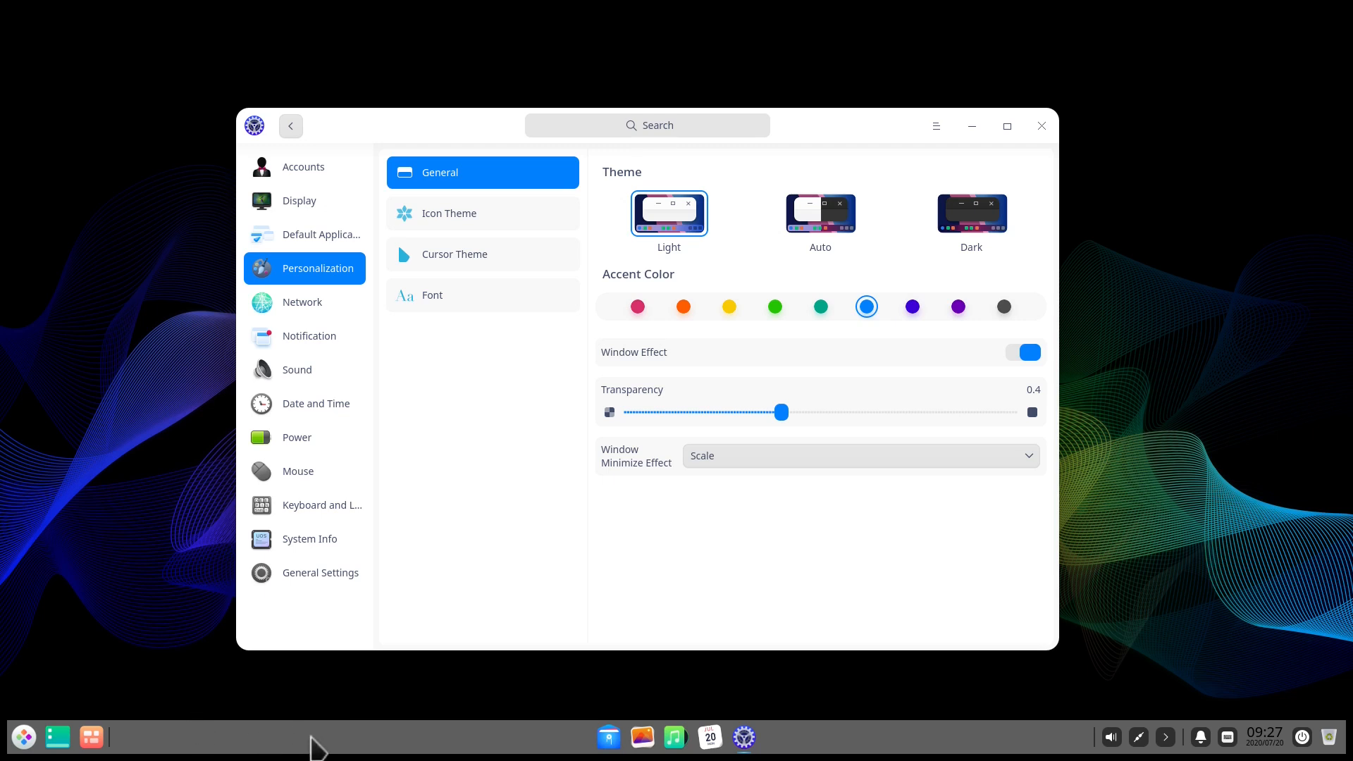
{"action": "mouse_move", "coordinate": [821, 231]}
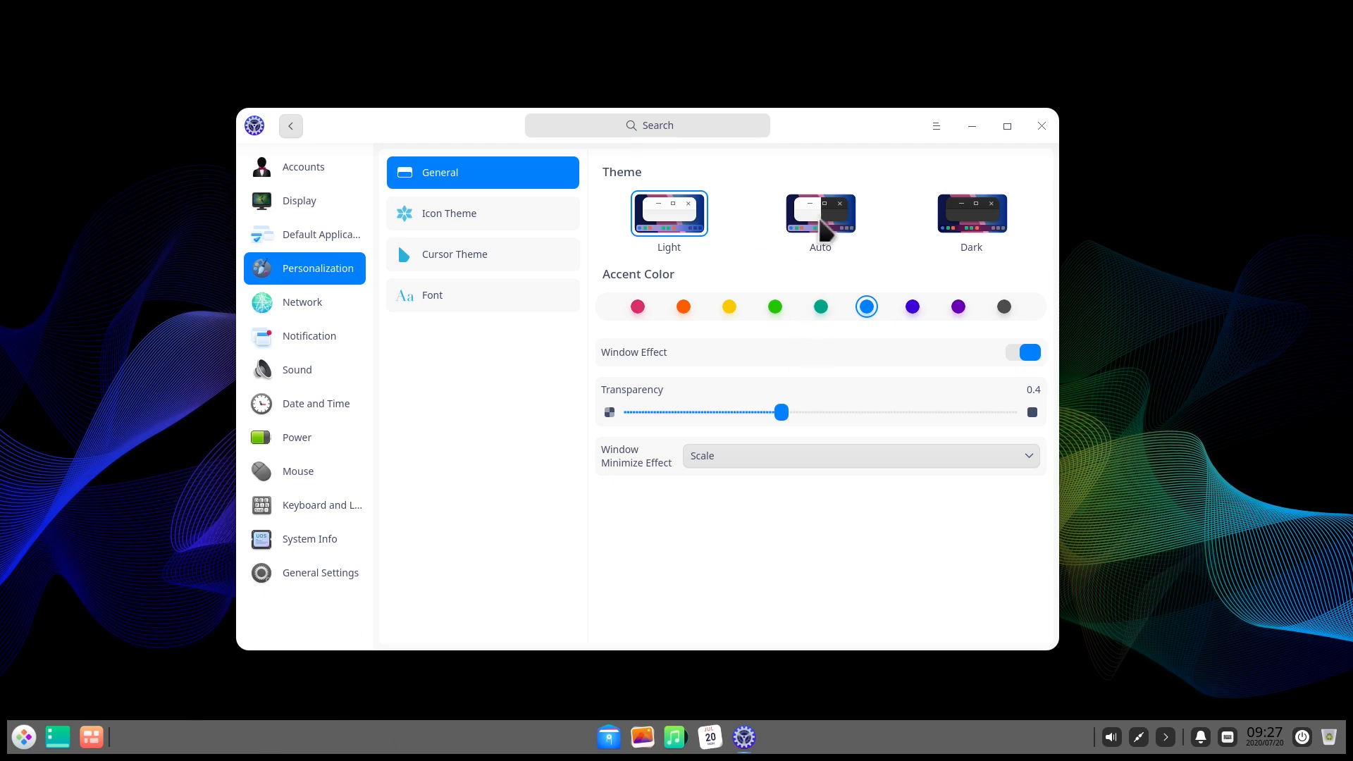
{"action": "left_click", "coordinate": [971, 211]}
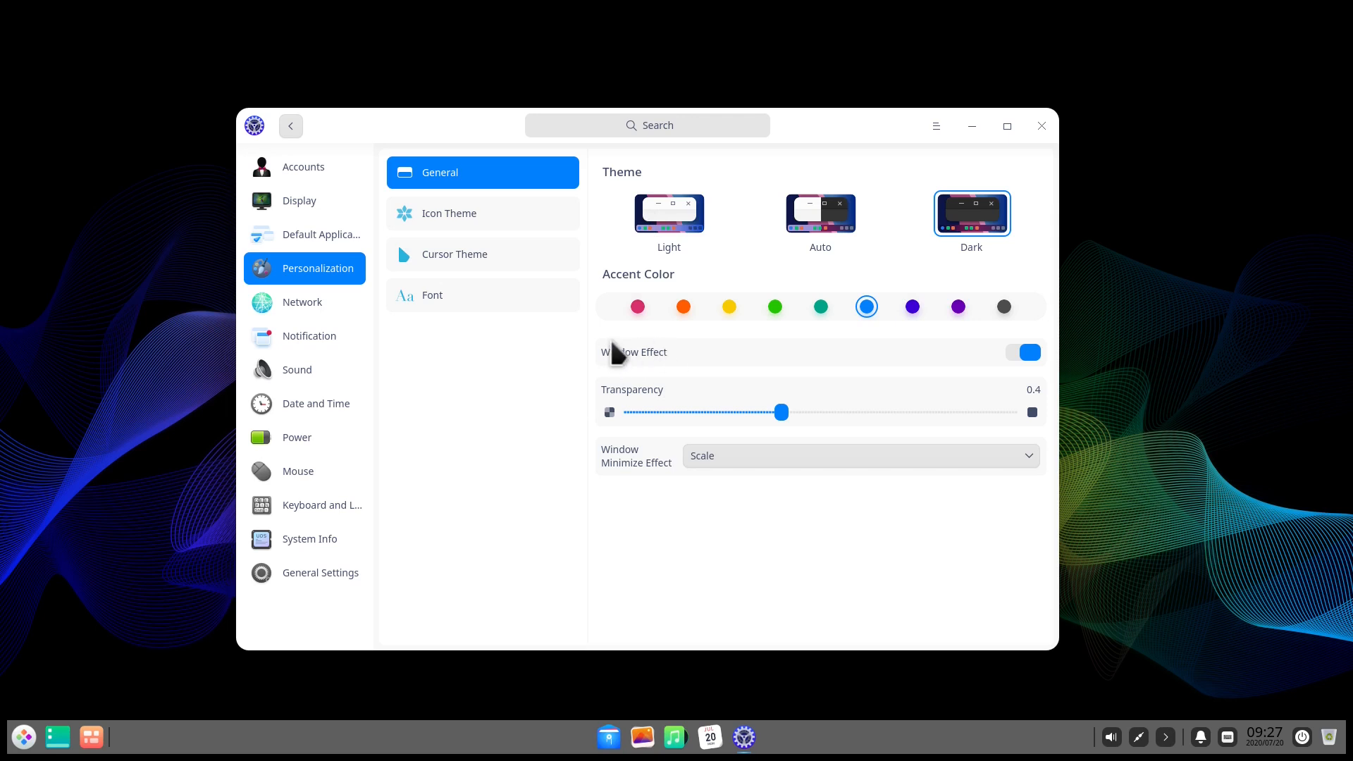
{"action": "mouse_move", "coordinate": [894, 349]}
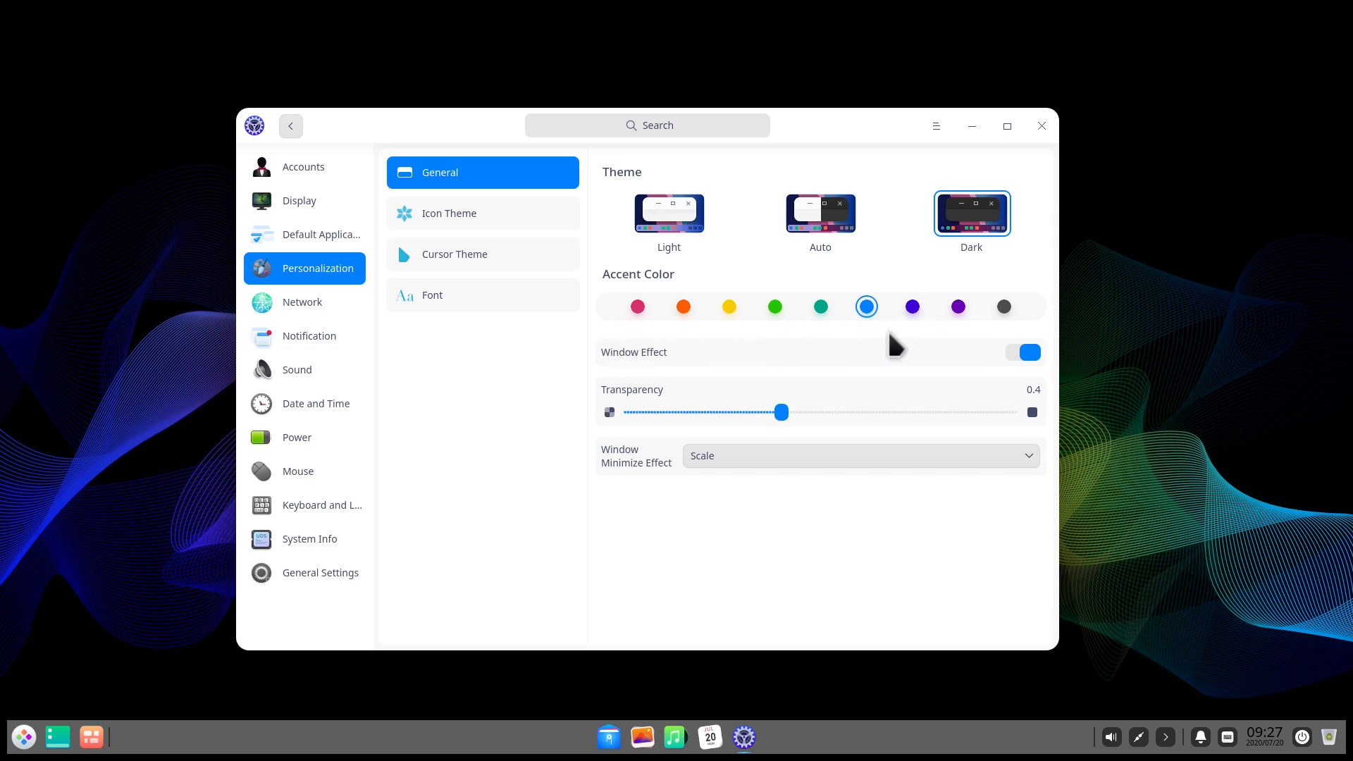
{"action": "mouse_move", "coordinate": [897, 369]}
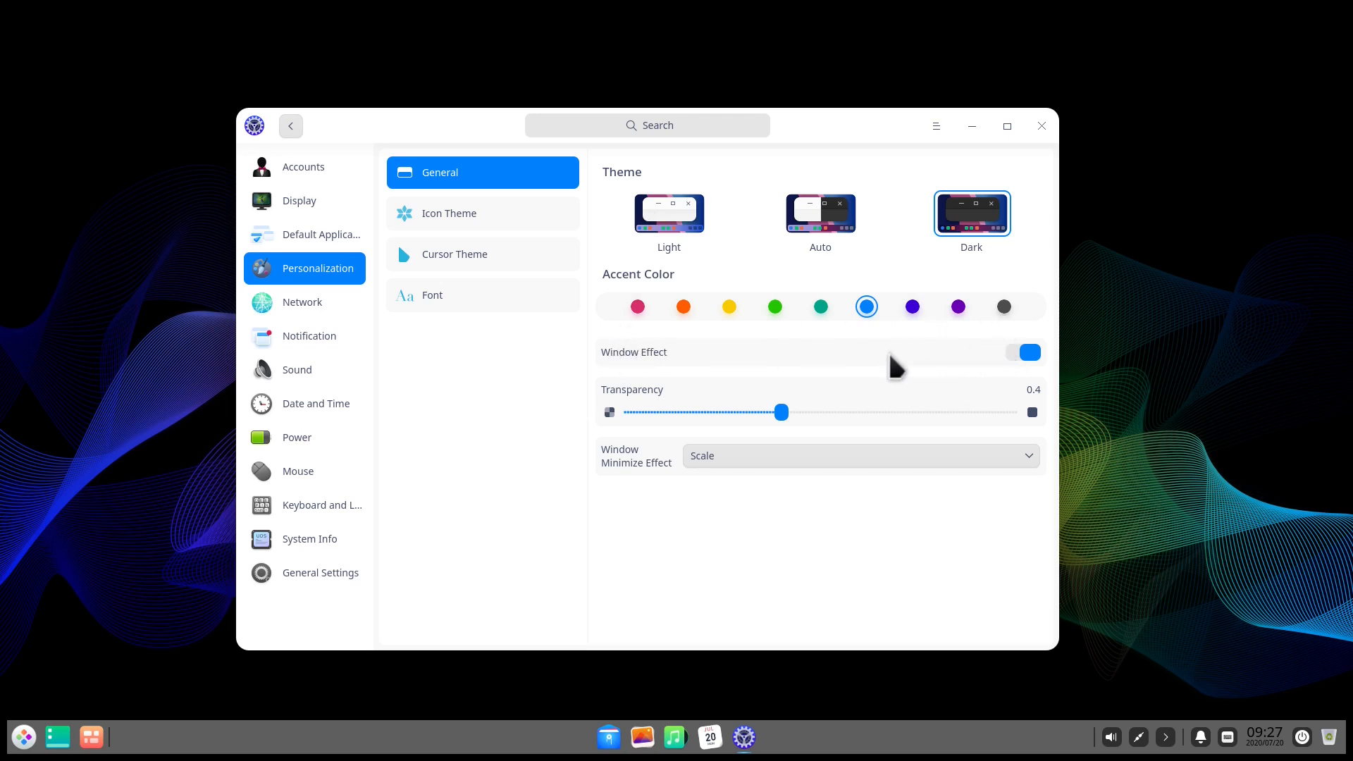
{"action": "mouse_move", "coordinate": [757, 447]}
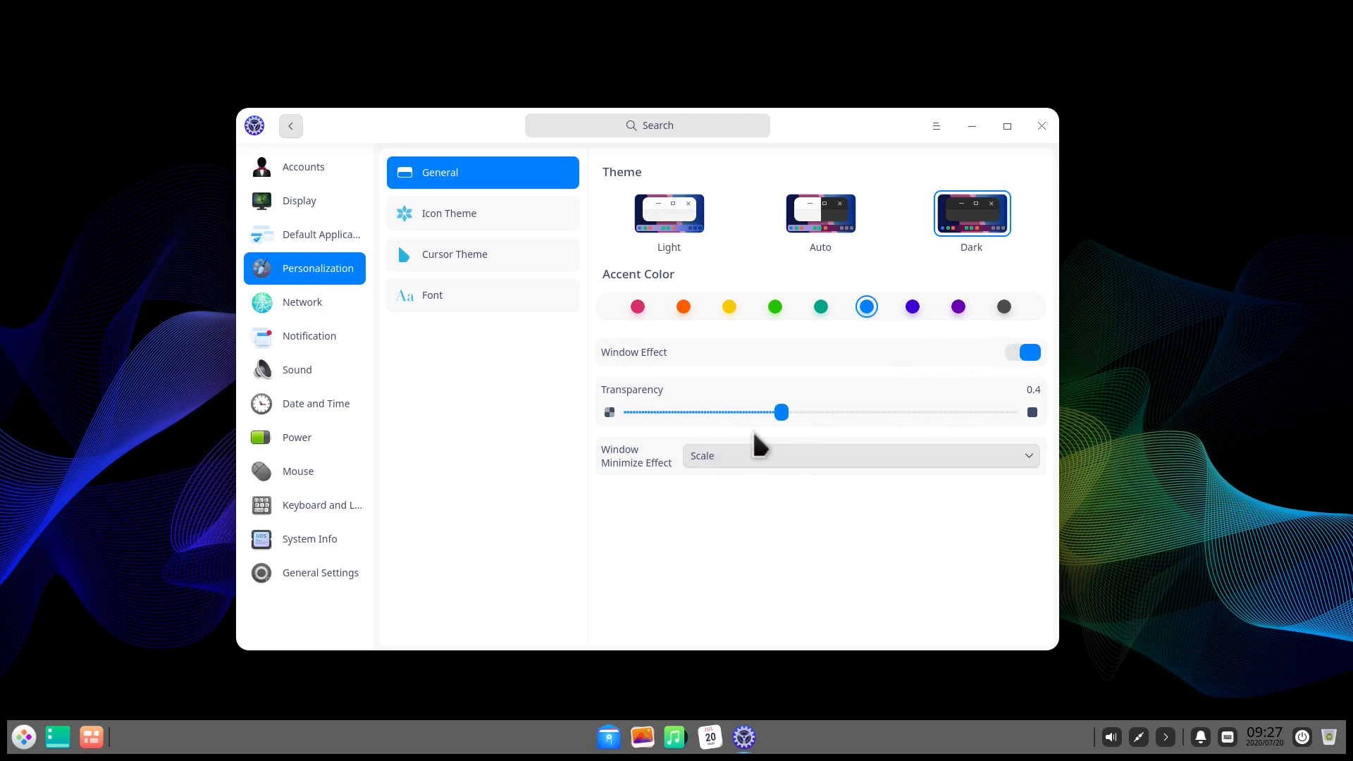
{"action": "mouse_move", "coordinate": [493, 233]}
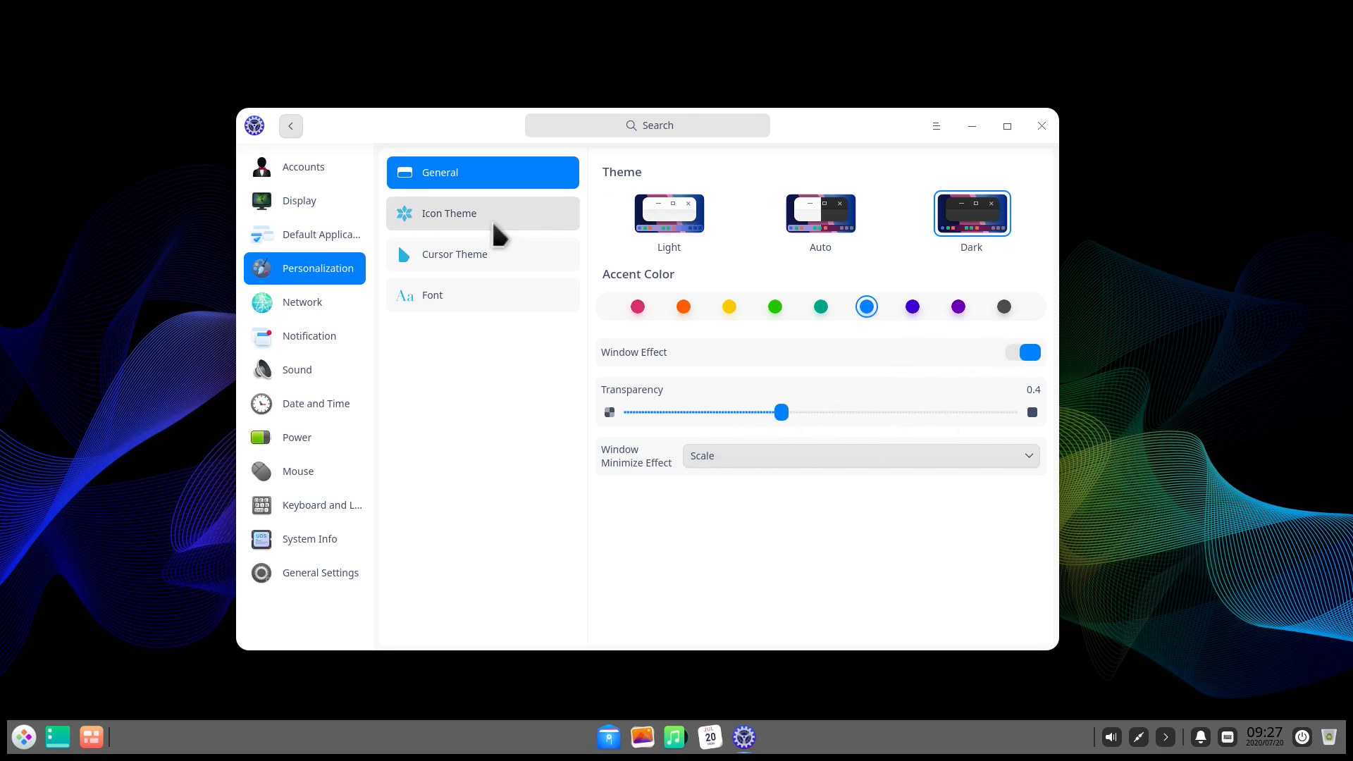
{"action": "left_click", "coordinate": [449, 213]}
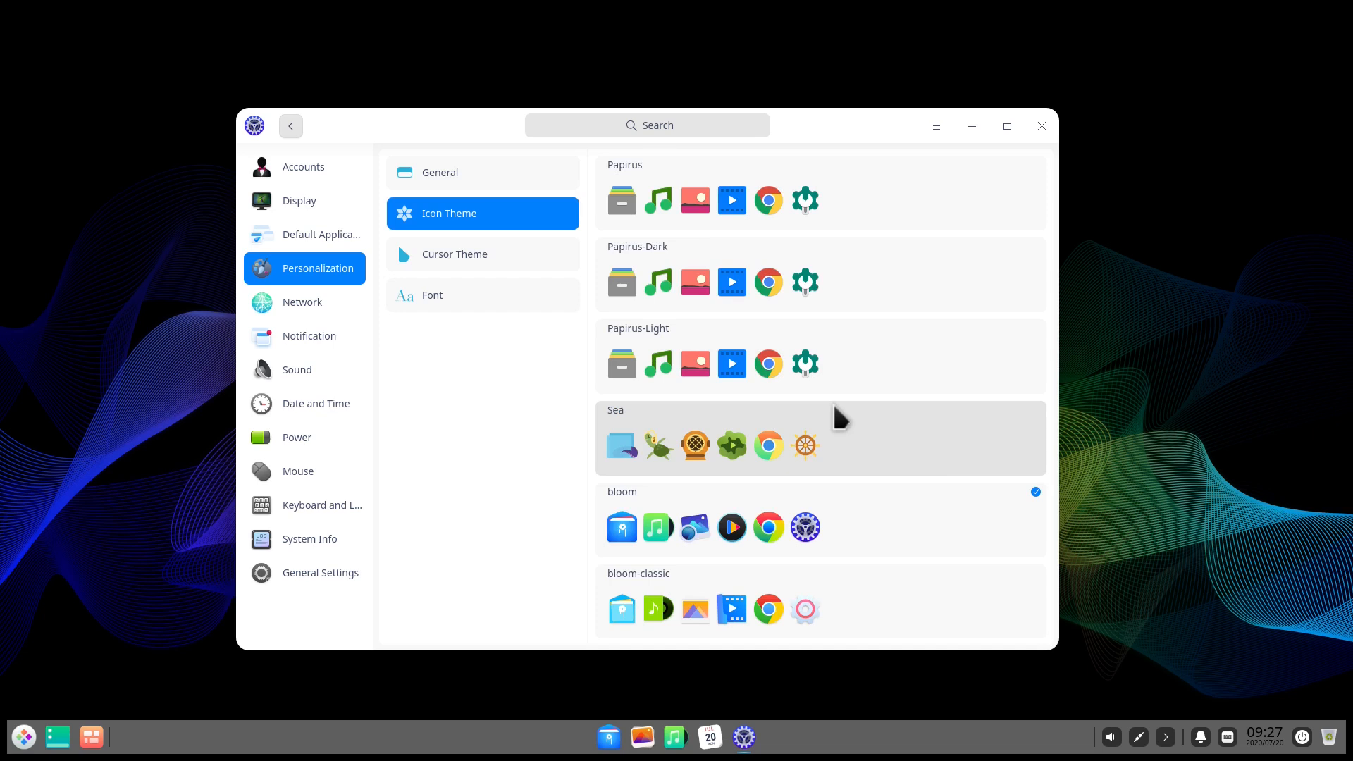
{"action": "mouse_move", "coordinate": [804, 527]}
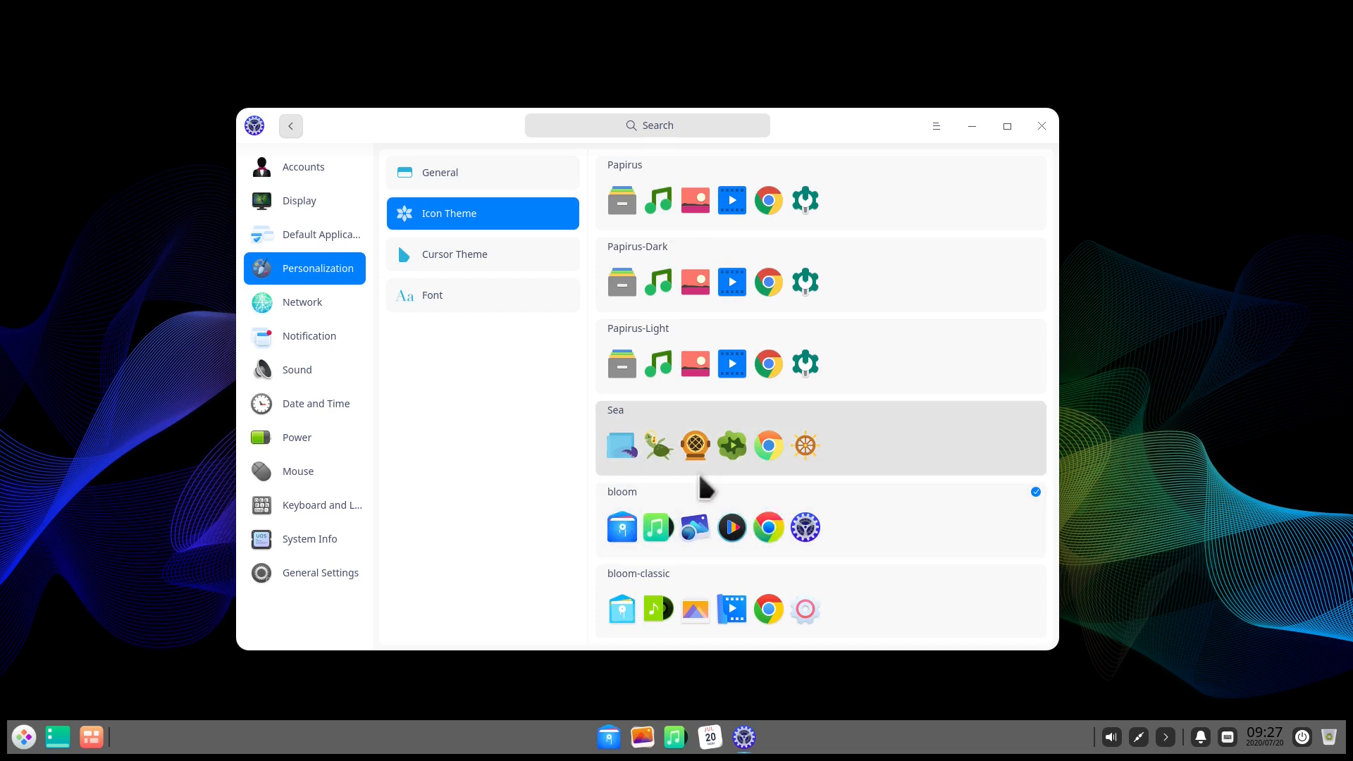
Try the Papirus icon theme, revert to bloom, glance at cursor themes and move to Accounts
{"action": "left_click", "coordinate": [820, 191]}
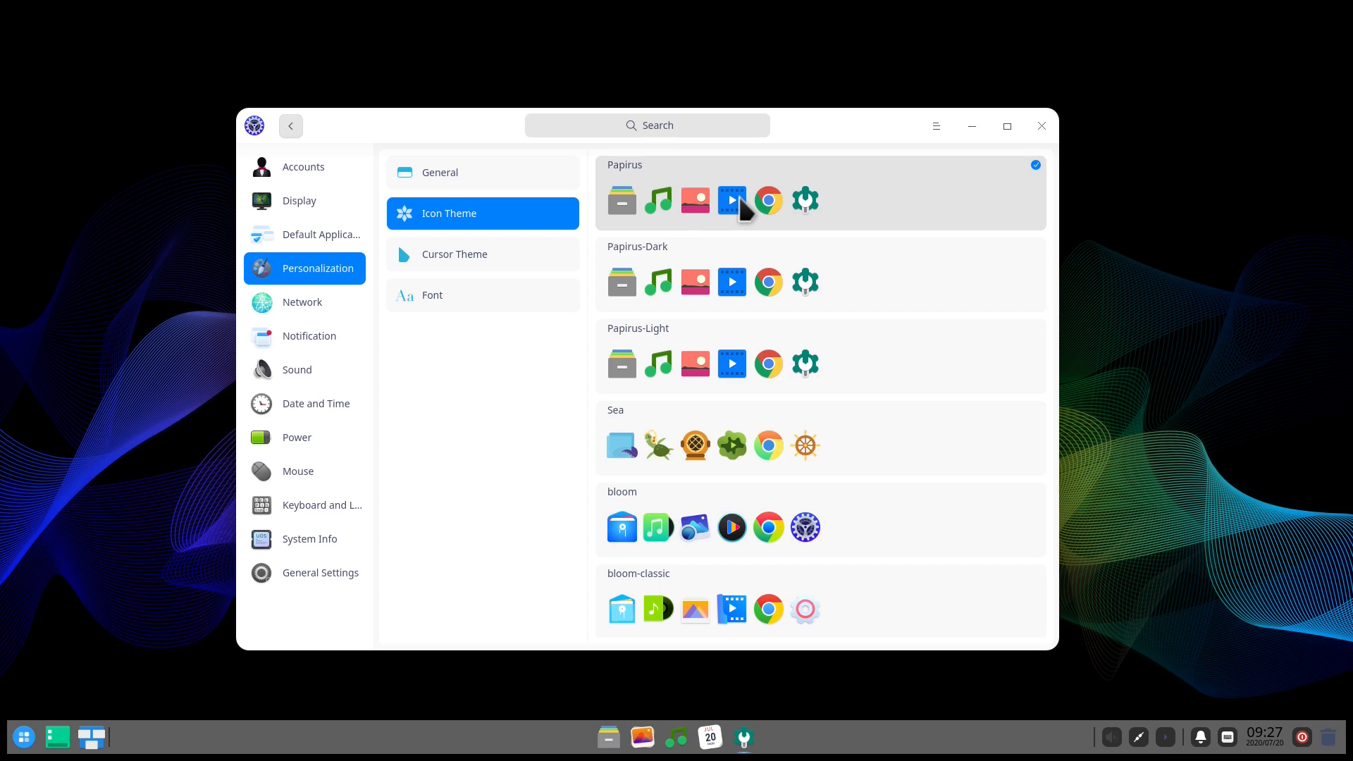
{"action": "left_click", "coordinate": [819, 520]}
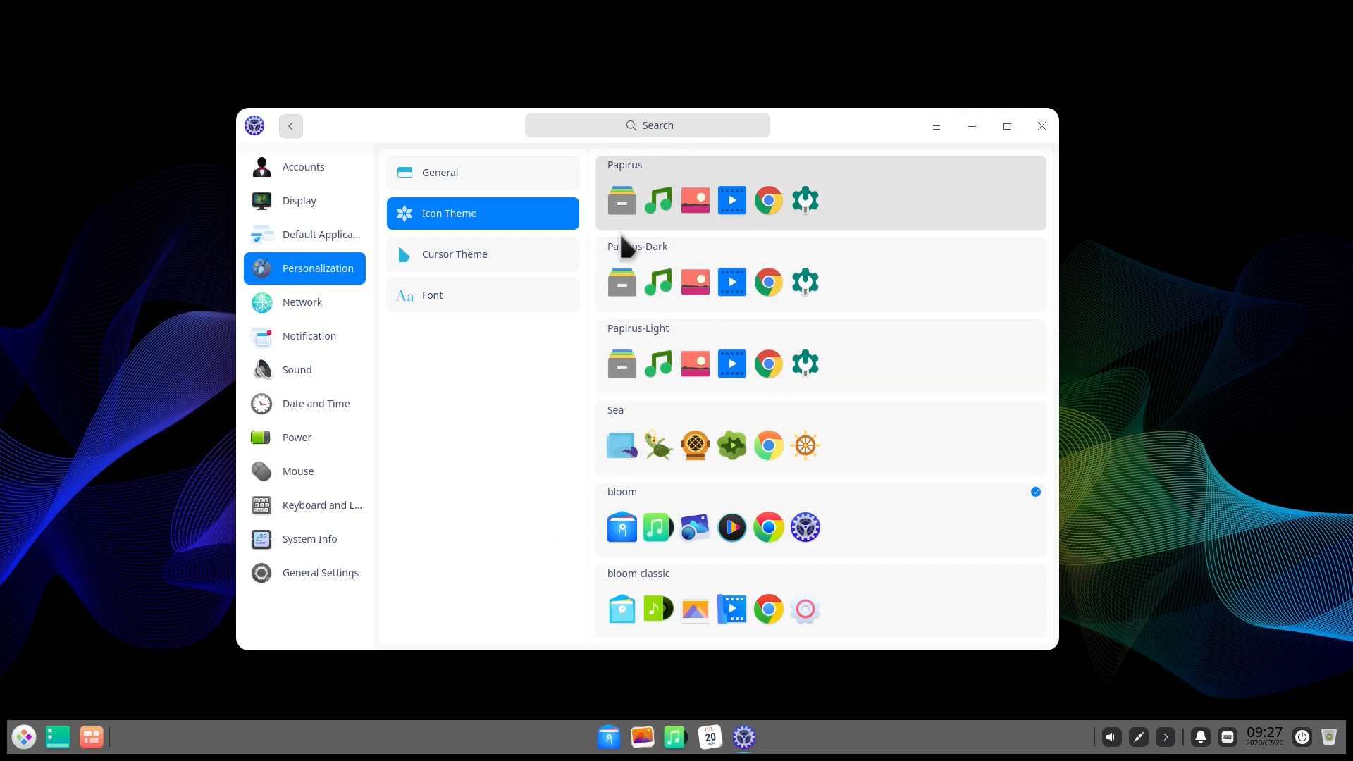
{"action": "left_click", "coordinate": [454, 254]}
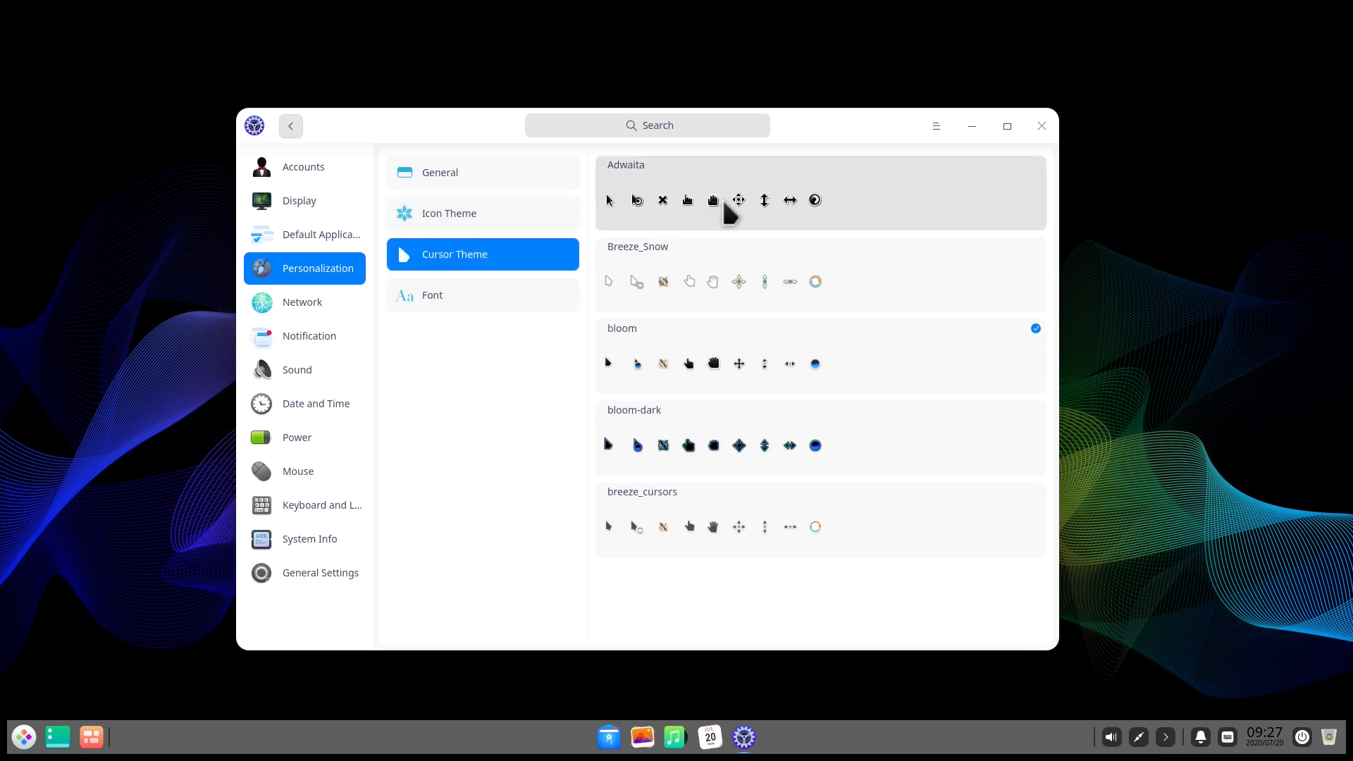
{"action": "mouse_move", "coordinate": [518, 300]}
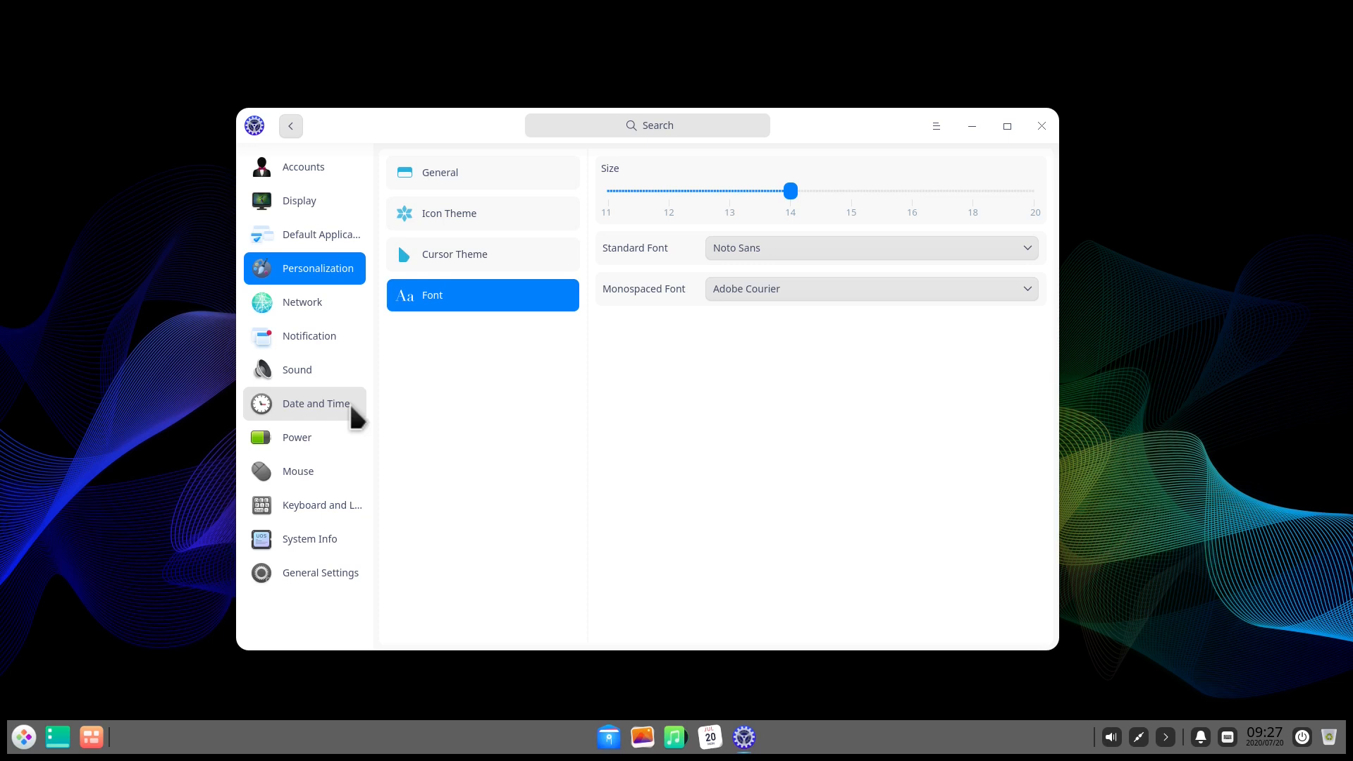
{"action": "left_click", "coordinate": [303, 167]}
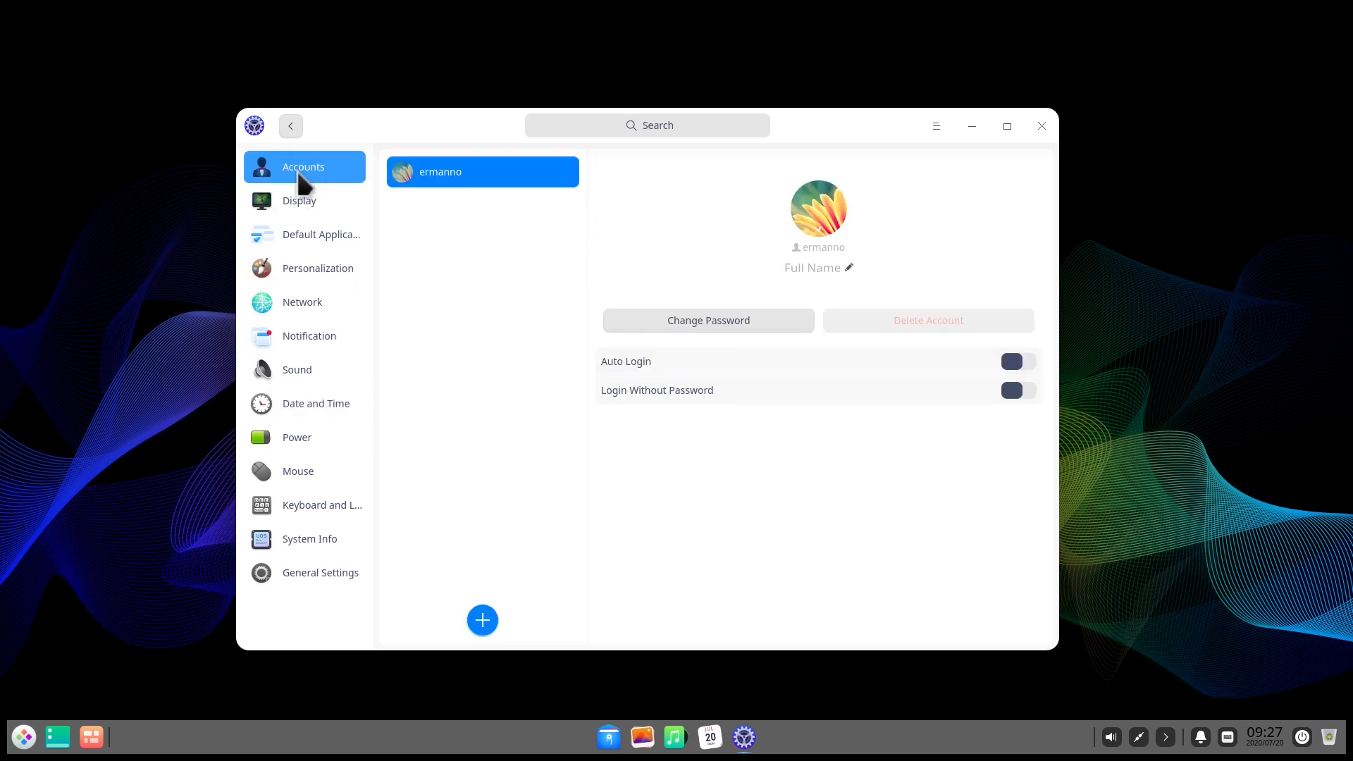
{"action": "mouse_move", "coordinate": [841, 289]}
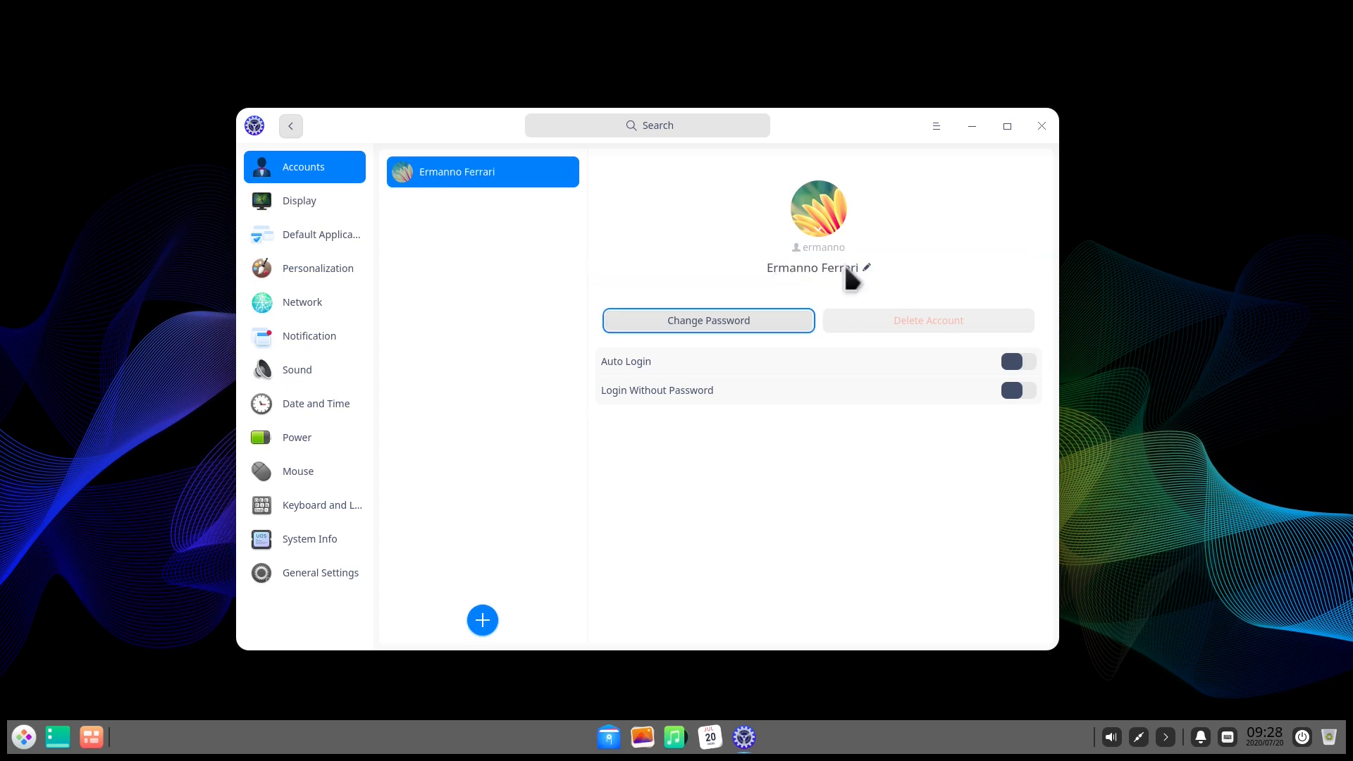
{"action": "mouse_move", "coordinate": [850, 465]}
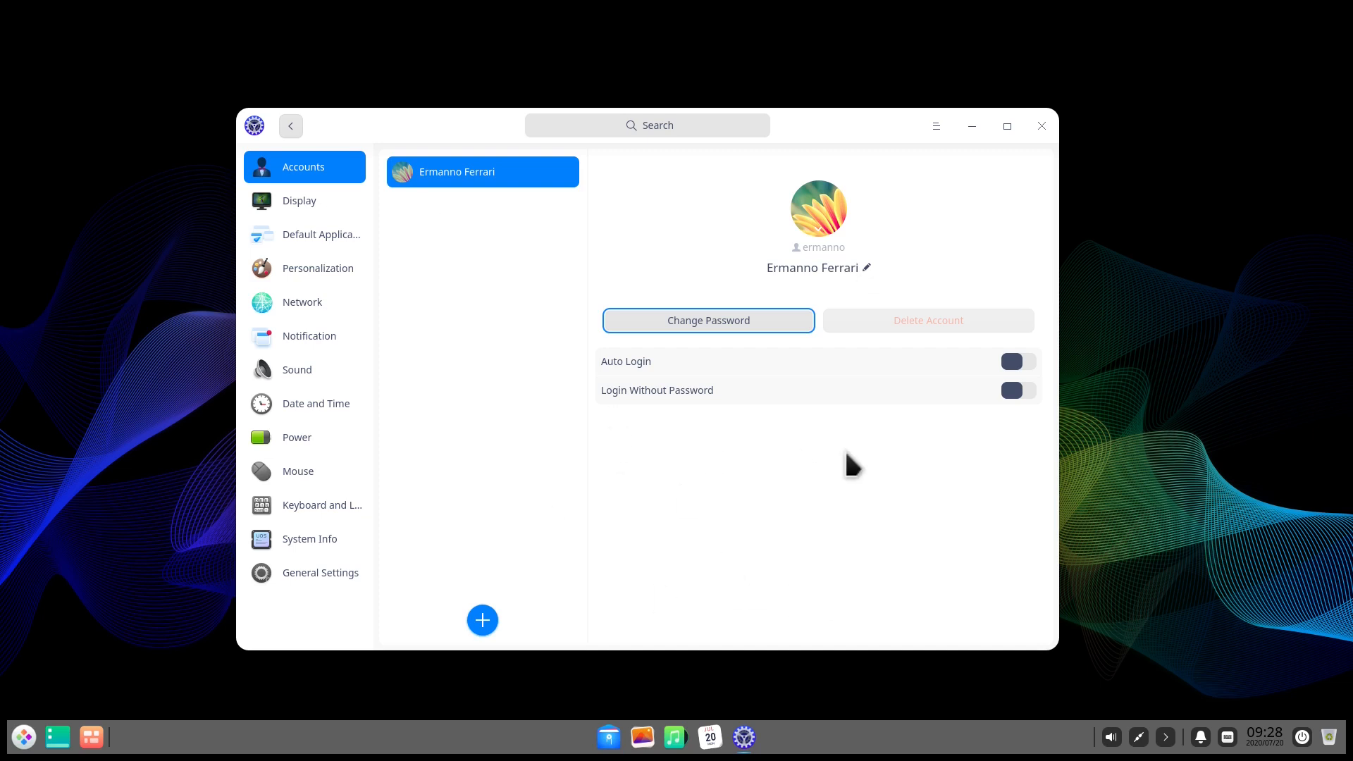
{"action": "mouse_move", "coordinate": [950, 439]}
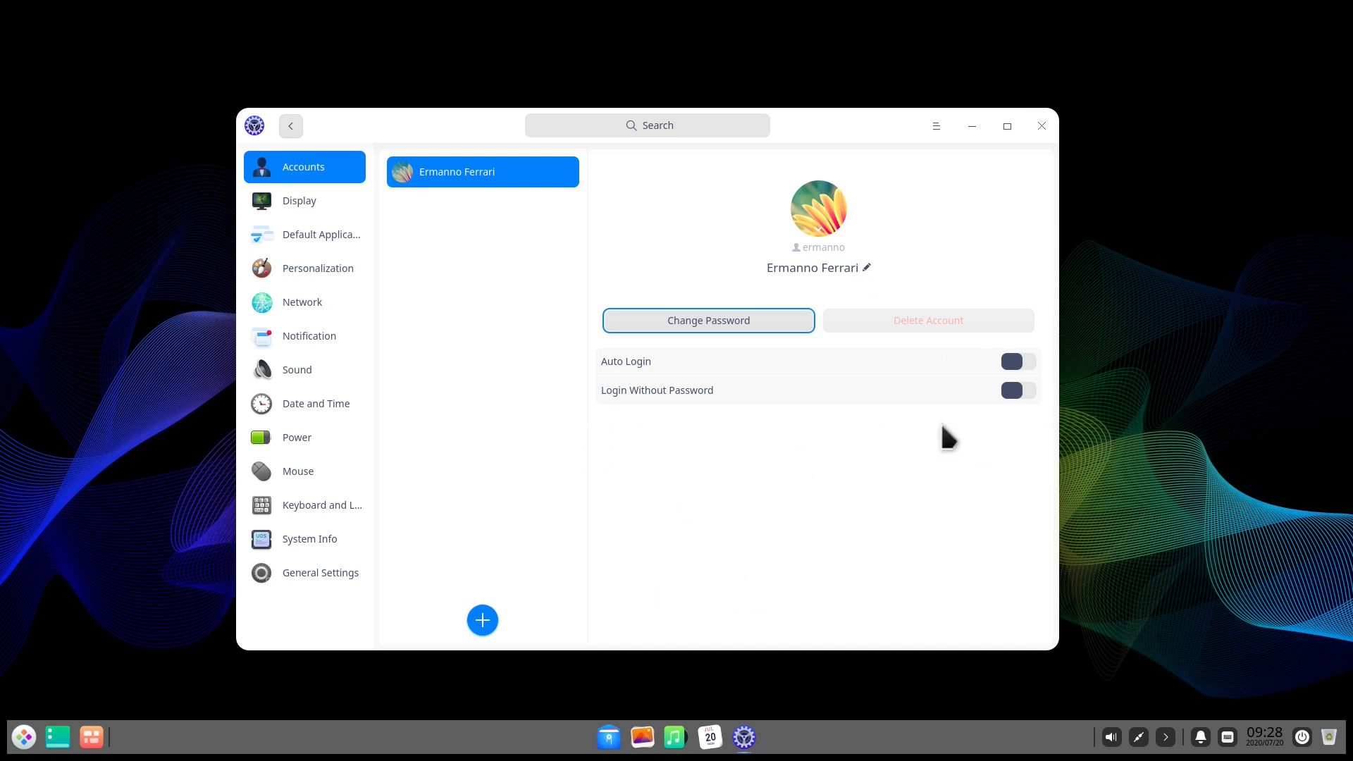
Move on to the Display settings after naming the account
{"action": "left_click", "coordinate": [299, 200]}
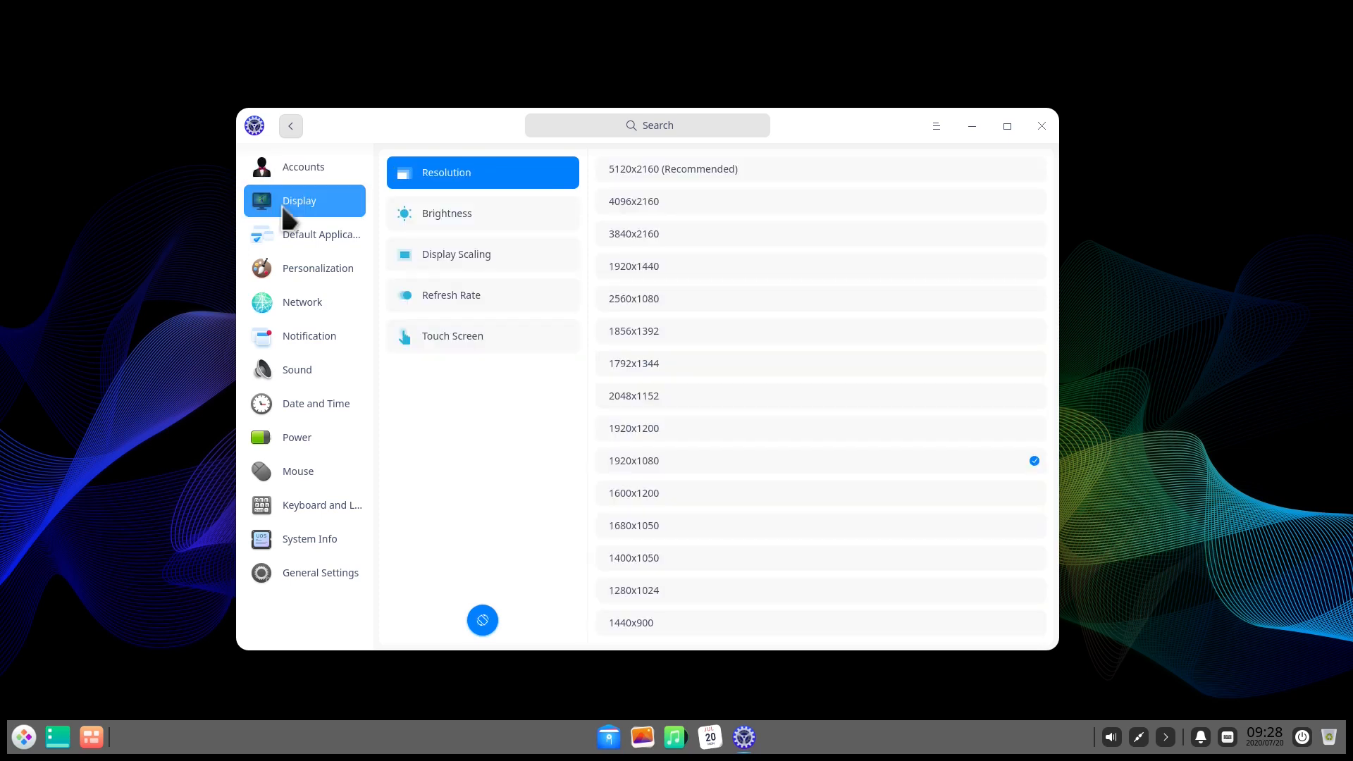
{"action": "mouse_move", "coordinate": [446, 213]}
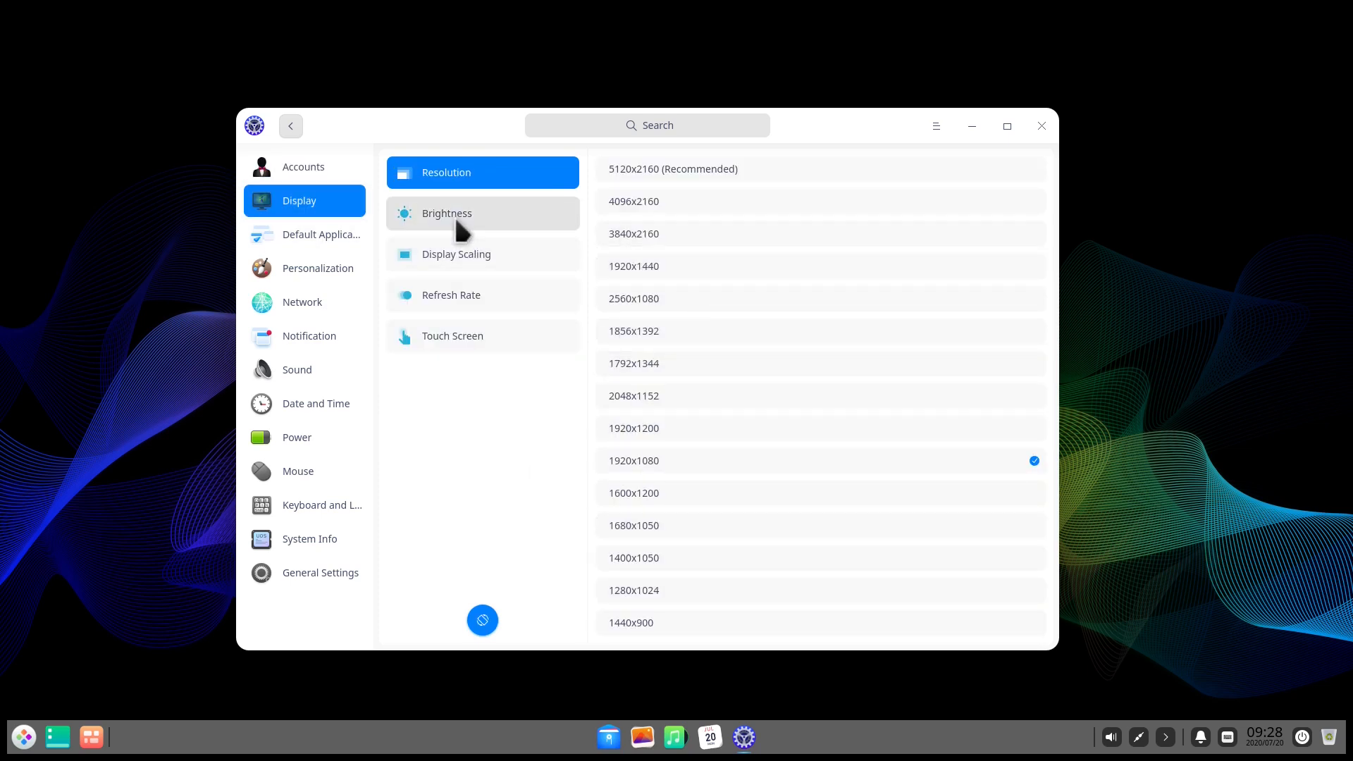
{"action": "mouse_move", "coordinate": [449, 257]}
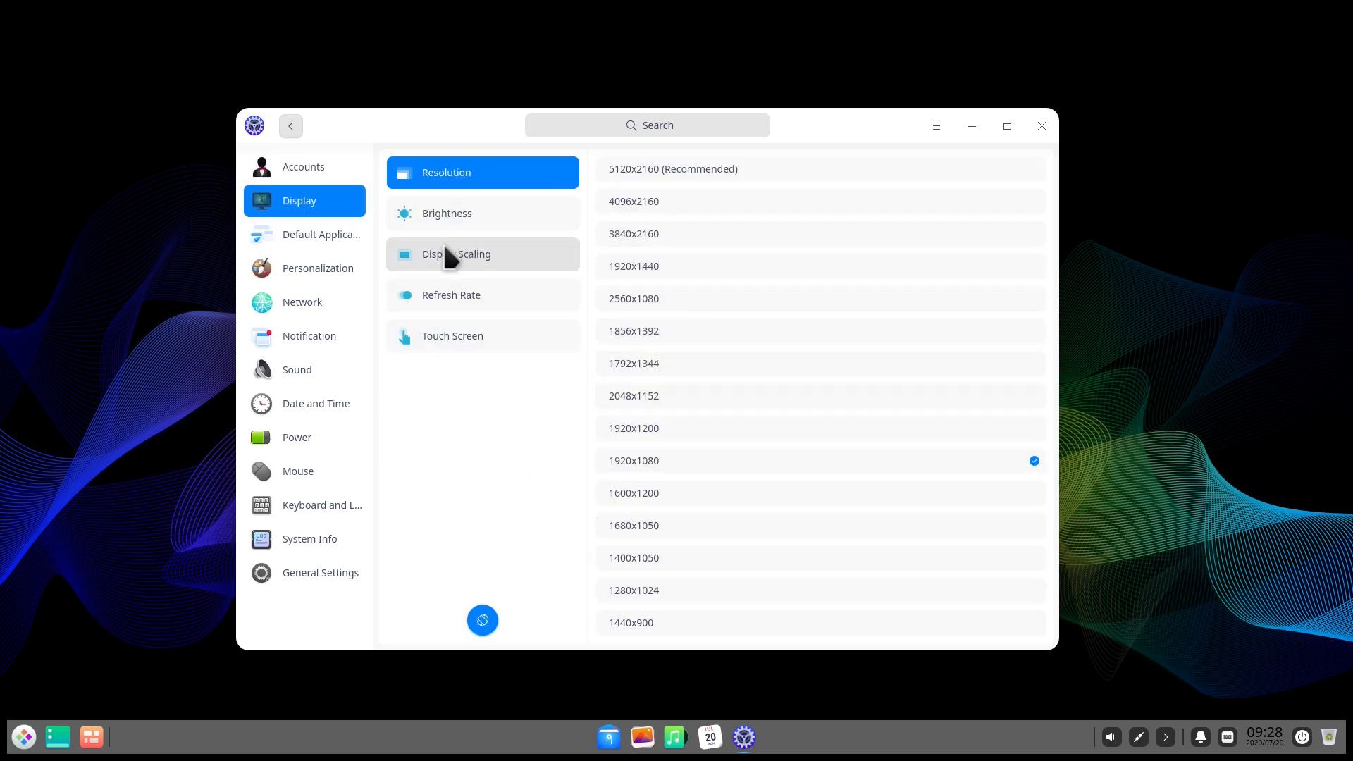
View the Touch Screen mapping panel, then go to Default Applications
{"action": "left_click", "coordinate": [481, 335]}
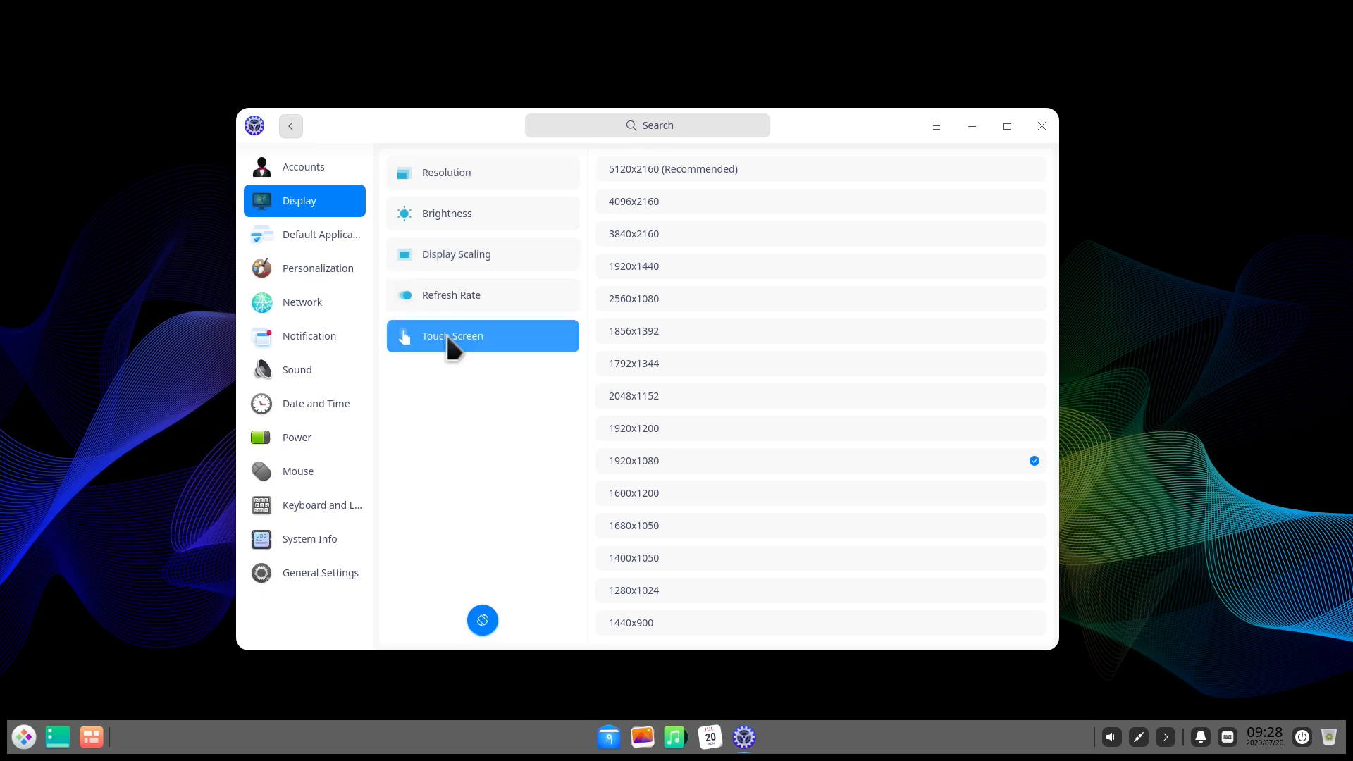
{"action": "left_click", "coordinate": [452, 336]}
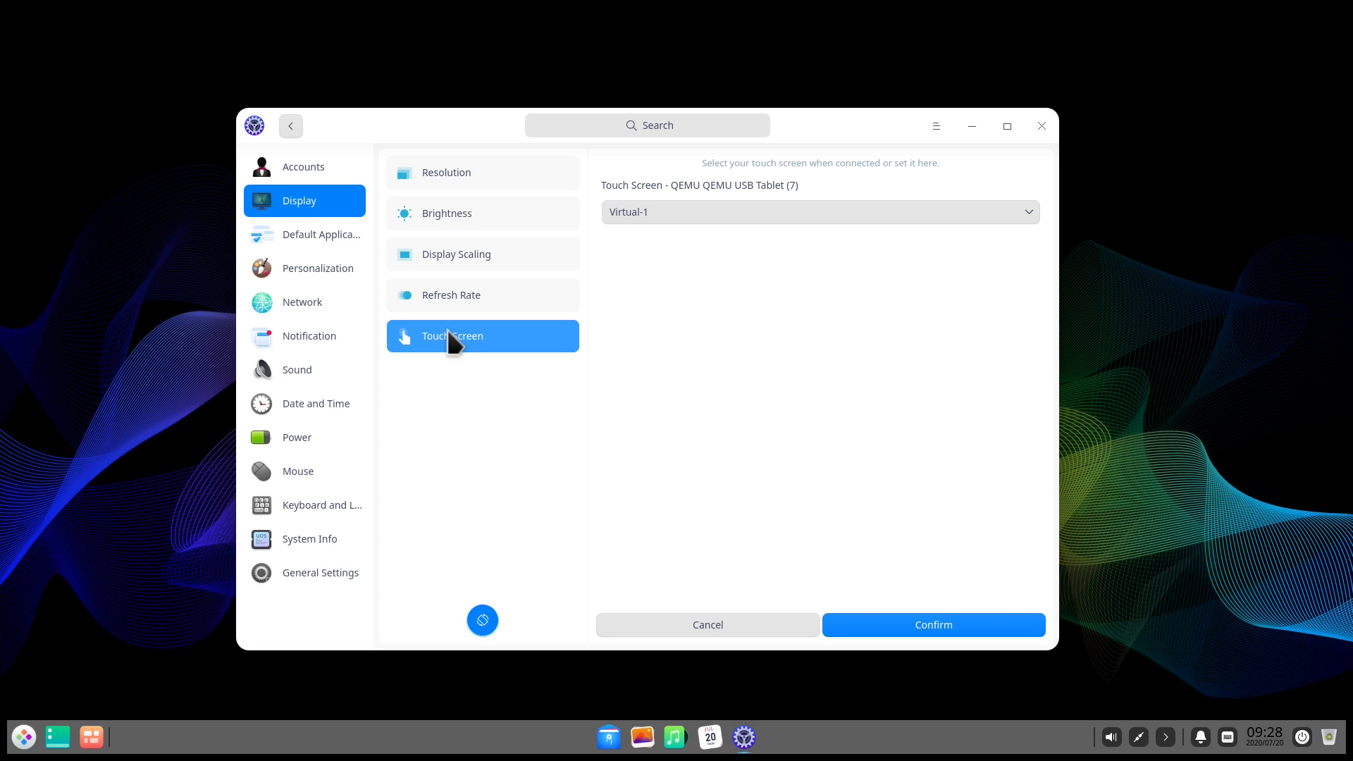
{"action": "mouse_move", "coordinate": [654, 458]}
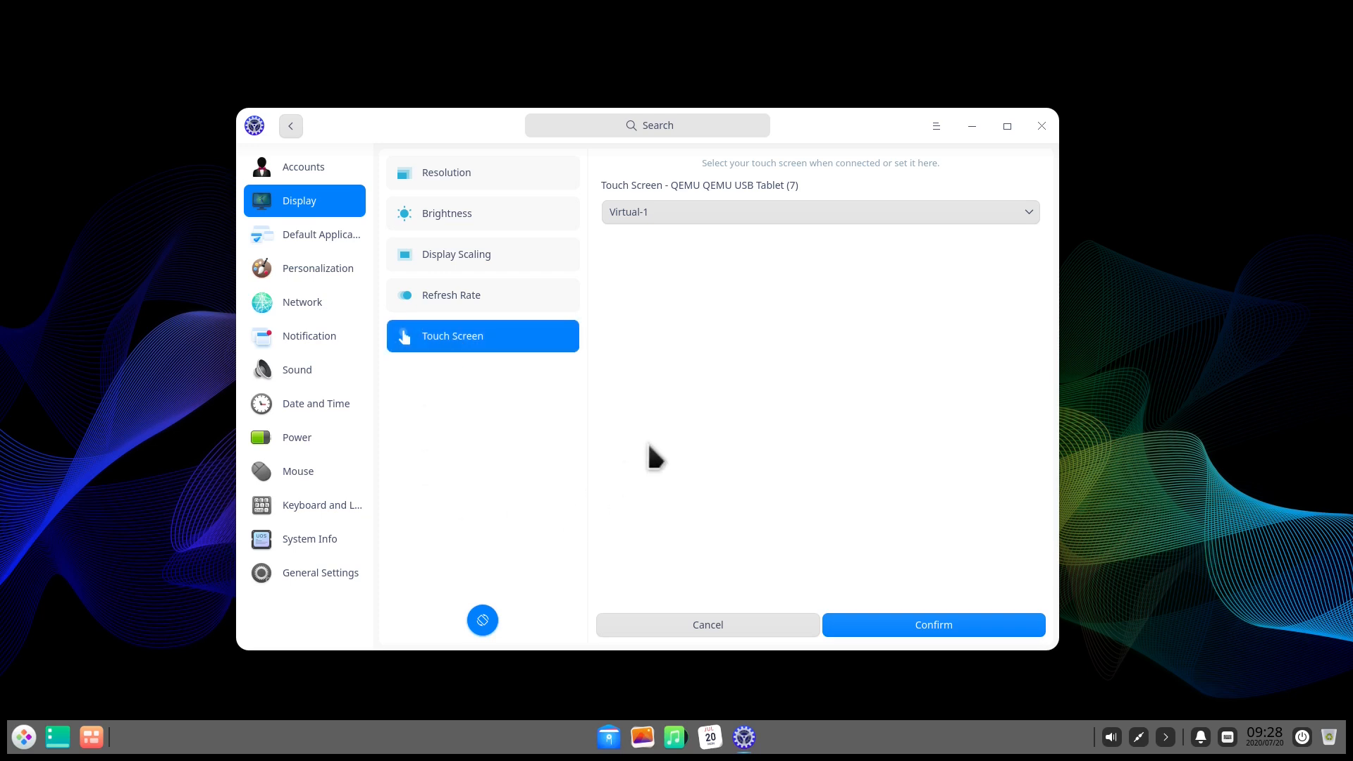
{"action": "left_click", "coordinate": [320, 234]}
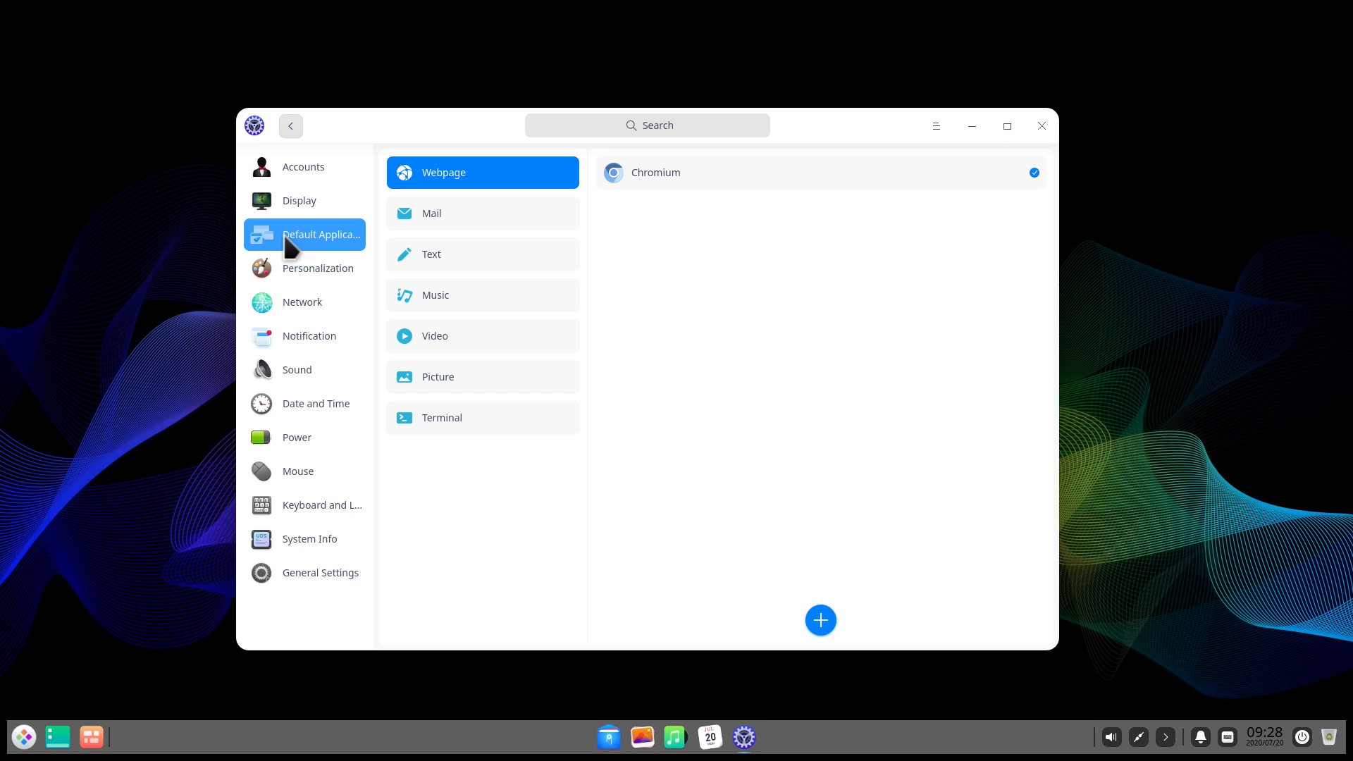
{"action": "mouse_move", "coordinate": [819, 268]}
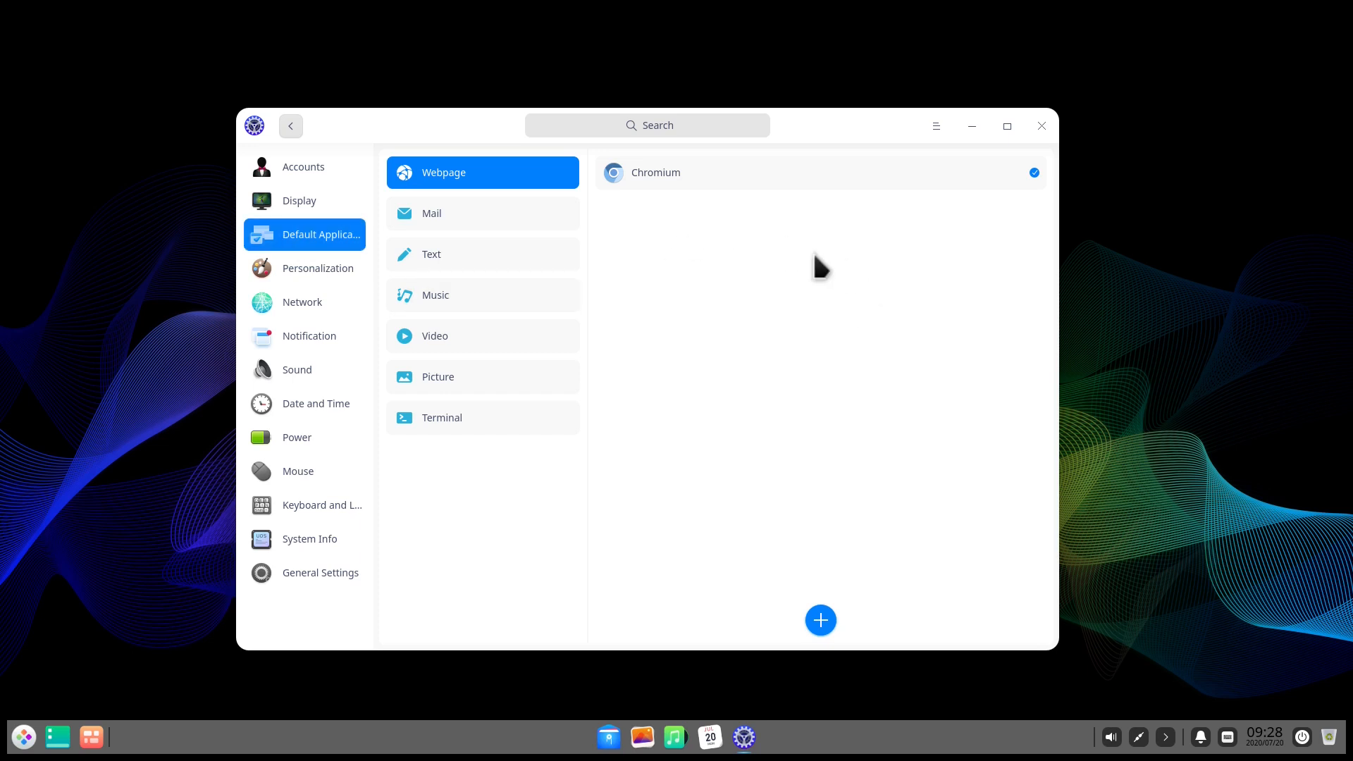
{"action": "mouse_move", "coordinate": [826, 265]}
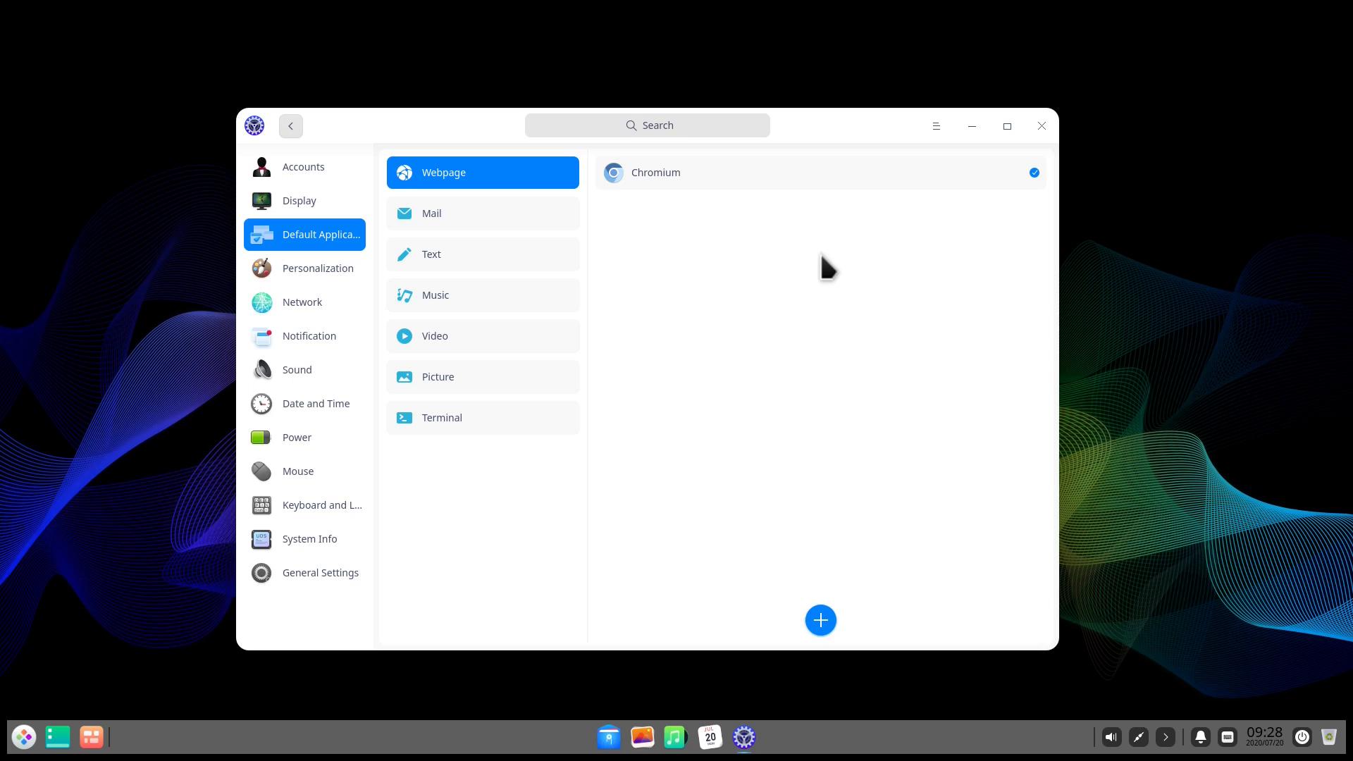
Review the default Mail and Text app choices, then move to the Network section
{"action": "left_click", "coordinate": [482, 213]}
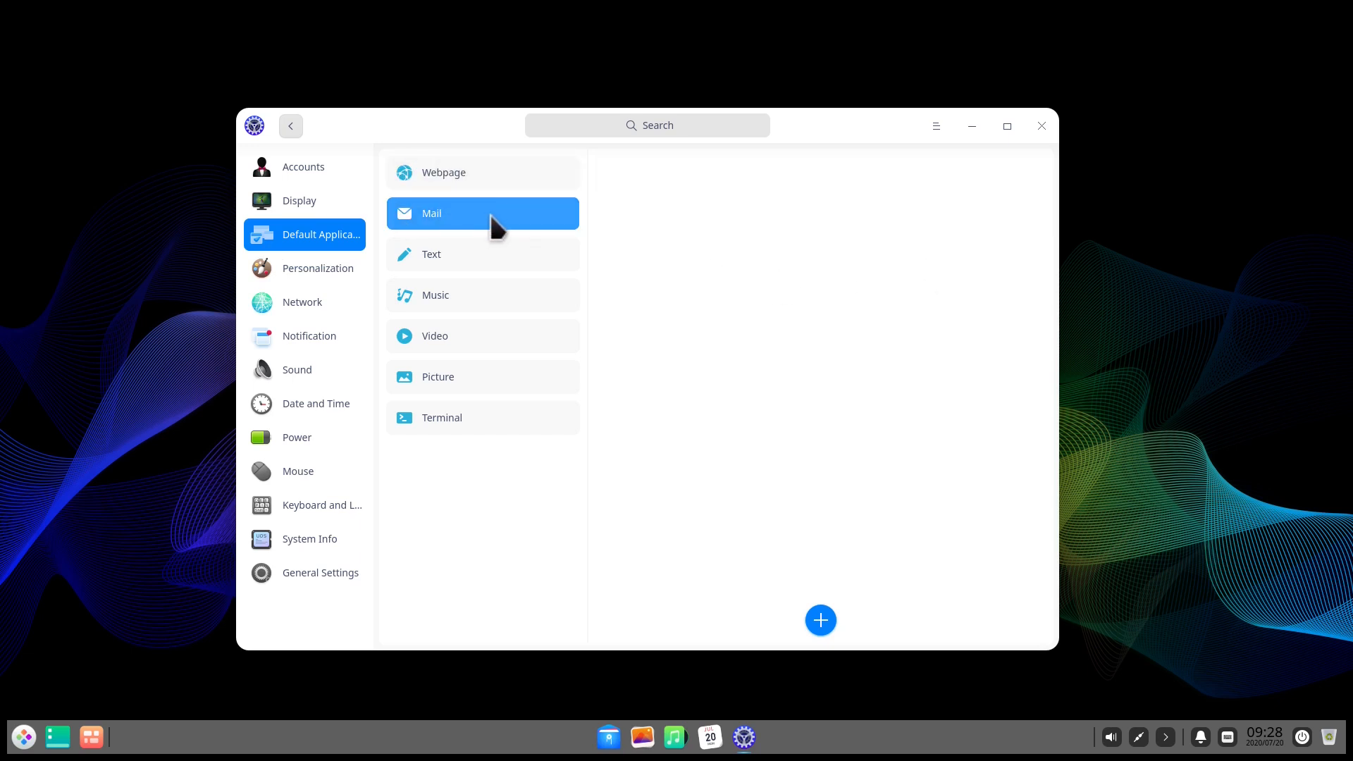
{"action": "left_click", "coordinate": [432, 253]}
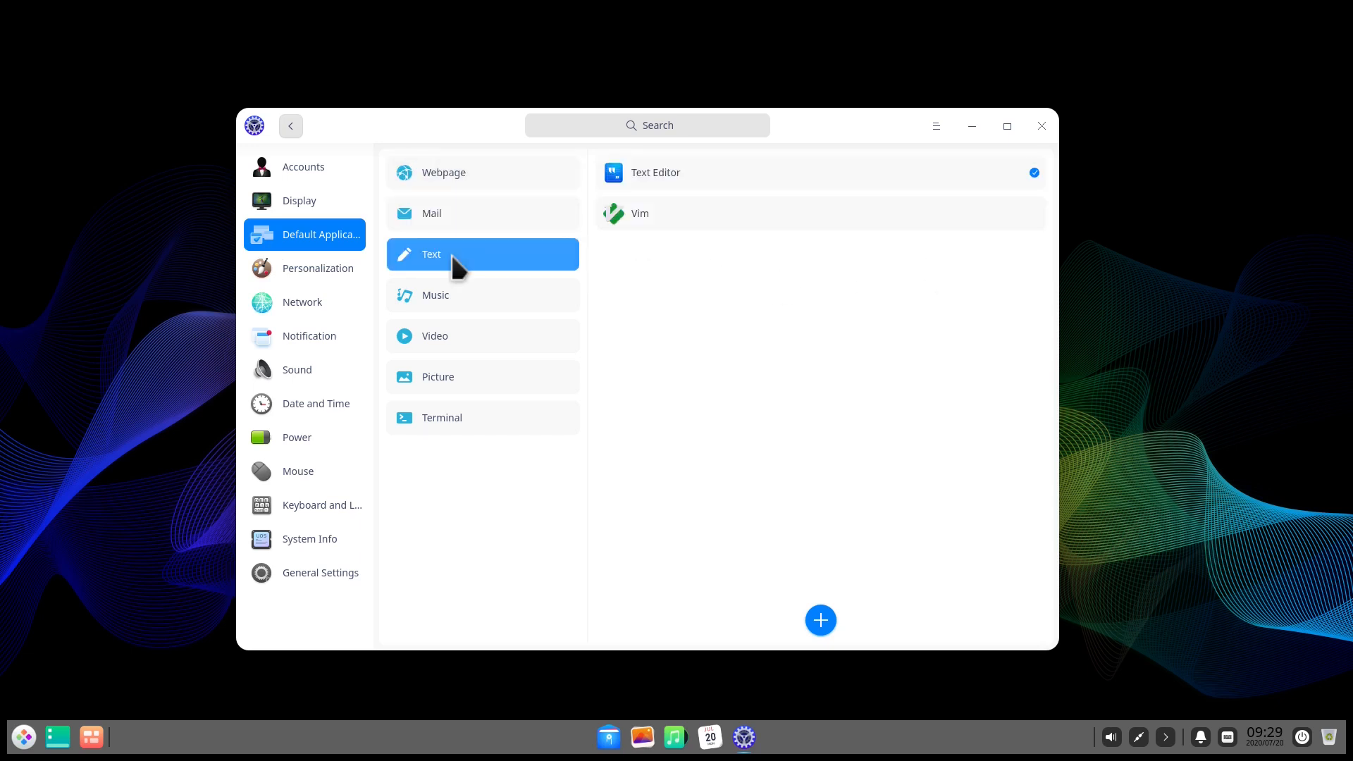
{"action": "mouse_move", "coordinate": [742, 296]}
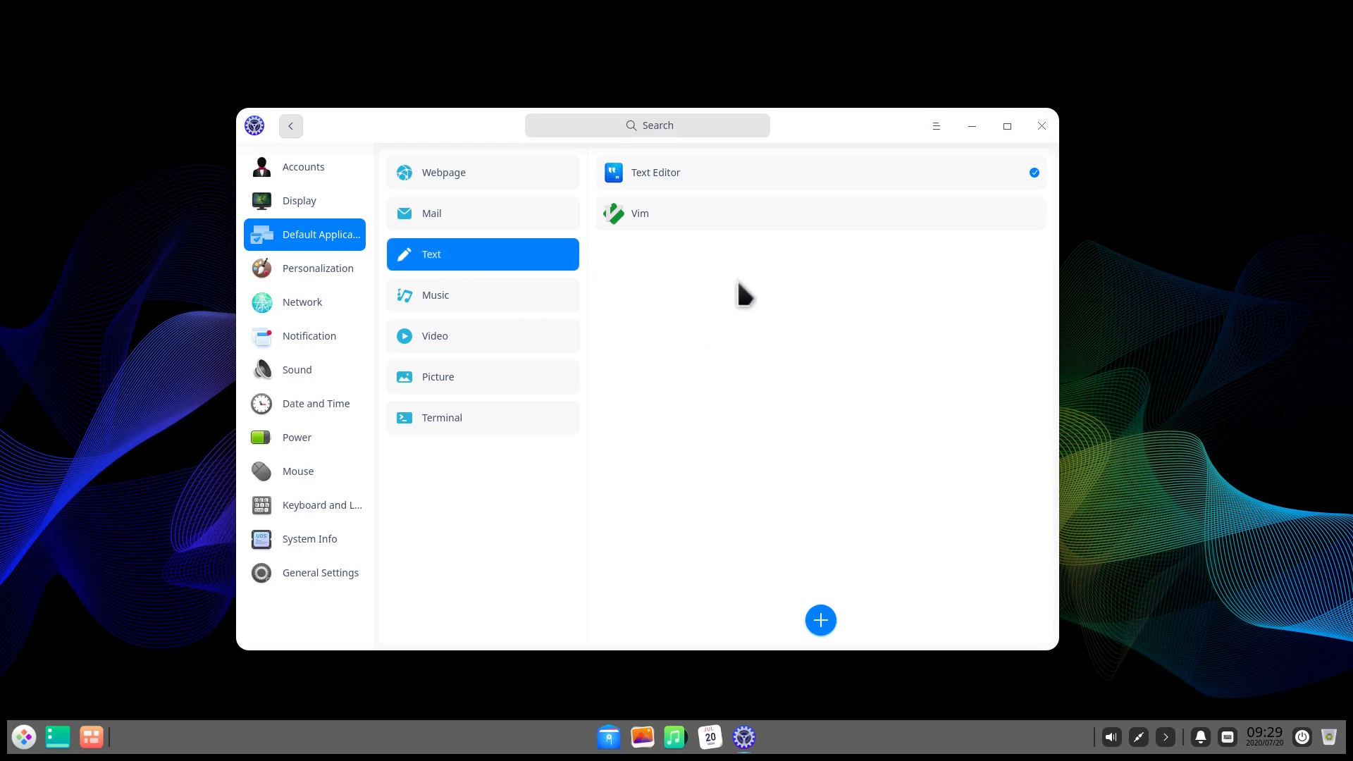
{"action": "mouse_move", "coordinate": [561, 278]}
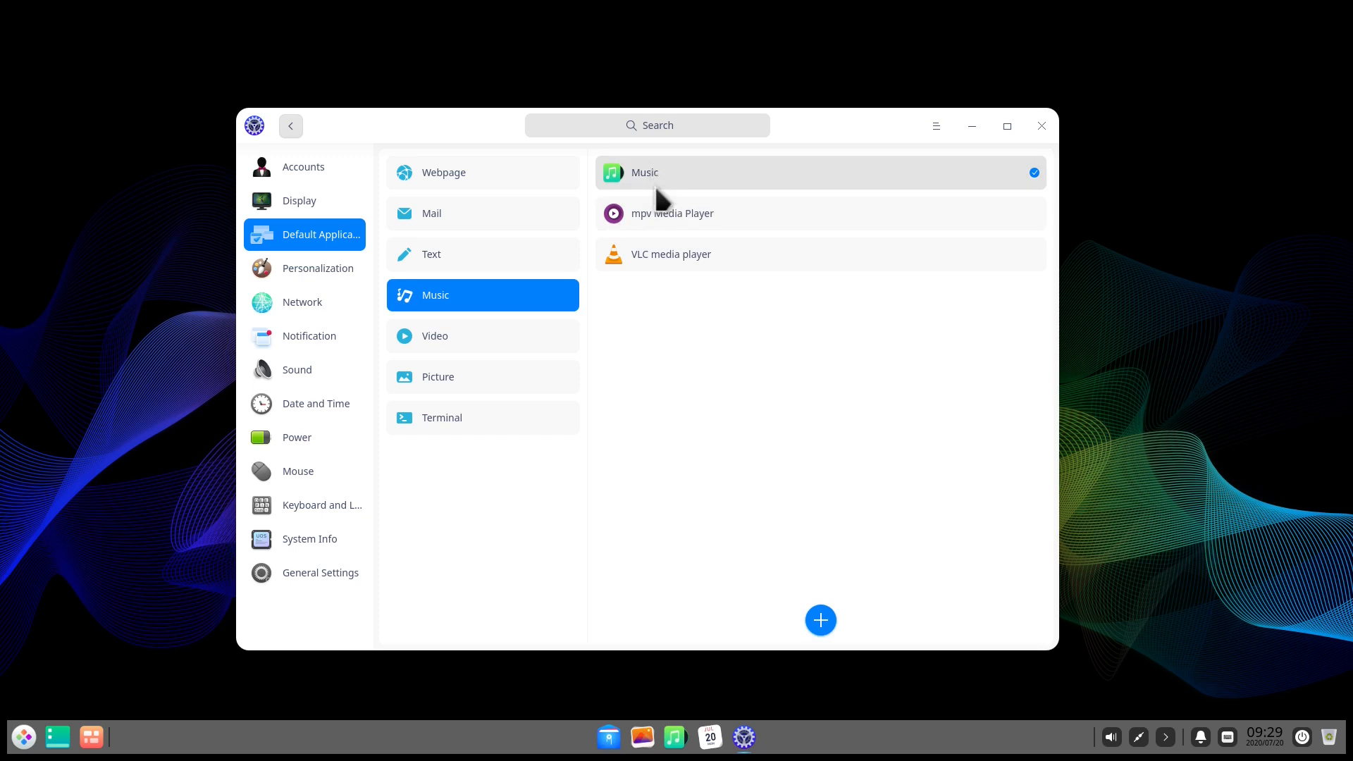
{"action": "mouse_move", "coordinate": [734, 190]}
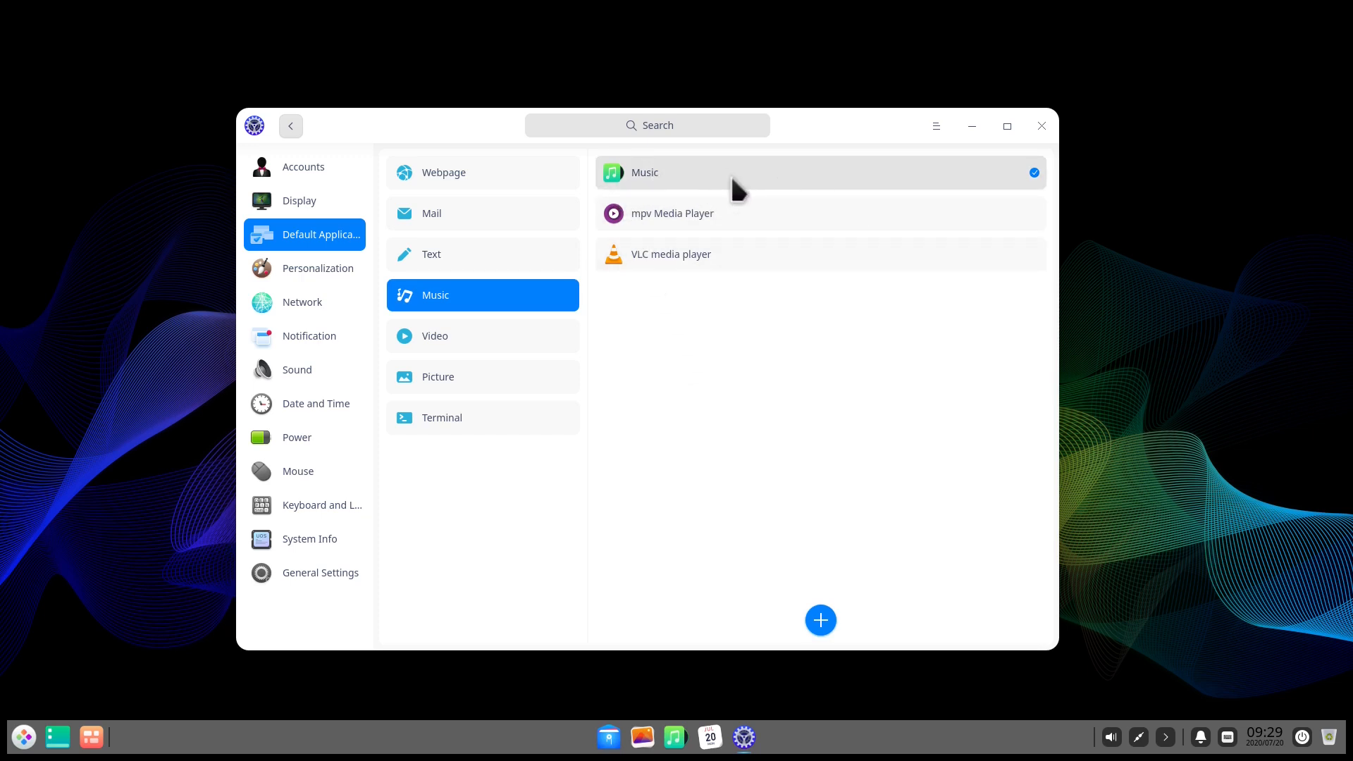
{"action": "mouse_move", "coordinate": [481, 335]}
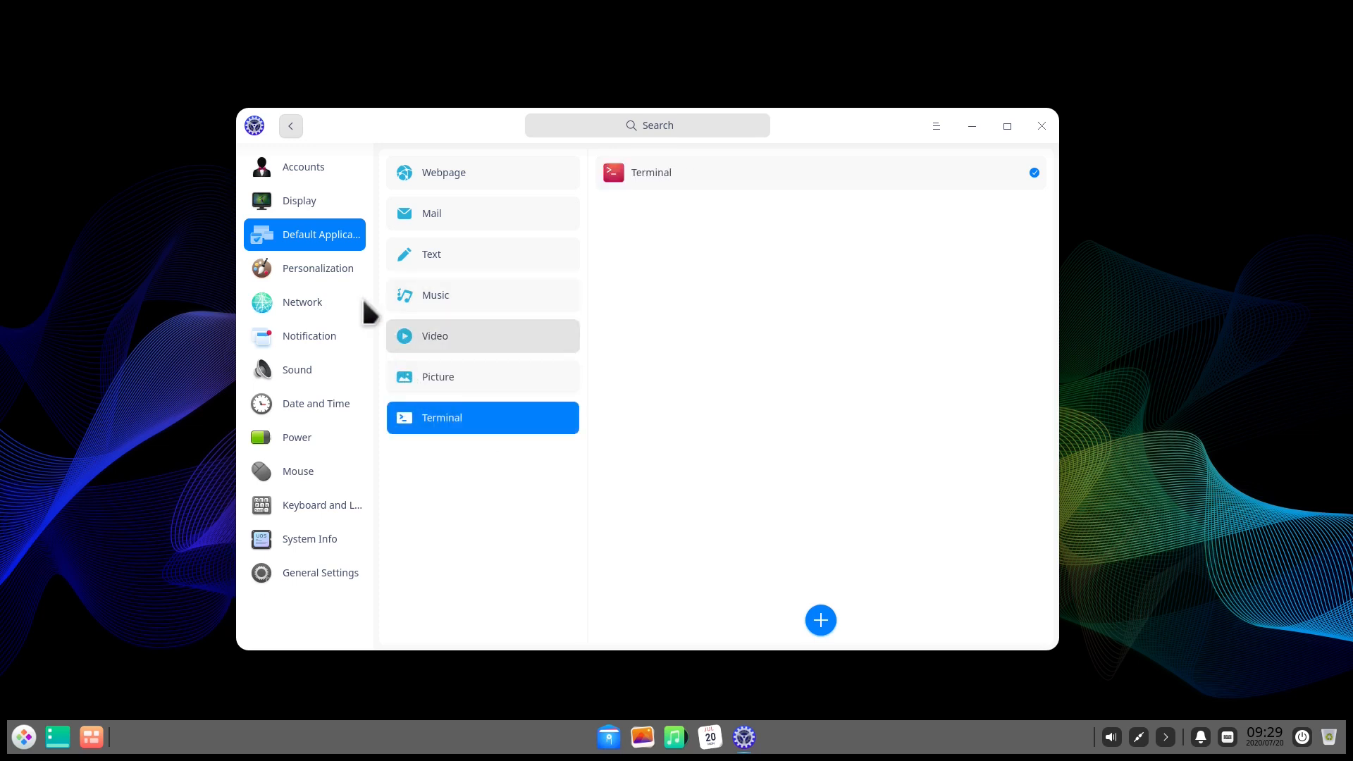
{"action": "left_click", "coordinate": [303, 301]}
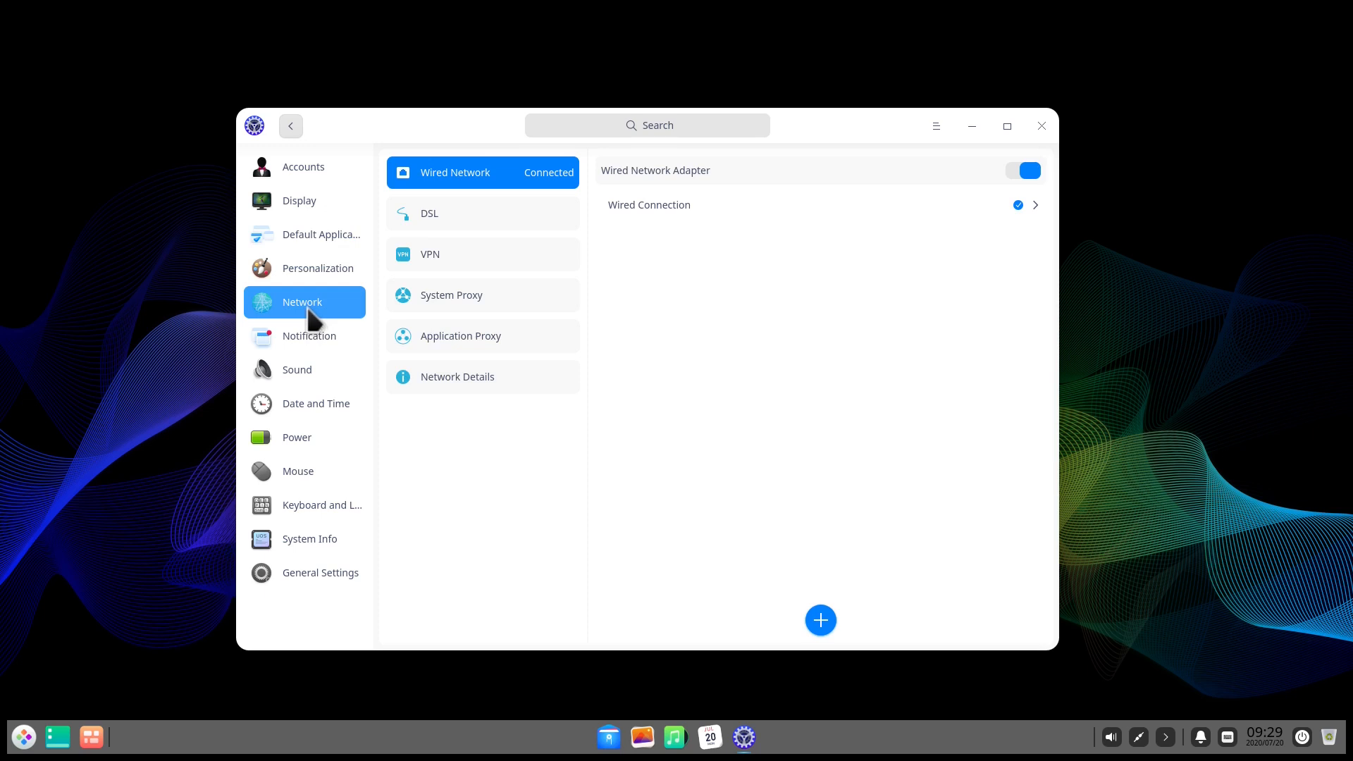
Browse the VPN, Notification and Sound Effects pages
{"action": "left_click", "coordinate": [481, 253]}
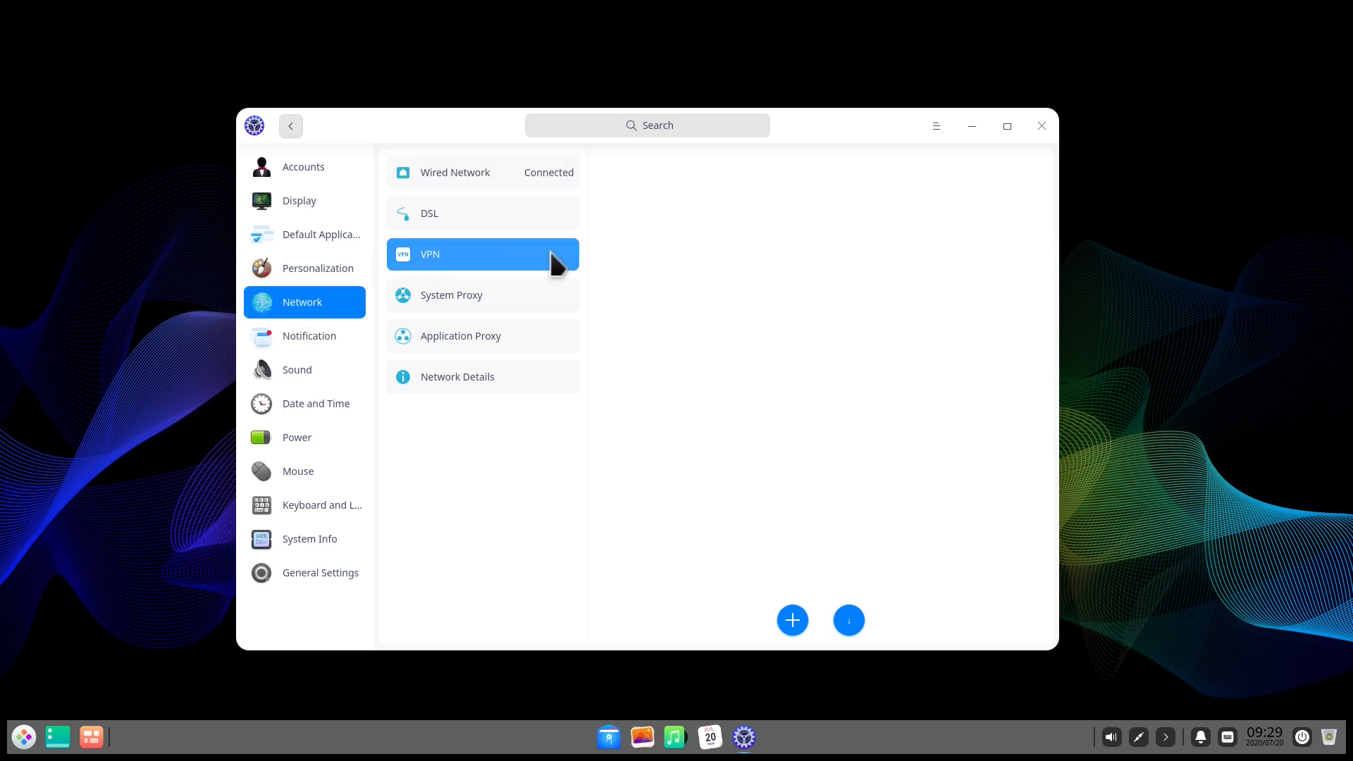
{"action": "mouse_move", "coordinate": [472, 263]}
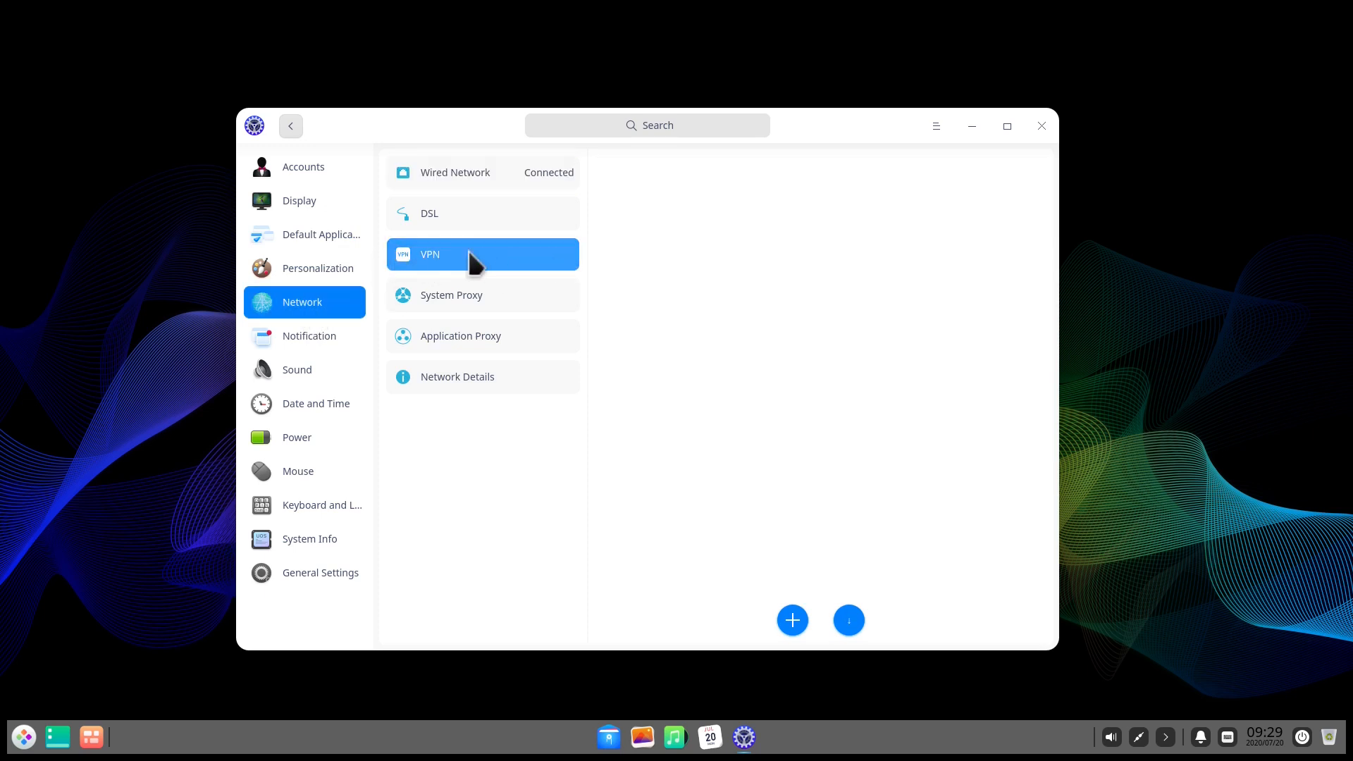
{"action": "left_click", "coordinate": [308, 335]}
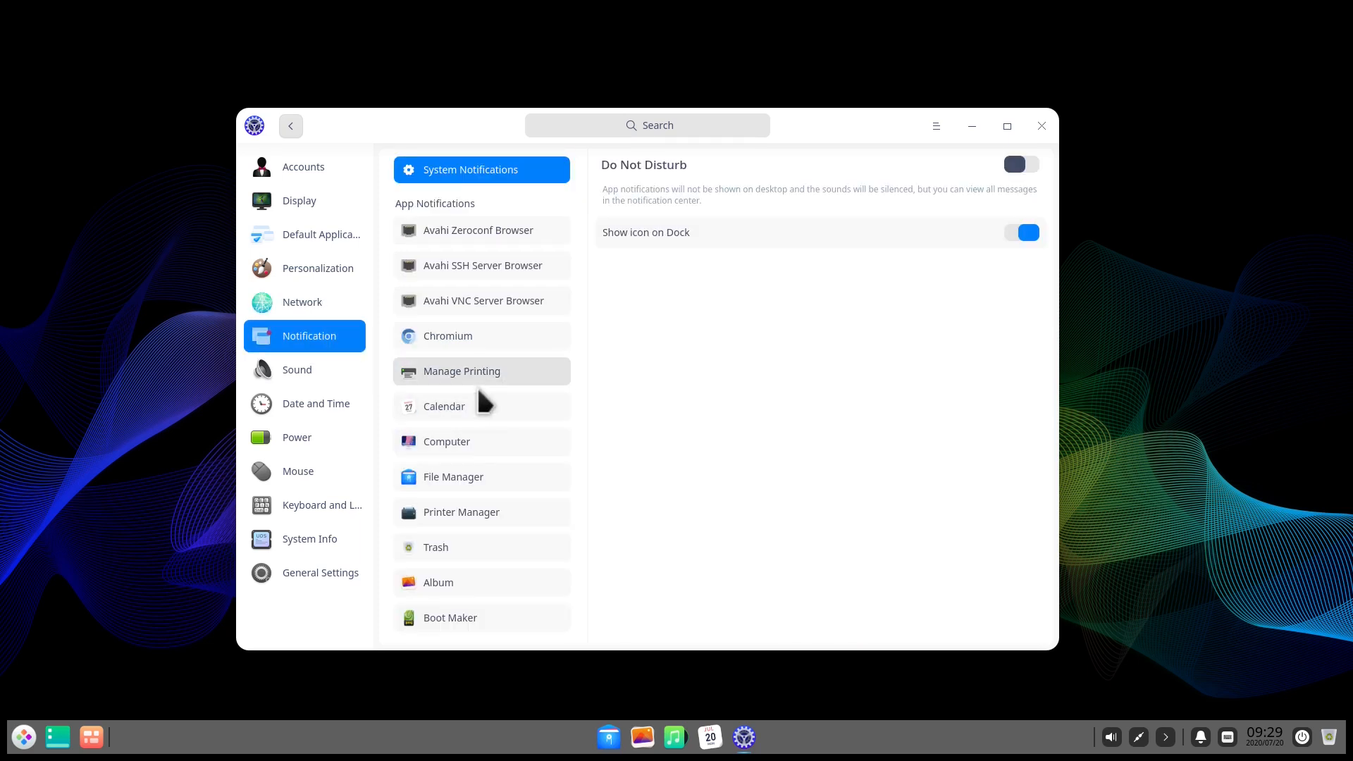
{"action": "left_click", "coordinate": [296, 370]}
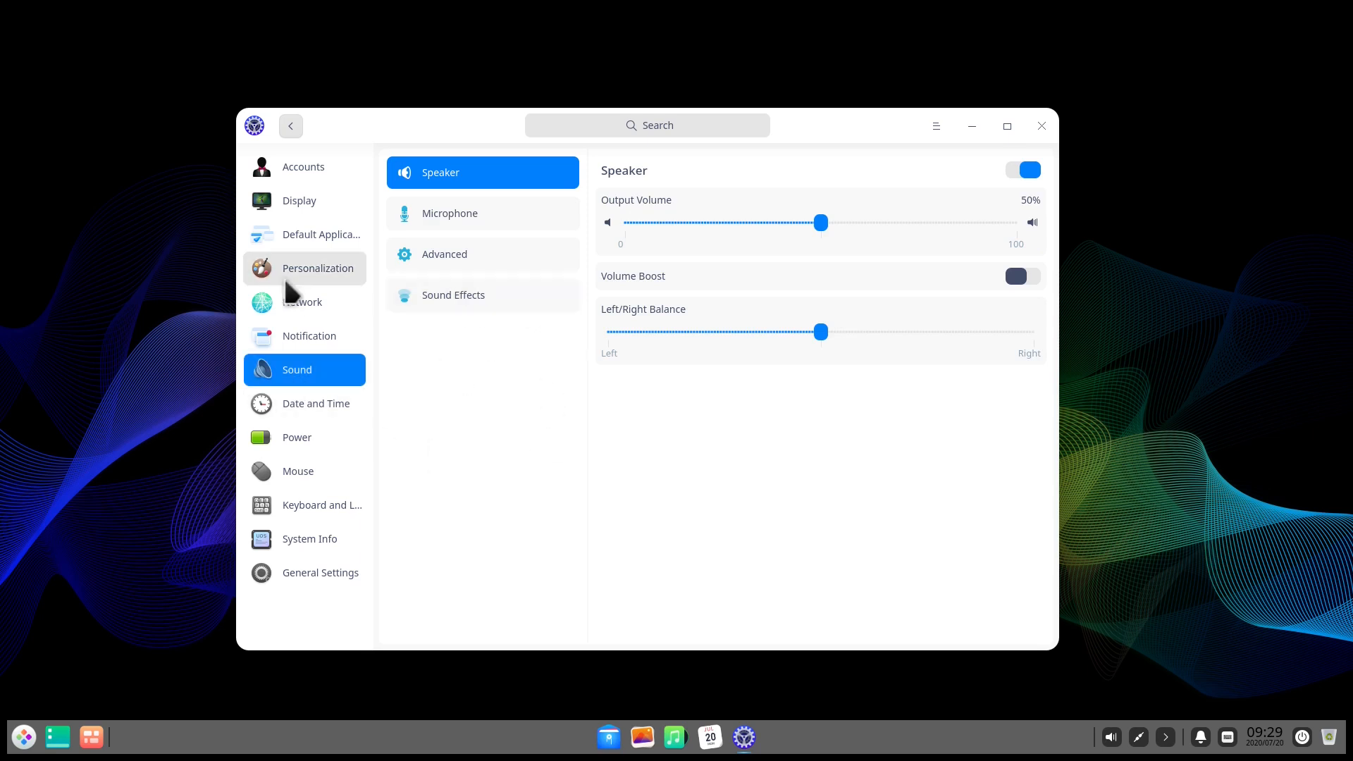
{"action": "left_click", "coordinate": [453, 295]}
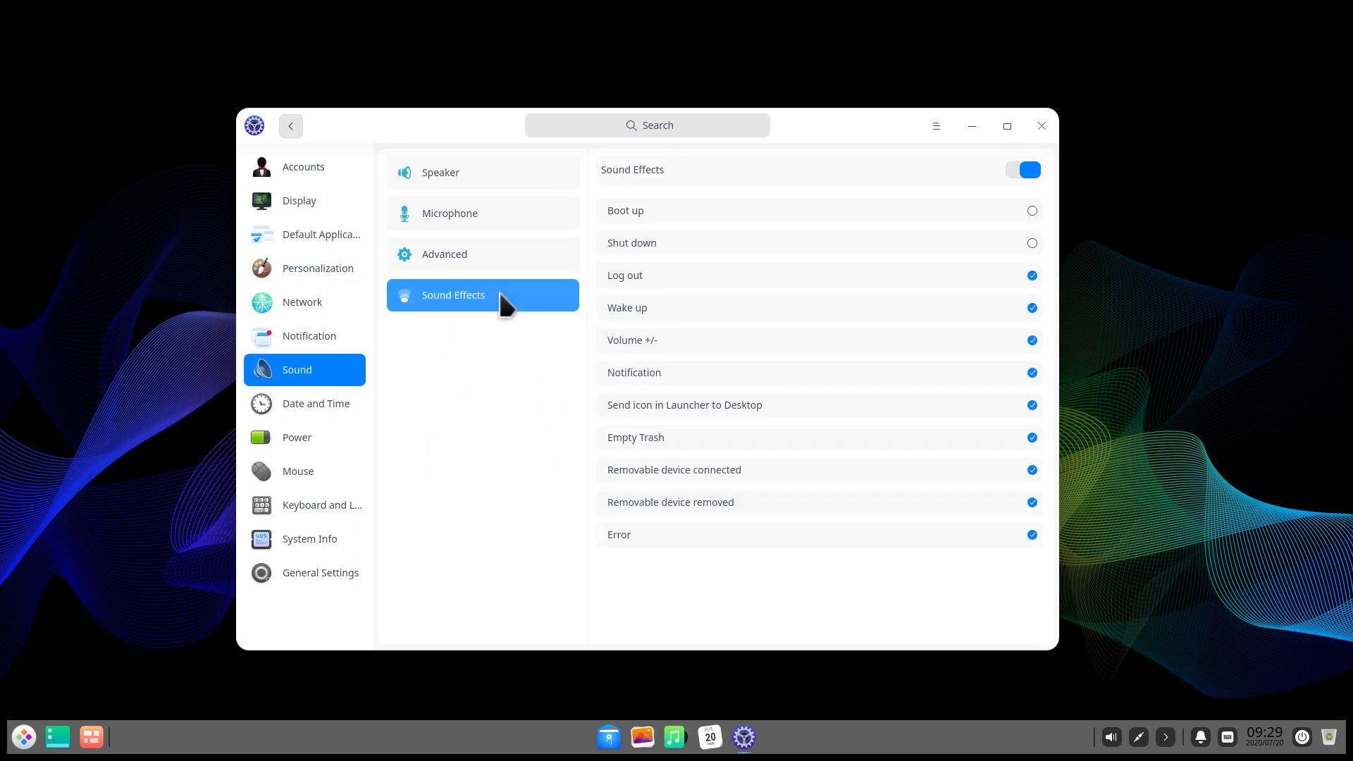
Visit Date and Time, Keyboard, System Info, ending on General Settings' Boot Menu
{"action": "left_click", "coordinate": [315, 403]}
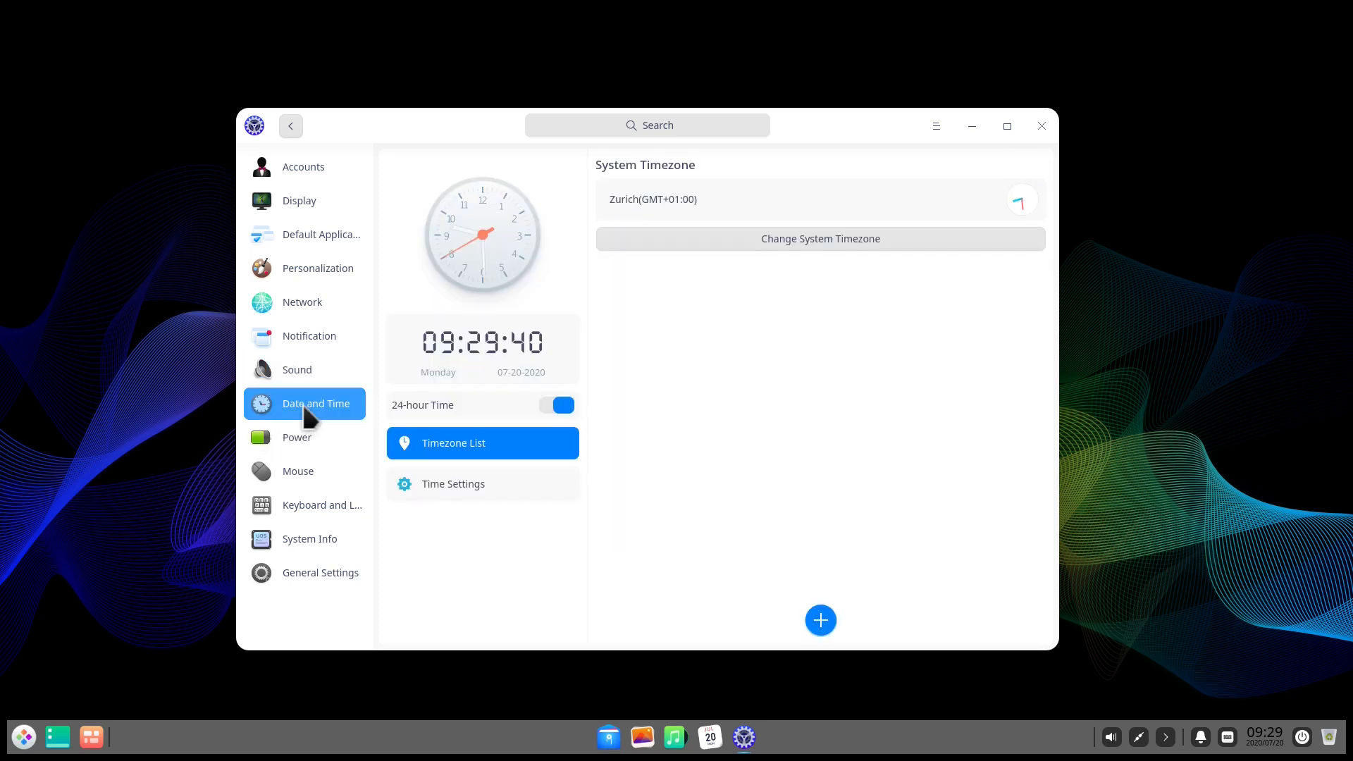
{"action": "left_click", "coordinate": [322, 505]}
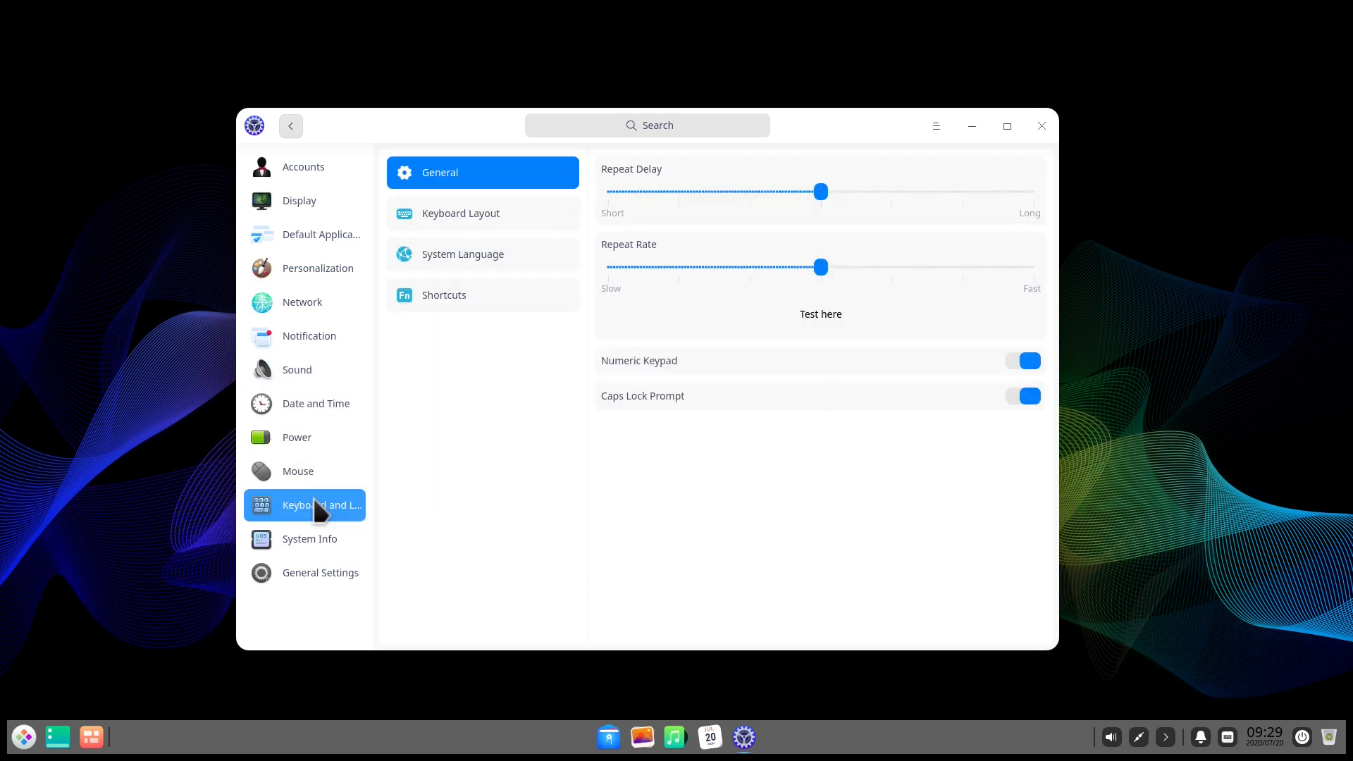
{"action": "left_click", "coordinate": [309, 538]}
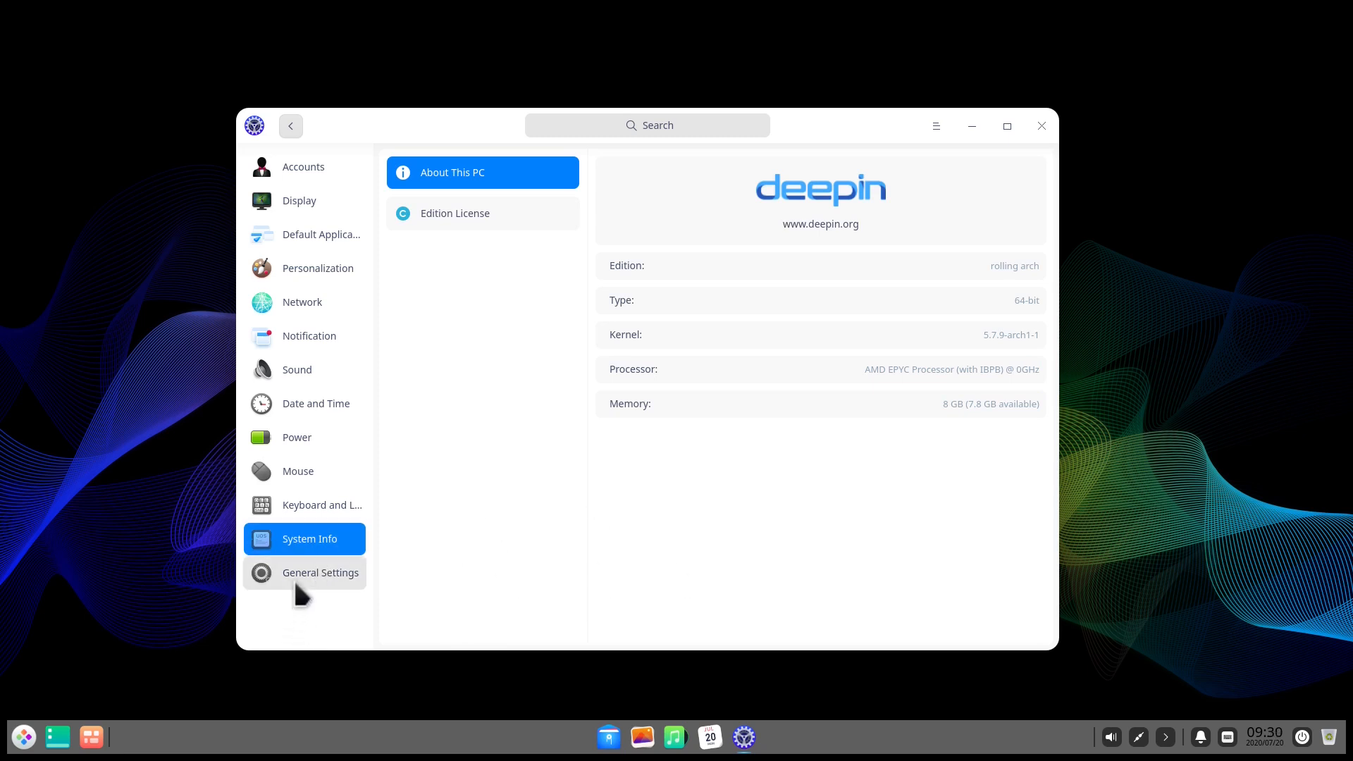
{"action": "left_click", "coordinate": [319, 572]}
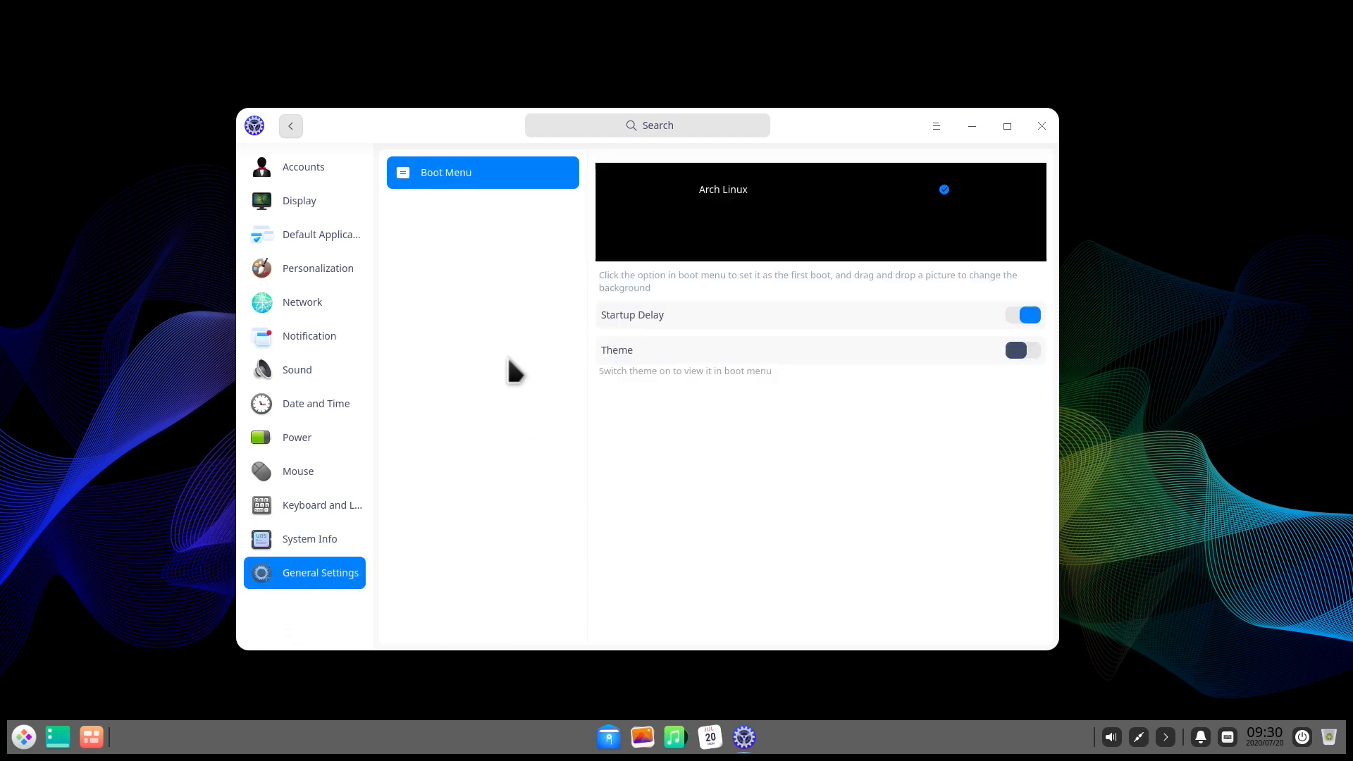
{"action": "mouse_move", "coordinate": [499, 293]}
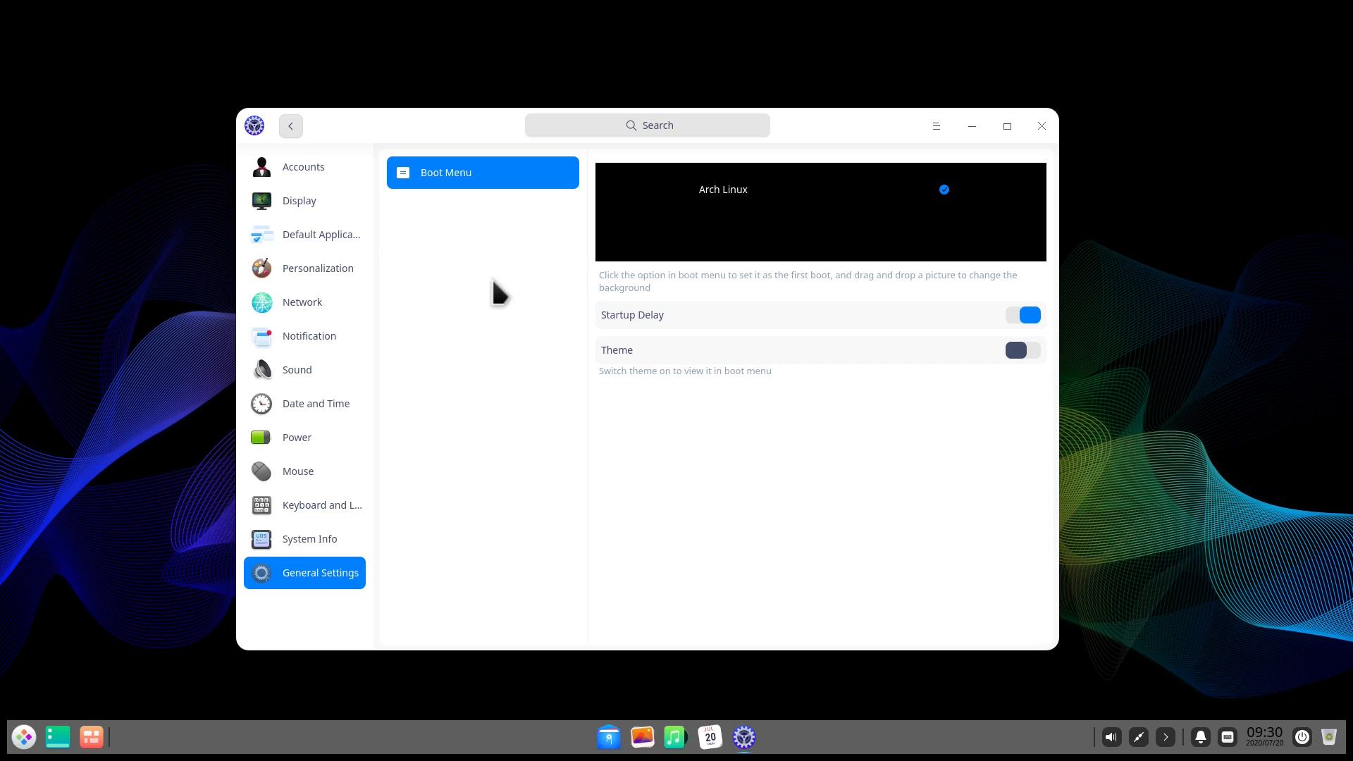
{"action": "mouse_move", "coordinate": [507, 297]}
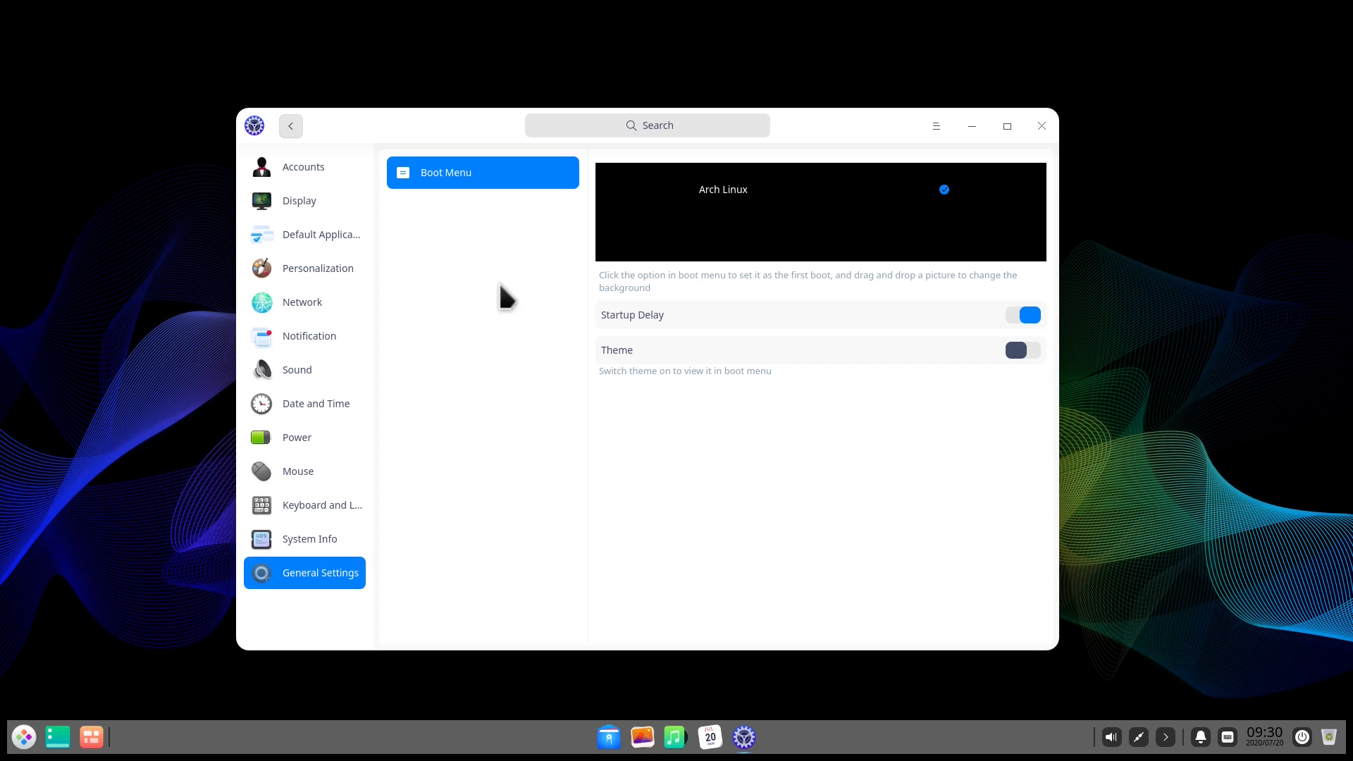
{"action": "mouse_move", "coordinate": [705, 326]}
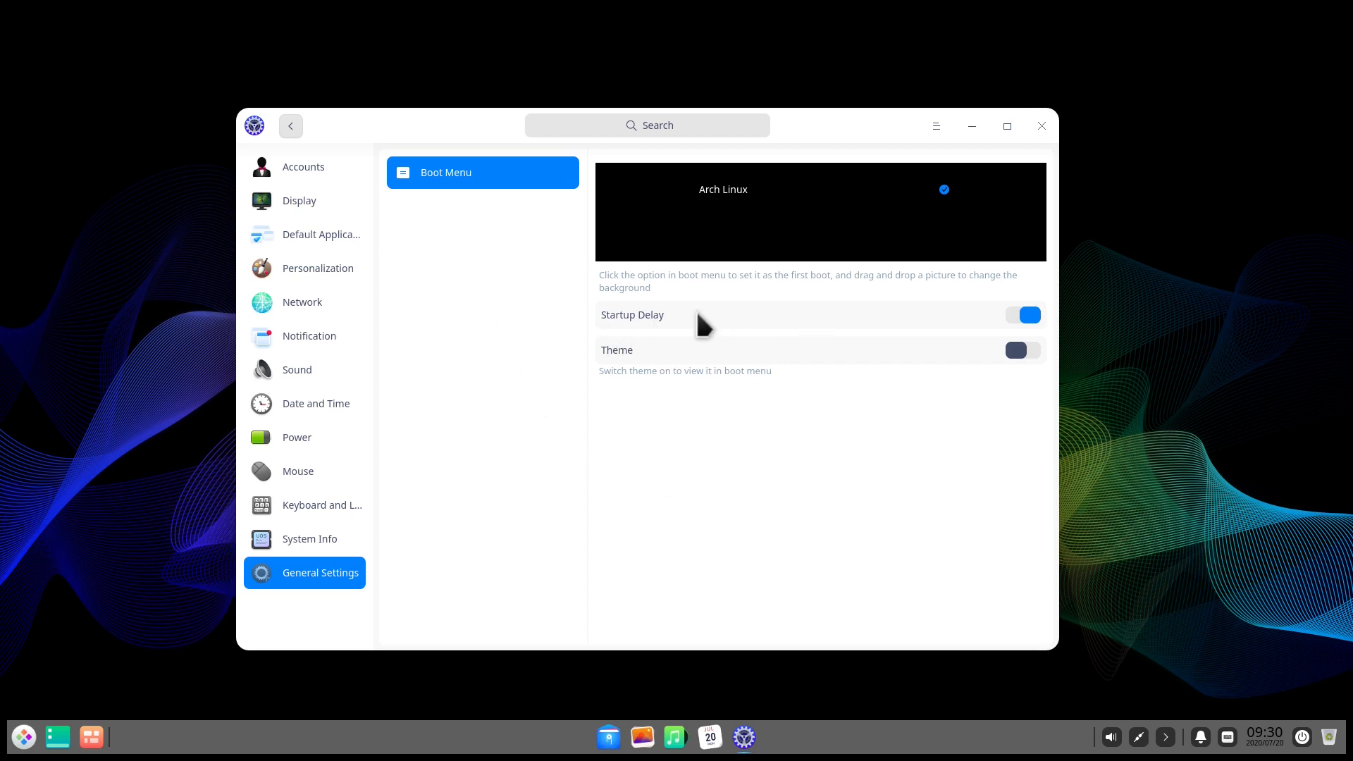
{"action": "mouse_move", "coordinate": [872, 333]}
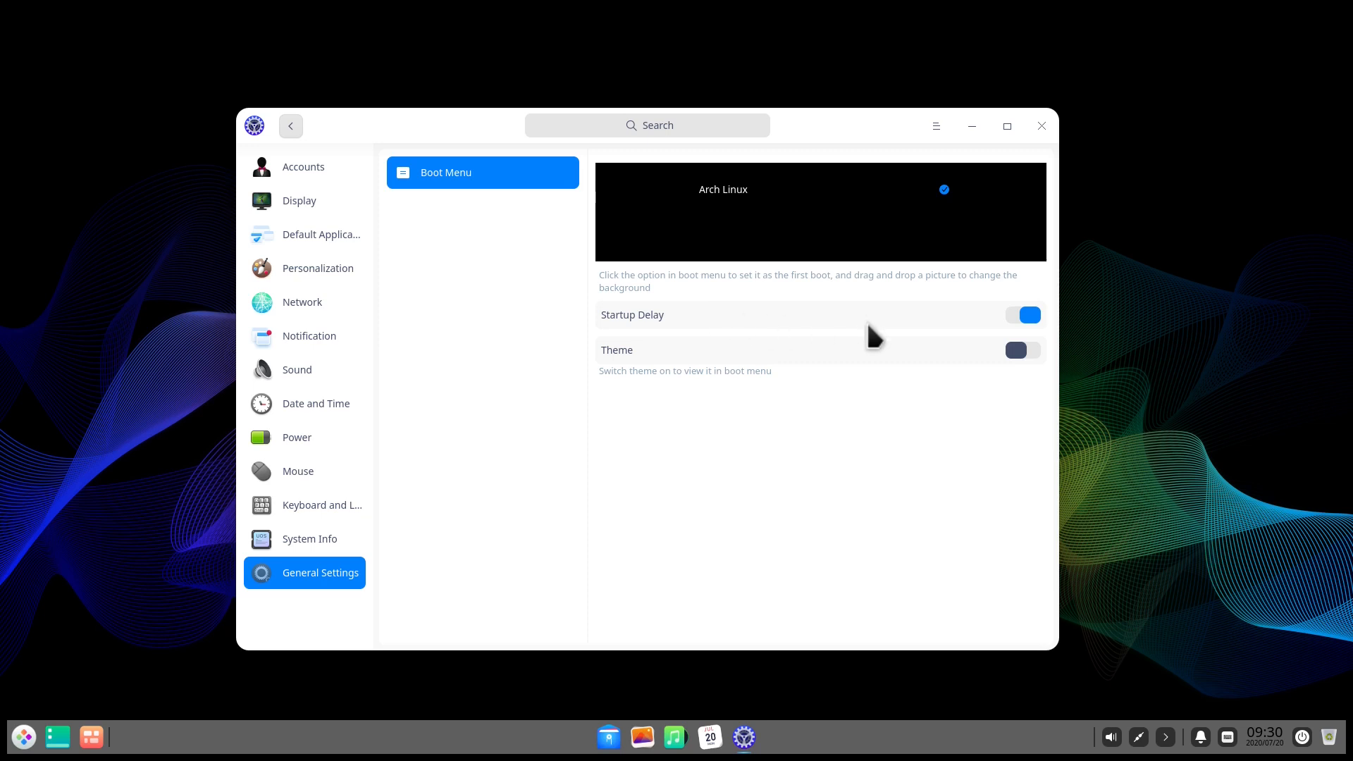
{"action": "mouse_move", "coordinate": [914, 395]}
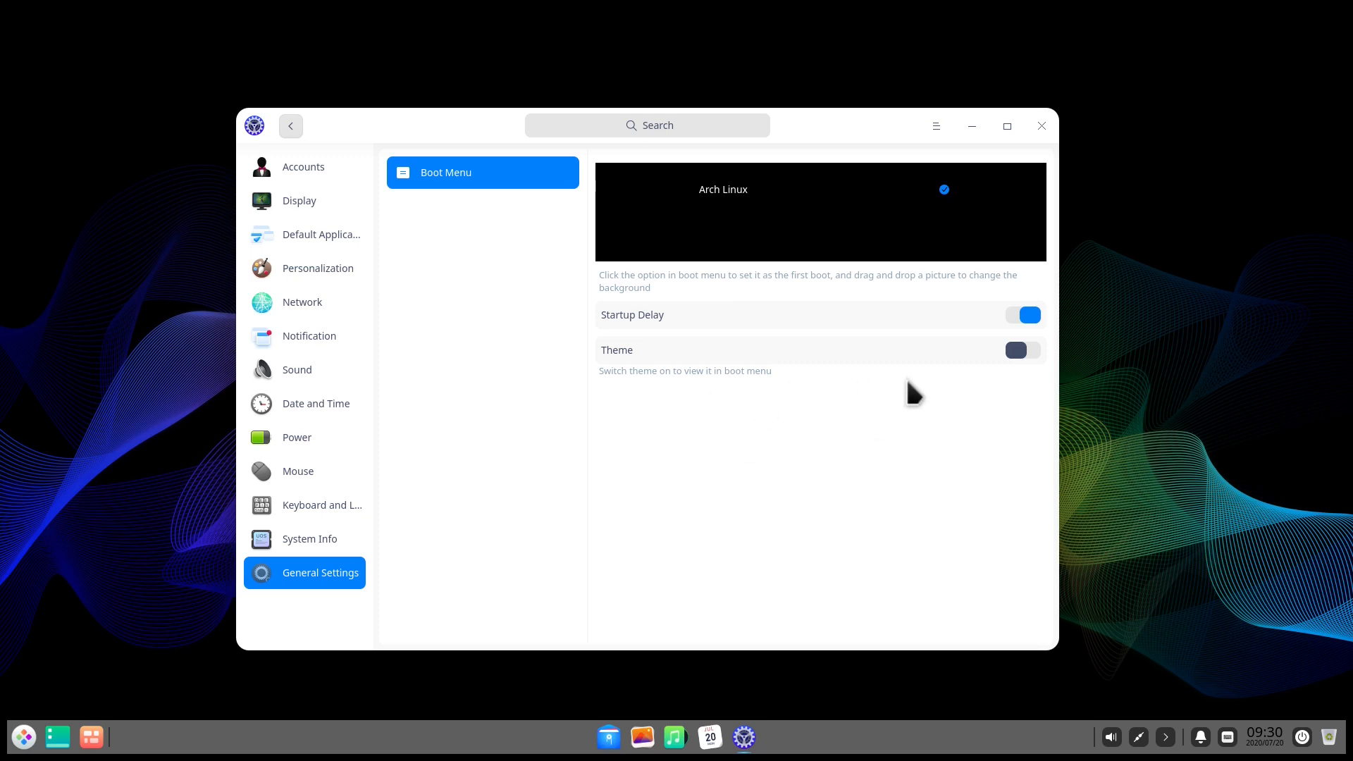
Enable the boot menu Theme toggle, authenticate with the password, and close Control Center
{"action": "left_click", "coordinate": [1021, 350]}
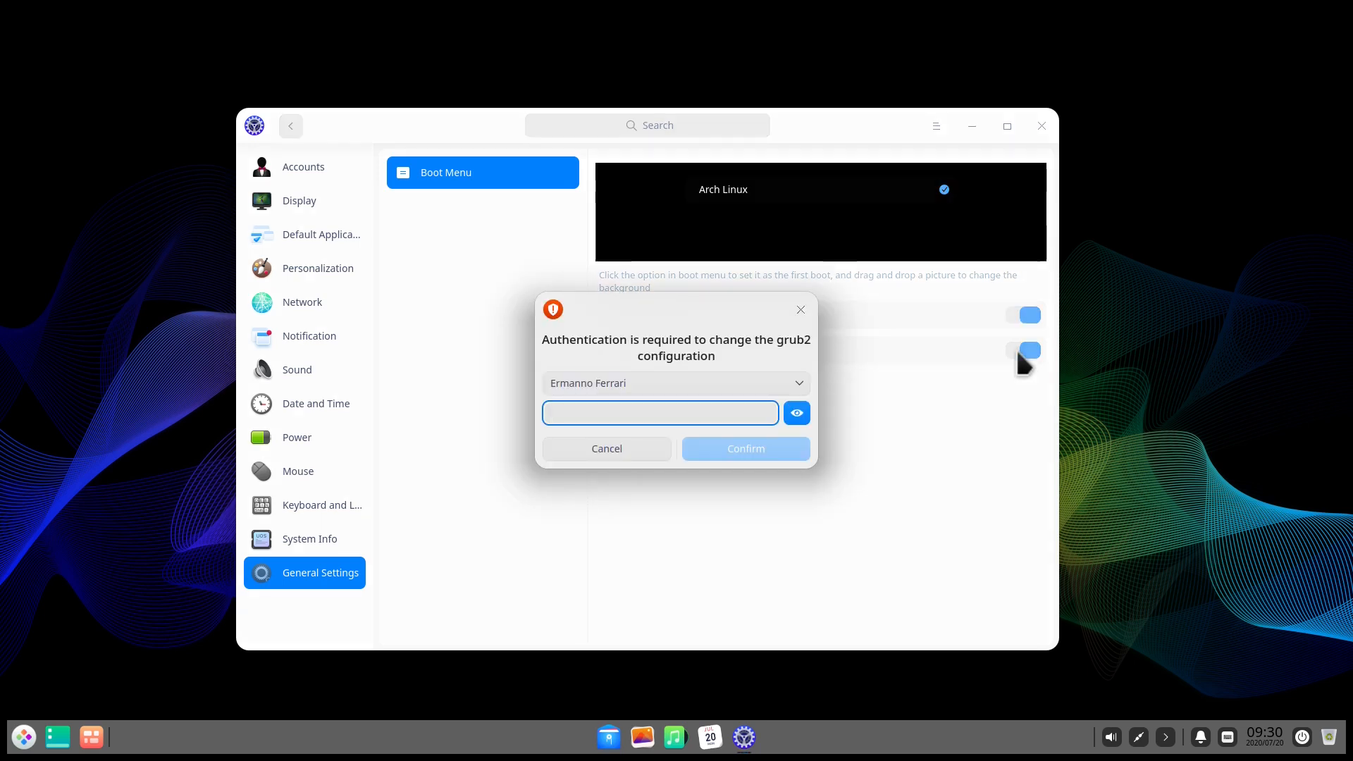
{"action": "type", "text": "••••"}
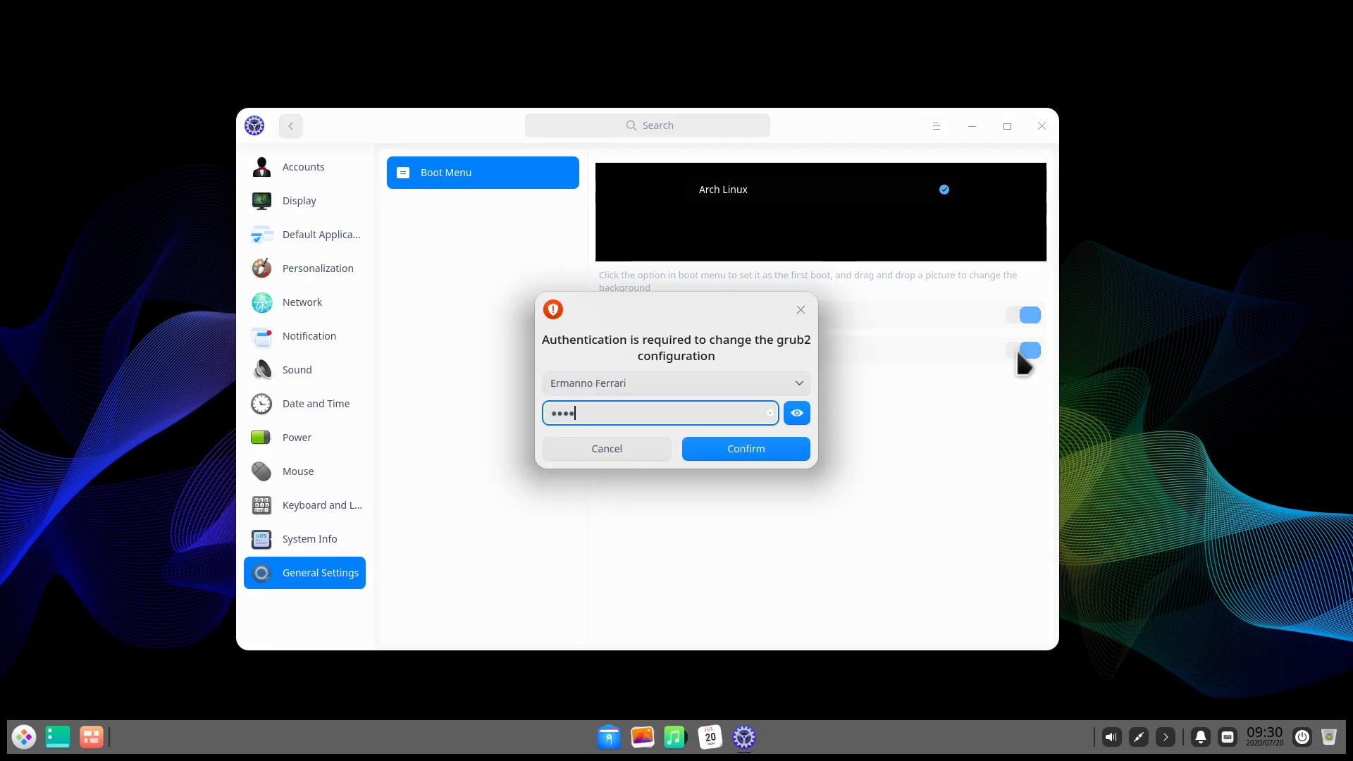
{"action": "left_click", "coordinate": [744, 448]}
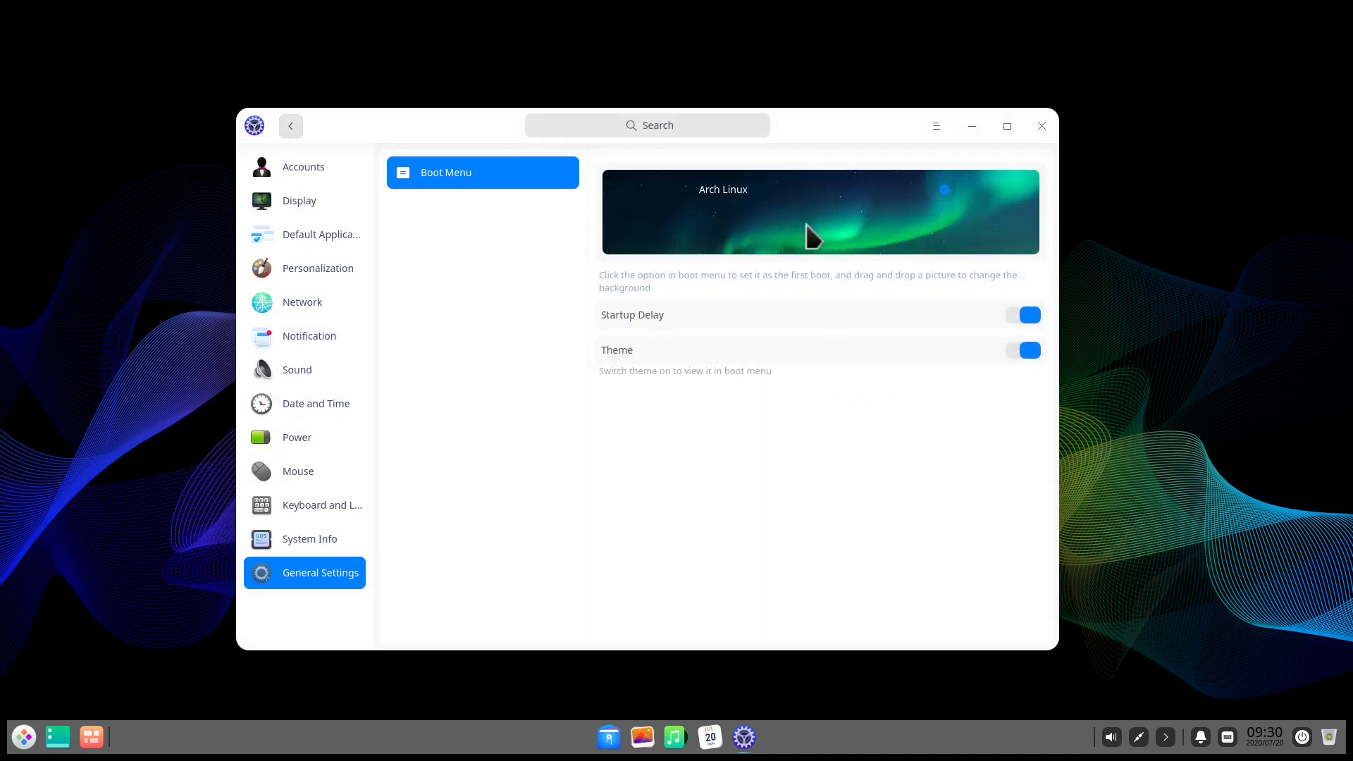
{"action": "mouse_move", "coordinate": [1077, 197]}
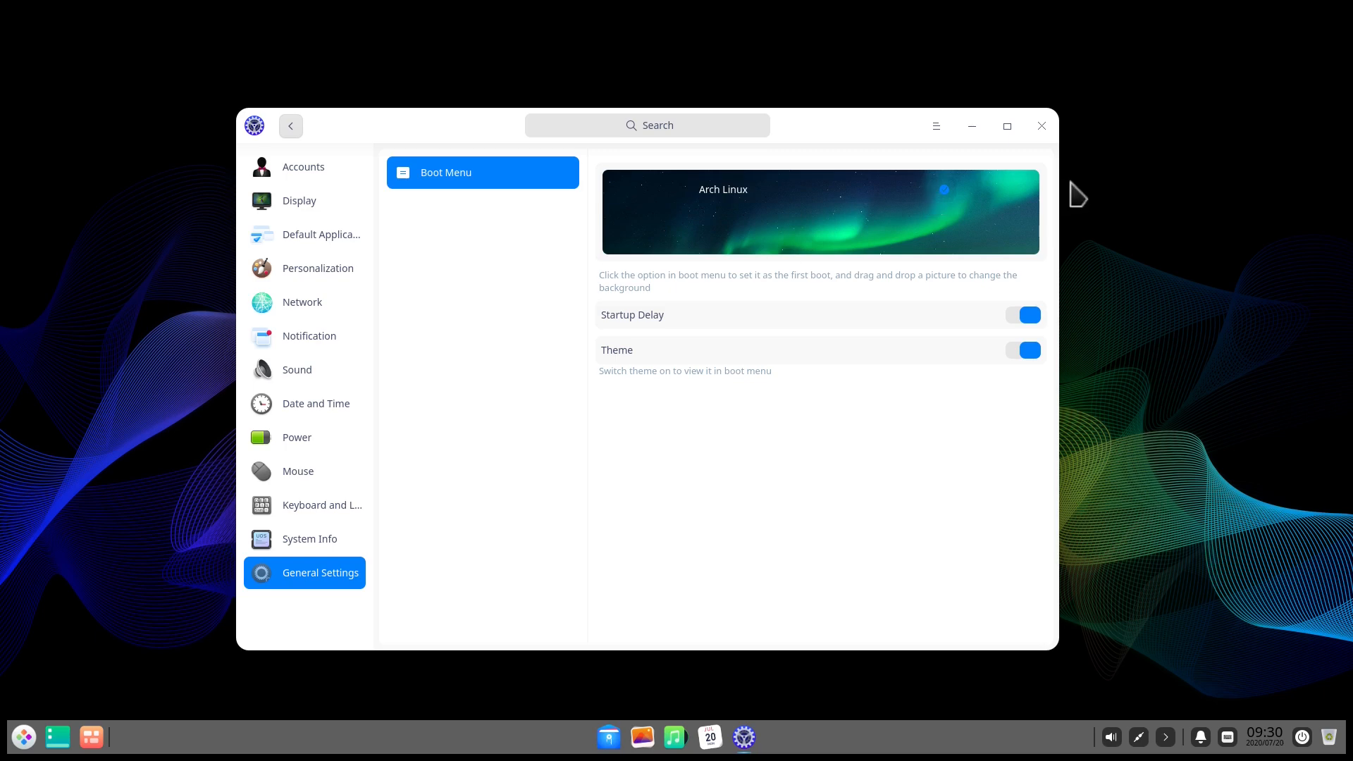
{"action": "left_click", "coordinate": [1041, 125]}
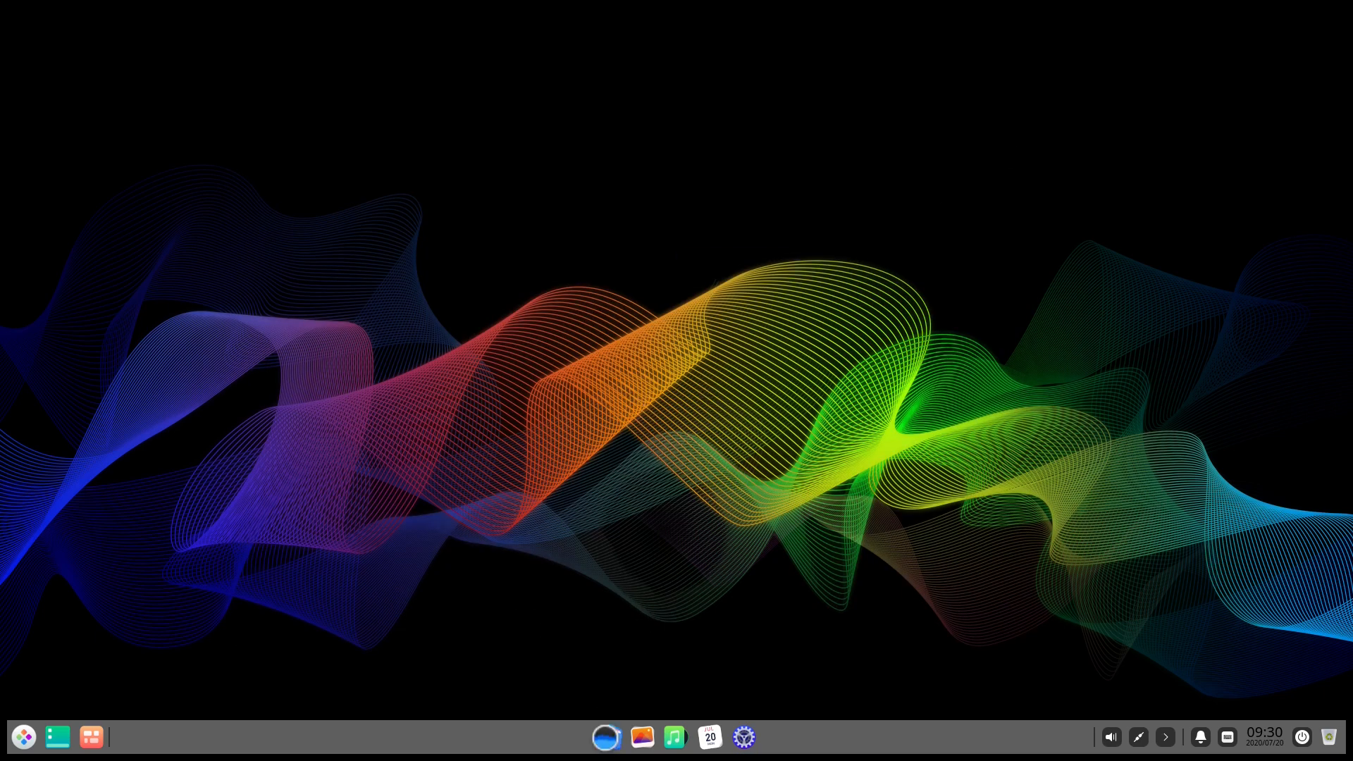
Launch the File Manager from the dock onto its Computer overview
{"action": "left_click", "coordinate": [606, 738]}
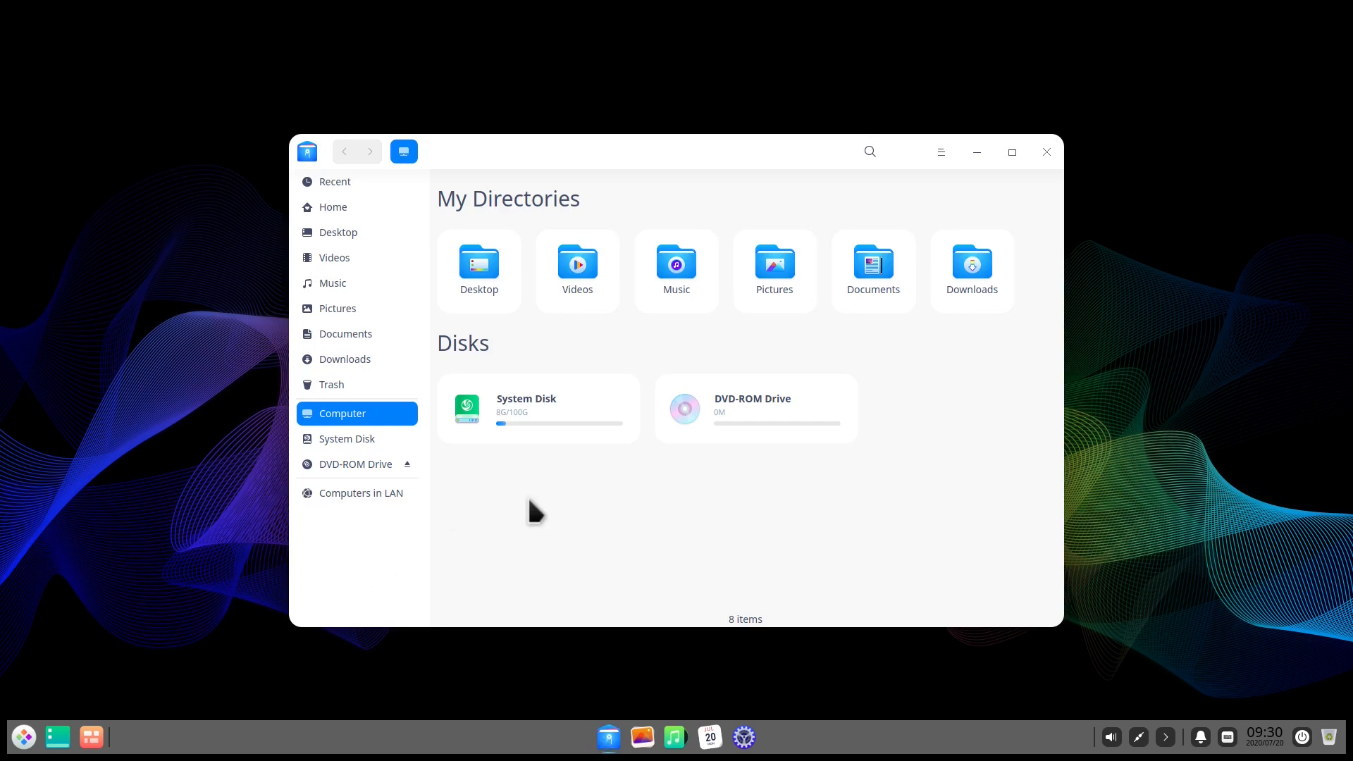
{"action": "mouse_move", "coordinate": [568, 516]}
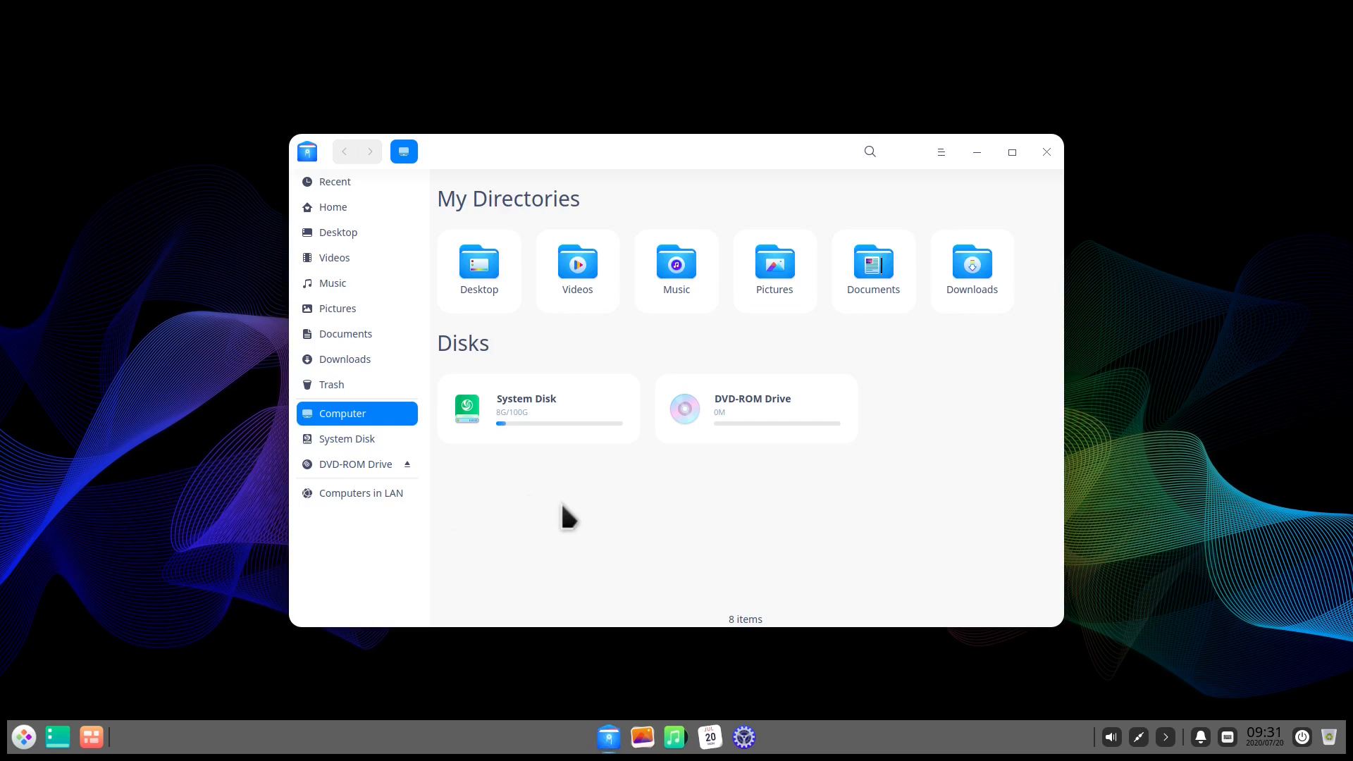
{"action": "mouse_move", "coordinate": [773, 270]}
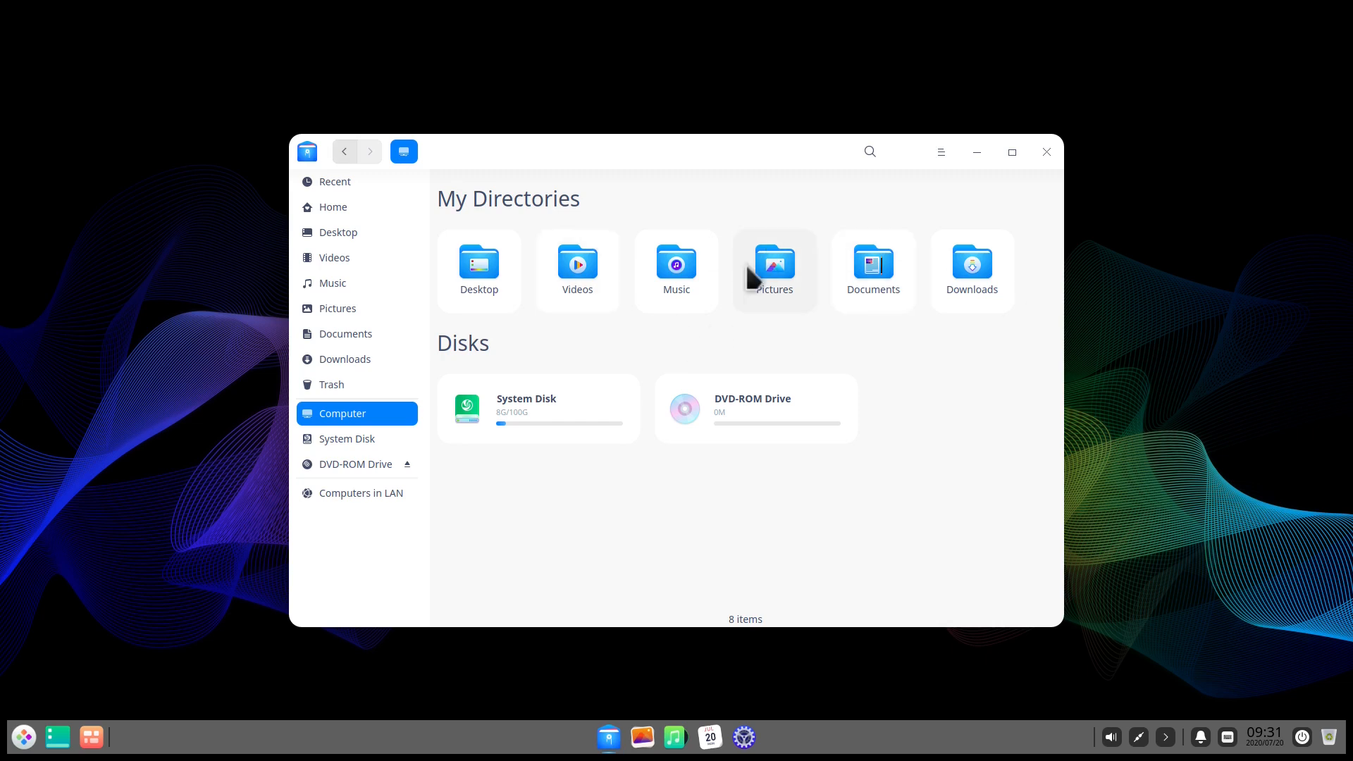
{"action": "mouse_move", "coordinate": [941, 170]}
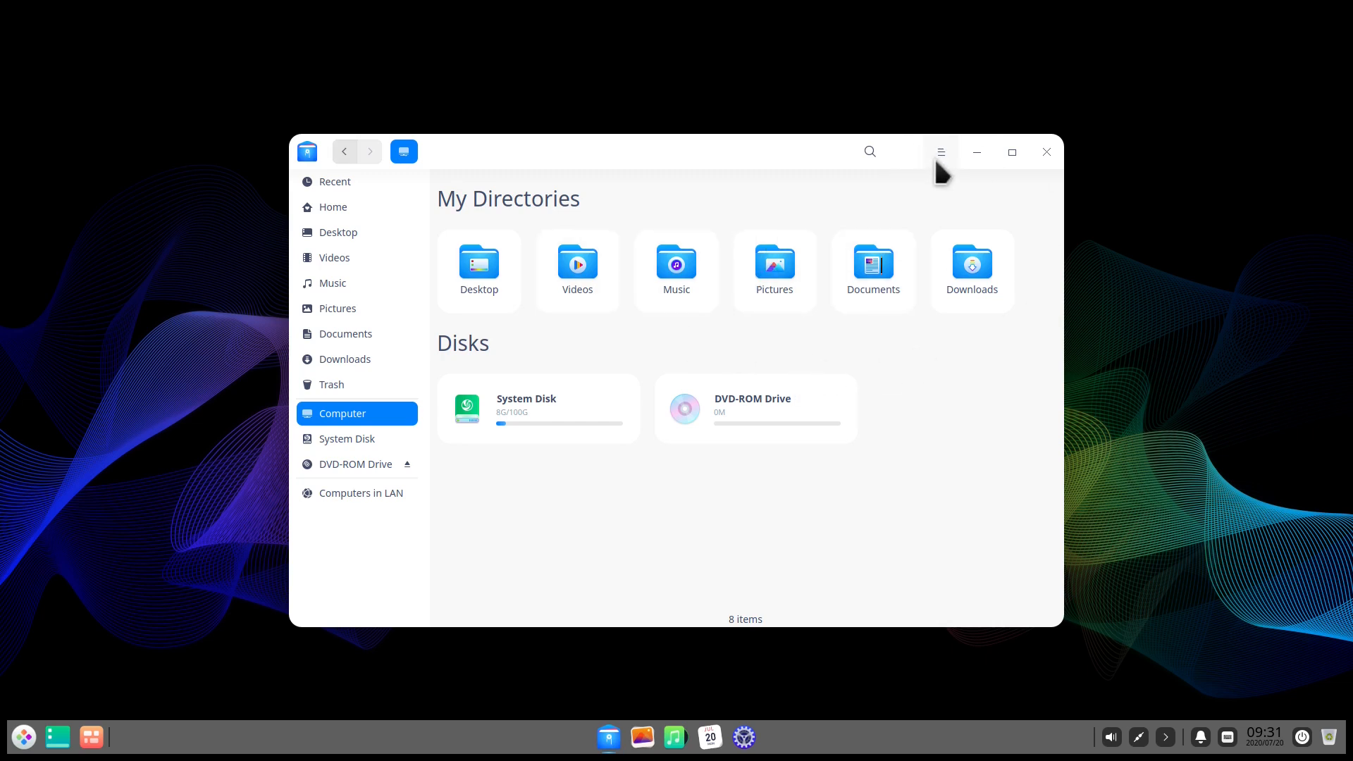
{"action": "left_click", "coordinate": [939, 152]}
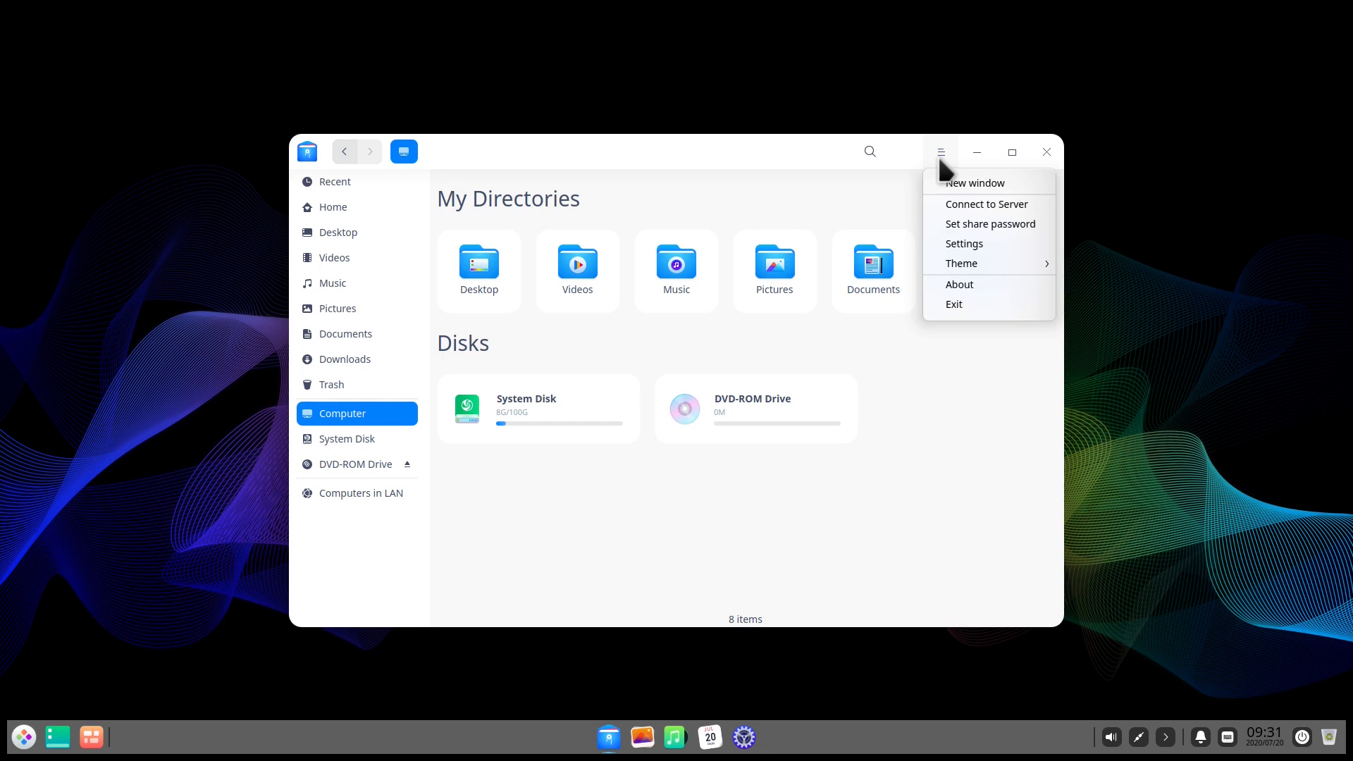
{"action": "mouse_move", "coordinate": [988, 184]}
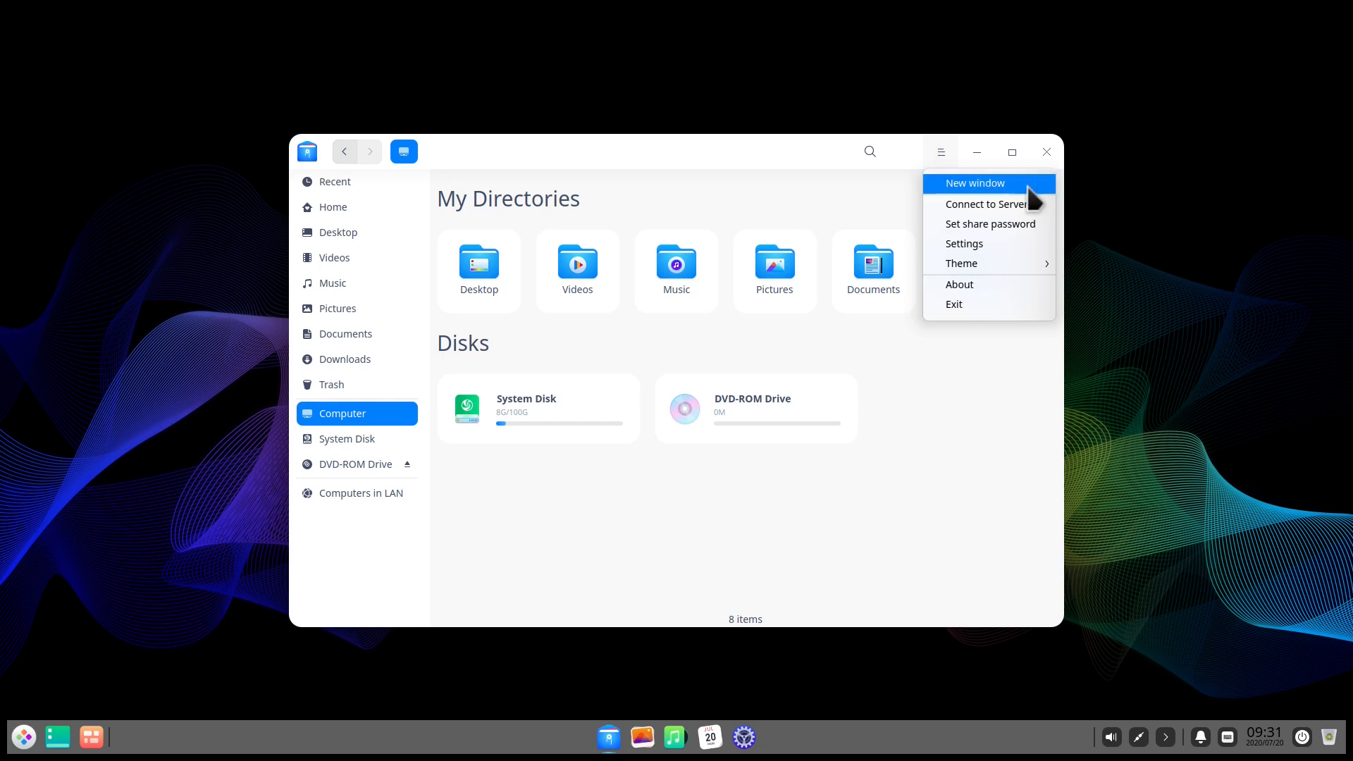
{"action": "mouse_move", "coordinate": [989, 223]}
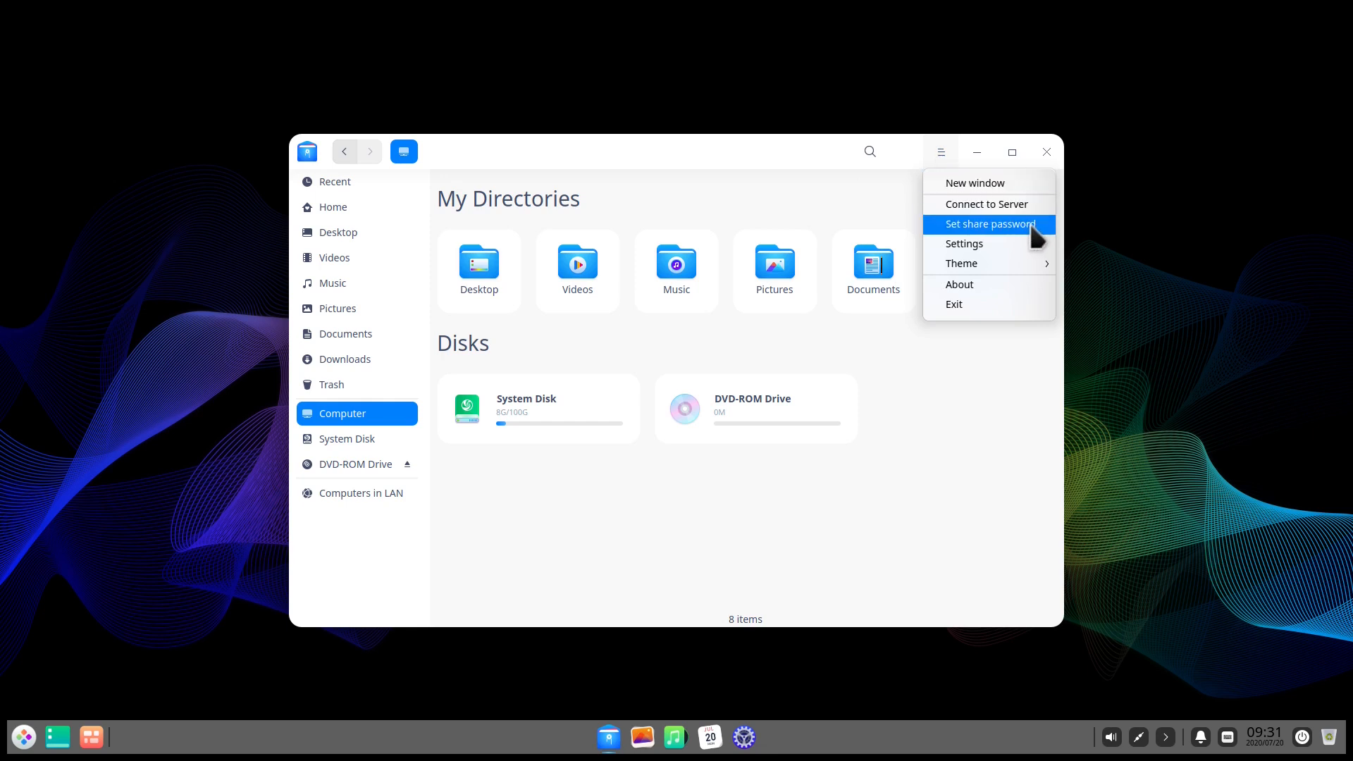
{"action": "mouse_move", "coordinate": [964, 243]}
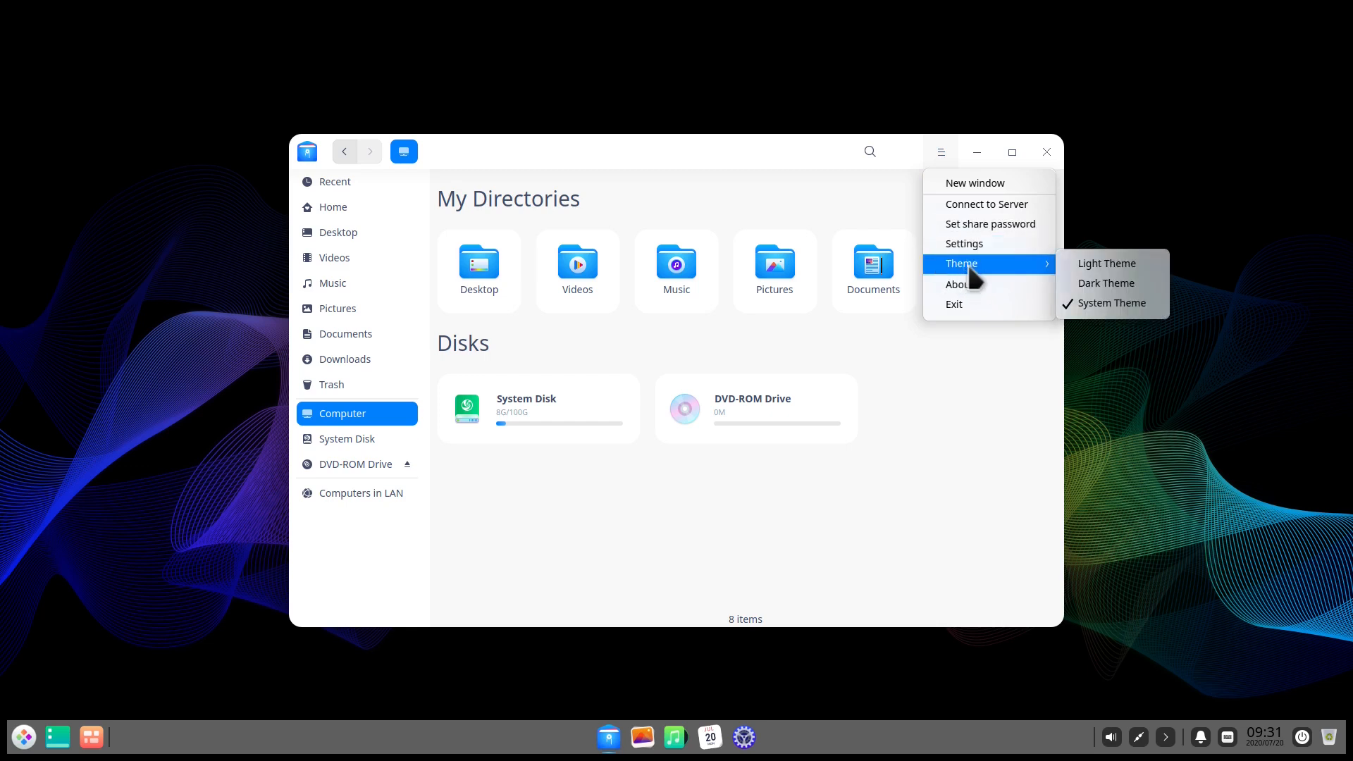
{"action": "mouse_move", "coordinate": [1062, 274]}
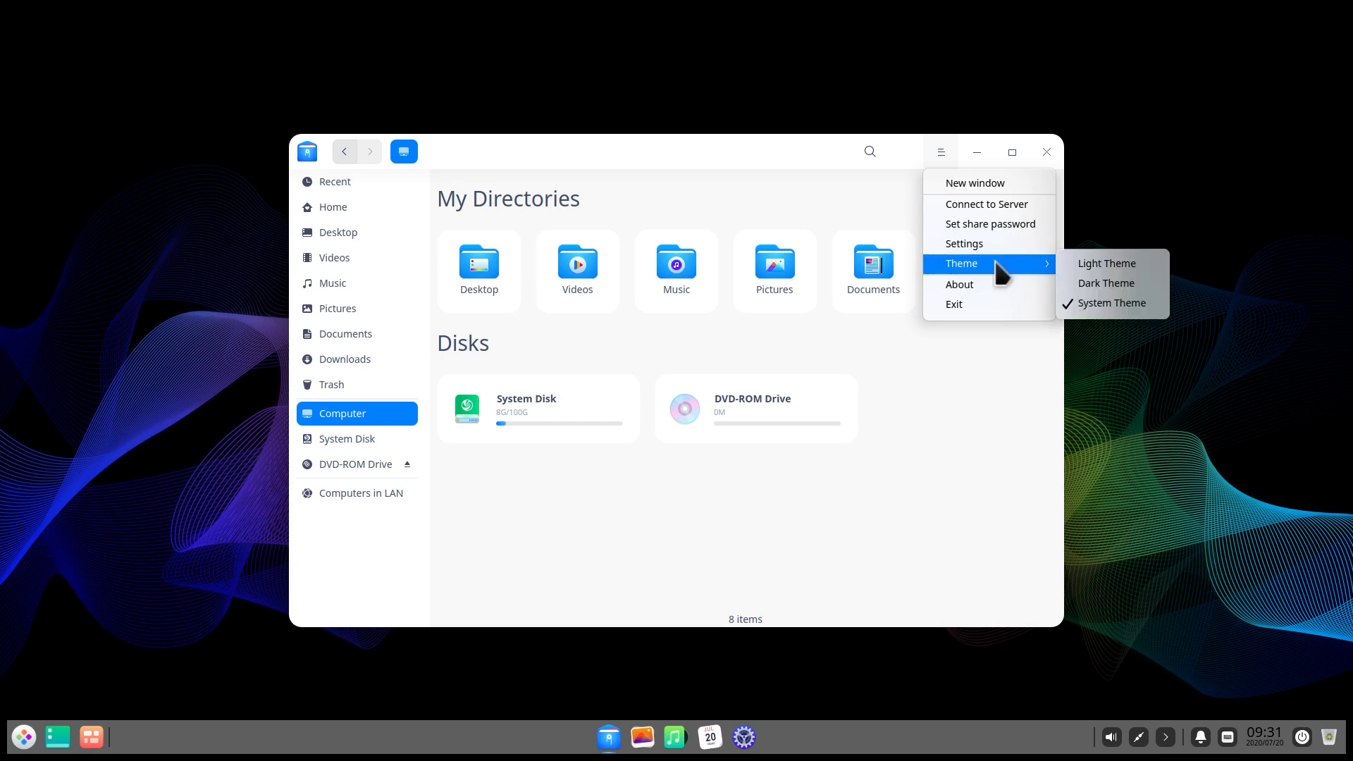
{"action": "mouse_move", "coordinate": [1010, 274]}
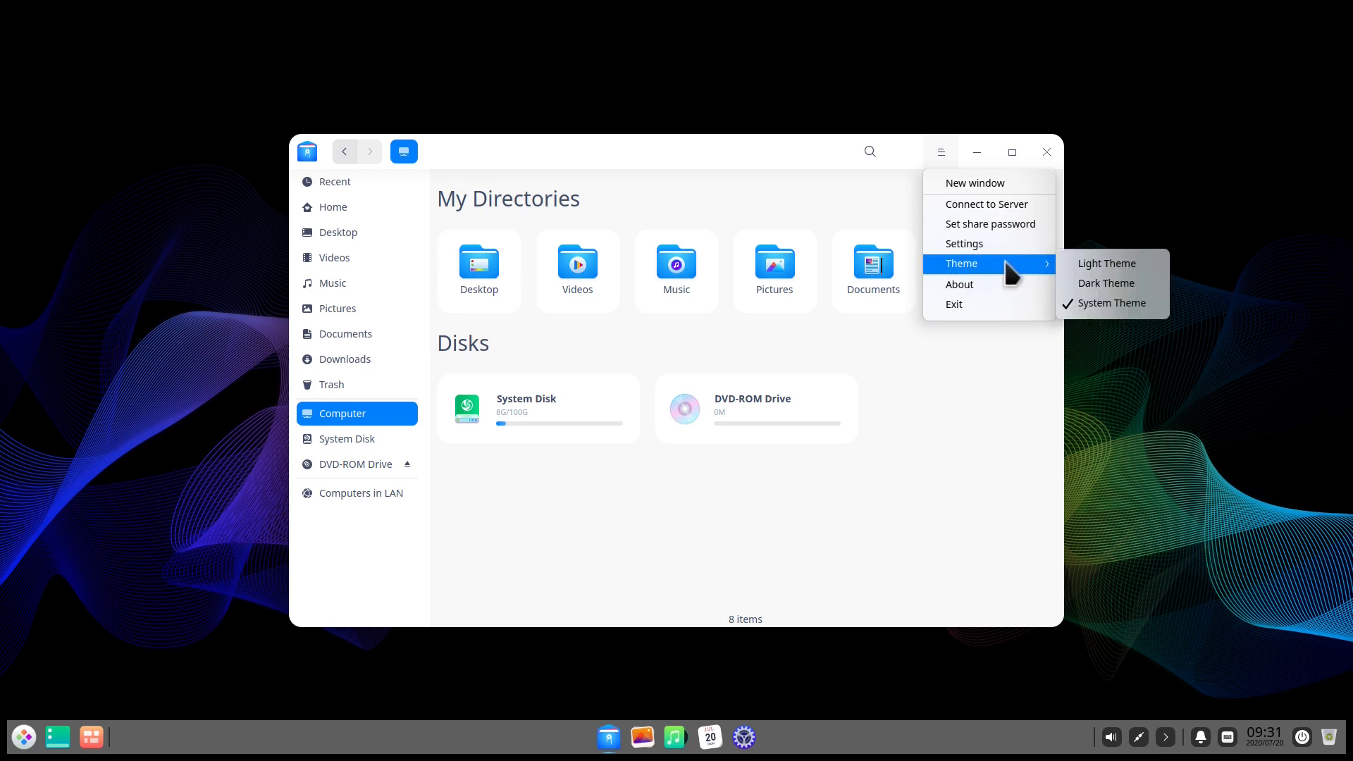
{"action": "left_click", "coordinate": [1105, 281]}
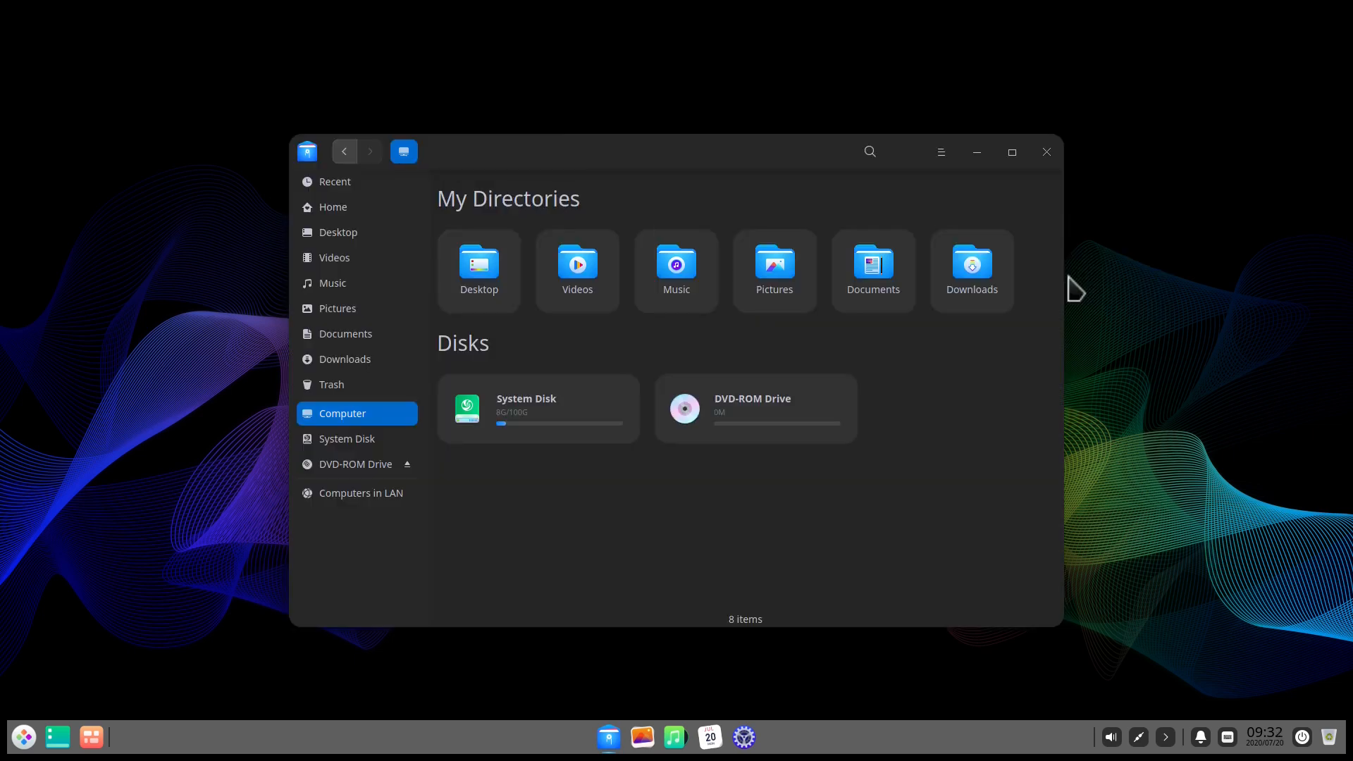
{"action": "mouse_move", "coordinate": [574, 548]}
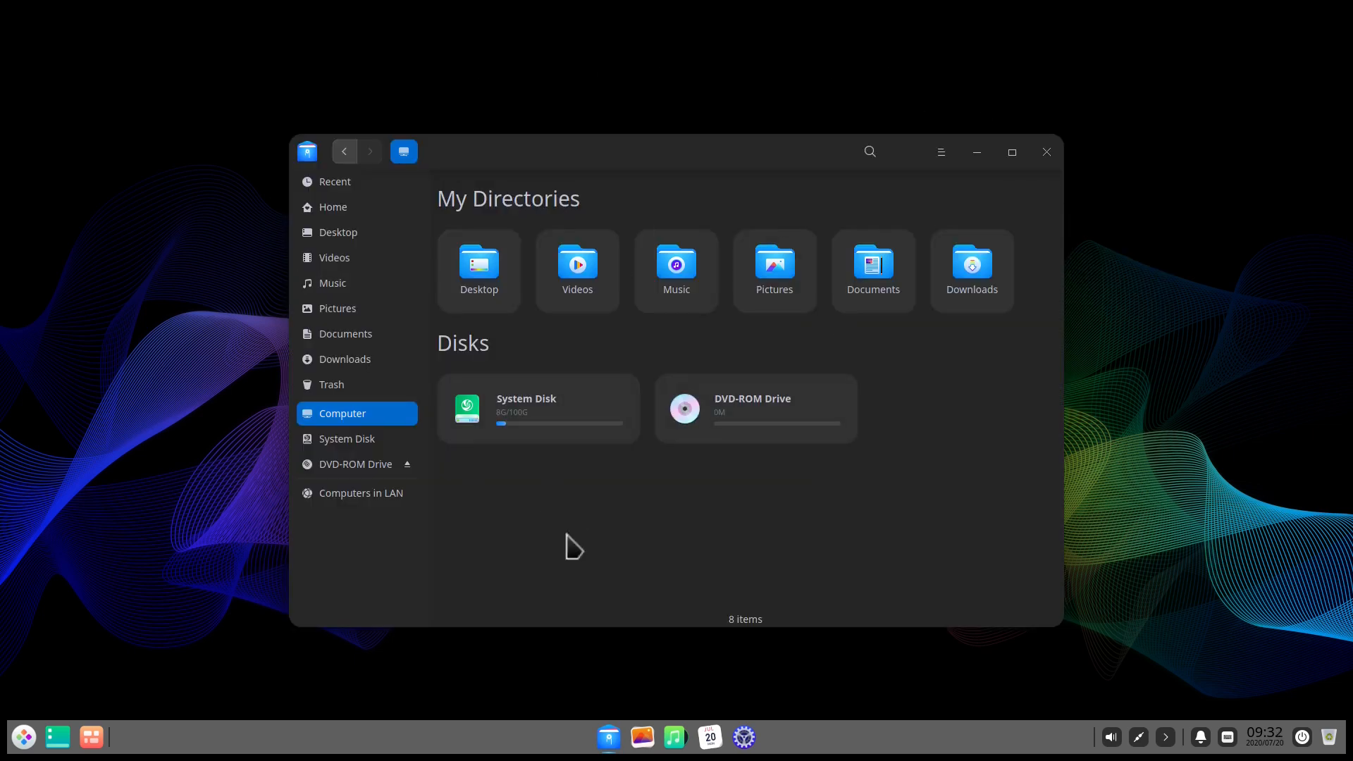
{"action": "mouse_move", "coordinate": [23, 739]}
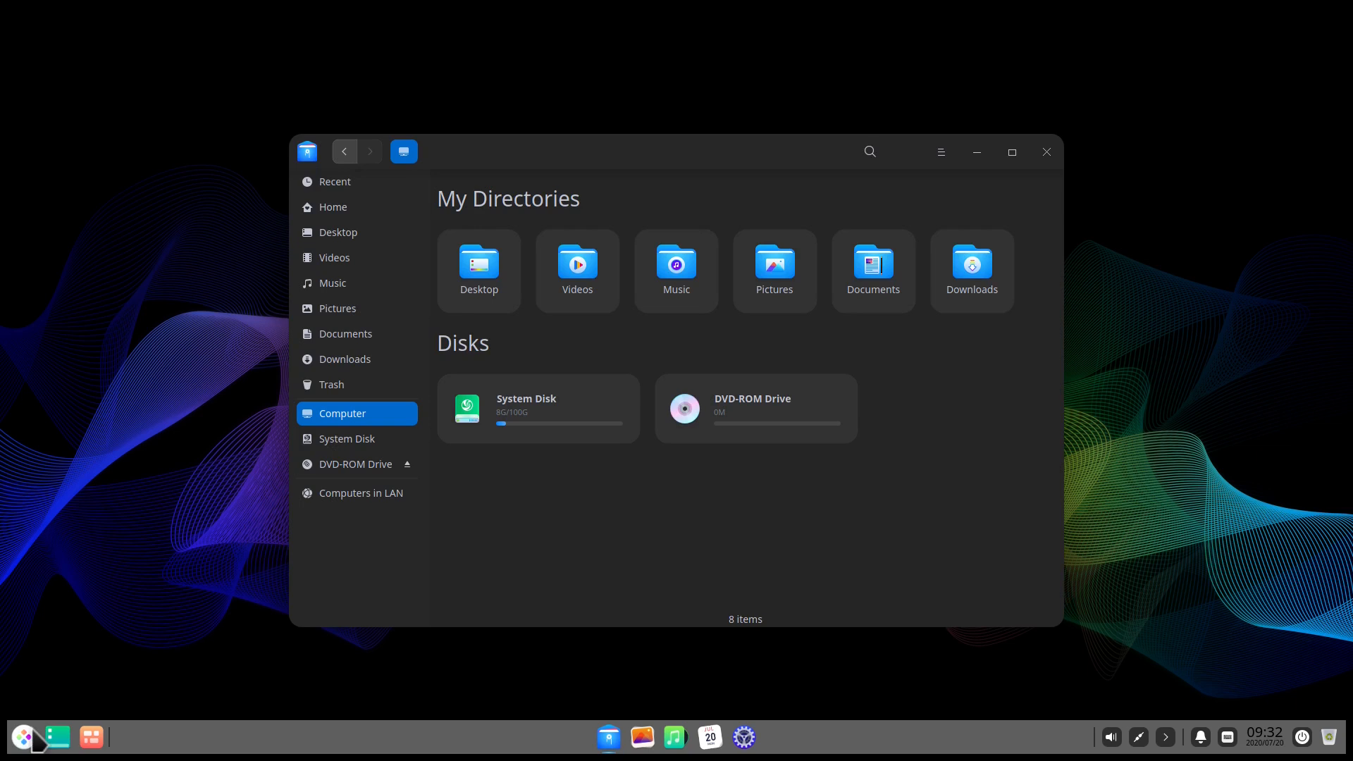
{"action": "mouse_move", "coordinate": [927, 180]}
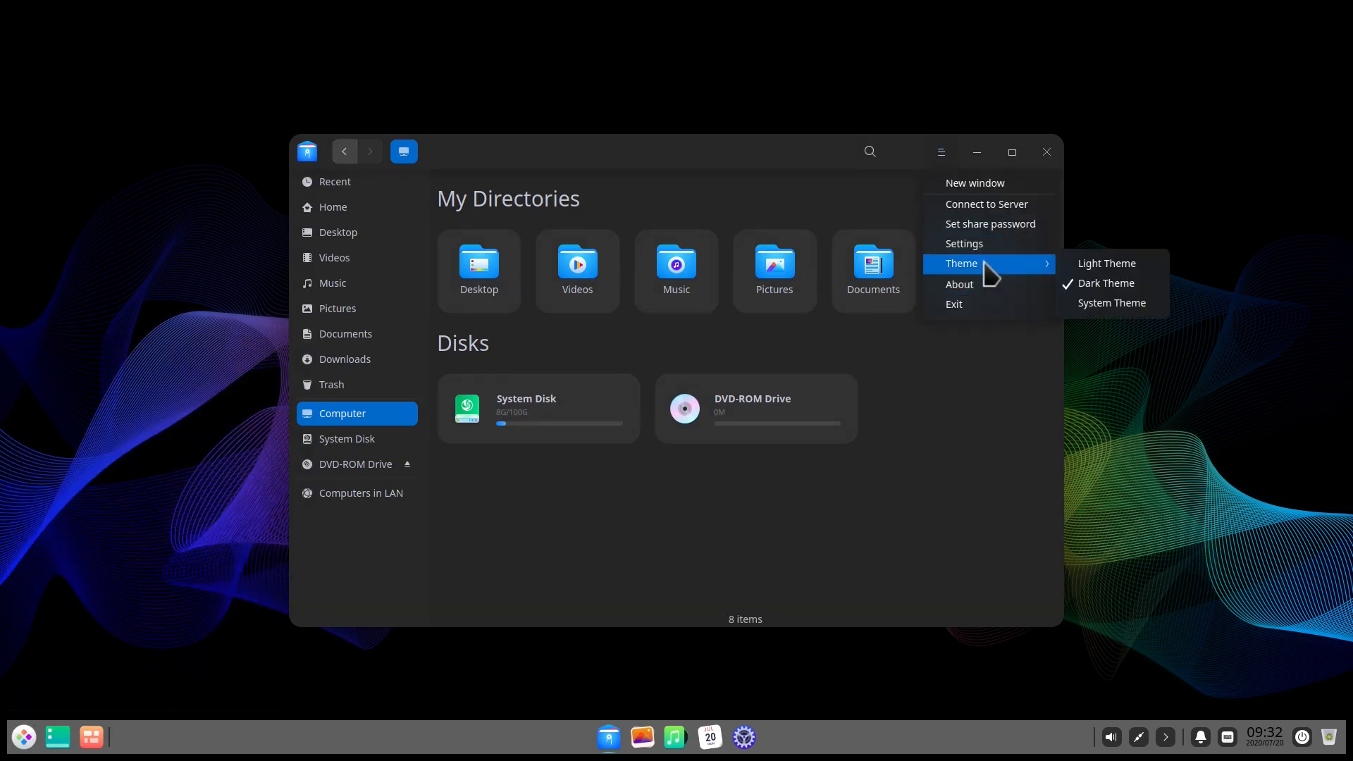
{"action": "left_click", "coordinate": [1106, 263]}
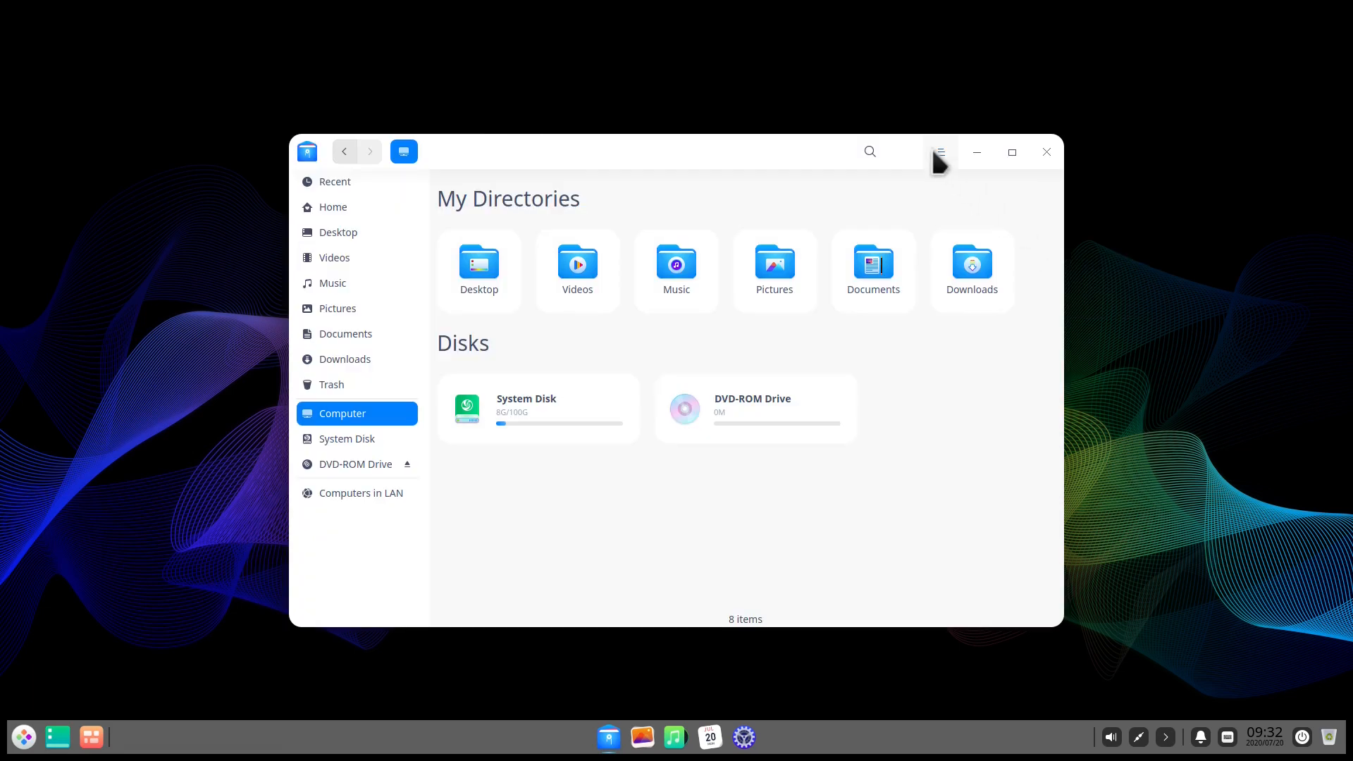
{"action": "left_click", "coordinate": [939, 152]}
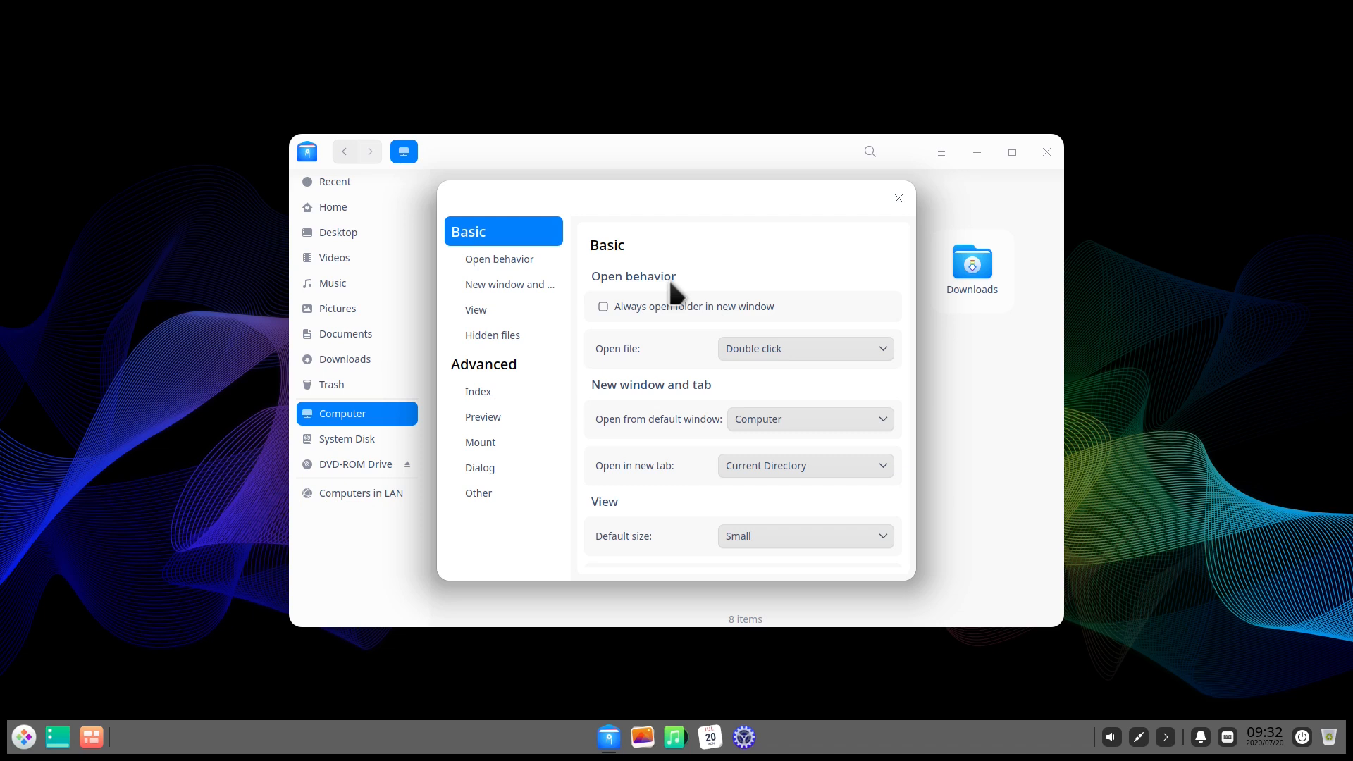
{"action": "mouse_move", "coordinate": [645, 292]}
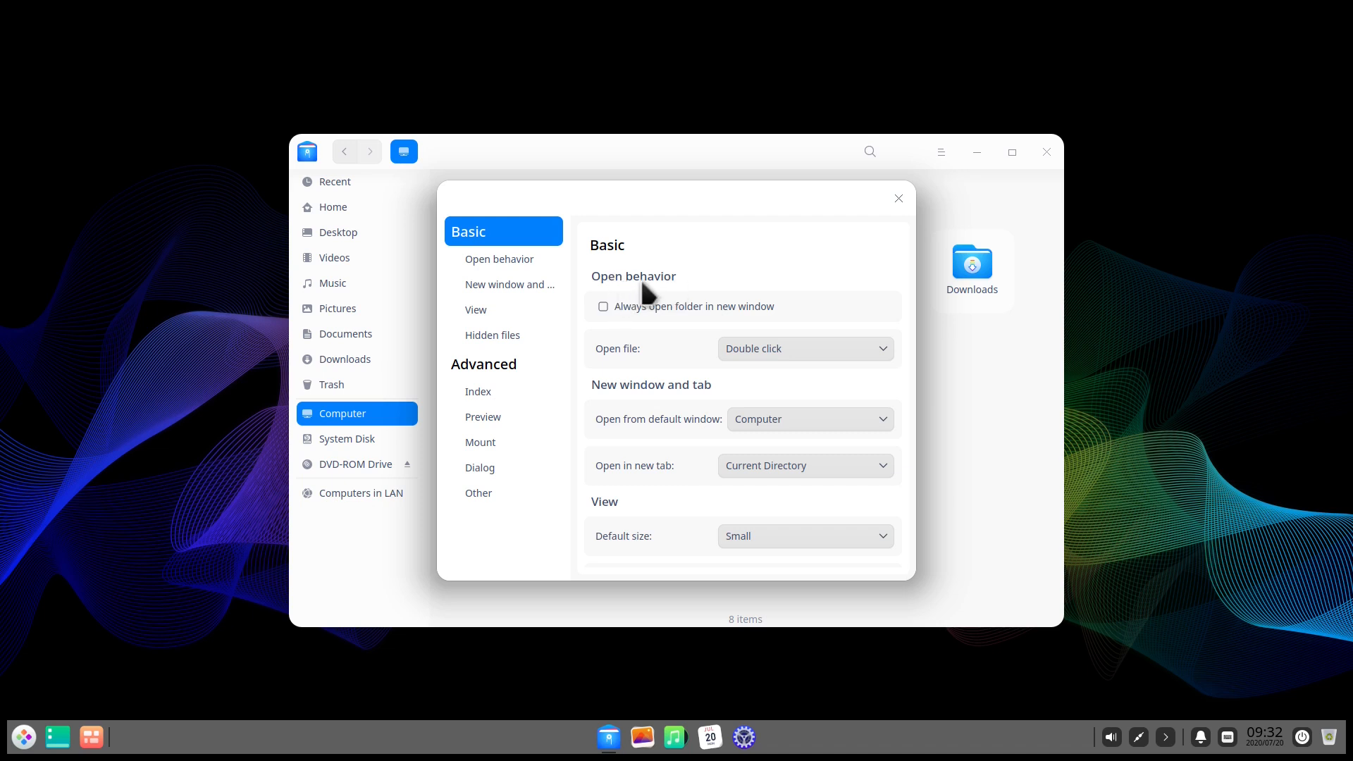
{"action": "mouse_move", "coordinate": [658, 362]}
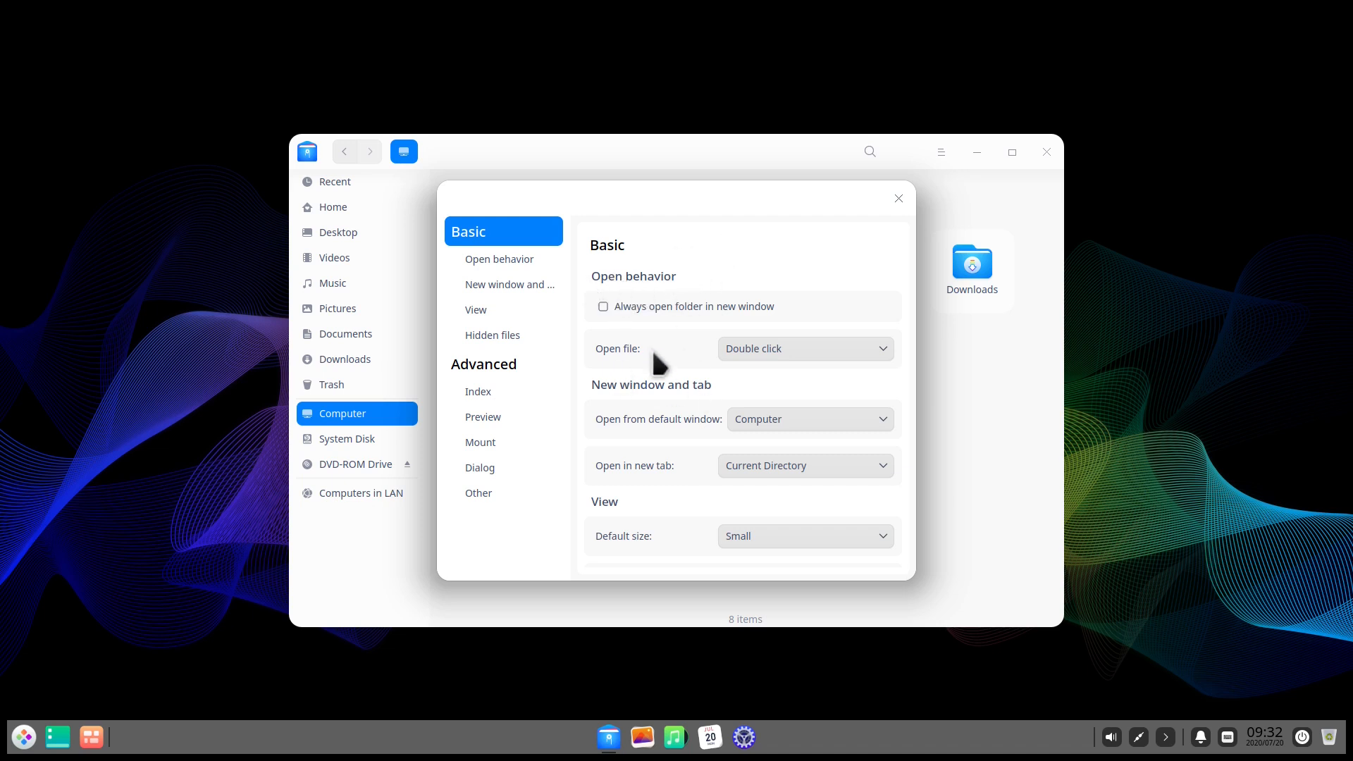
{"action": "mouse_move", "coordinate": [638, 426]}
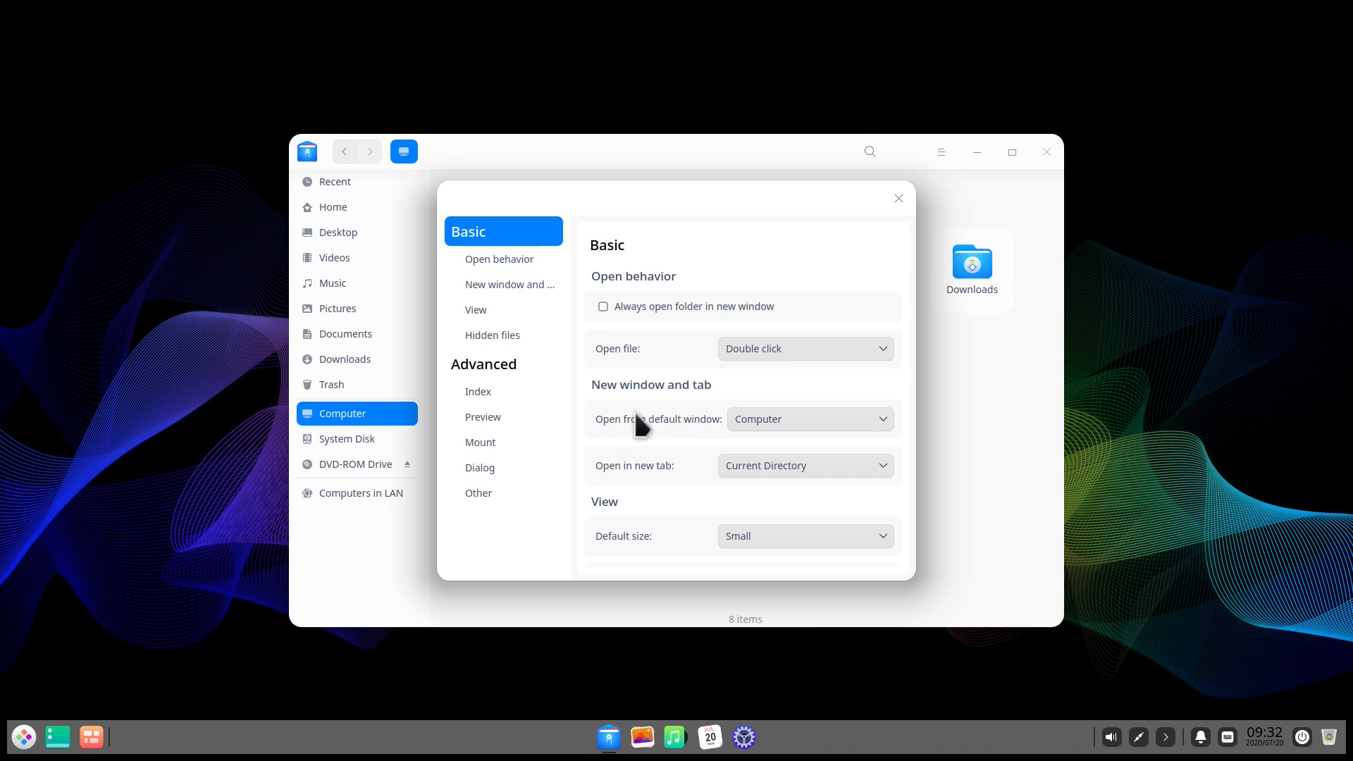
{"action": "mouse_move", "coordinate": [504, 300]}
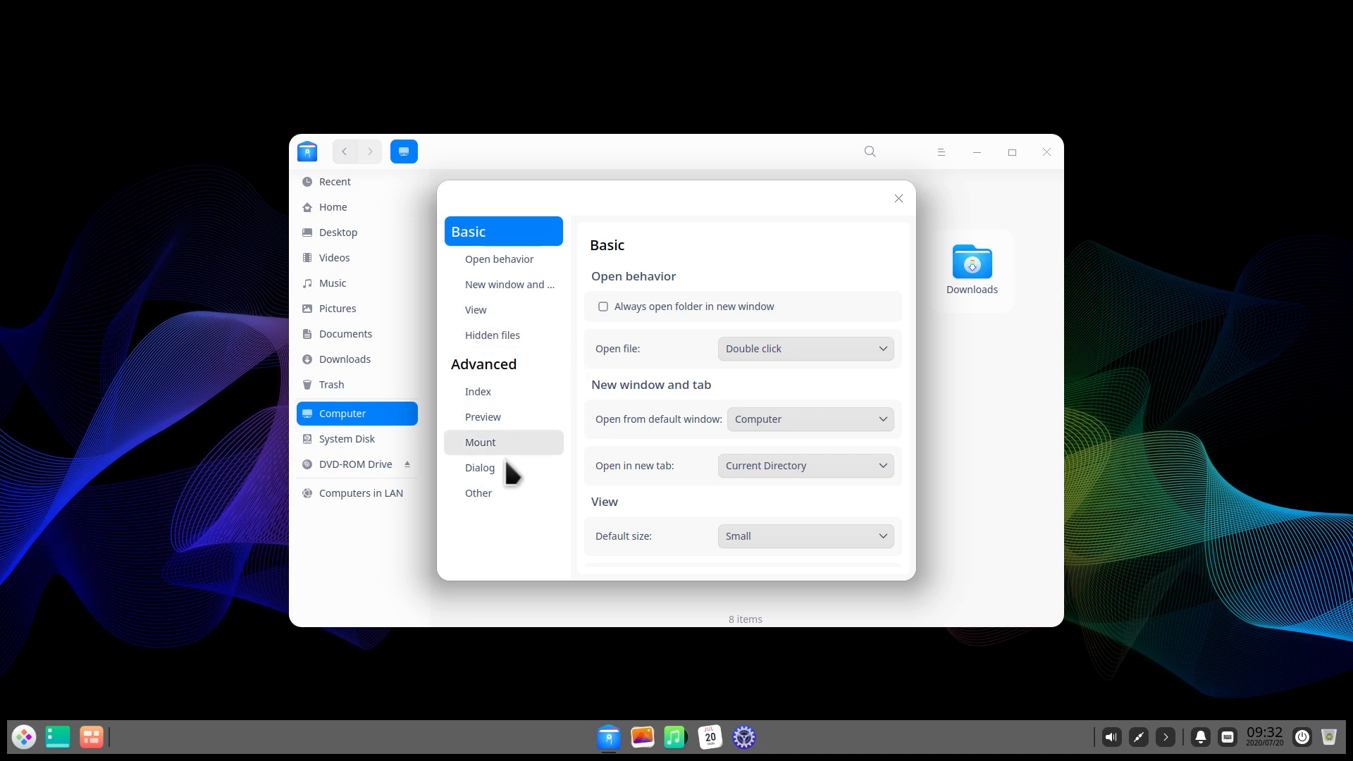
{"action": "mouse_move", "coordinate": [904, 218]}
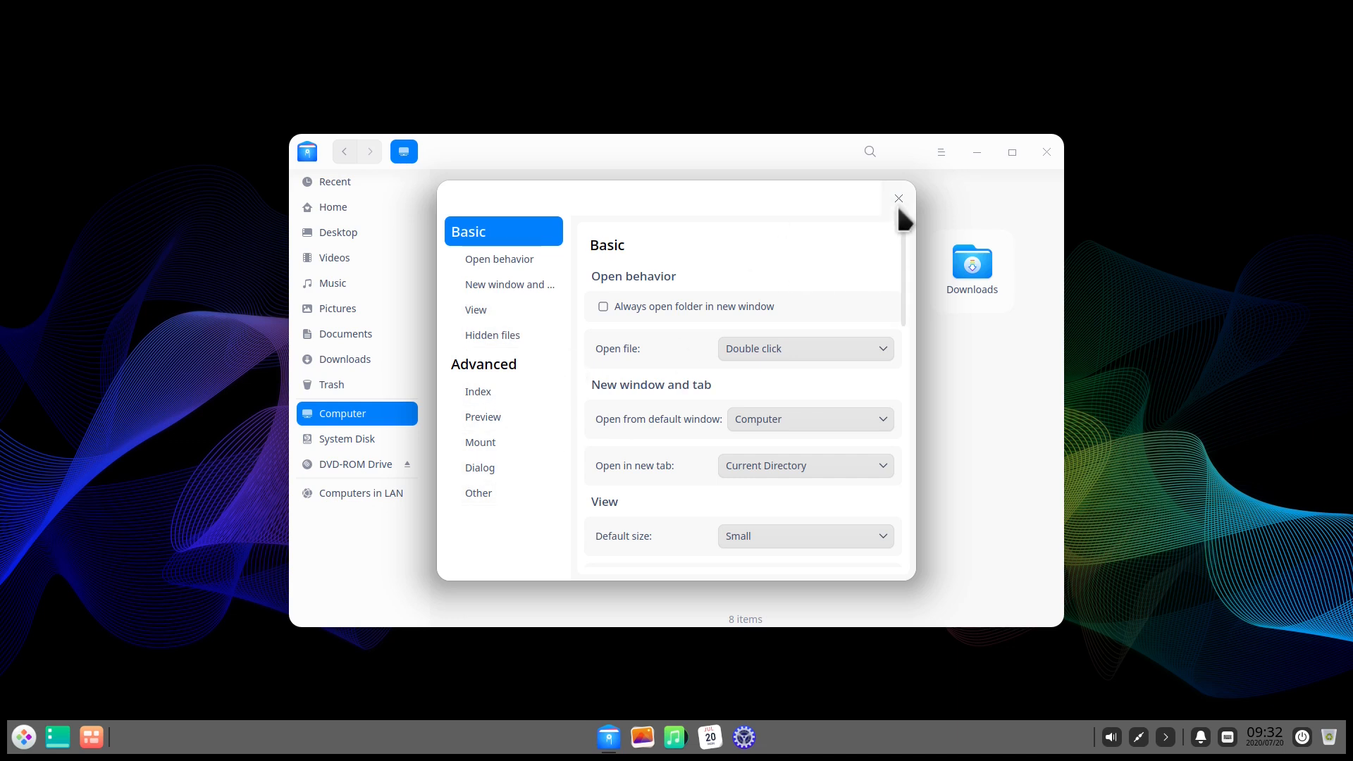
{"action": "left_click", "coordinate": [898, 199]}
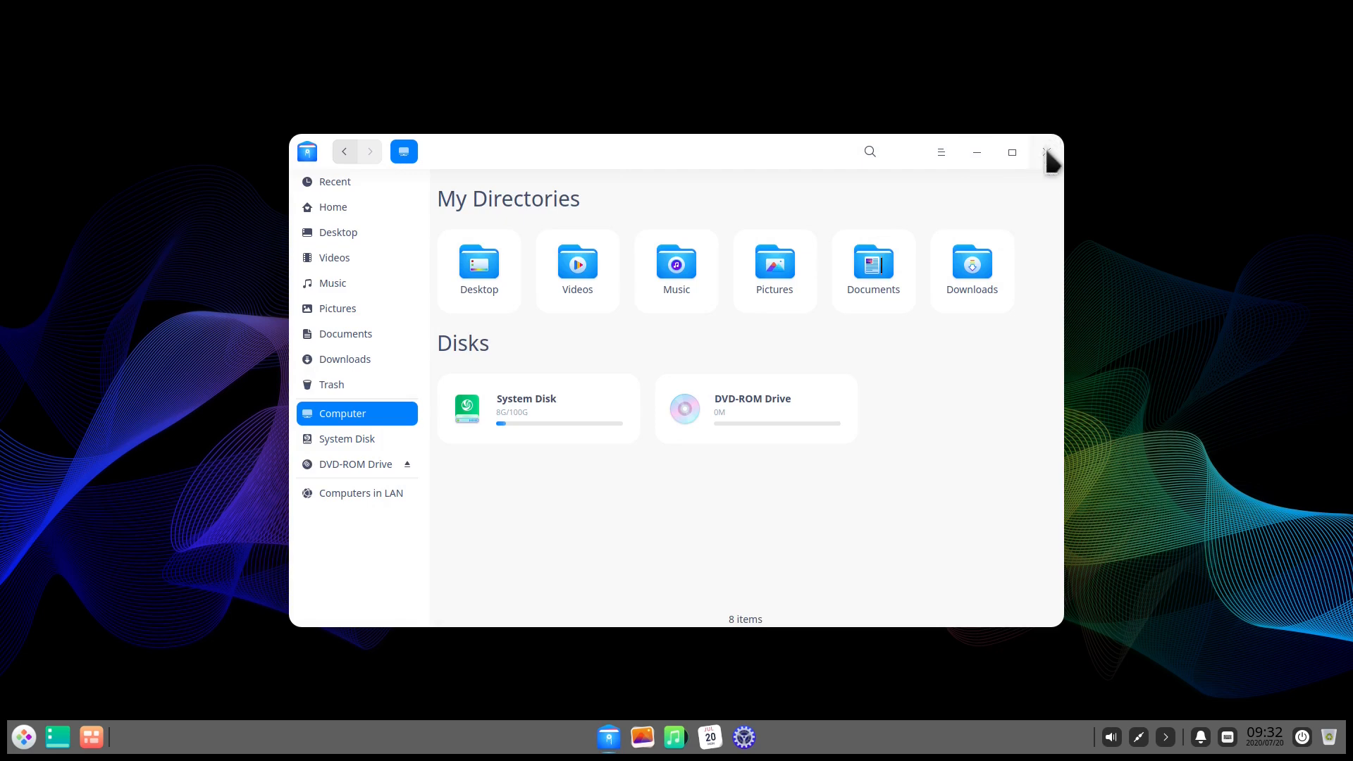
Show the Computer location from the launcher, then dismiss its window
{"action": "left_click", "coordinate": [1045, 152]}
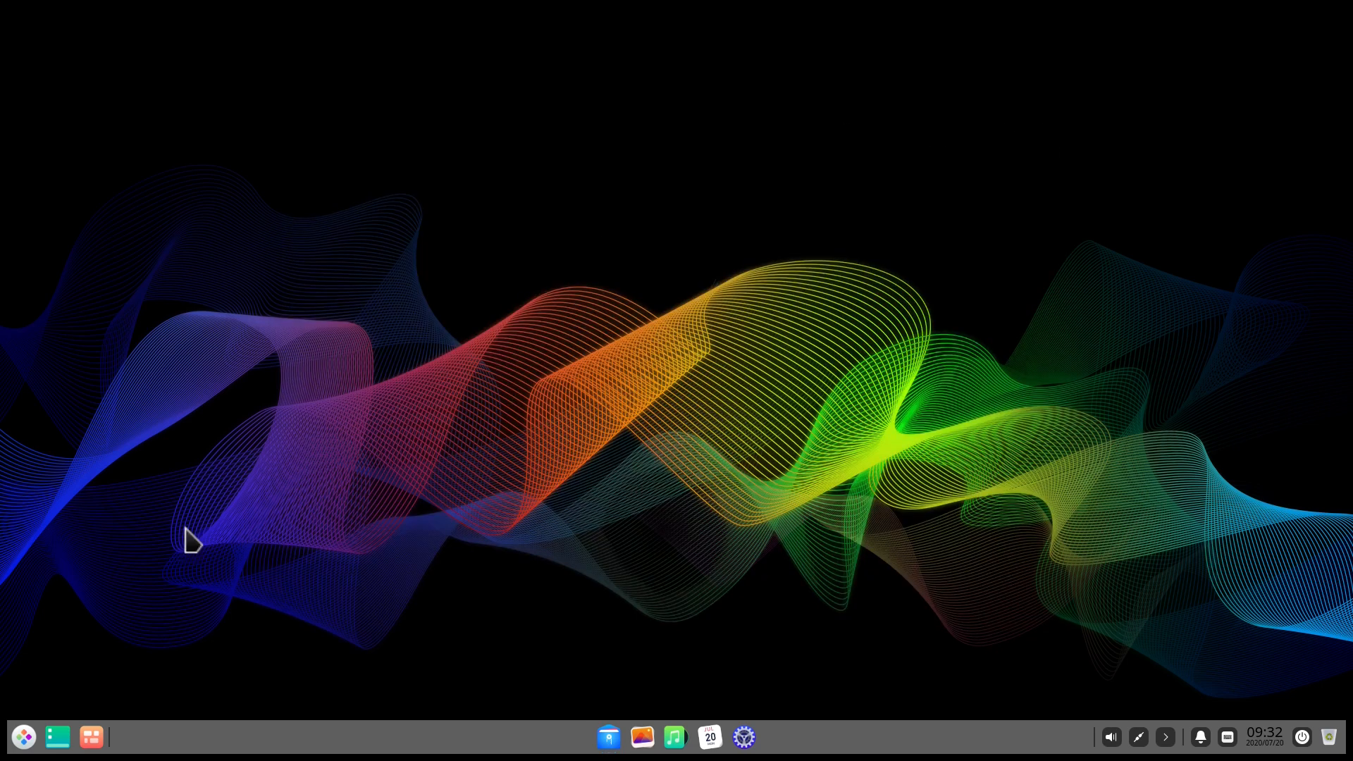
{"action": "left_click", "coordinate": [24, 738]}
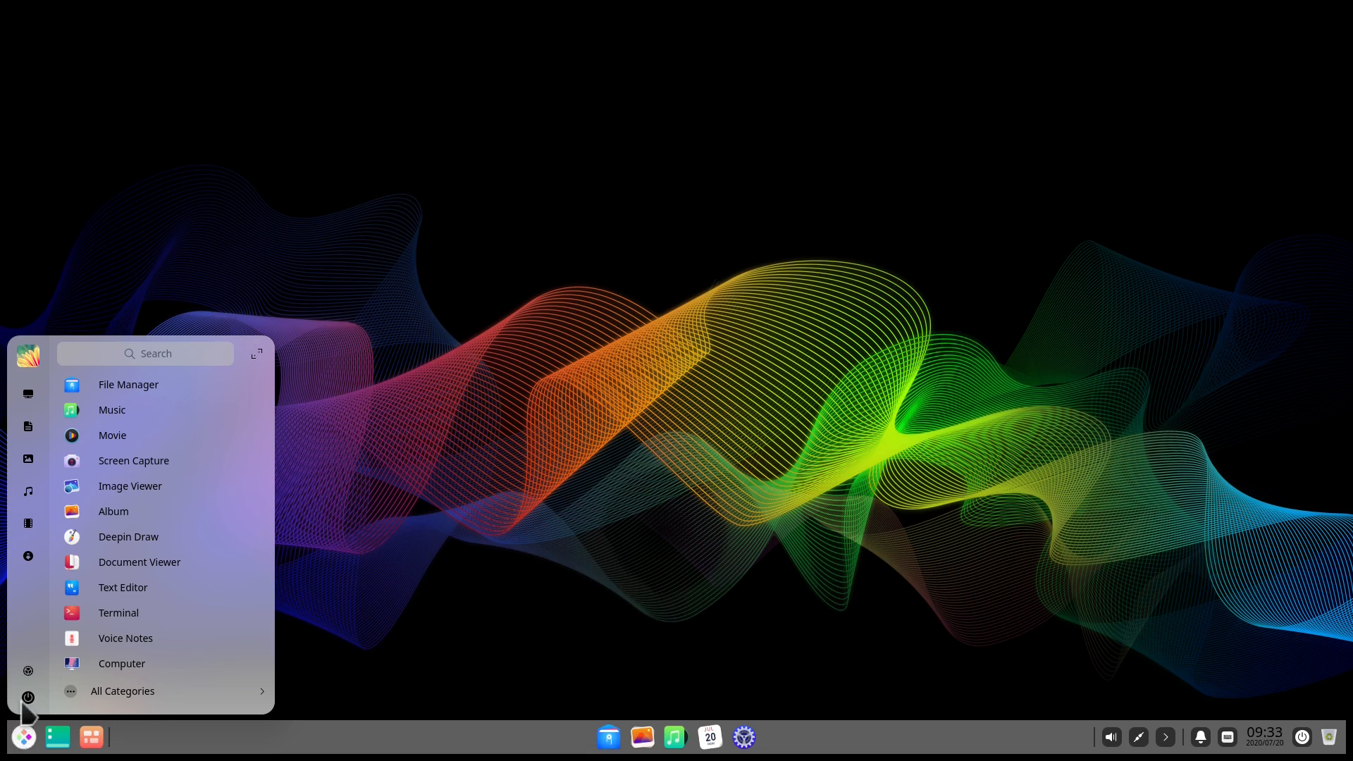
{"action": "mouse_move", "coordinate": [19, 599]}
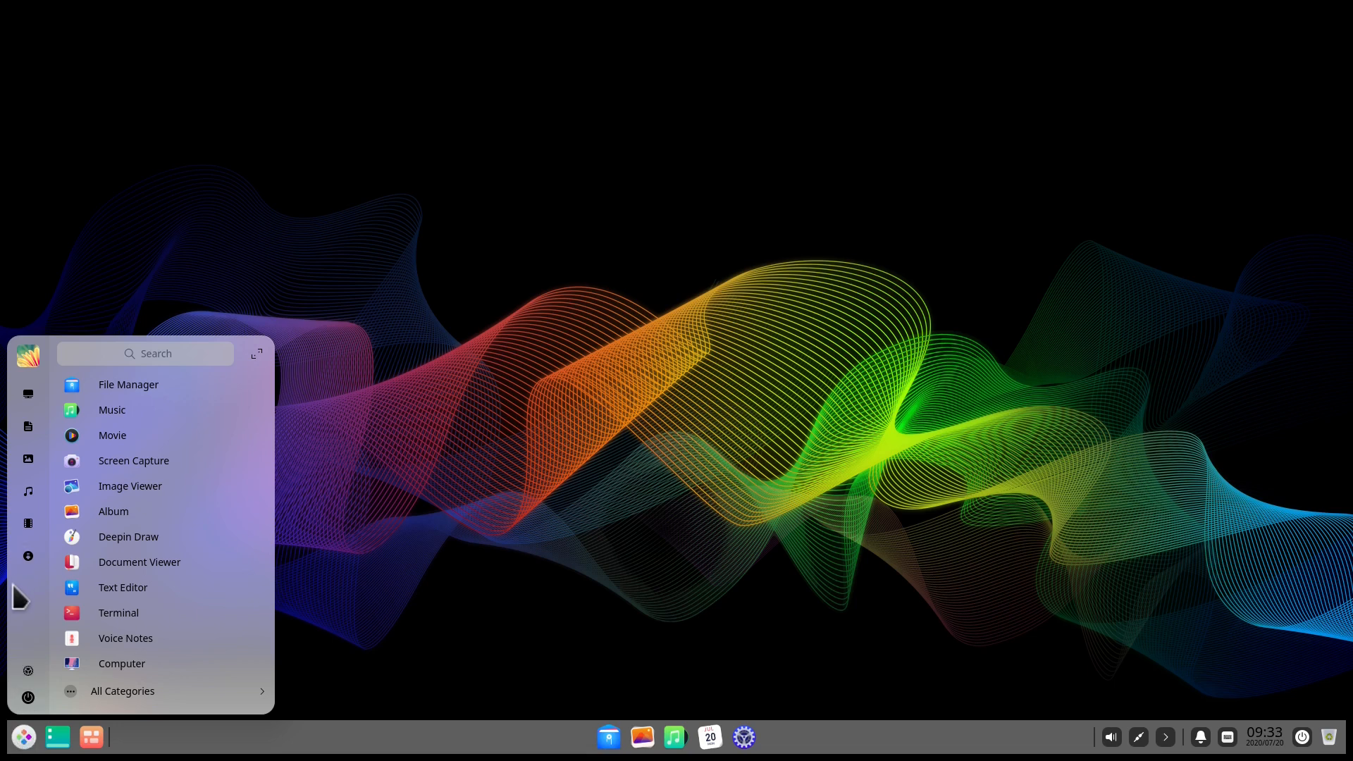
{"action": "mouse_move", "coordinate": [28, 406]}
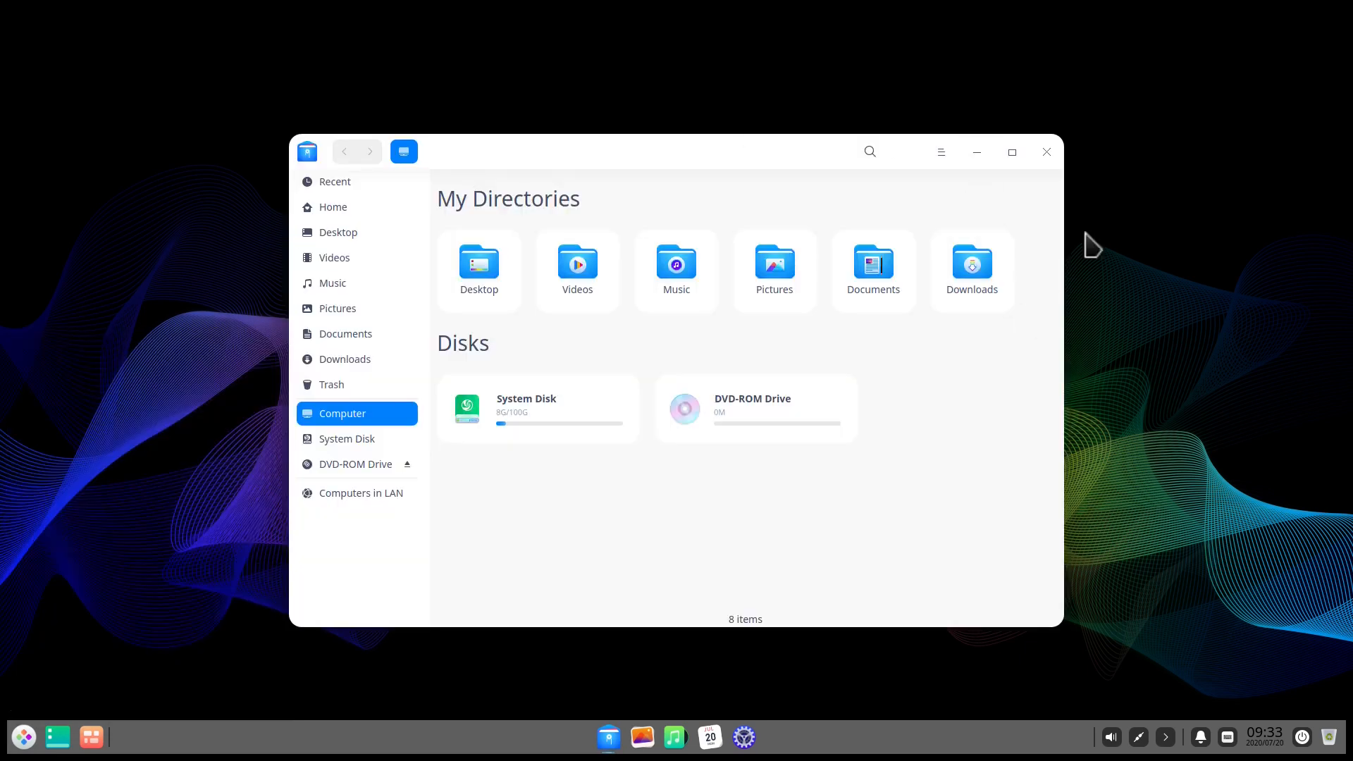
{"action": "left_click", "coordinate": [1045, 152]}
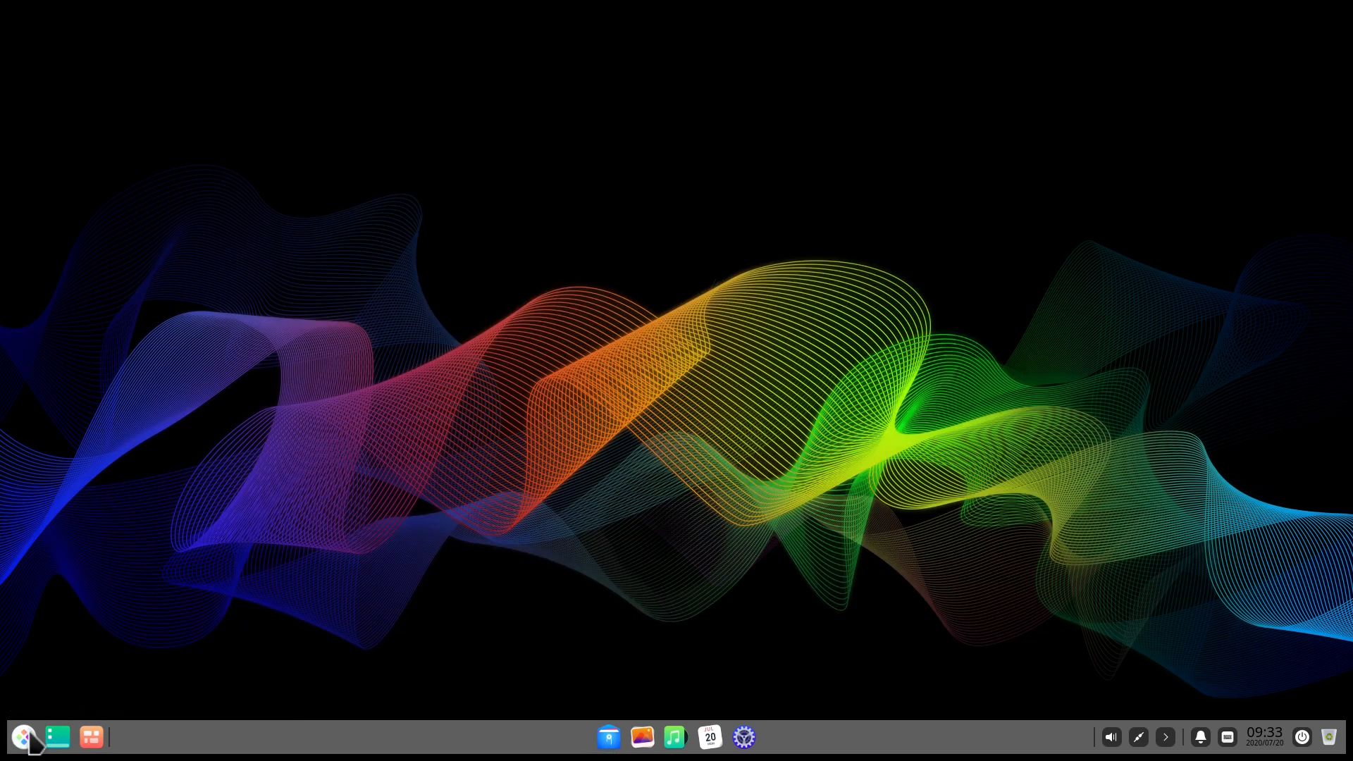
Show the empty Documents folder from the launcher, then dismiss its window
{"action": "left_click", "coordinate": [23, 737]}
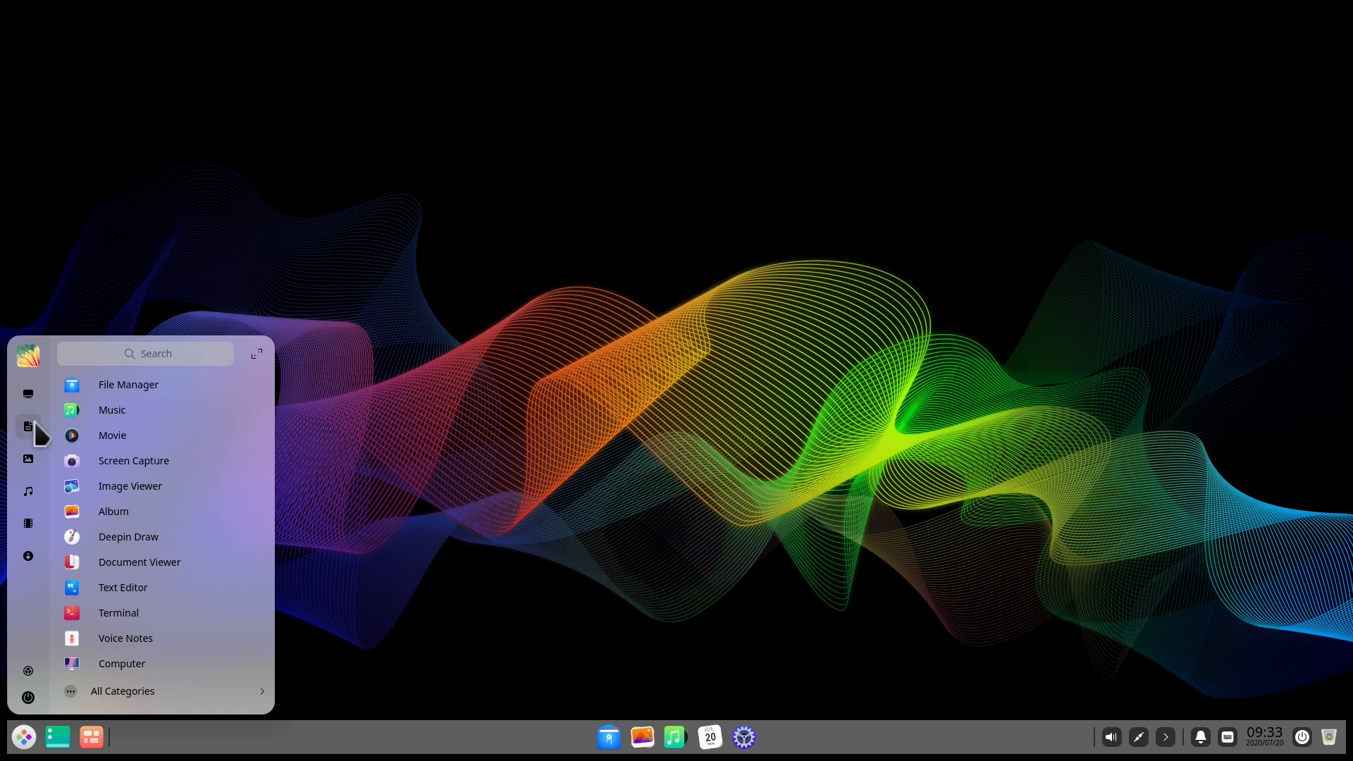
{"action": "left_click", "coordinate": [127, 384]}
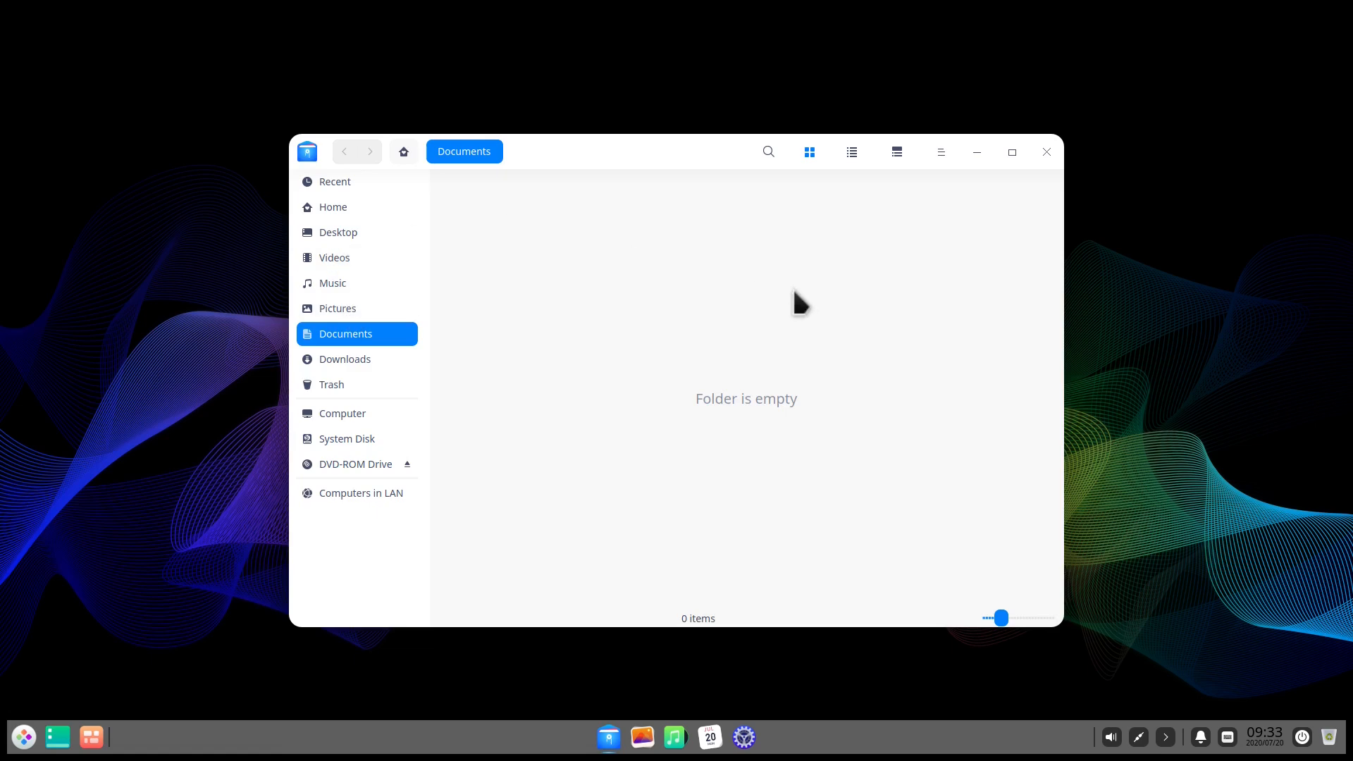
{"action": "left_click", "coordinate": [1045, 153]}
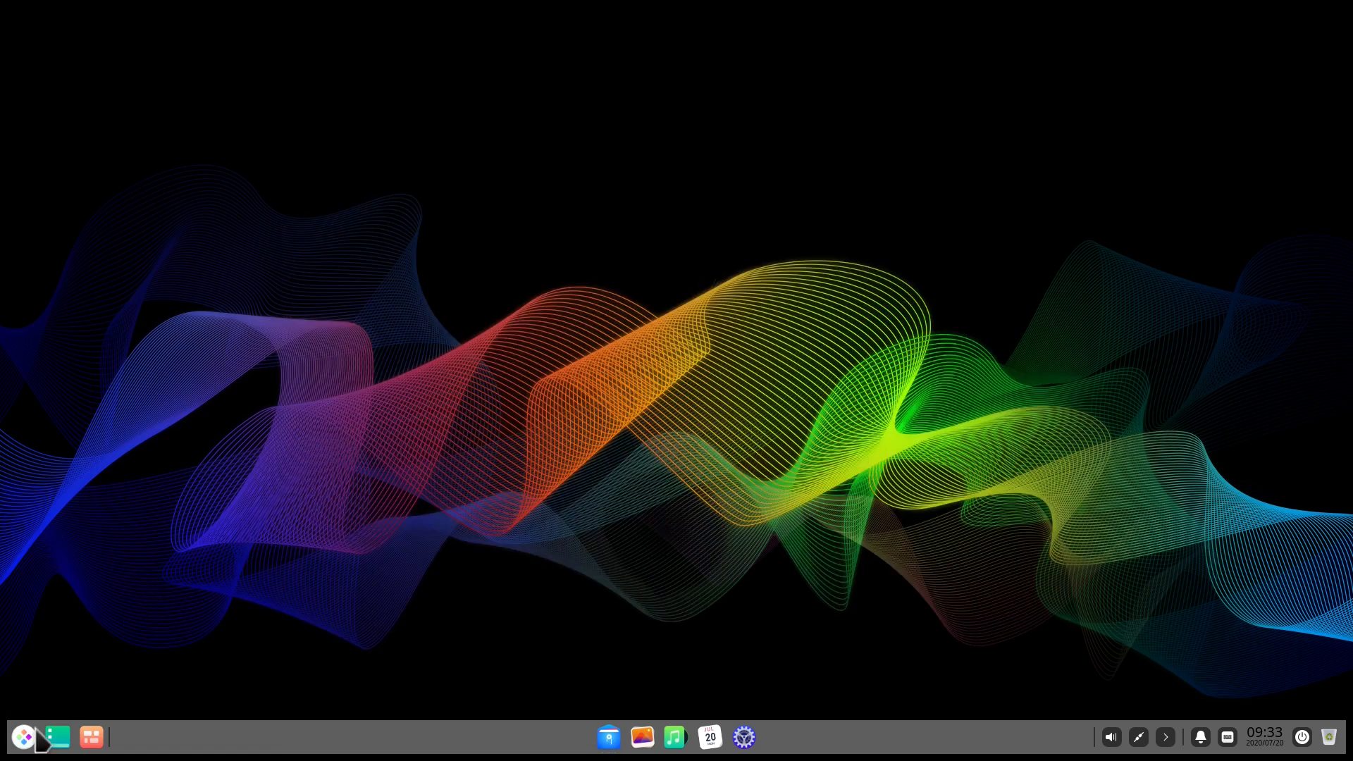
Browse the full app list, then switch the launcher to All Categories view
{"action": "left_click", "coordinate": [23, 737]}
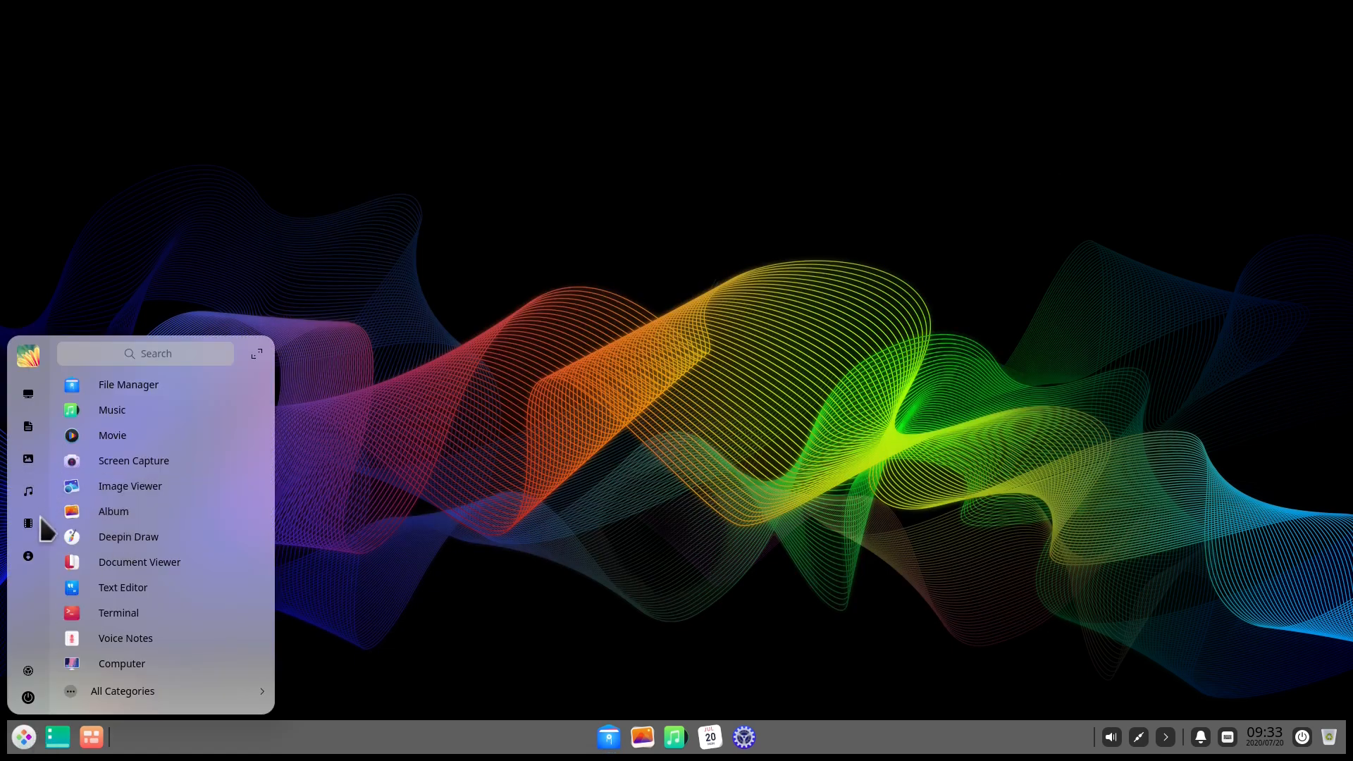
{"action": "mouse_move", "coordinate": [27, 565]}
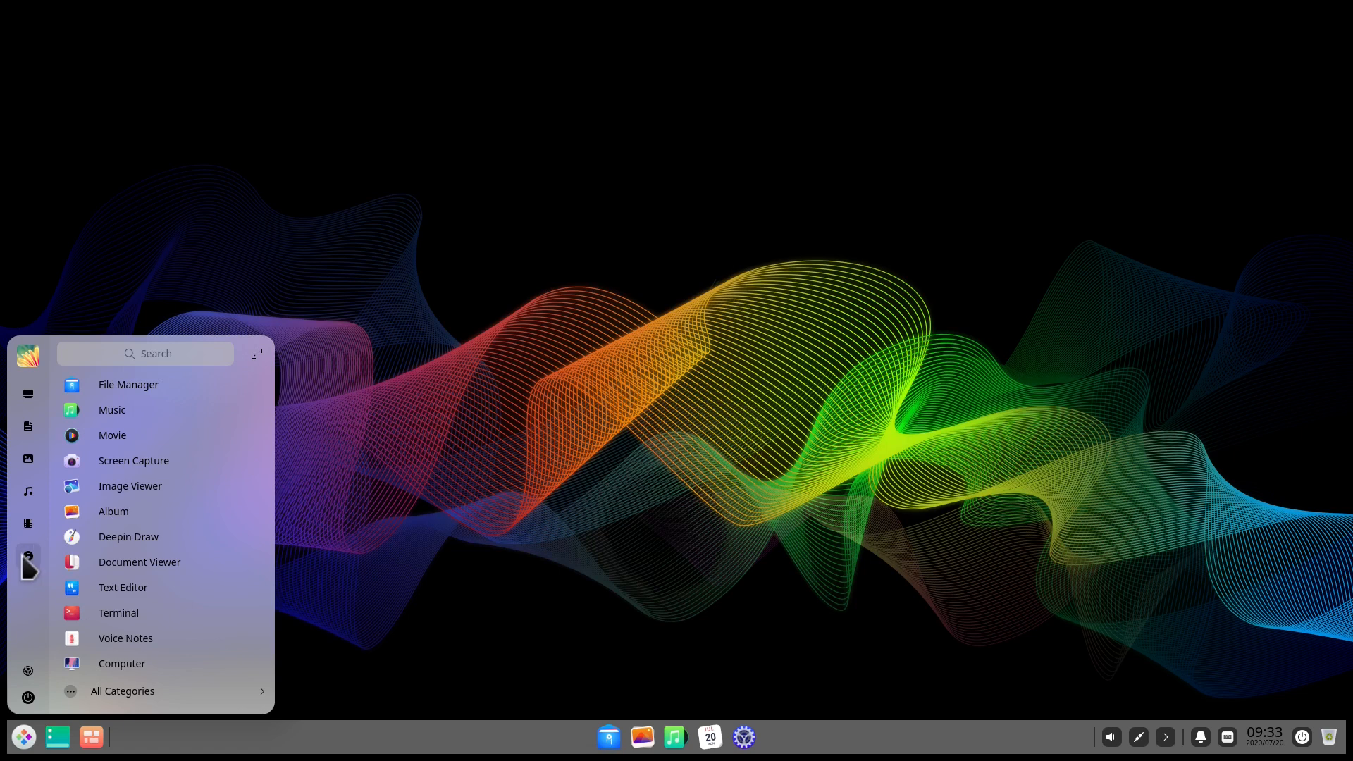
{"action": "scroll", "scroll_direction": "down", "scroll_amount": 3}
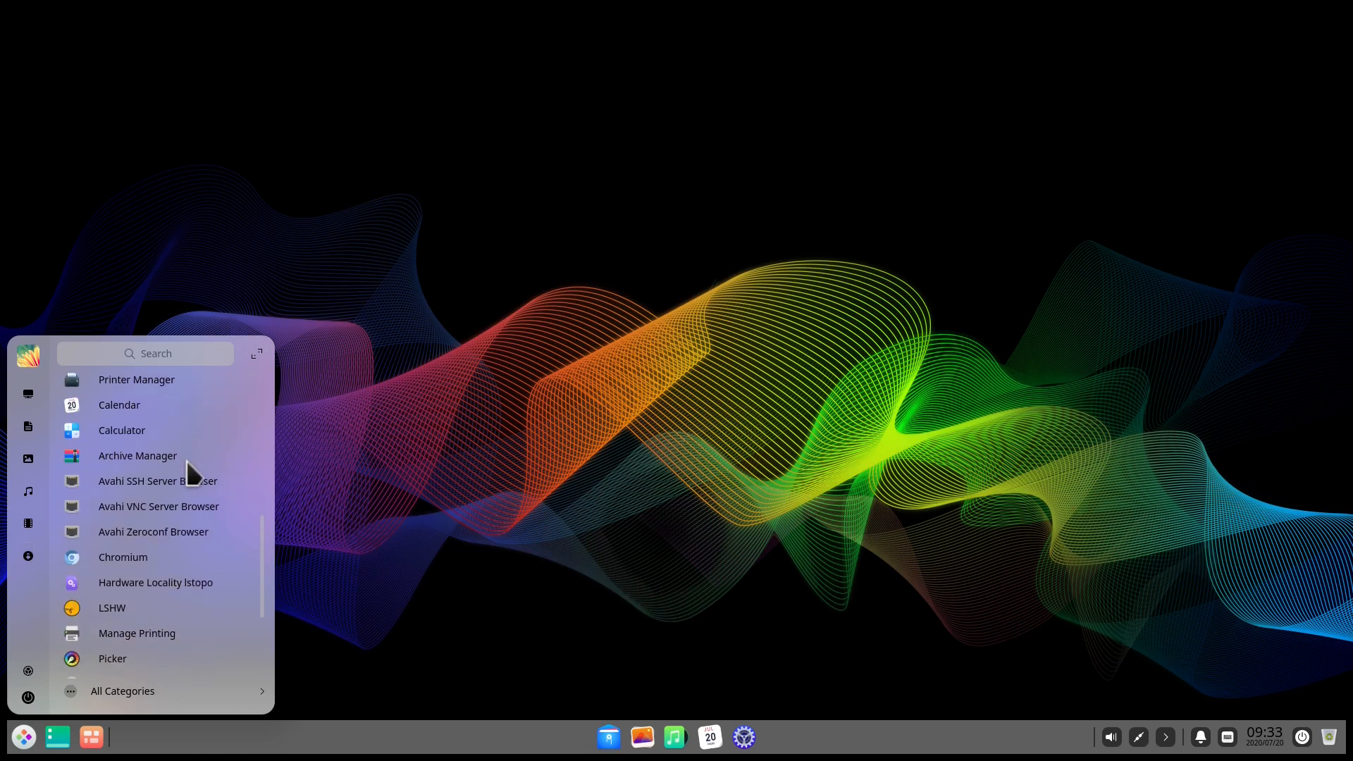
{"action": "scroll", "scroll_direction": "down", "scroll_amount": 3}
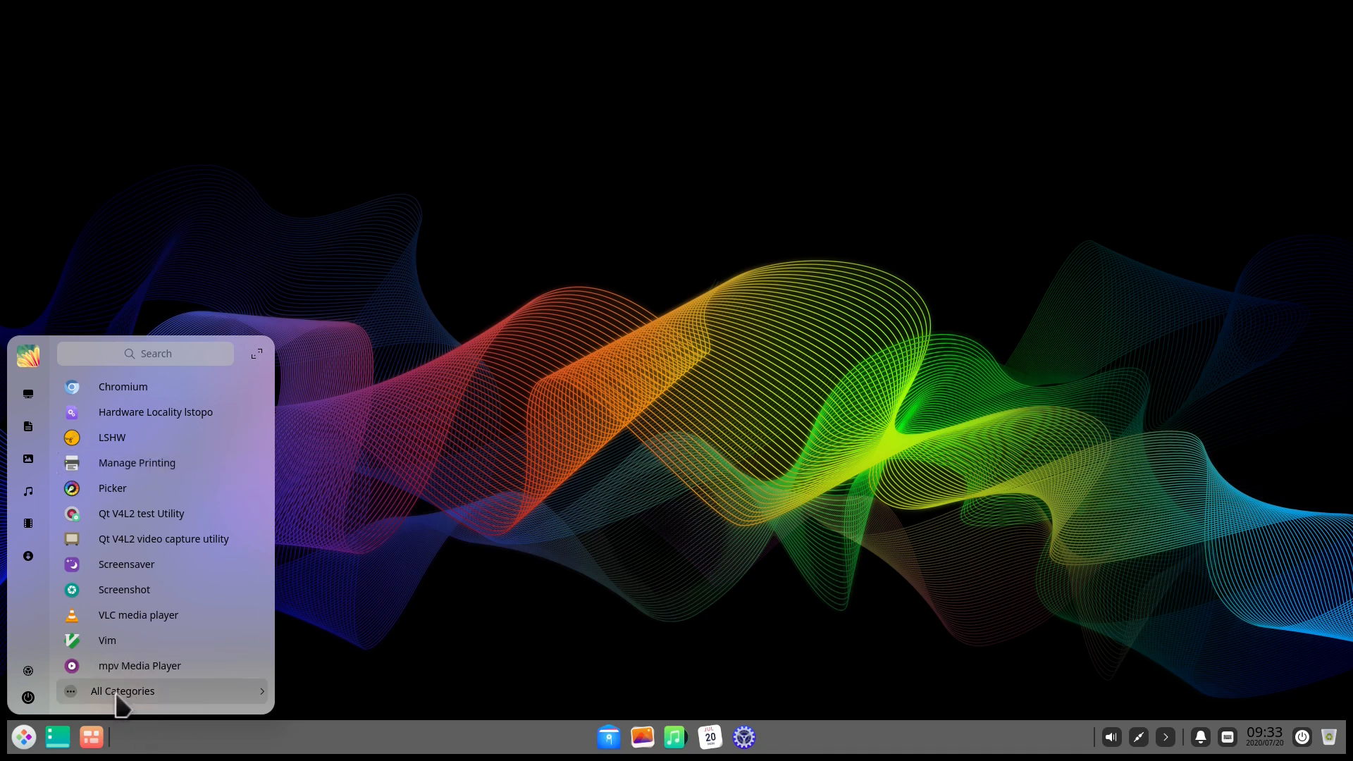
{"action": "left_click", "coordinate": [123, 691]}
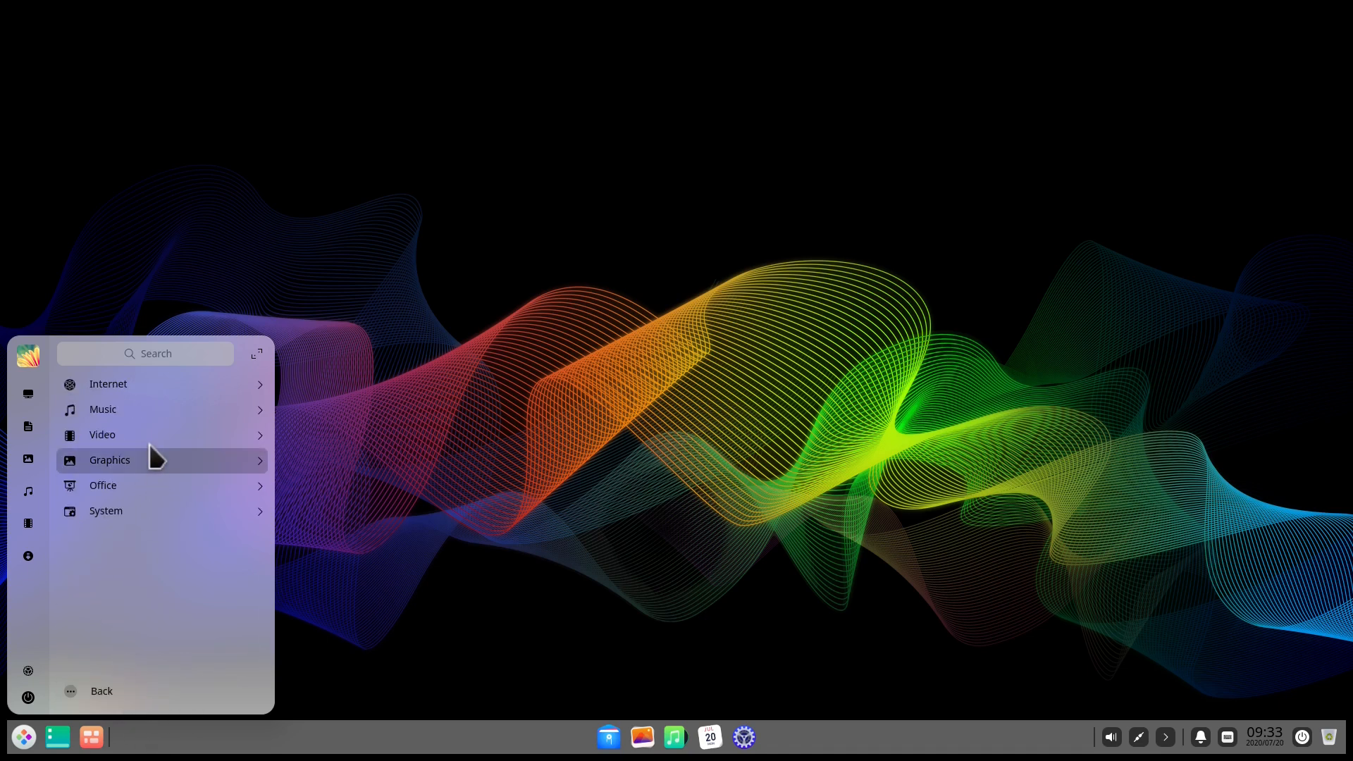
{"action": "mouse_move", "coordinate": [165, 619]}
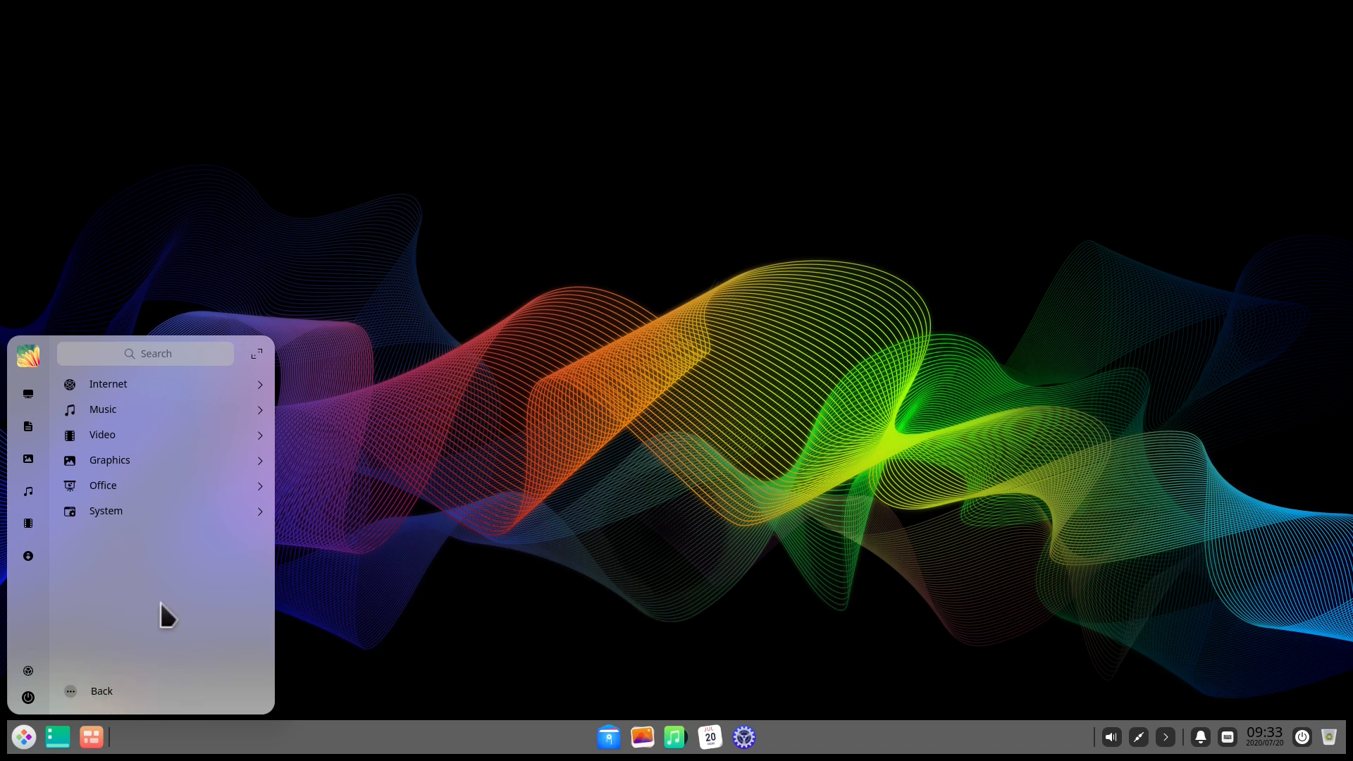
{"action": "mouse_move", "coordinate": [48, 630]}
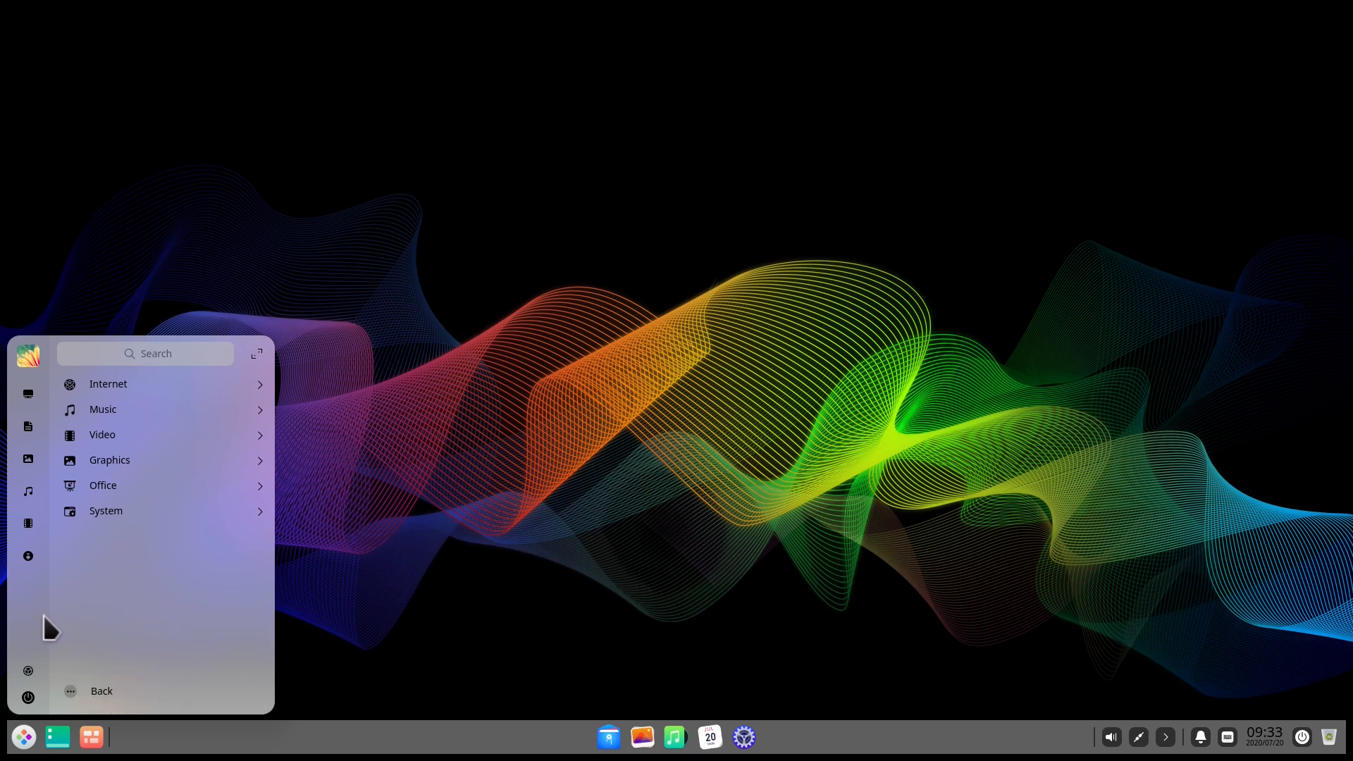
{"action": "mouse_move", "coordinate": [54, 715]}
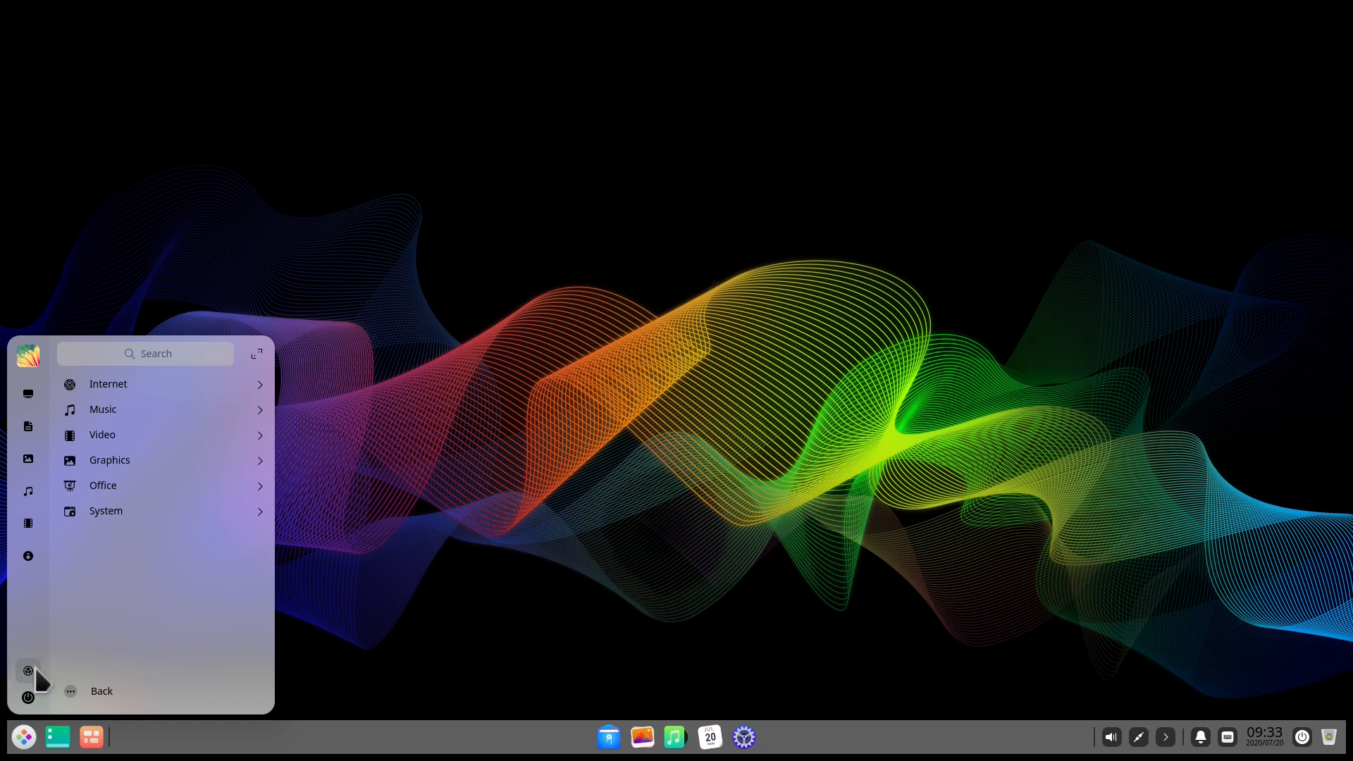
{"action": "mouse_move", "coordinate": [627, 197]}
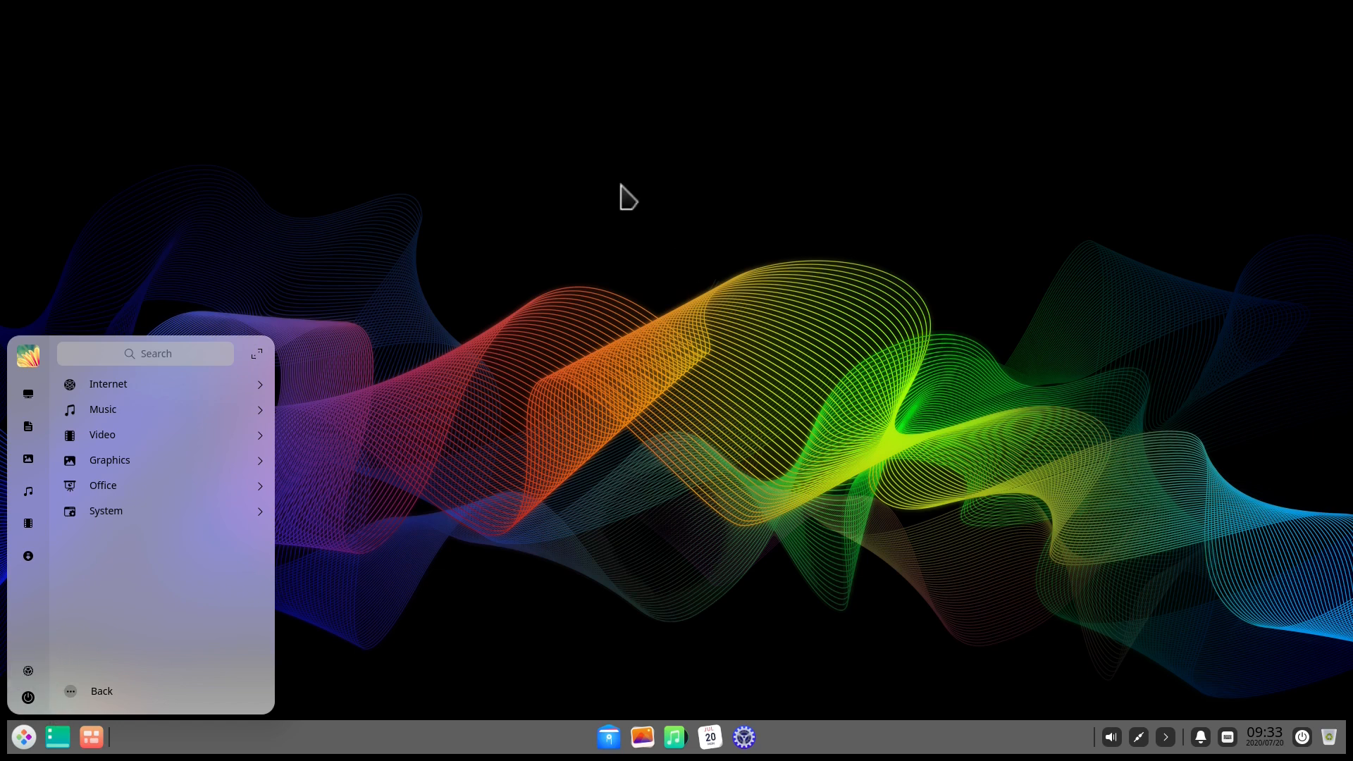
Apply the sunset grassland landscape as wallpaper from the Wallpaper and Screensaver picker
{"action": "right_click", "coordinate": [623, 199]}
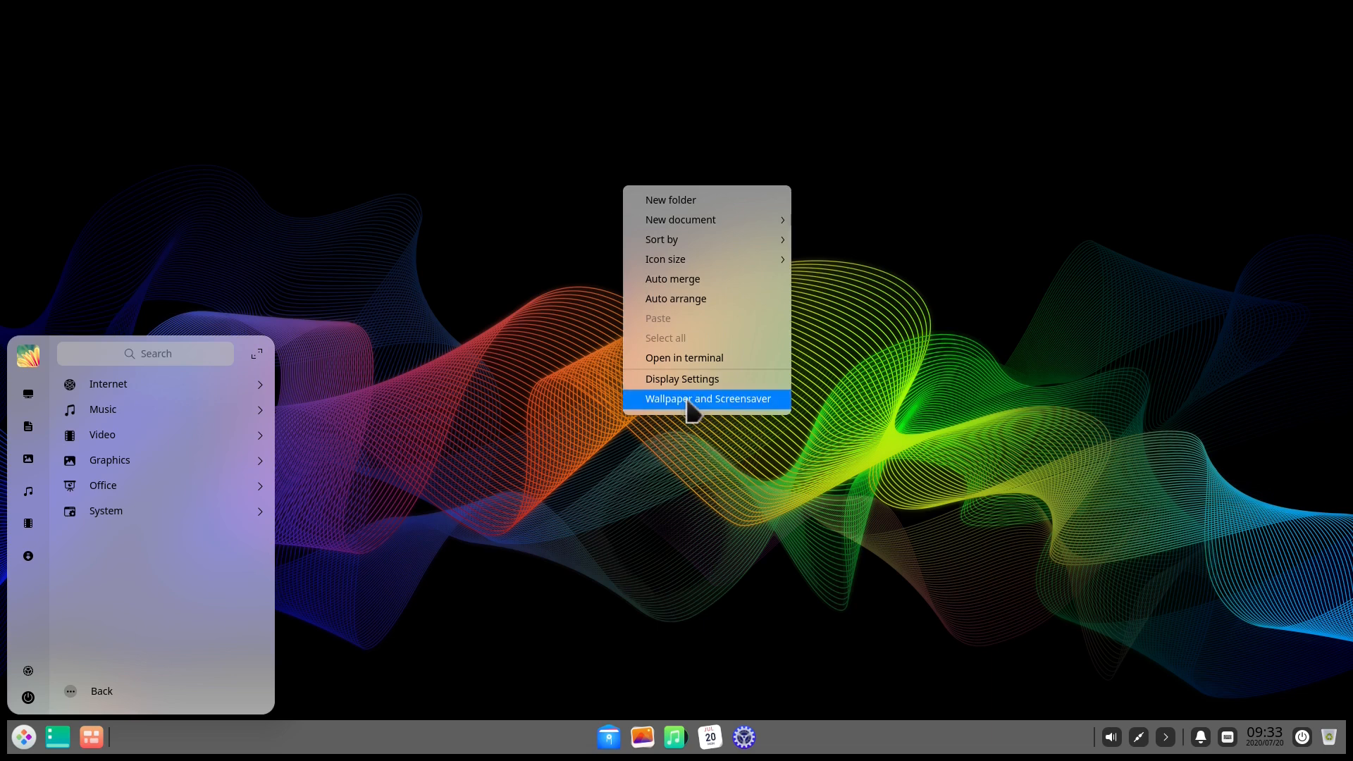
{"action": "left_click", "coordinate": [707, 399]}
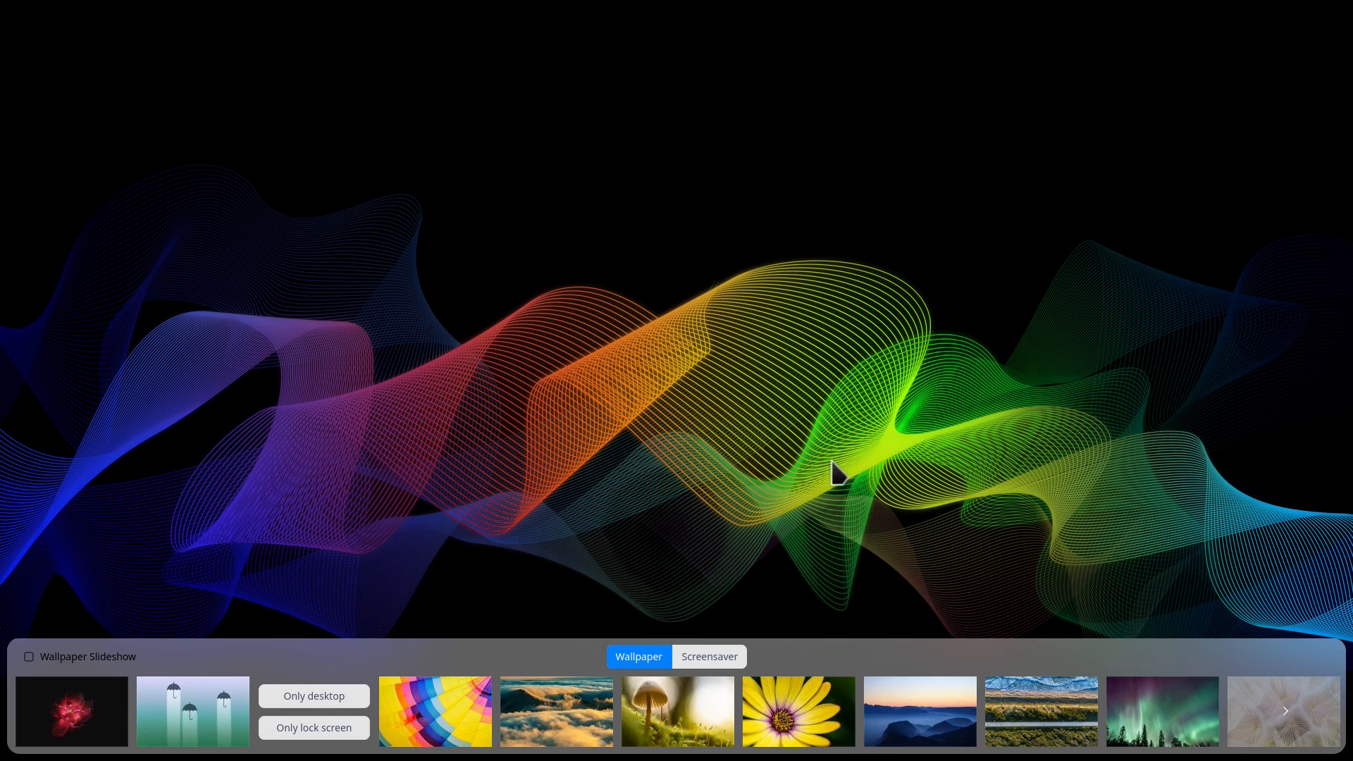
{"action": "mouse_move", "coordinate": [1286, 720]}
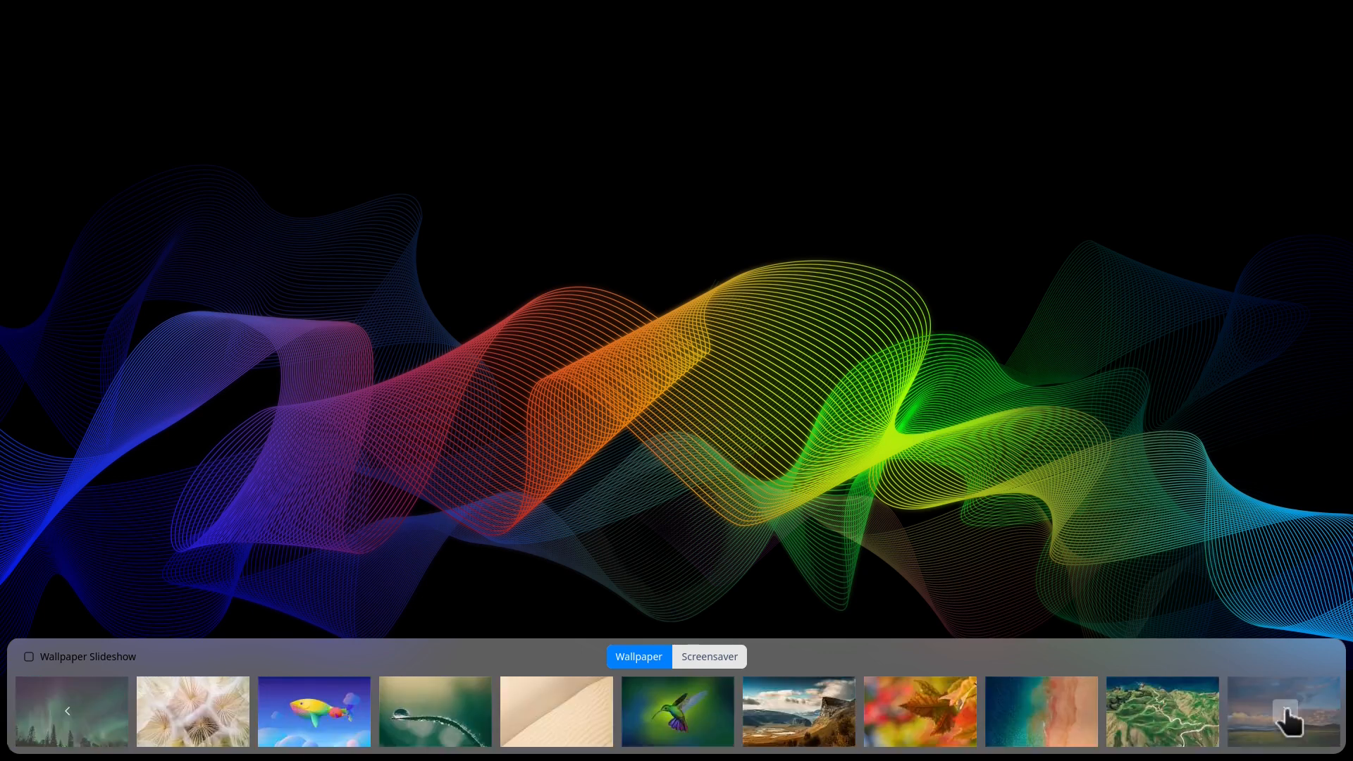
{"action": "left_click", "coordinate": [1288, 711]}
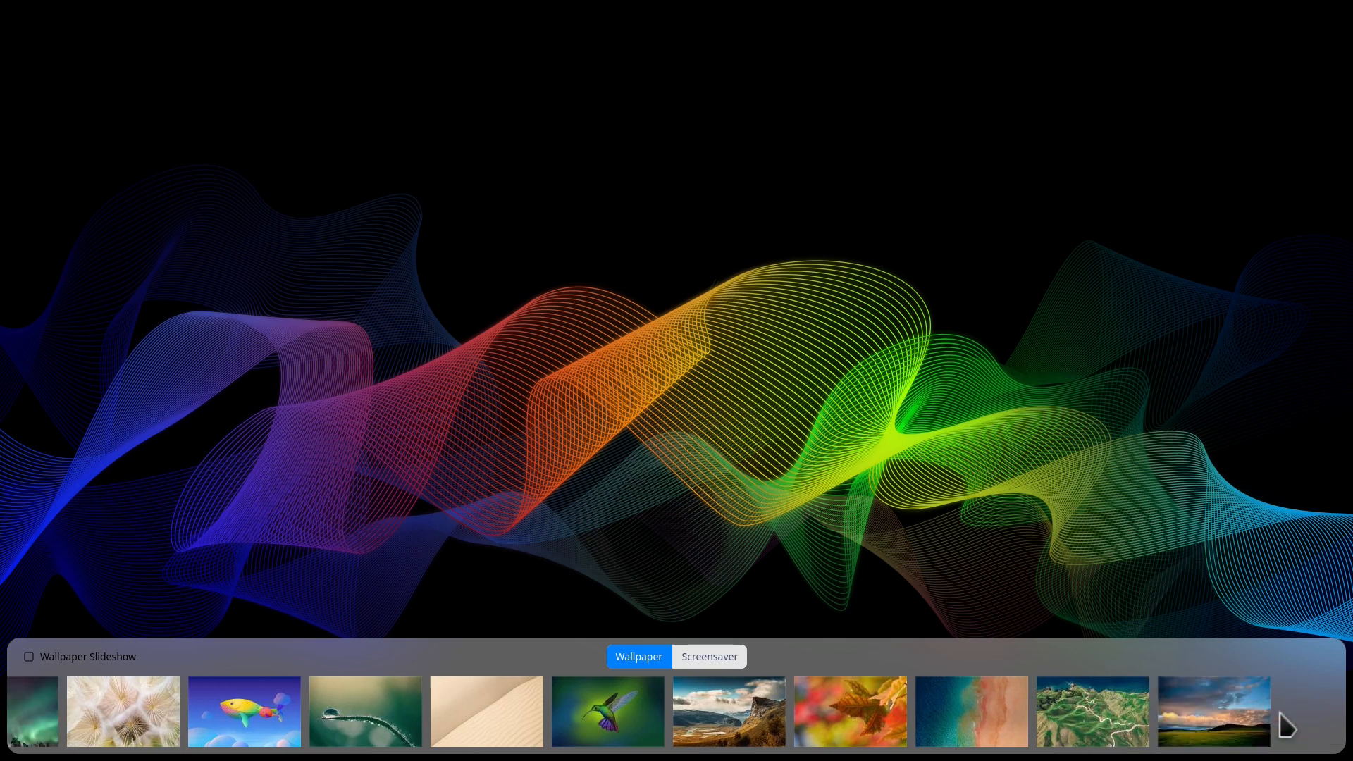
{"action": "left_click", "coordinate": [1214, 711]}
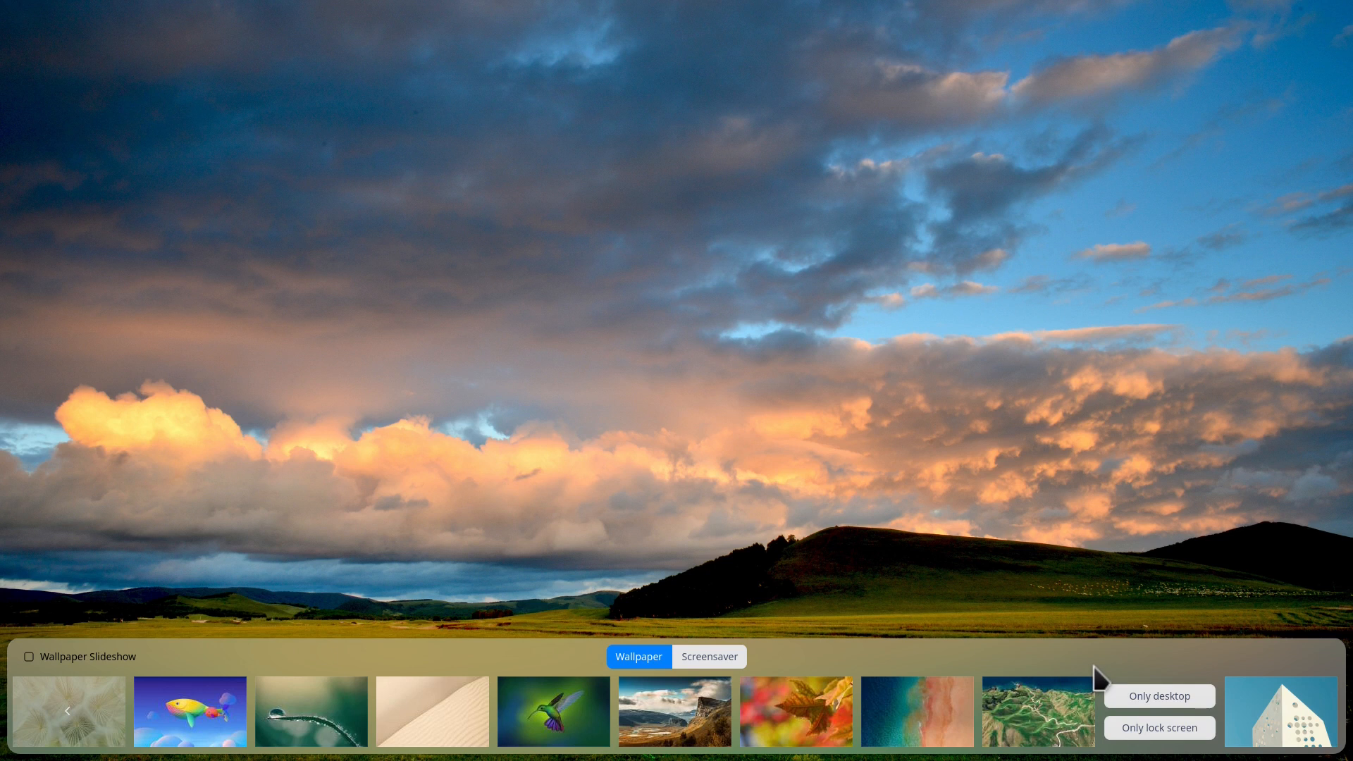
{"action": "mouse_move", "coordinate": [1130, 686]}
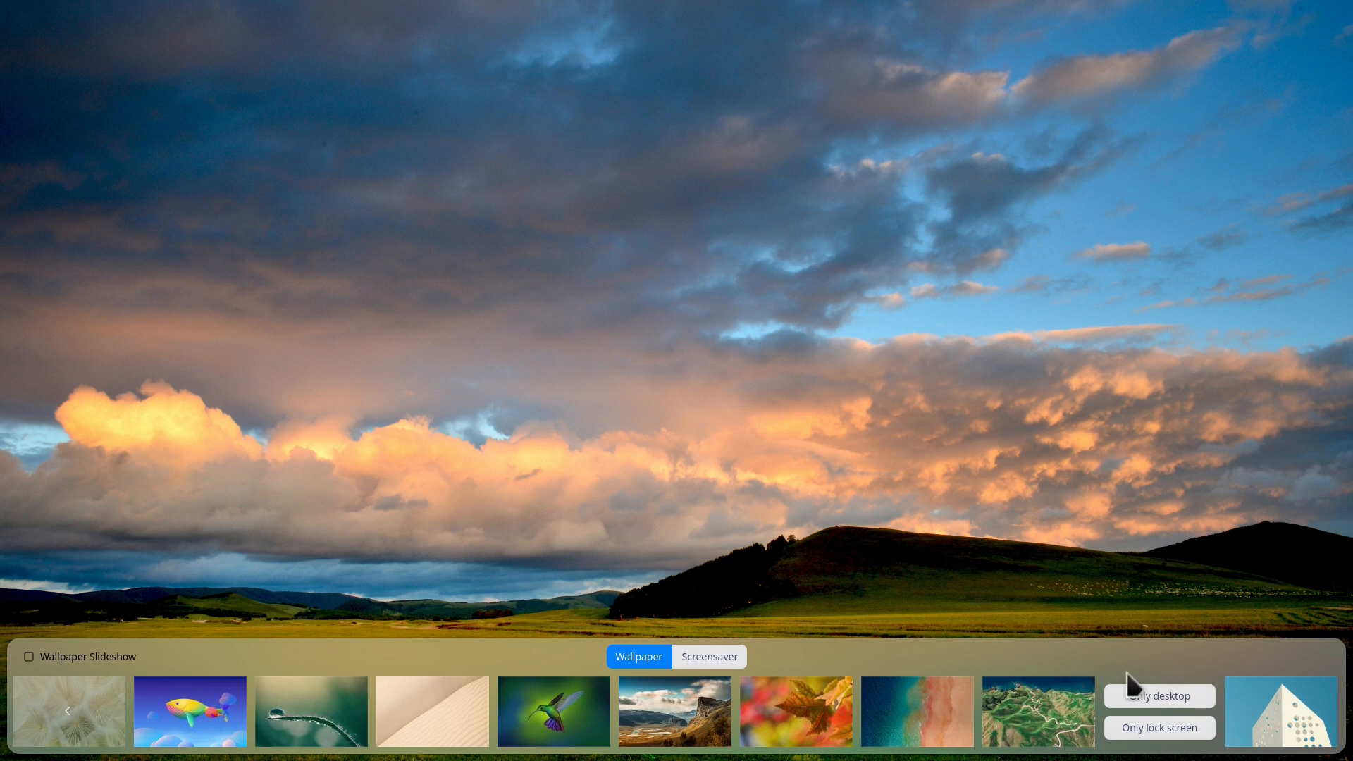
{"action": "mouse_move", "coordinate": [1000, 710]}
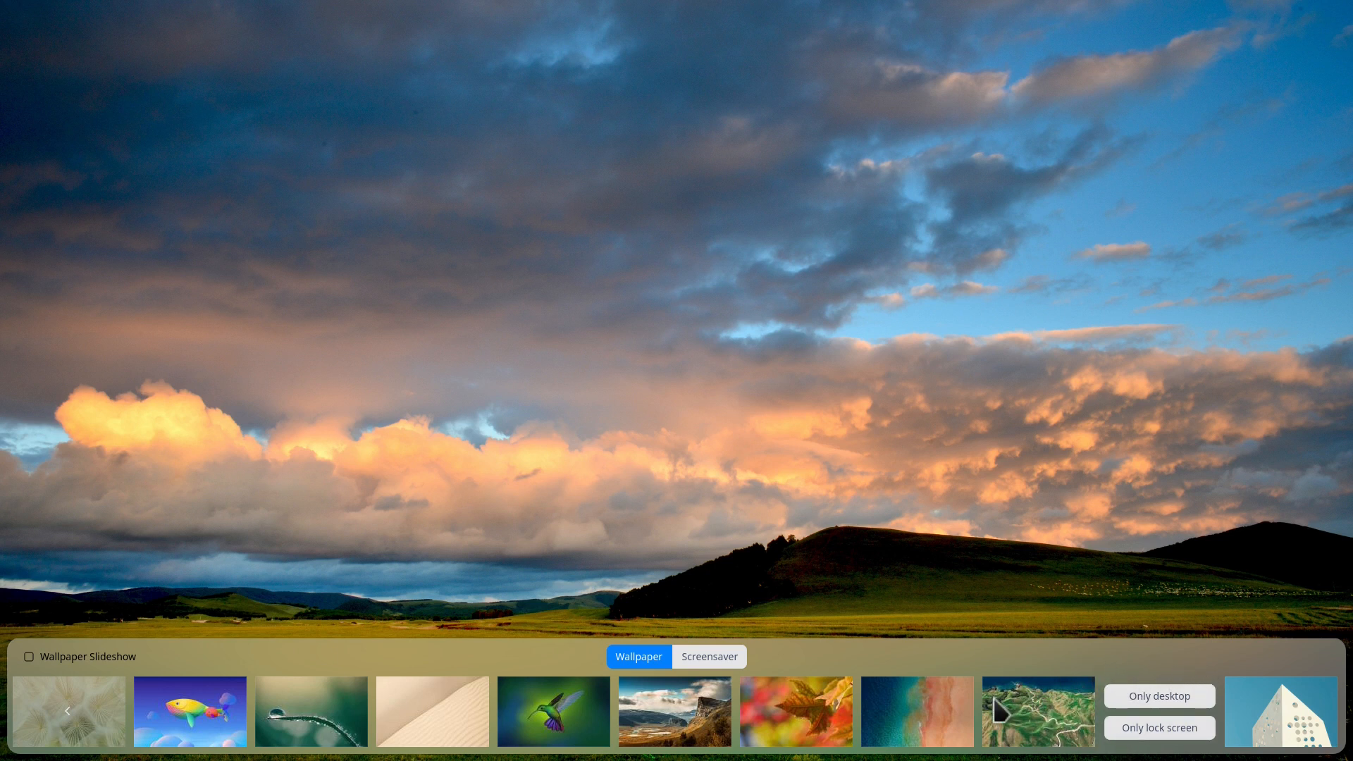
{"action": "mouse_move", "coordinate": [1011, 675]}
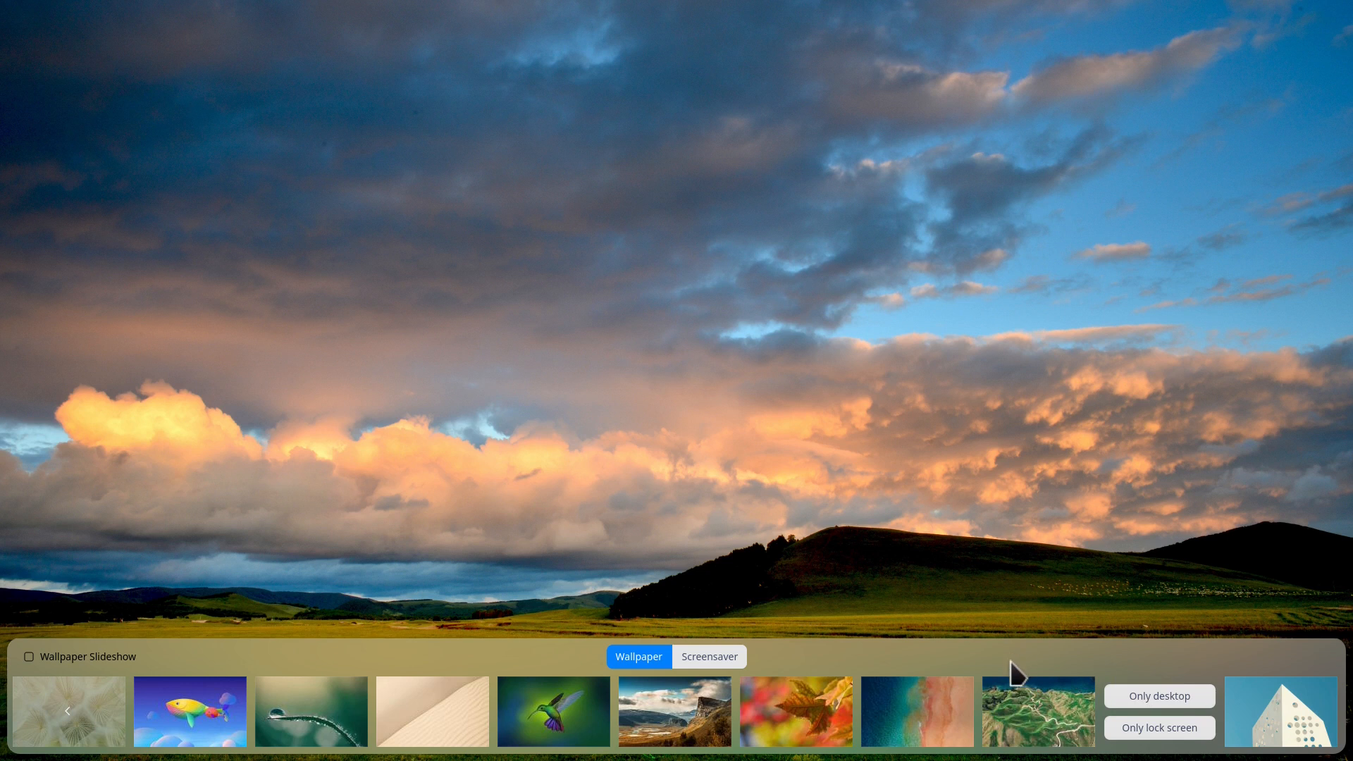
{"action": "mouse_move", "coordinate": [700, 603]}
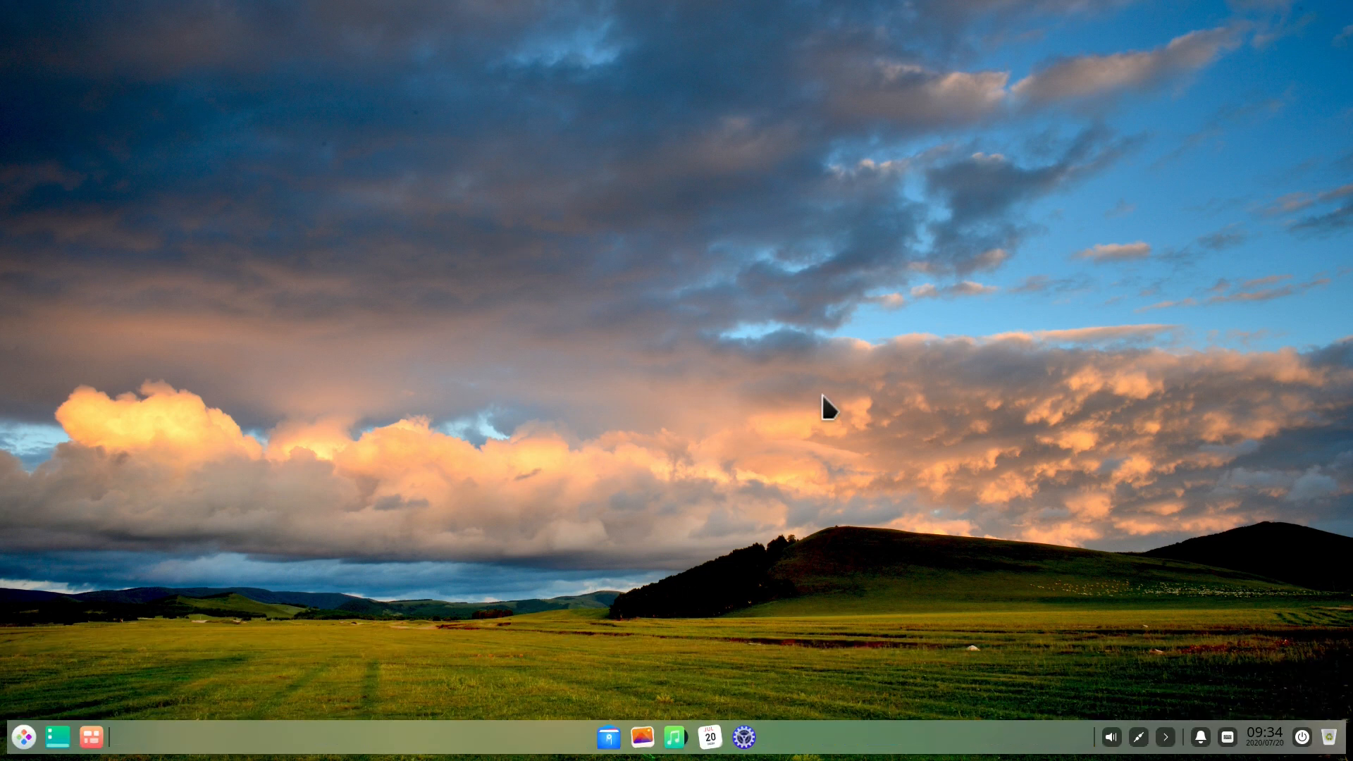
{"action": "right_click", "coordinate": [824, 411]}
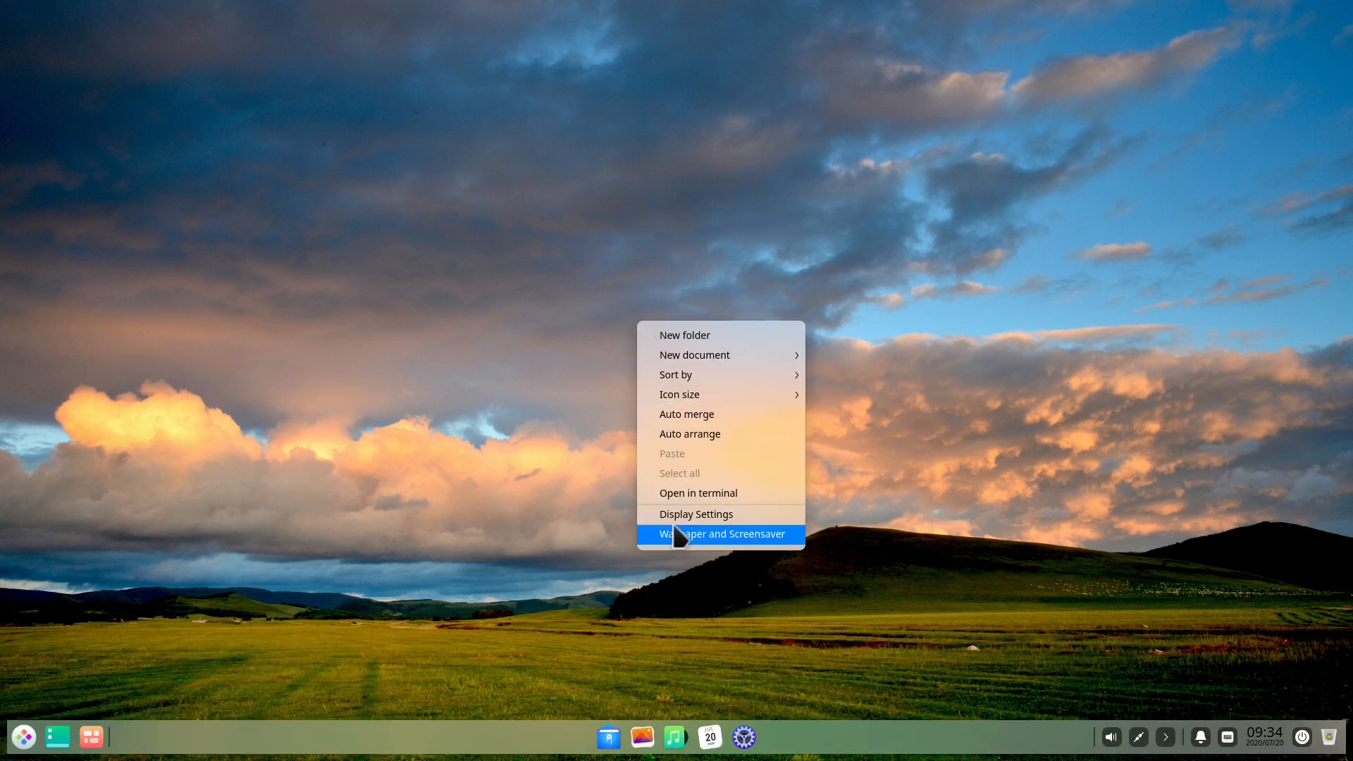
{"action": "left_click", "coordinate": [722, 533]}
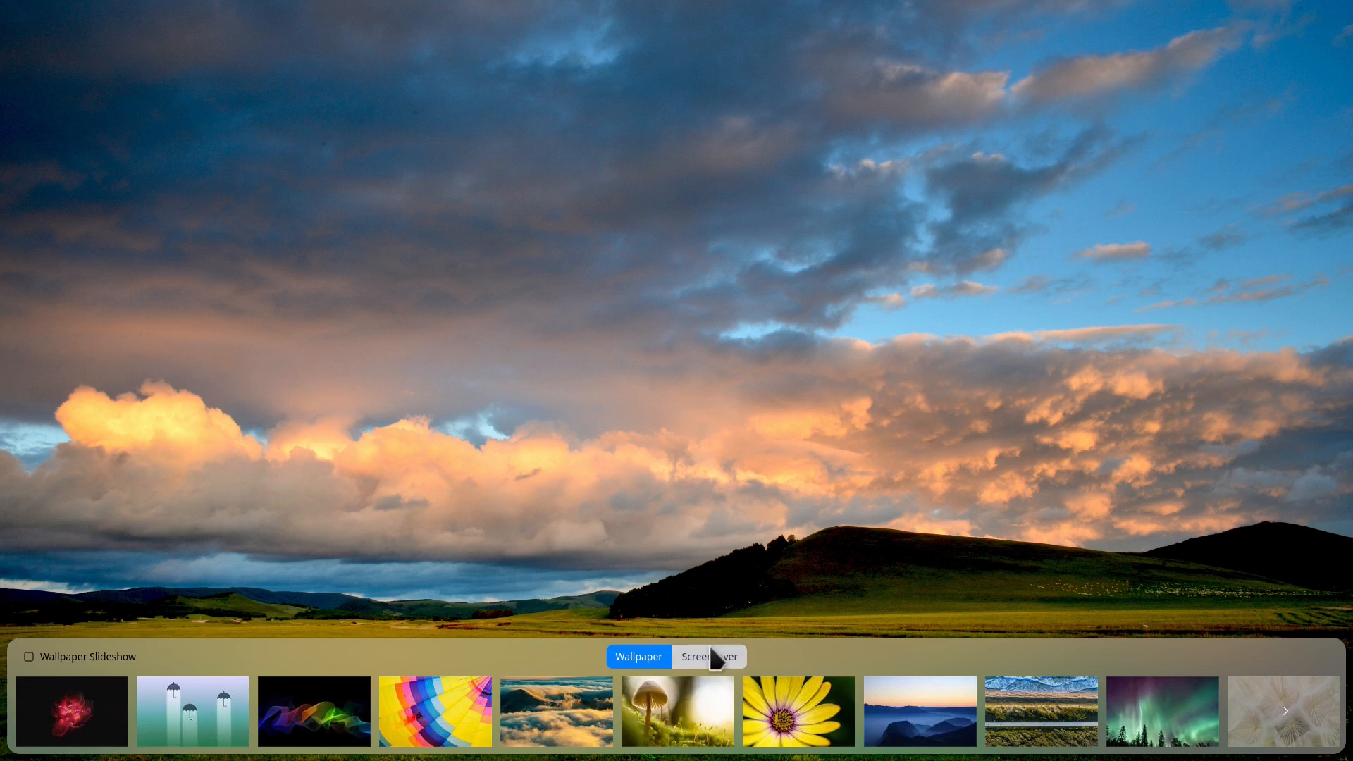
{"action": "left_click", "coordinate": [708, 656]}
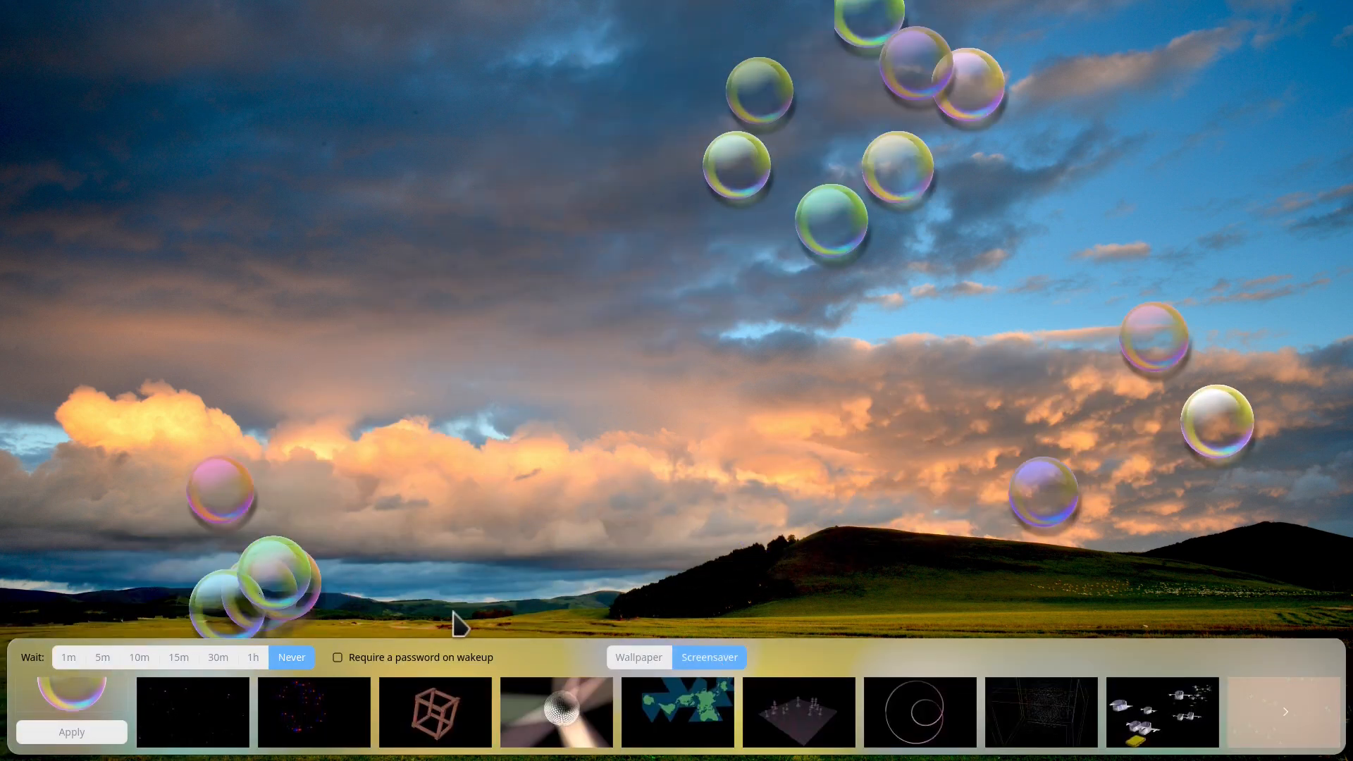
{"action": "mouse_move", "coordinate": [303, 568]}
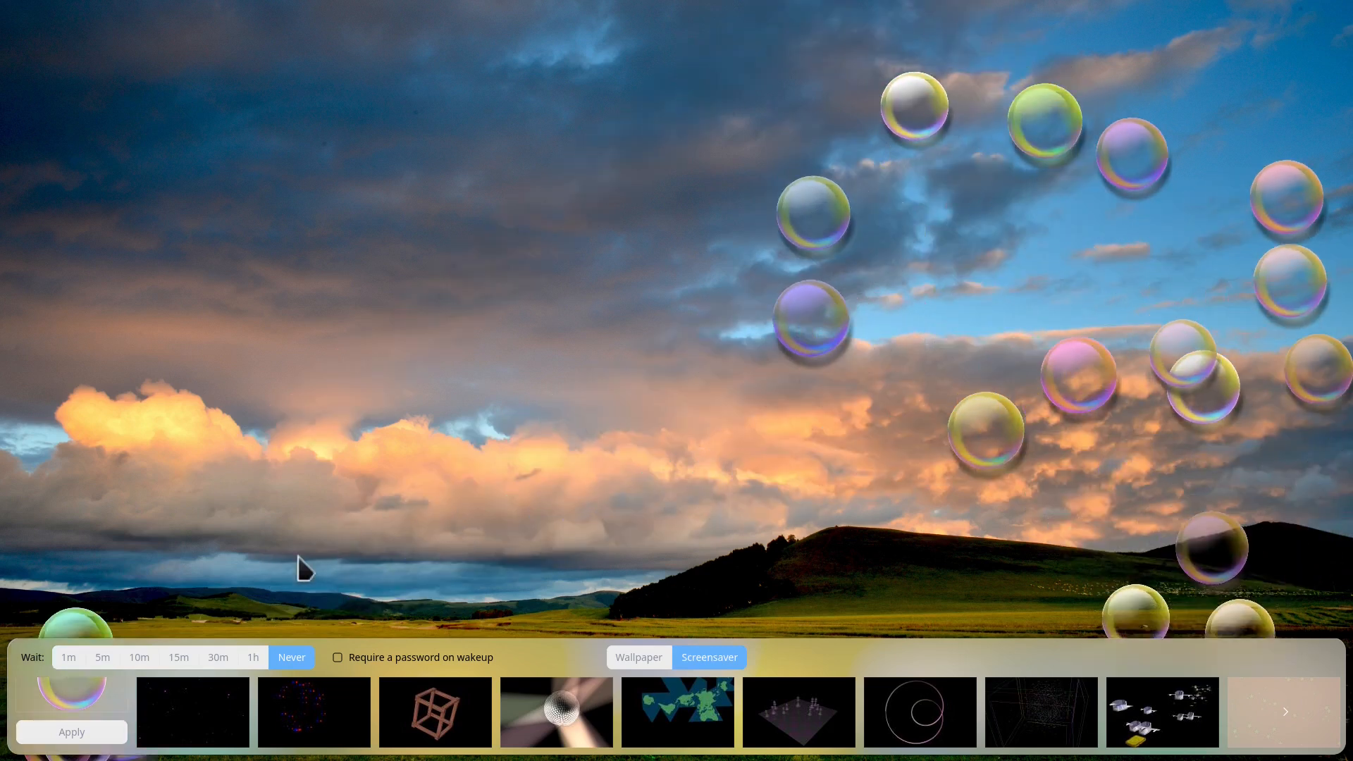
{"action": "left_click", "coordinate": [192, 711]}
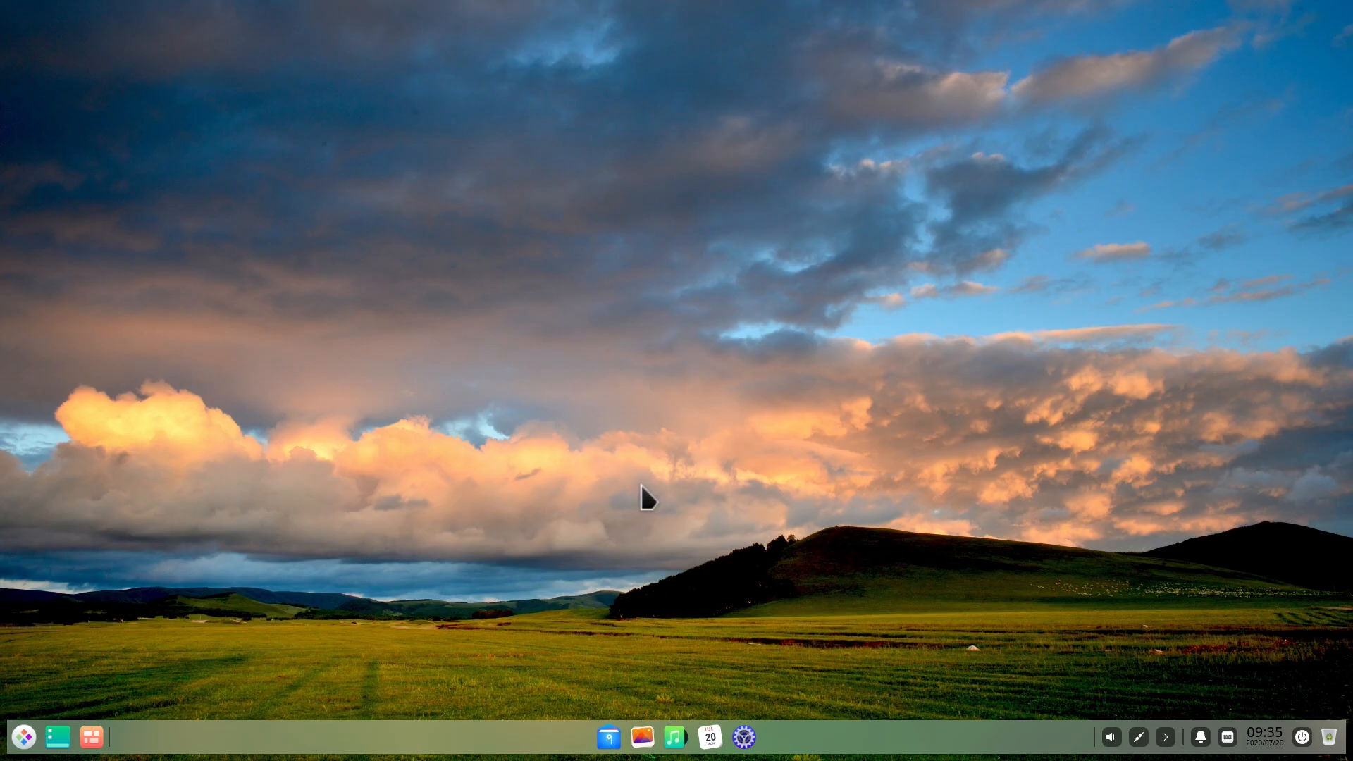
{"action": "mouse_move", "coordinate": [423, 747]}
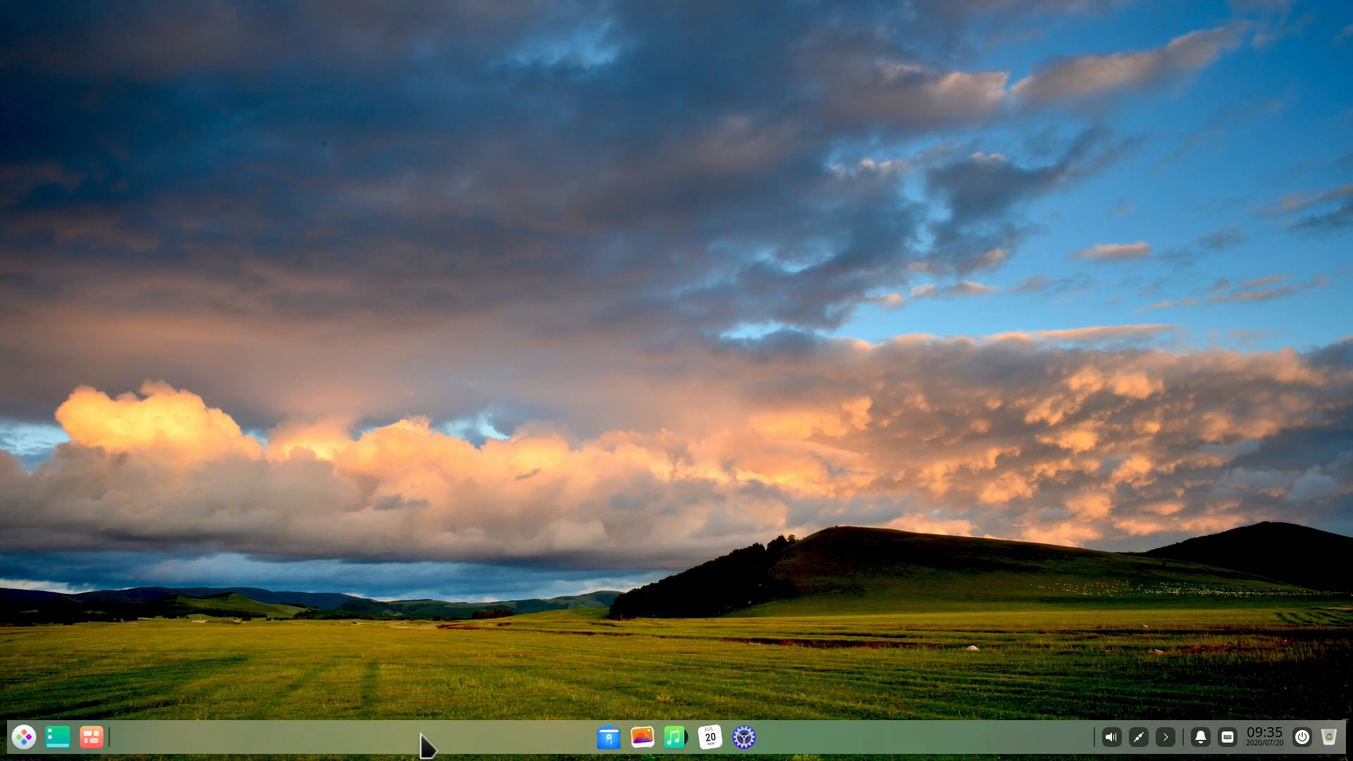
Set the dock's Mode to Efficient Mode via its context menu
{"action": "right_click", "coordinate": [423, 742]}
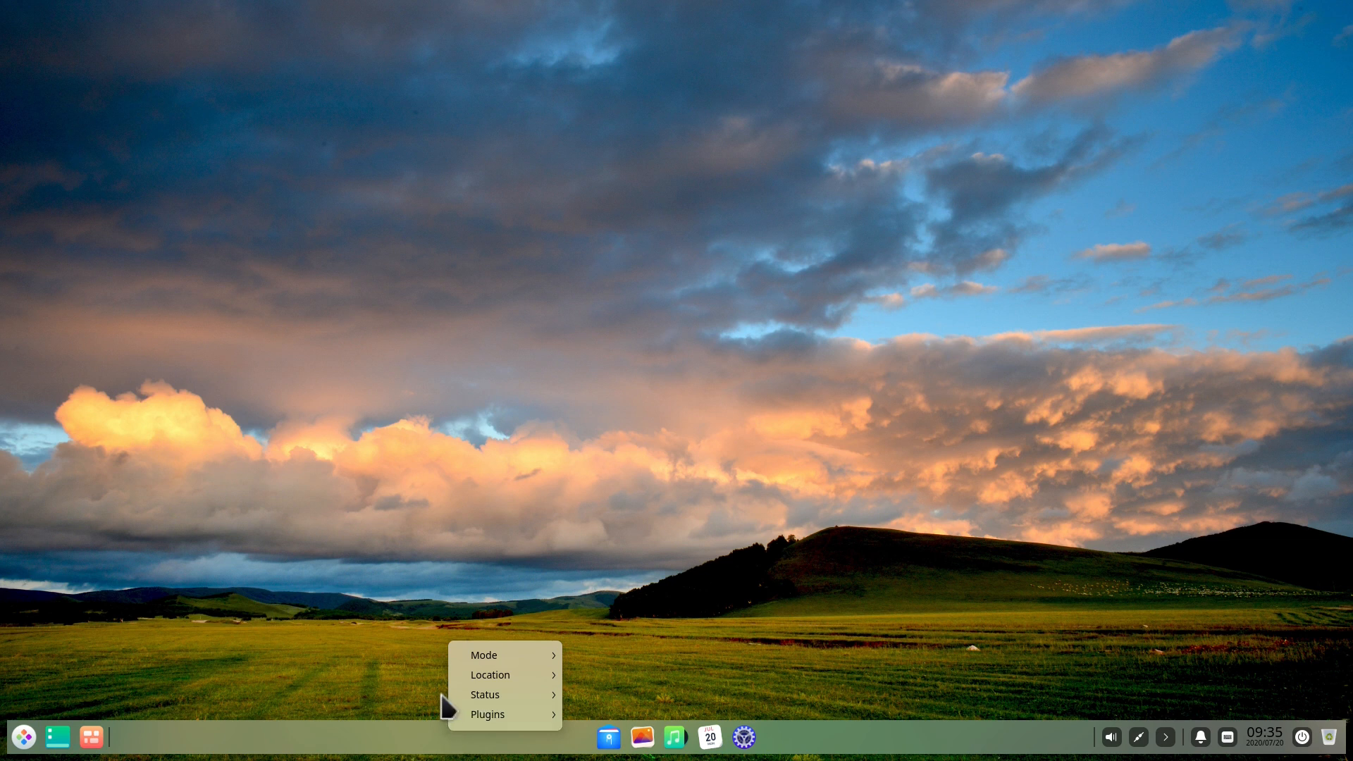
{"action": "mouse_move", "coordinate": [483, 654]}
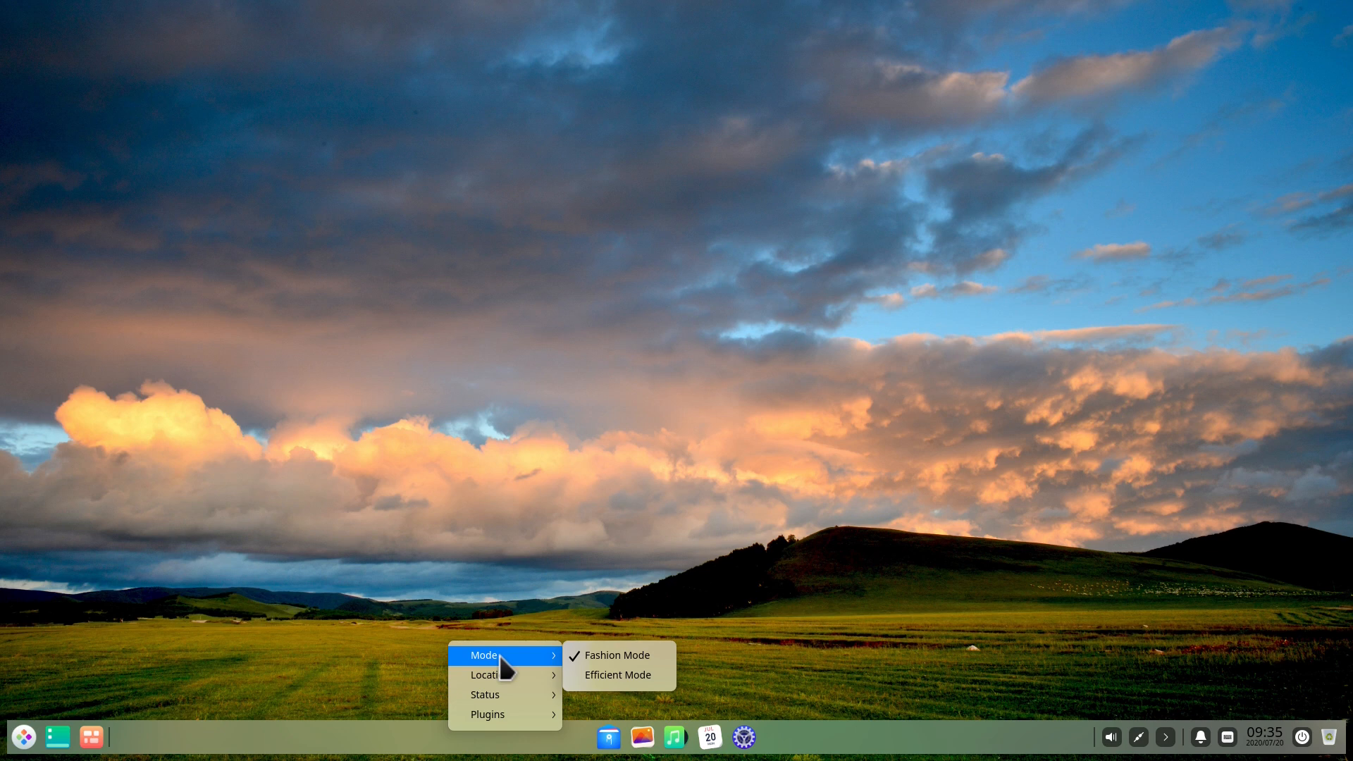
{"action": "mouse_move", "coordinate": [616, 655]}
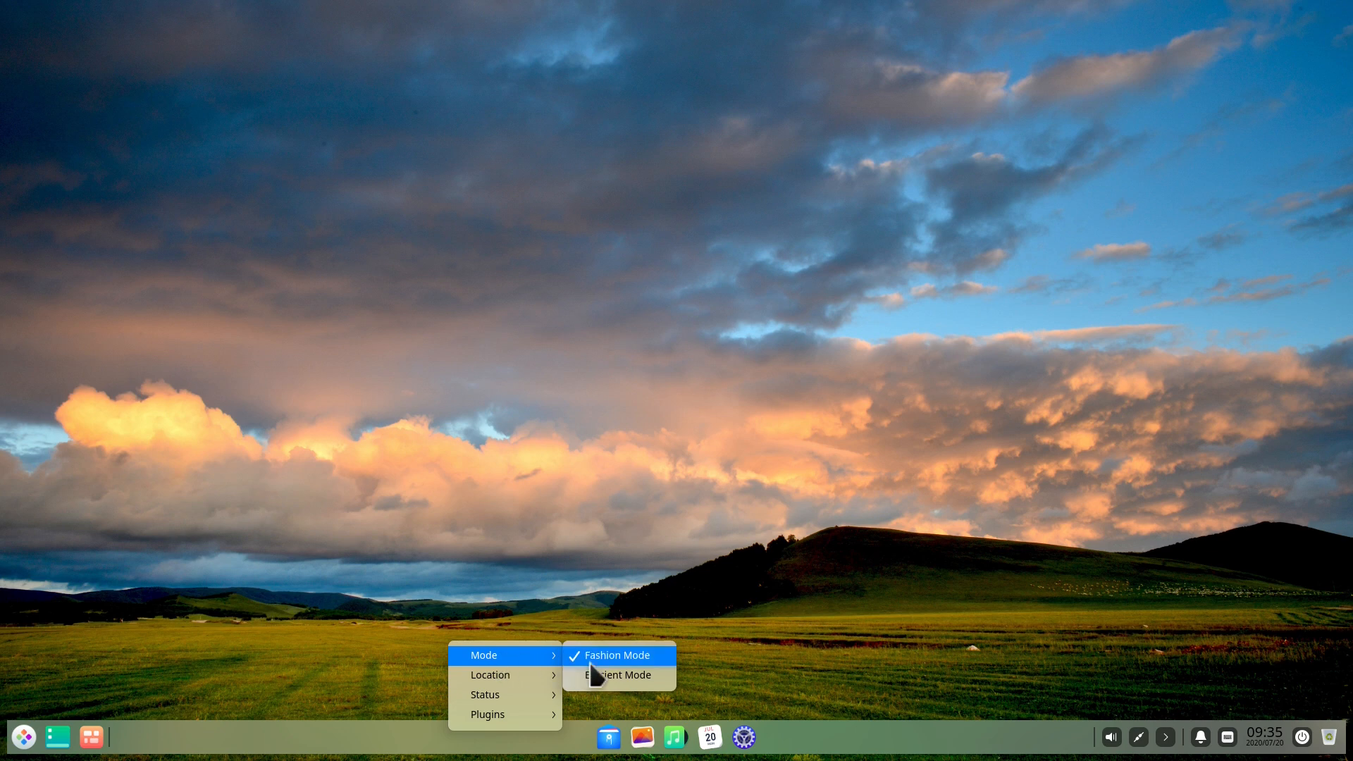
{"action": "left_click", "coordinate": [616, 675]}
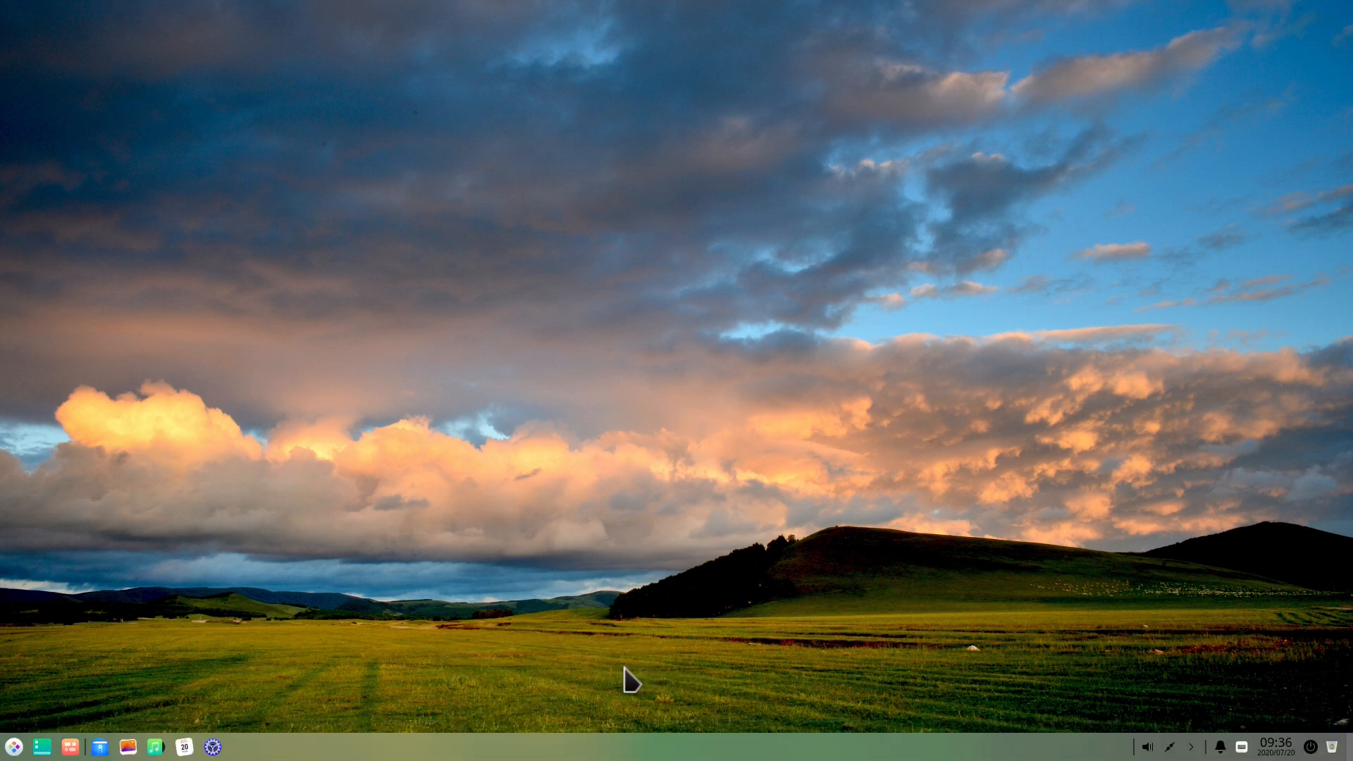
{"action": "mouse_move", "coordinate": [130, 754]}
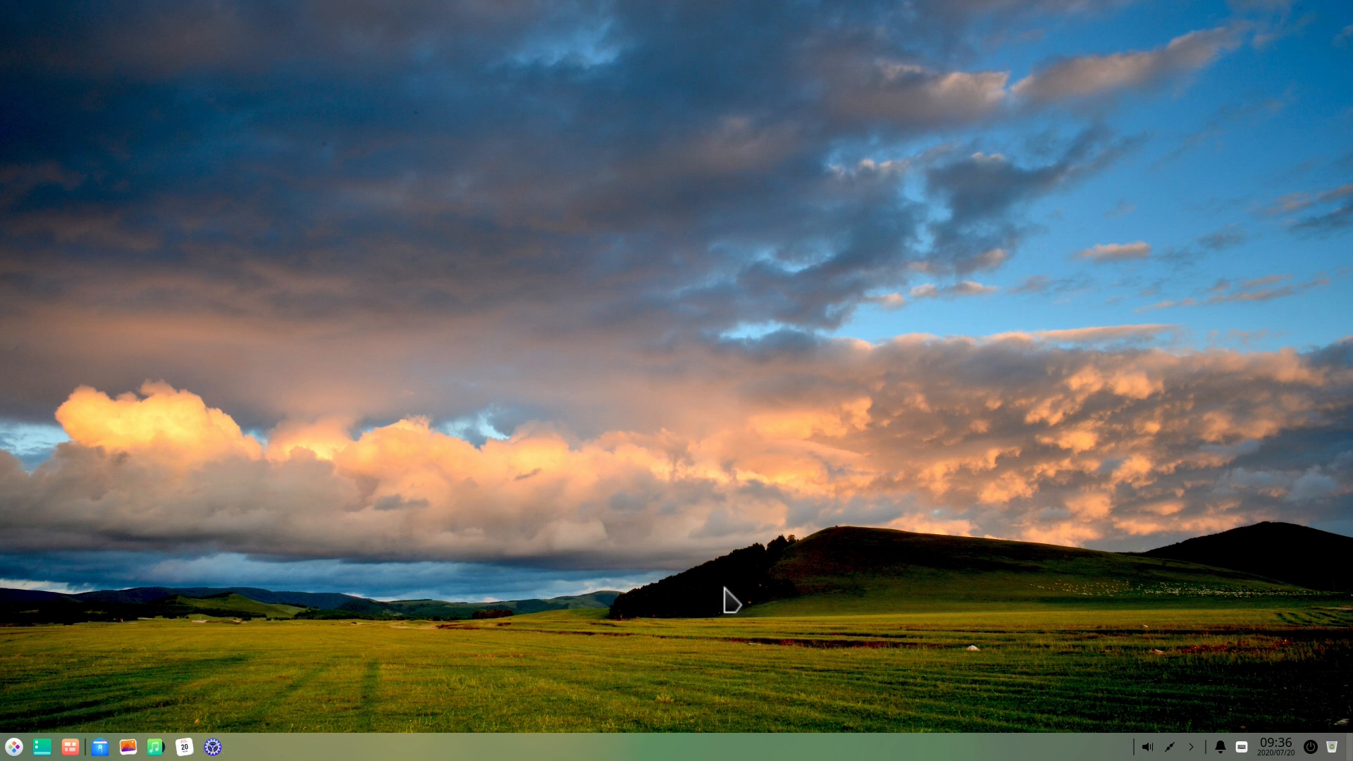
{"action": "mouse_move", "coordinate": [492, 750]}
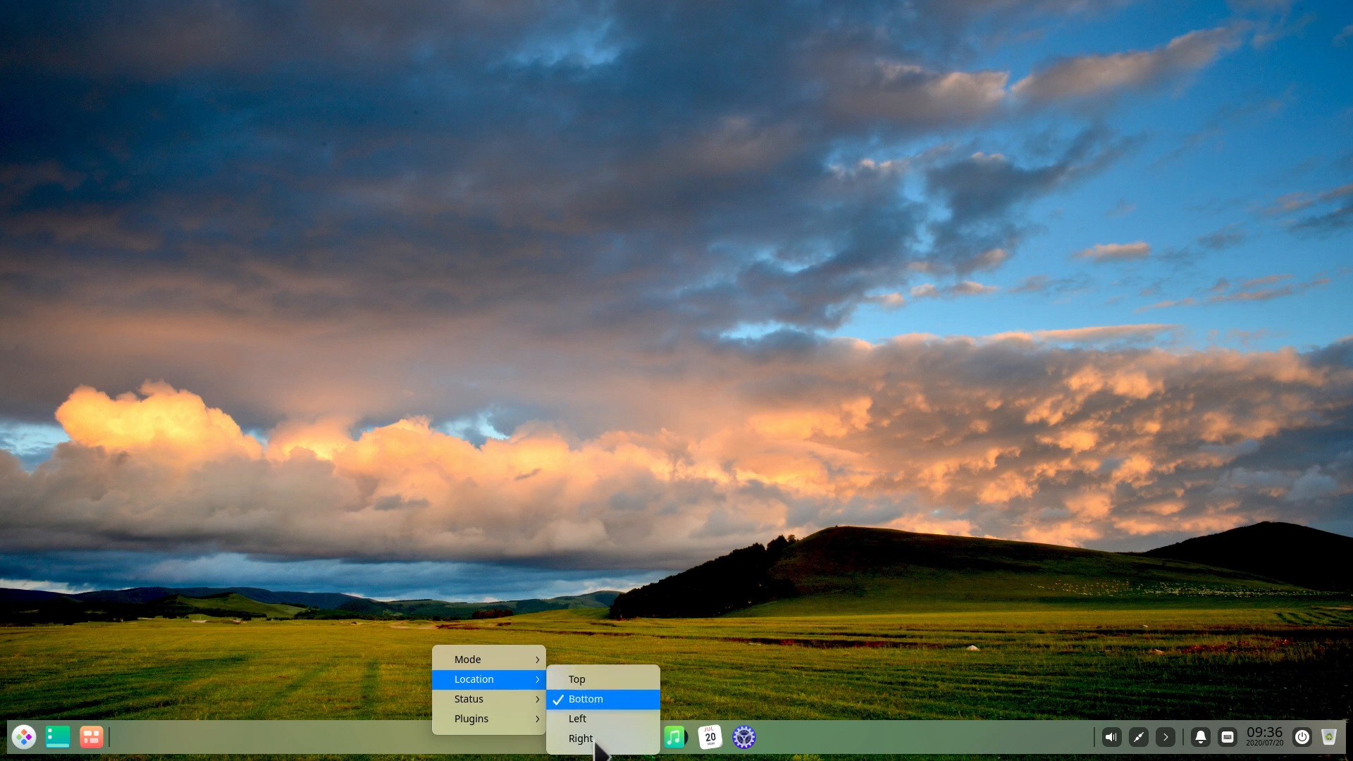
{"action": "mouse_move", "coordinate": [469, 699]}
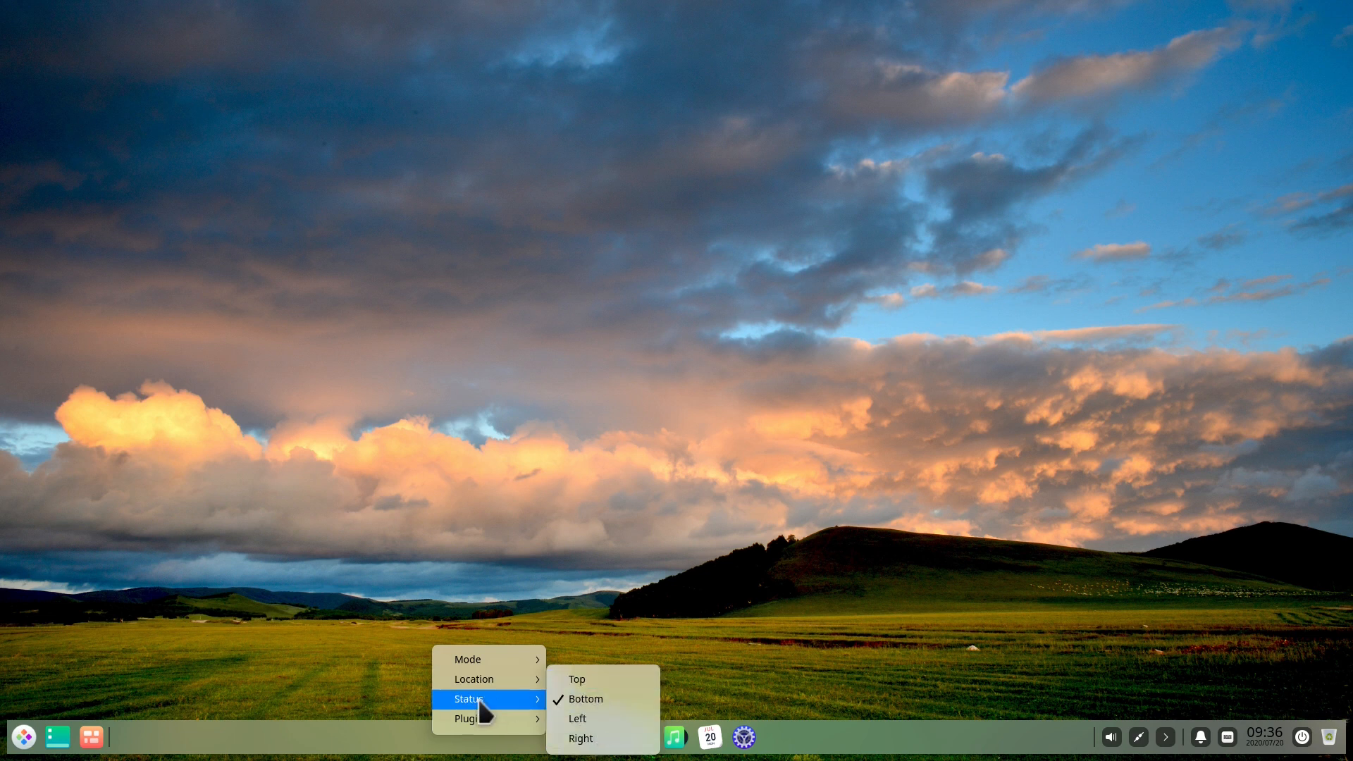
{"action": "mouse_move", "coordinate": [469, 699]}
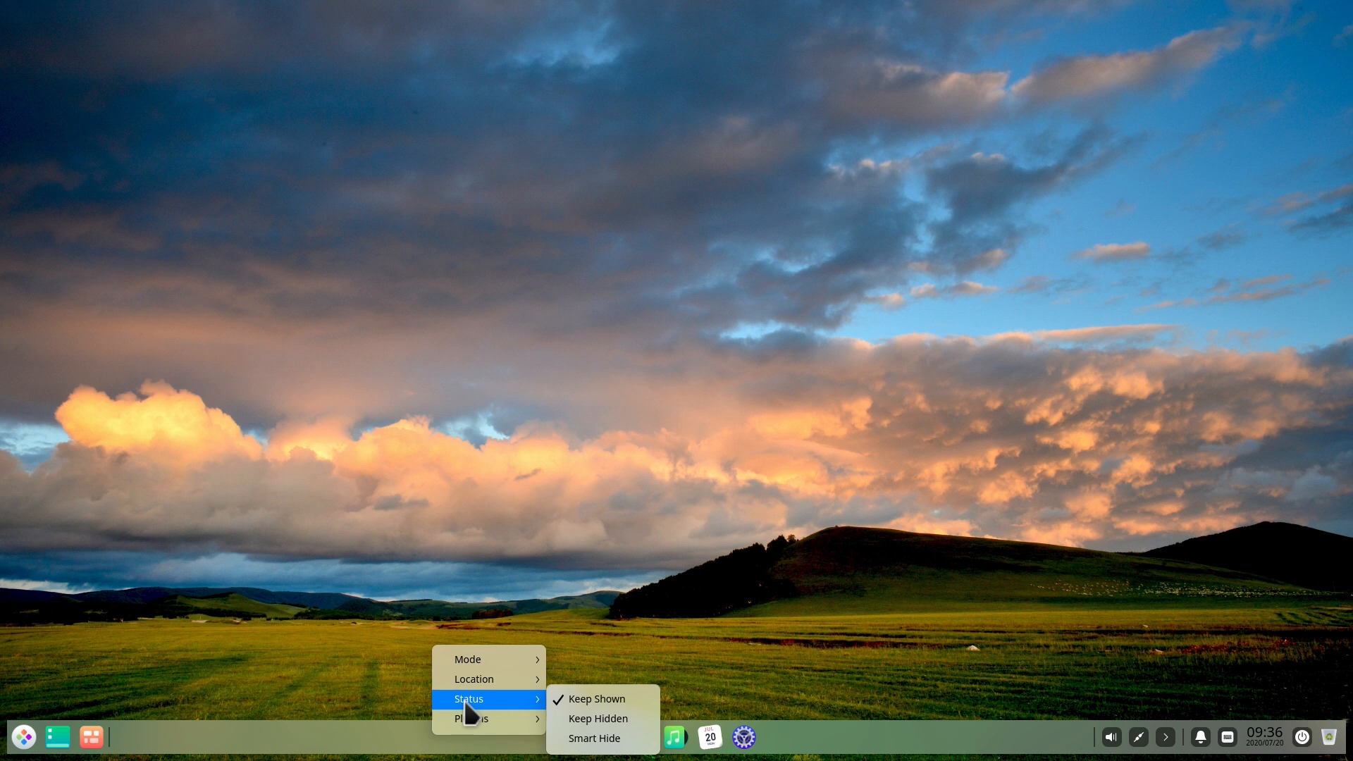
{"action": "mouse_move", "coordinate": [608, 738]}
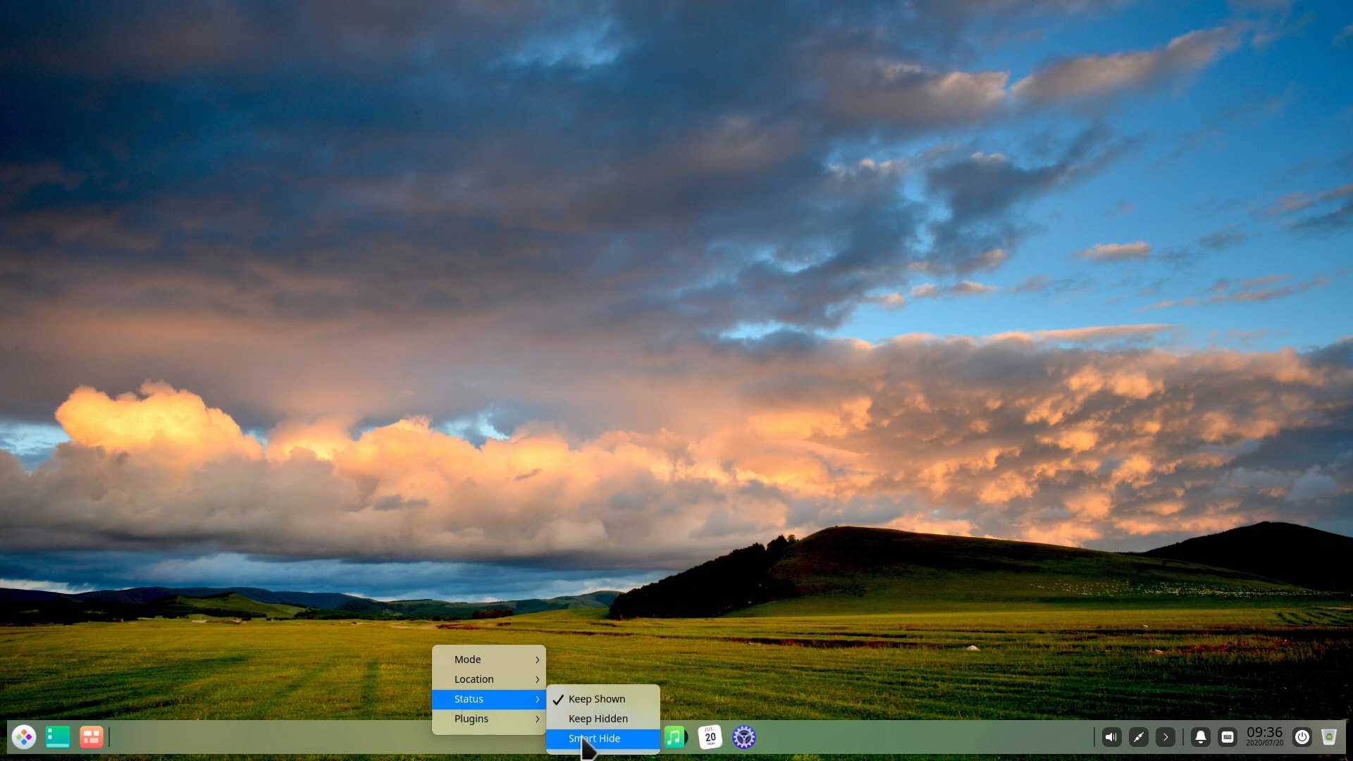
{"action": "mouse_move", "coordinate": [488, 718]}
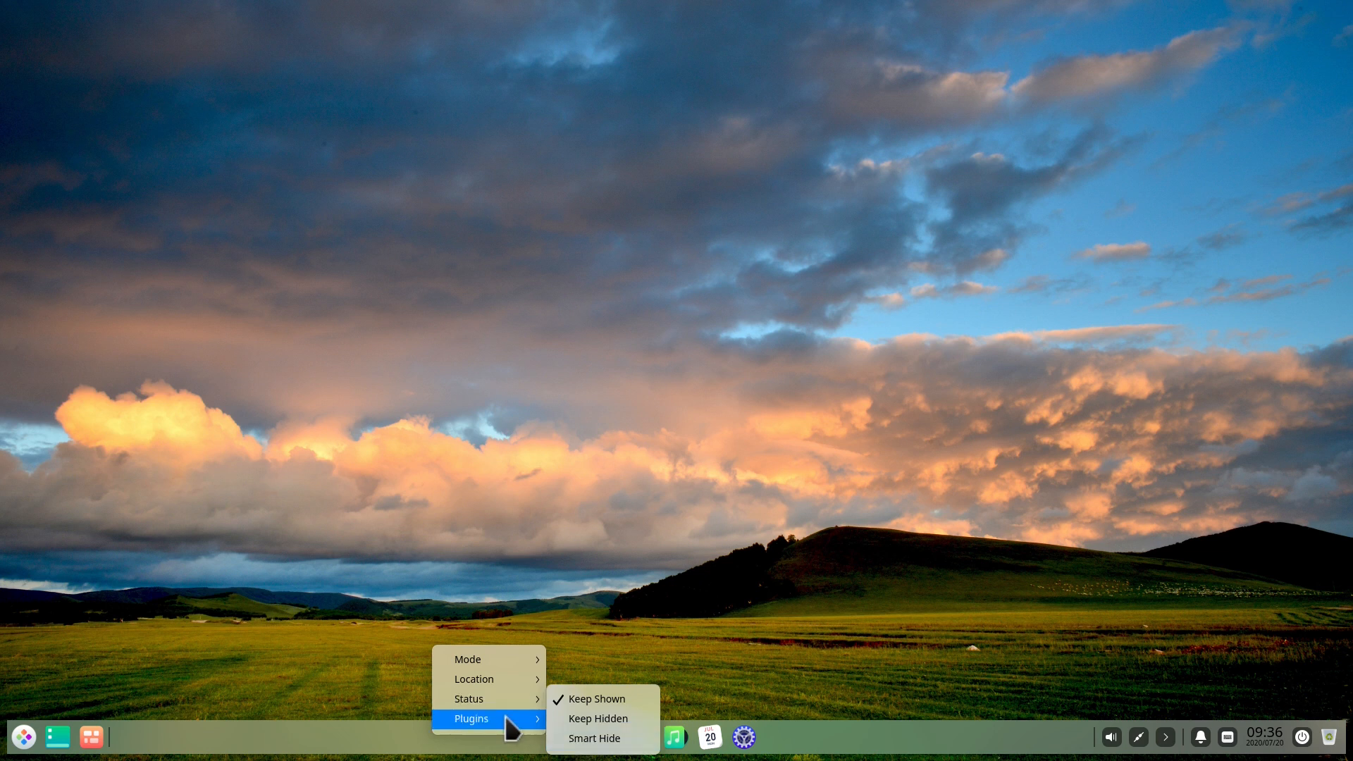
{"action": "mouse_move", "coordinate": [470, 719]}
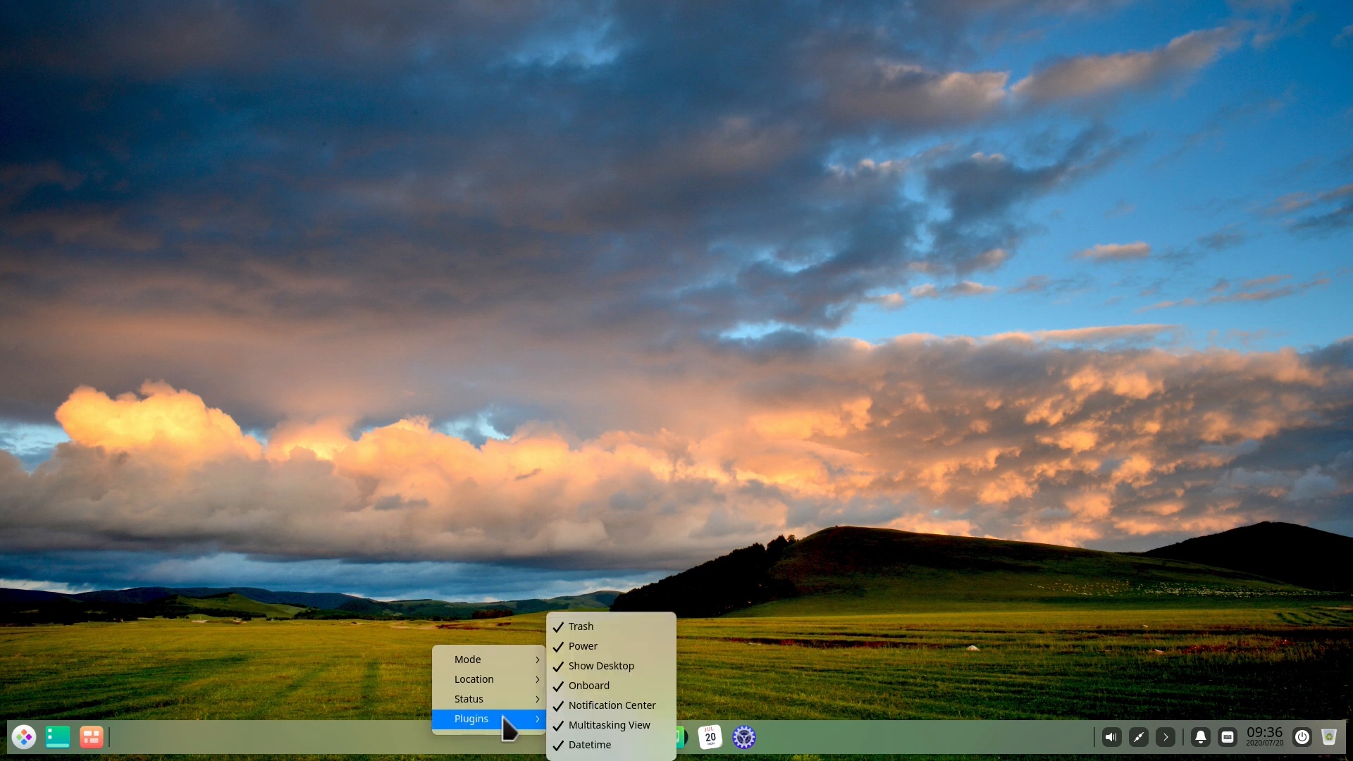
{"action": "mouse_move", "coordinate": [1201, 734]}
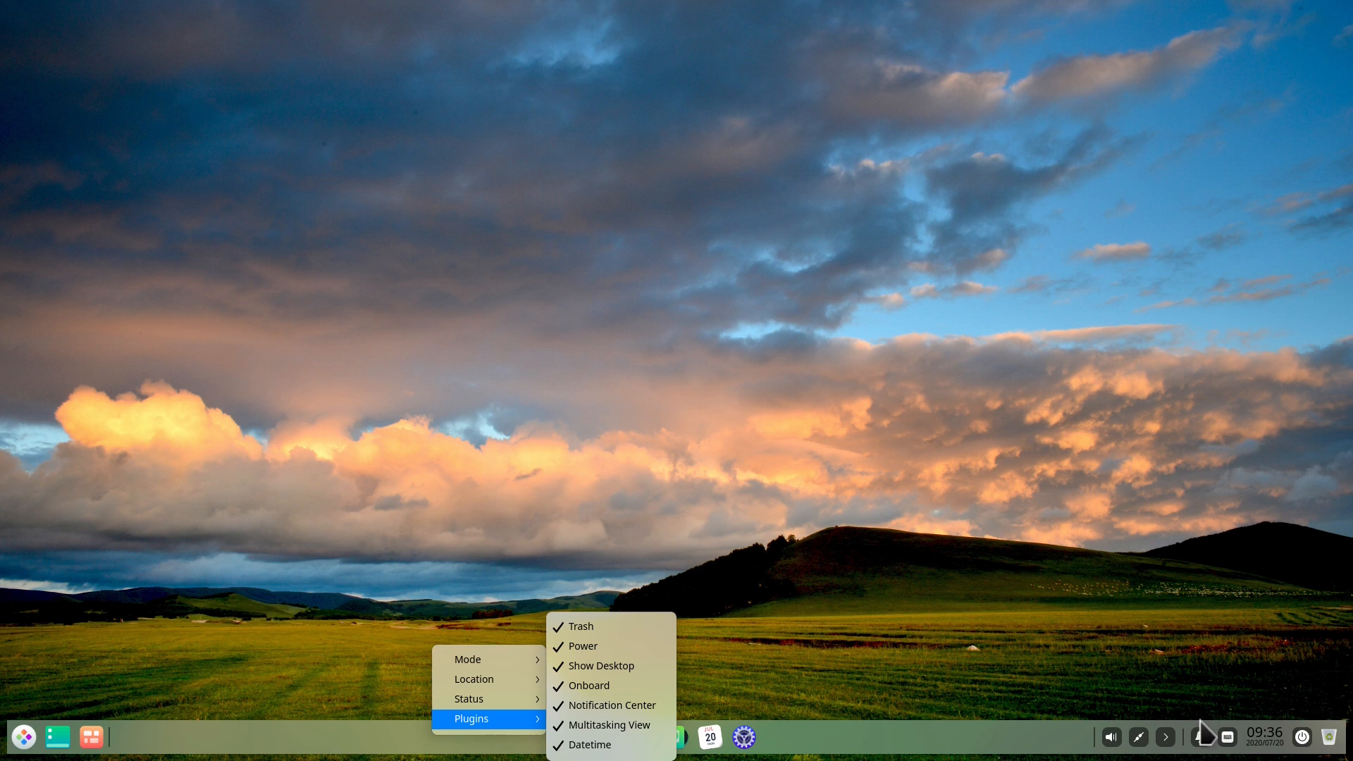
{"action": "mouse_move", "coordinate": [611, 705]}
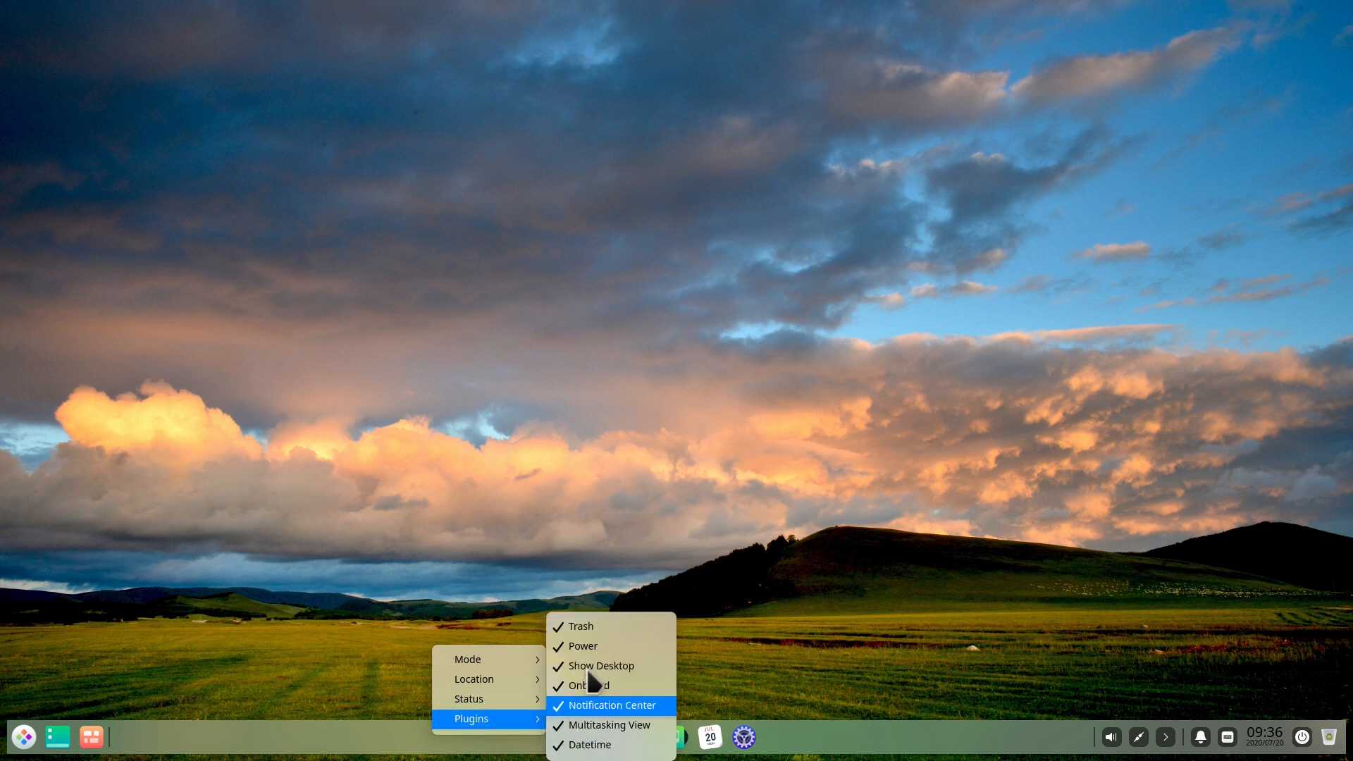
{"action": "mouse_move", "coordinate": [606, 725]}
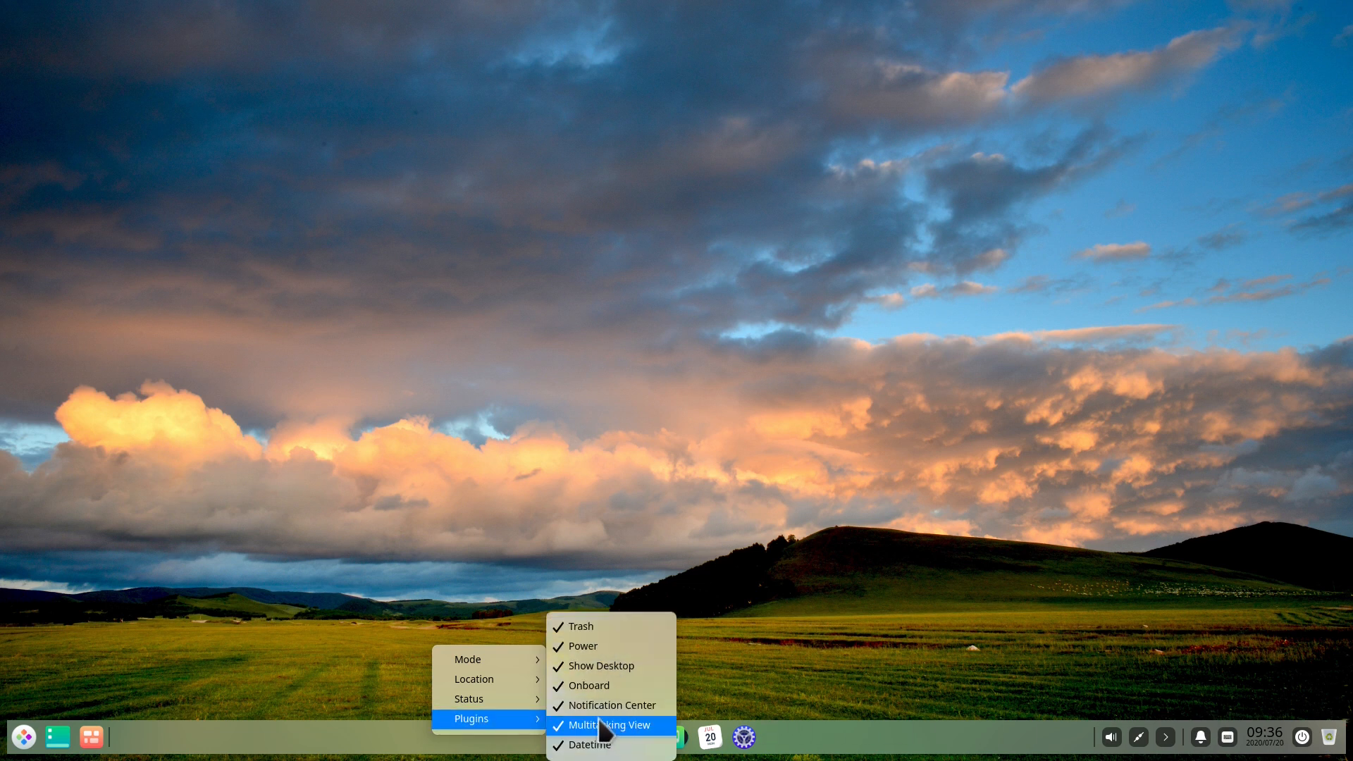
{"action": "mouse_move", "coordinate": [589, 685]}
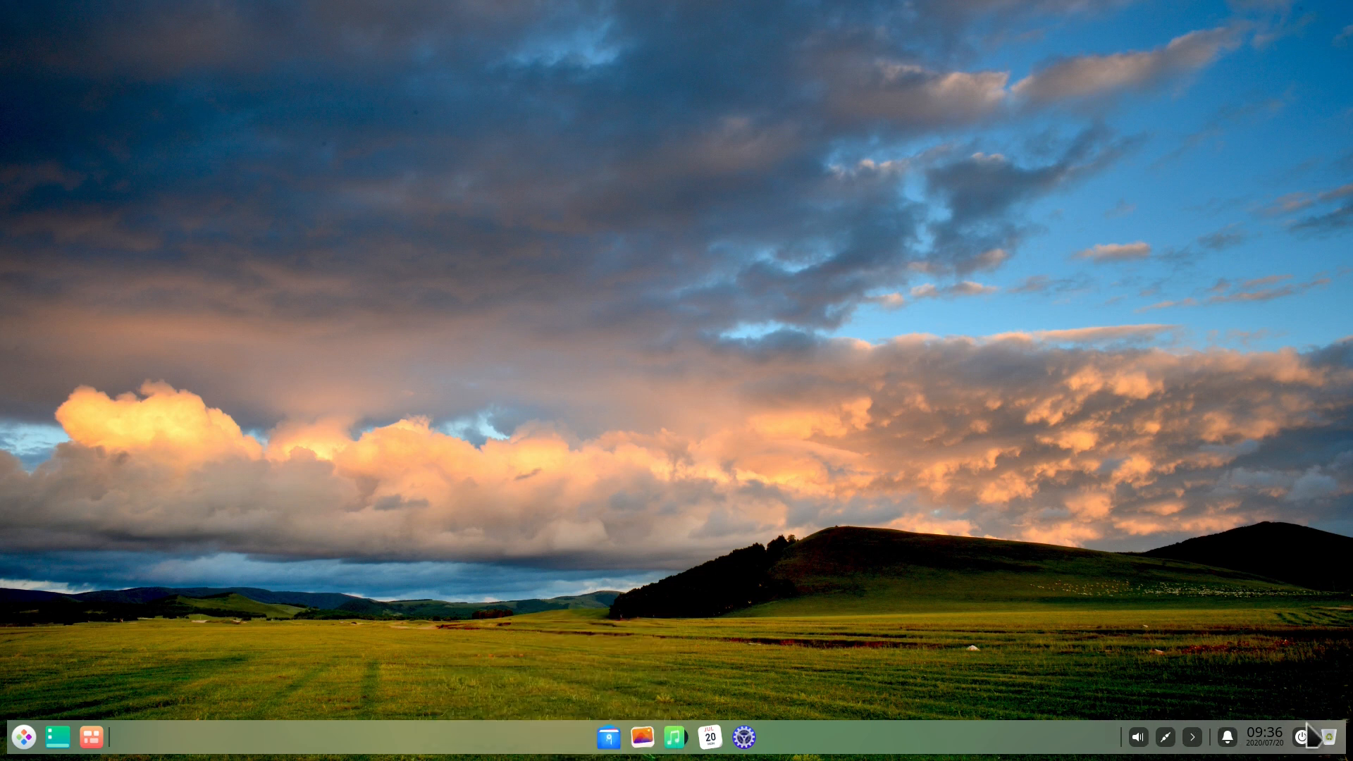
Launch Chromium on a New Tab page and bring up the dock's context menu
{"action": "left_click", "coordinate": [24, 737]}
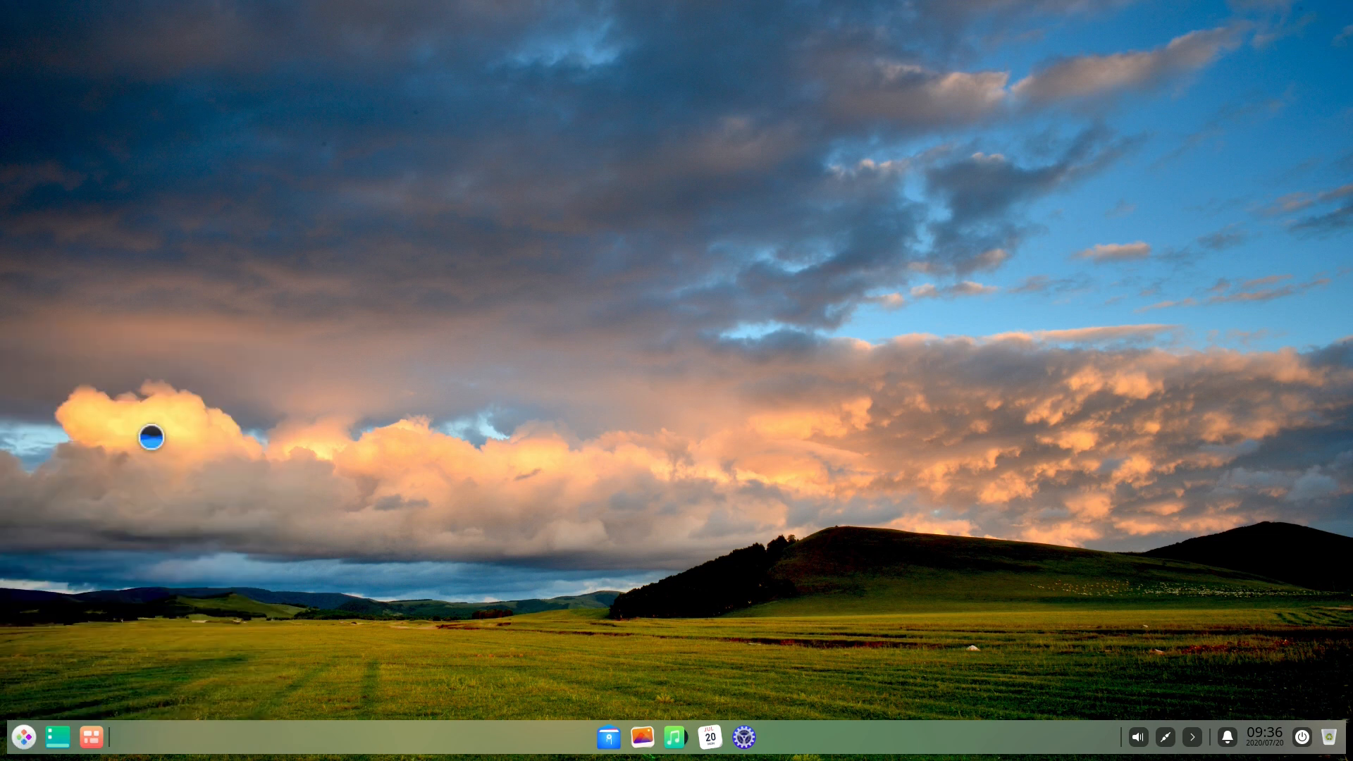
{"action": "left_click", "coordinate": [760, 737]}
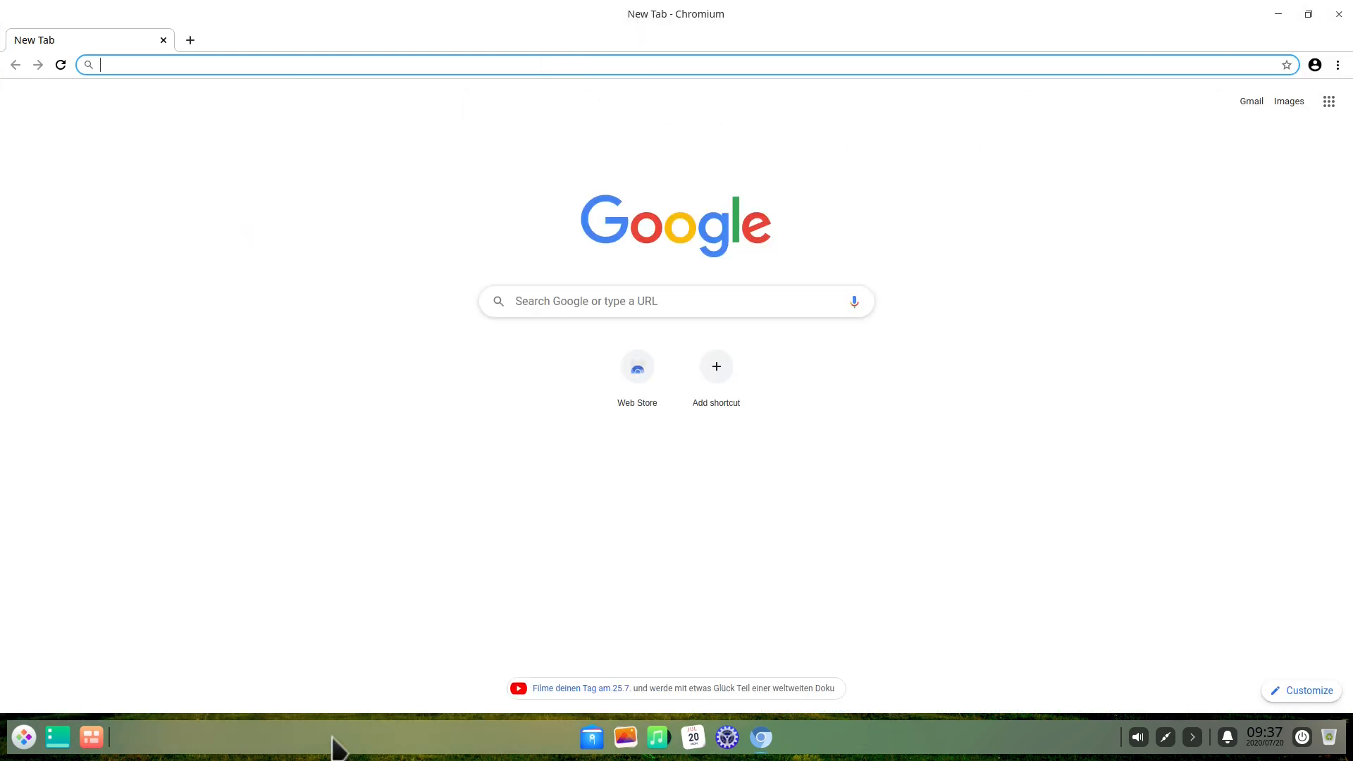
{"action": "mouse_move", "coordinate": [431, 748]}
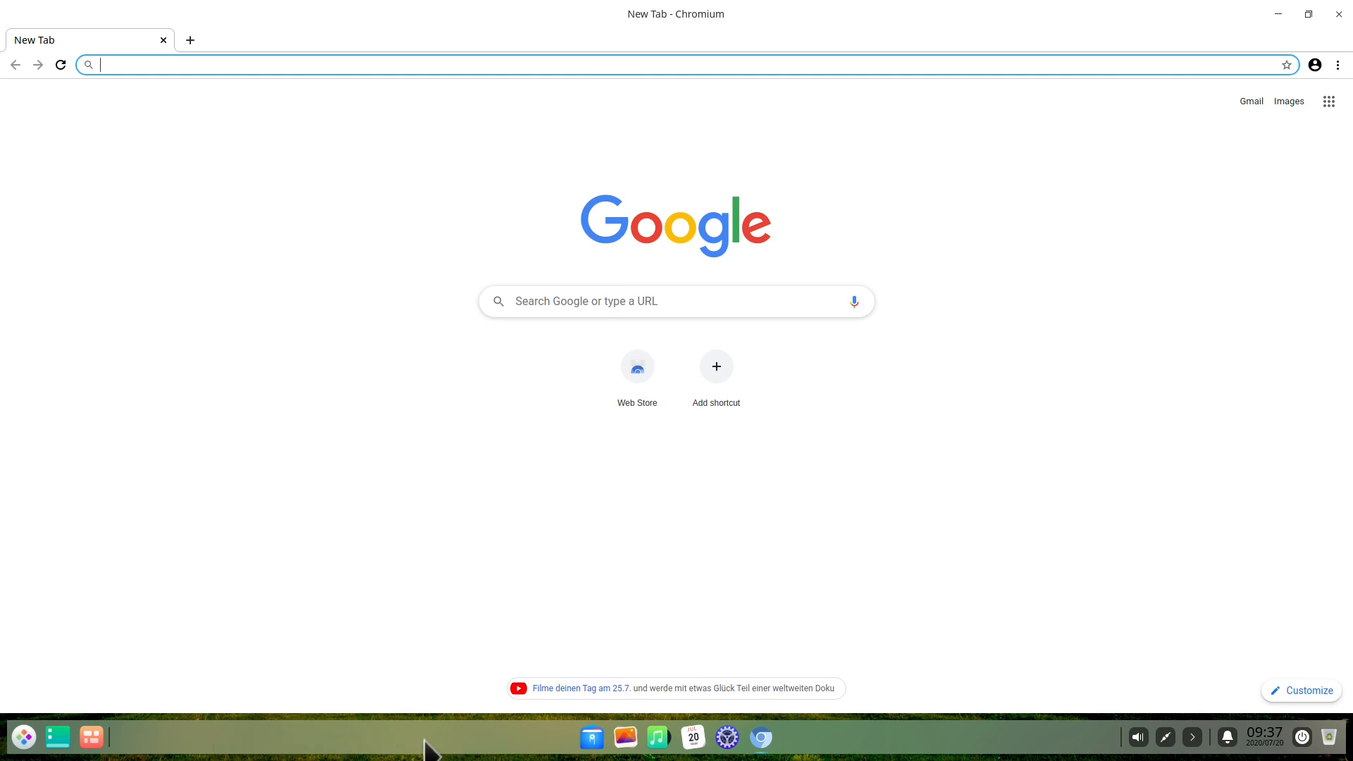
{"action": "mouse_move", "coordinate": [393, 742]}
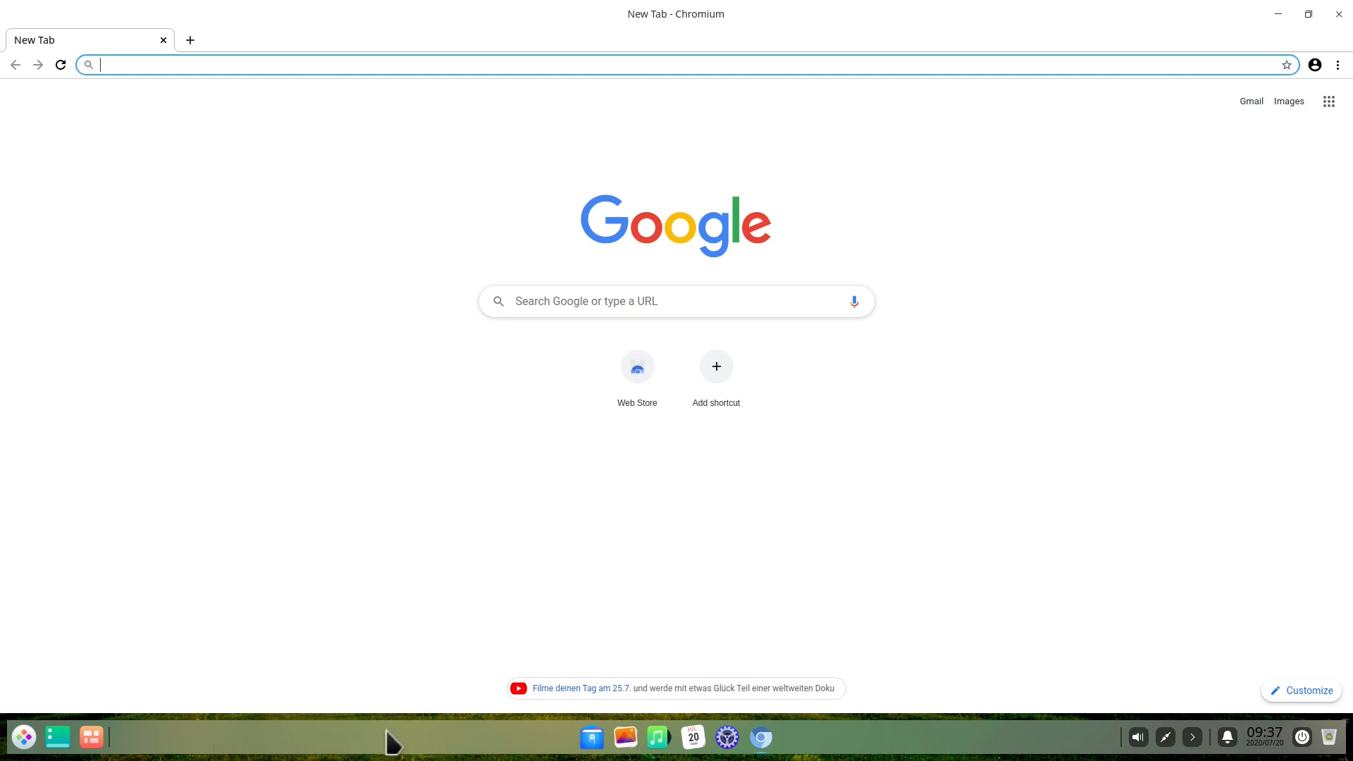
{"action": "right_click", "coordinate": [392, 740]}
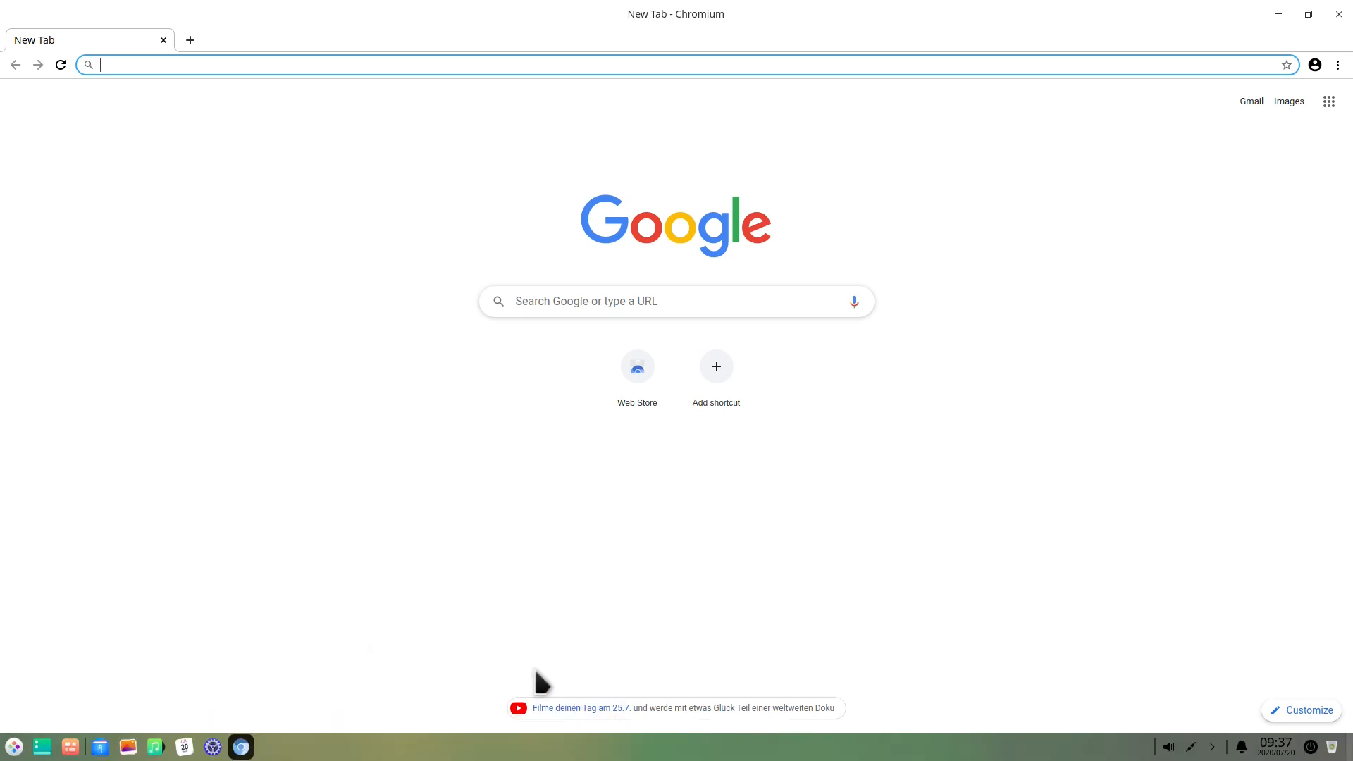
{"action": "mouse_move", "coordinate": [436, 47]}
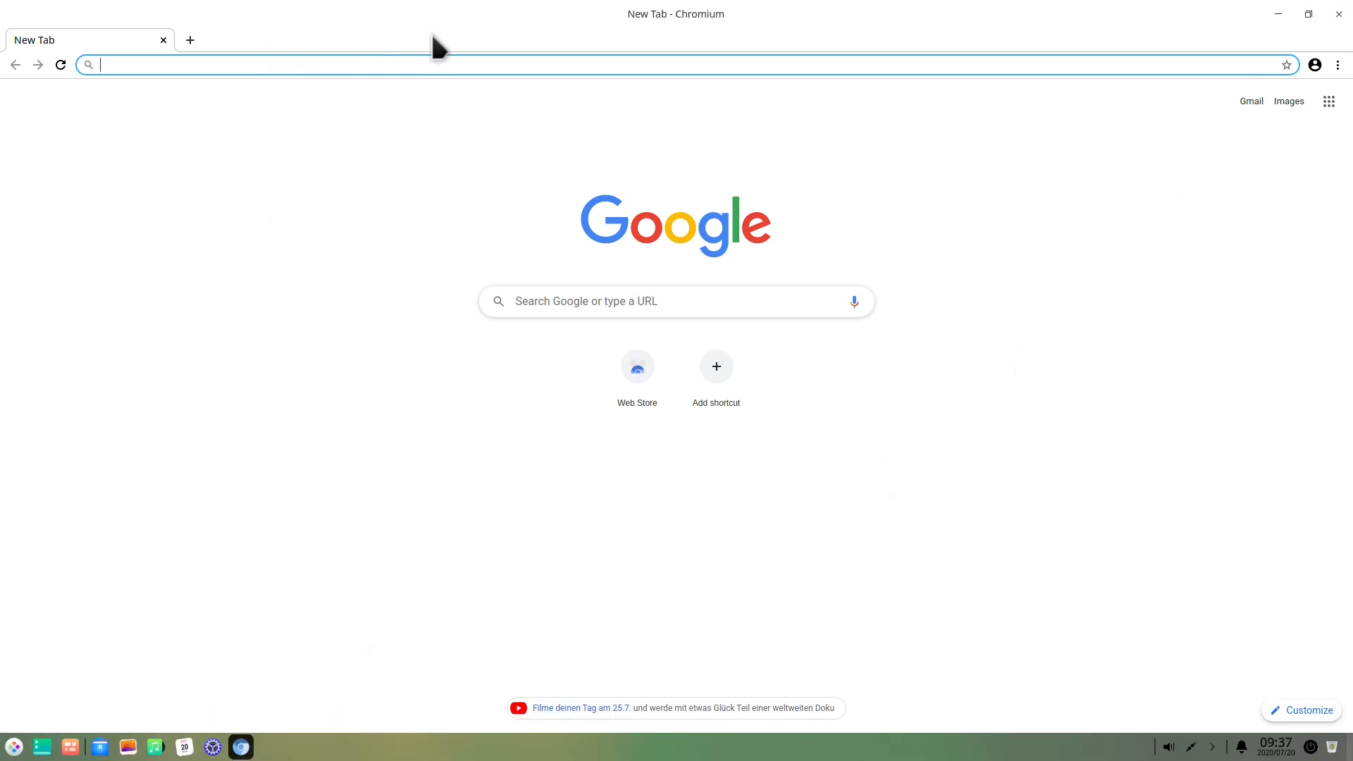
In Settings > Appearance, switch off 'Use system title bar and borders'
{"action": "left_click", "coordinate": [1338, 65]}
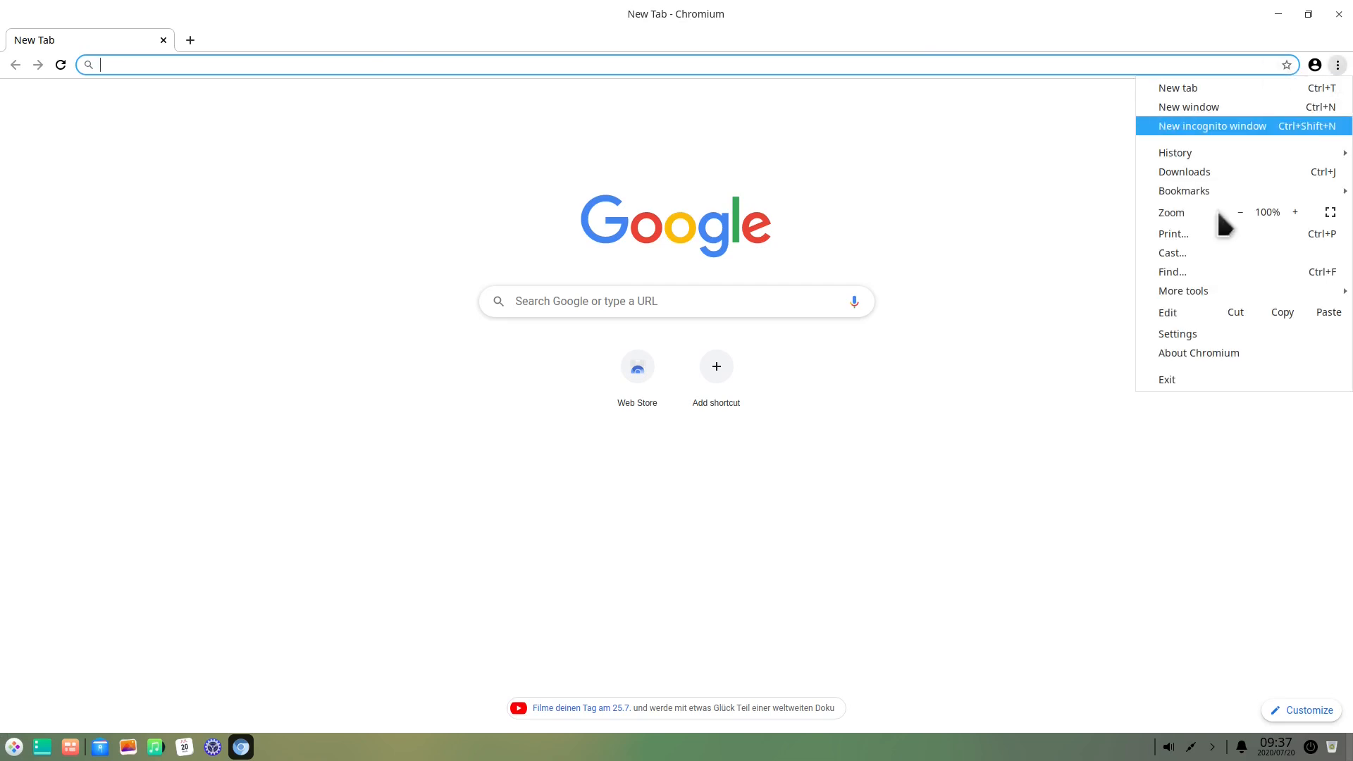
{"action": "left_click", "coordinate": [1177, 334]}
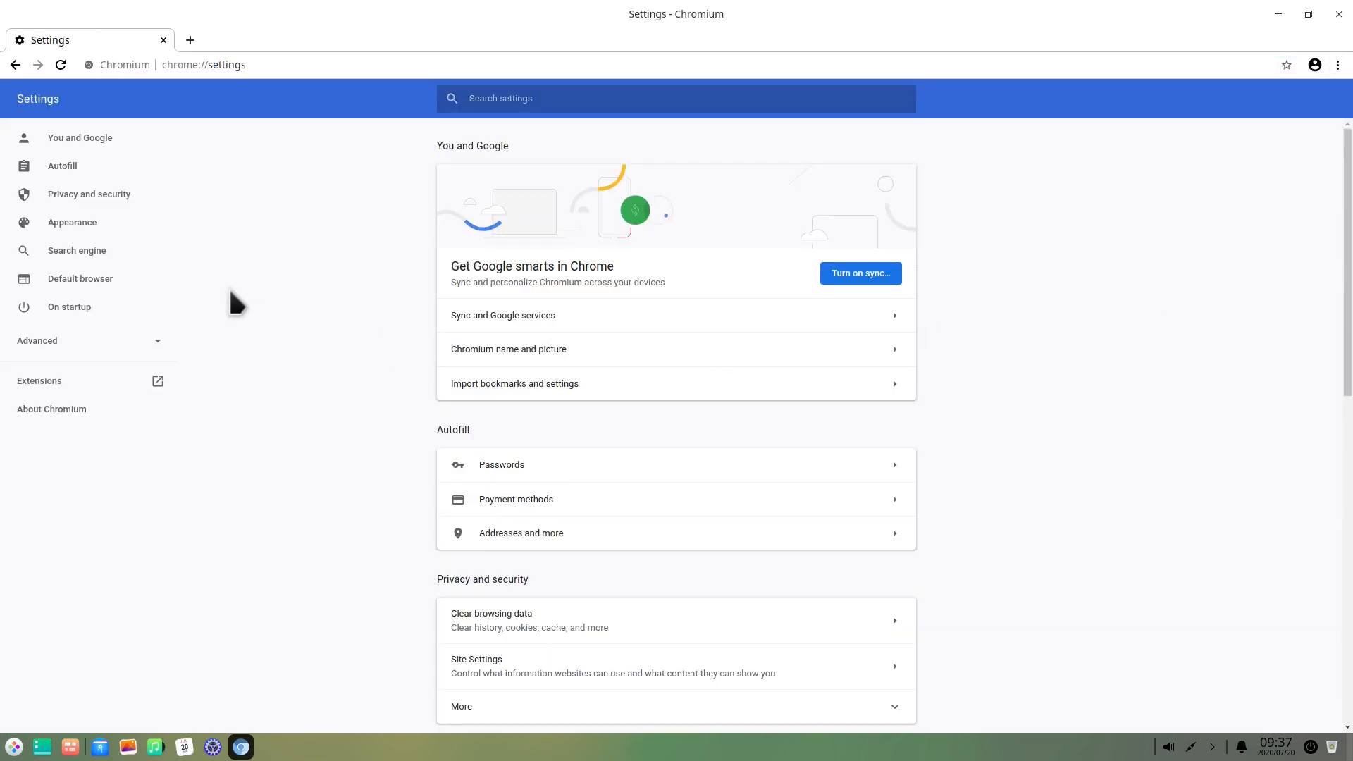
{"action": "left_click", "coordinate": [72, 222]}
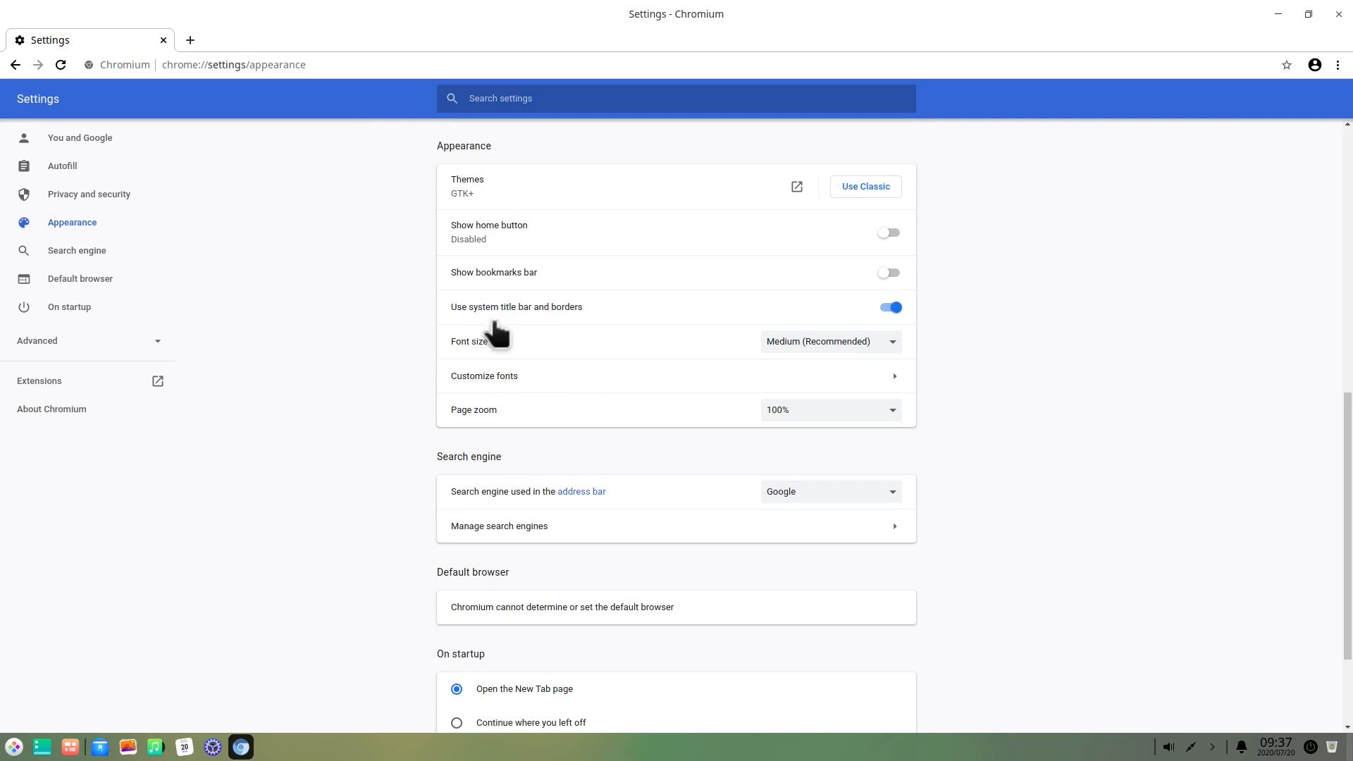
{"action": "mouse_move", "coordinate": [895, 312]}
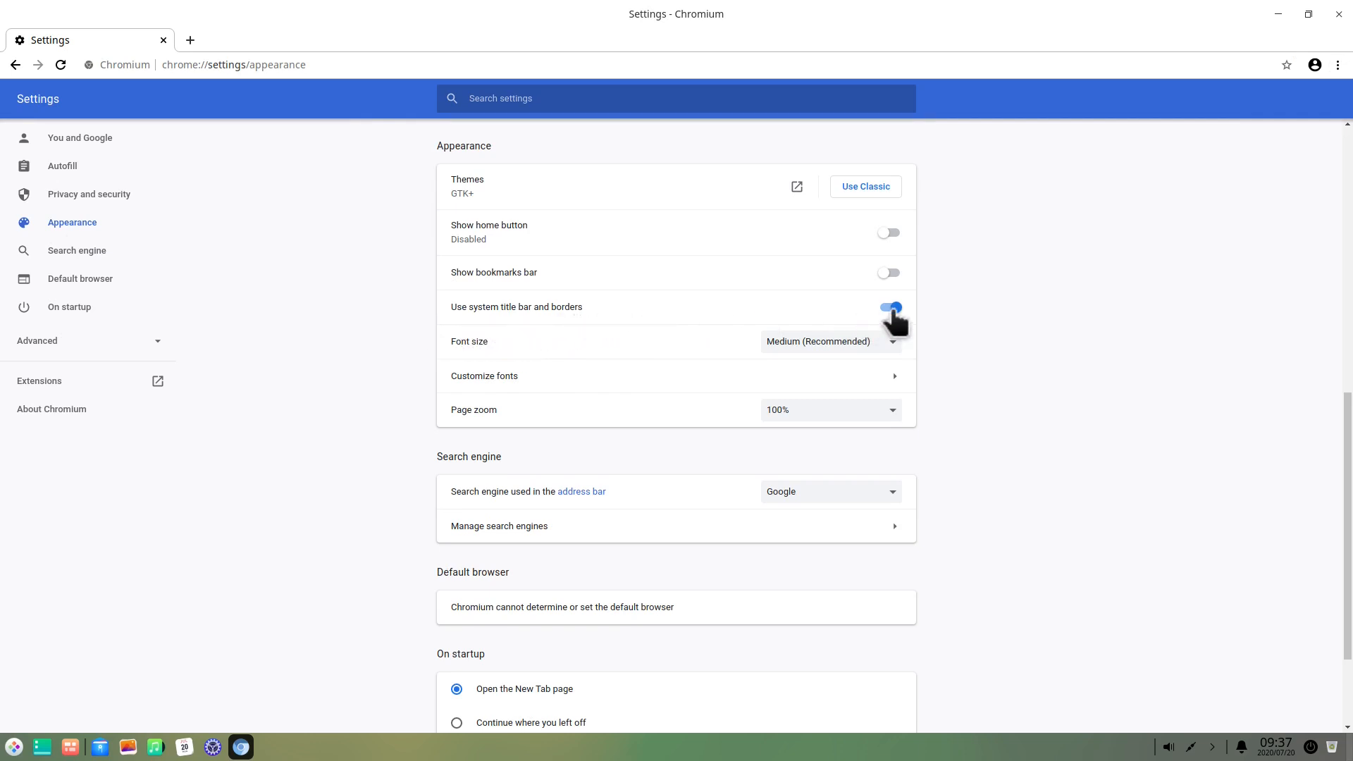
{"action": "left_click", "coordinate": [888, 306]}
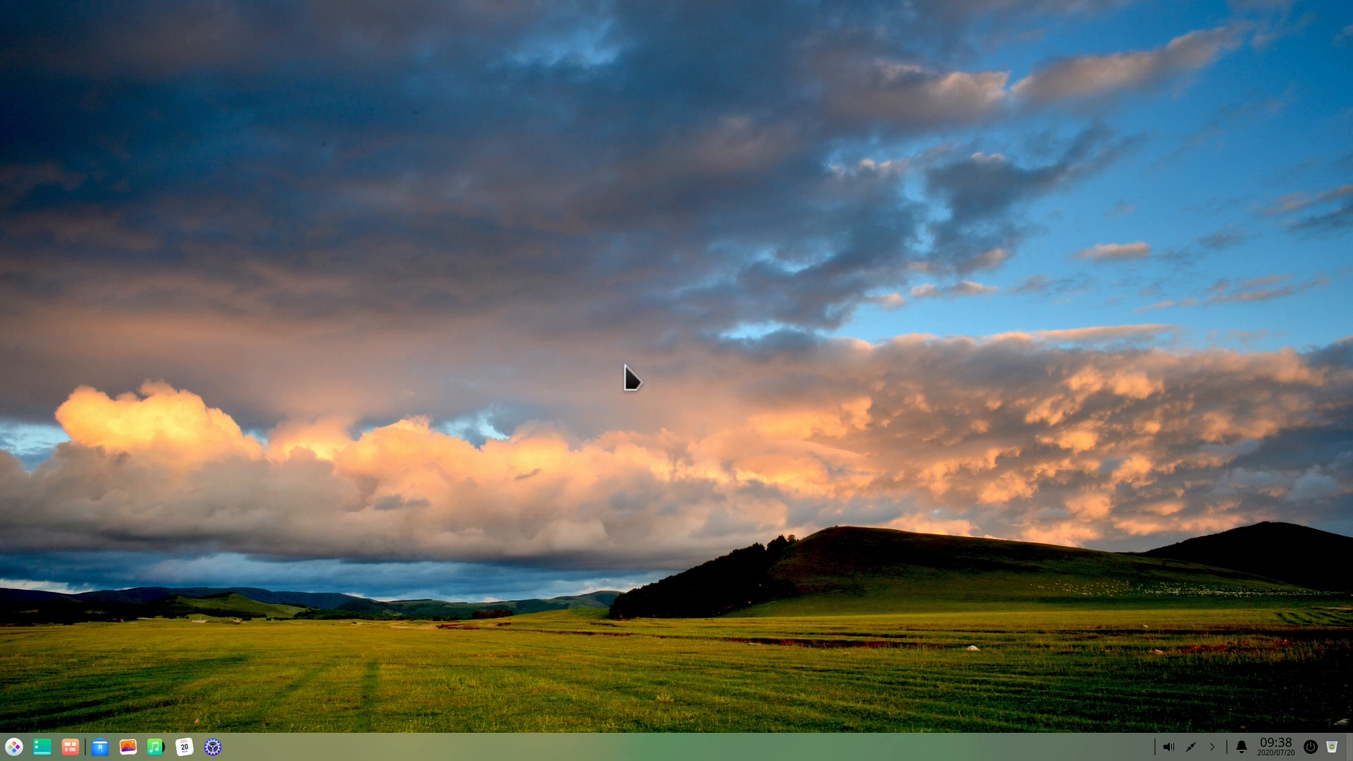
{"action": "mouse_move", "coordinate": [633, 328]}
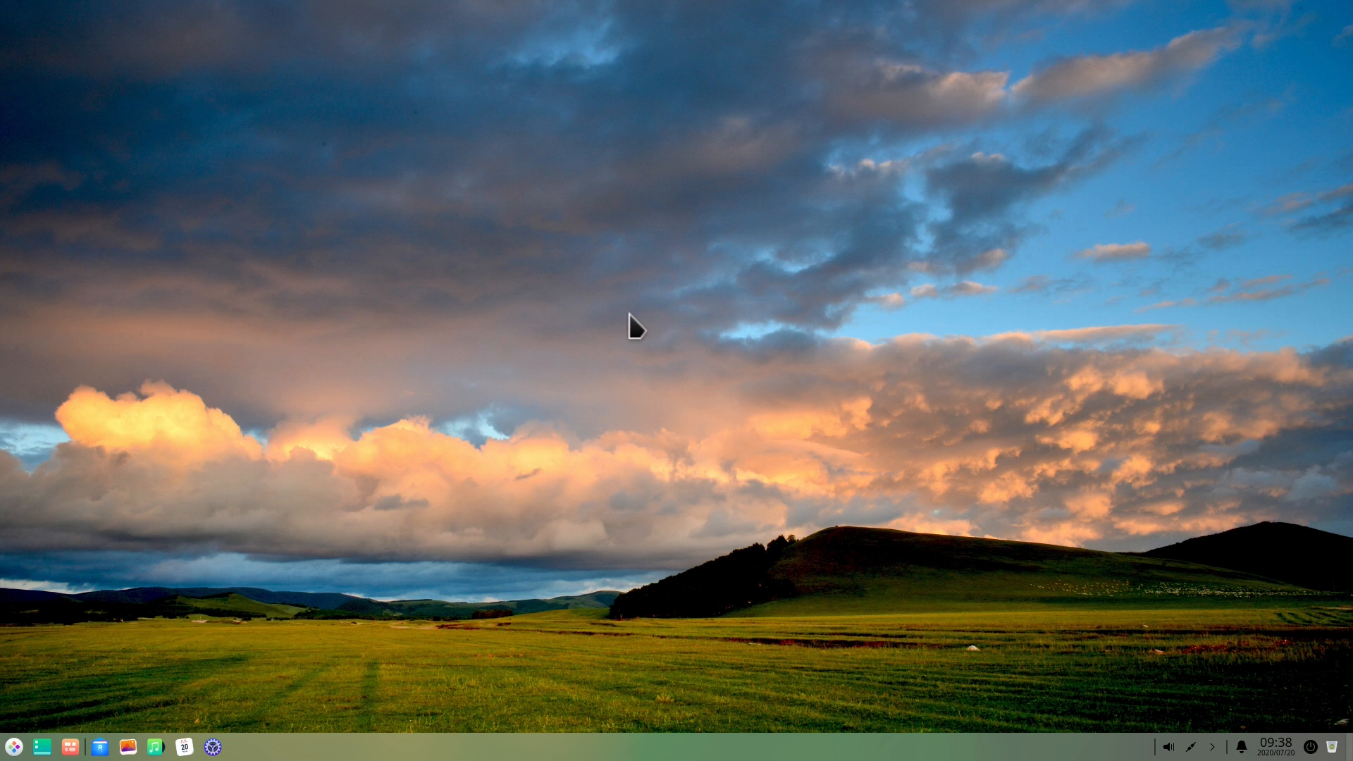